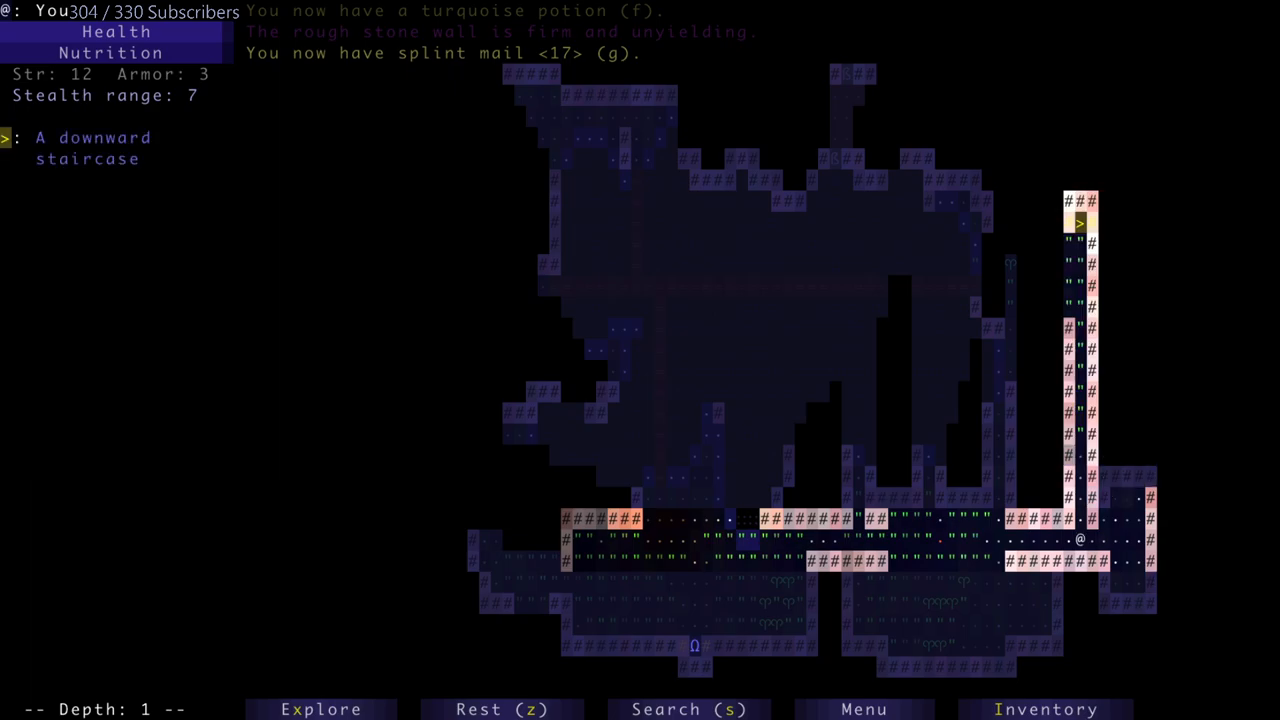
- Explore the western rooms of depth 1, fighting the jackal and picking up a scroll
{"action": "key", "text": "Up"}
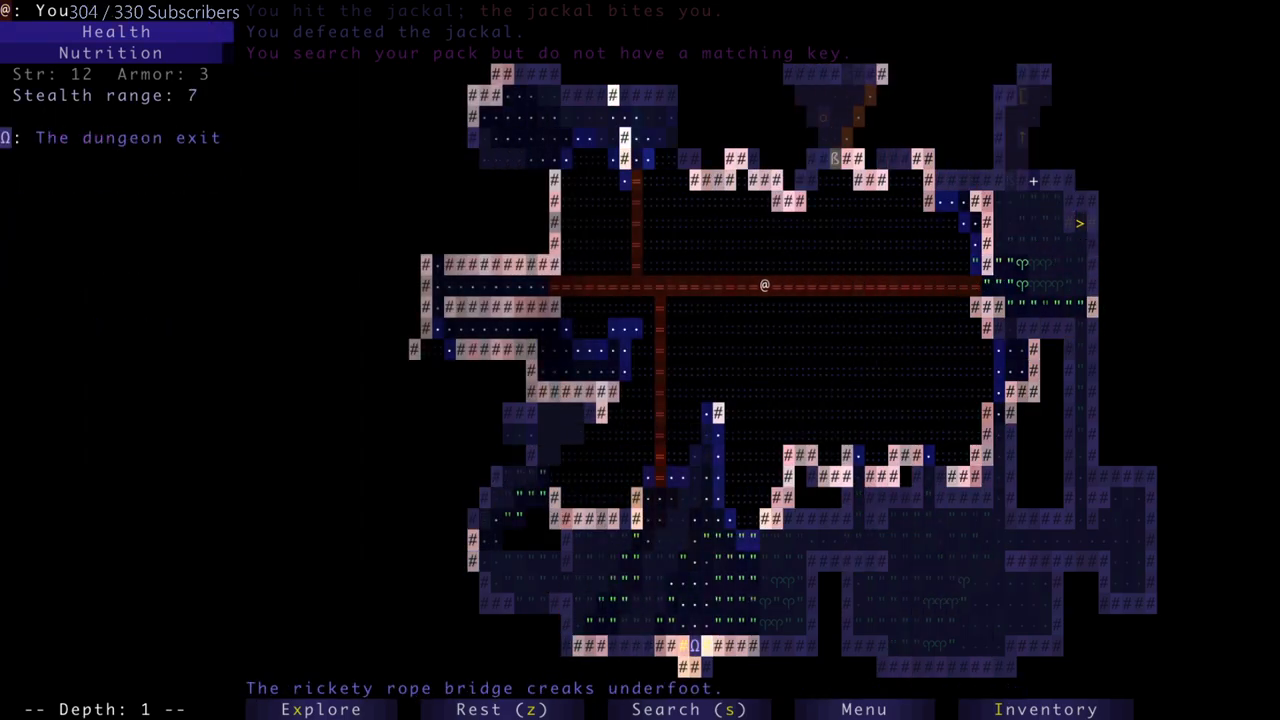
{"action": "key", "text": "Left"}
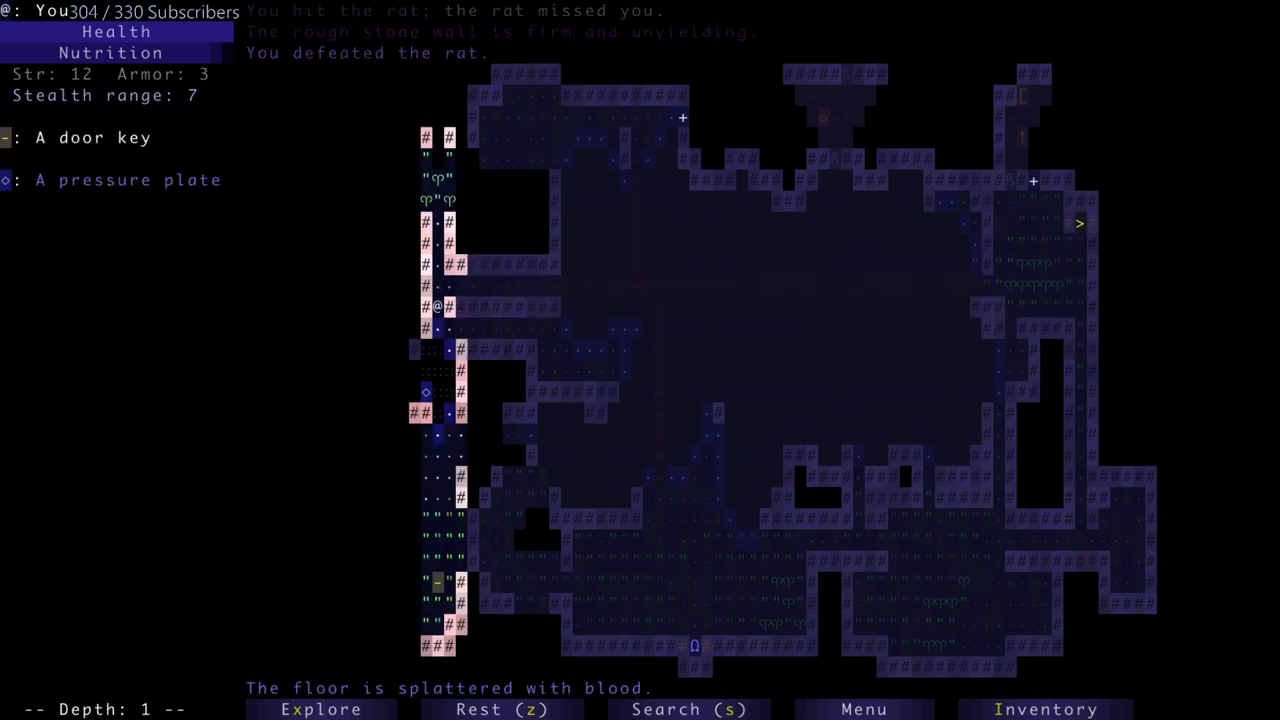
{"action": "key", "text": "Right"}
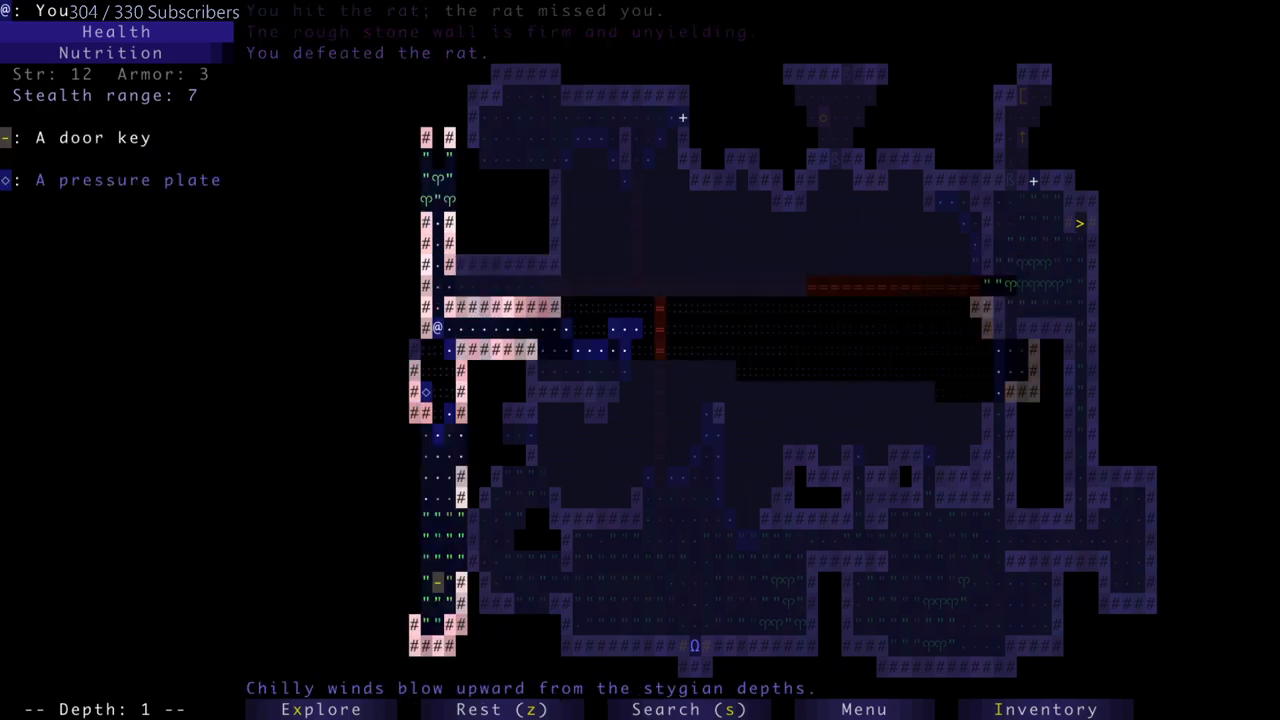
{"action": "left_click", "coordinate": [1046, 708]}
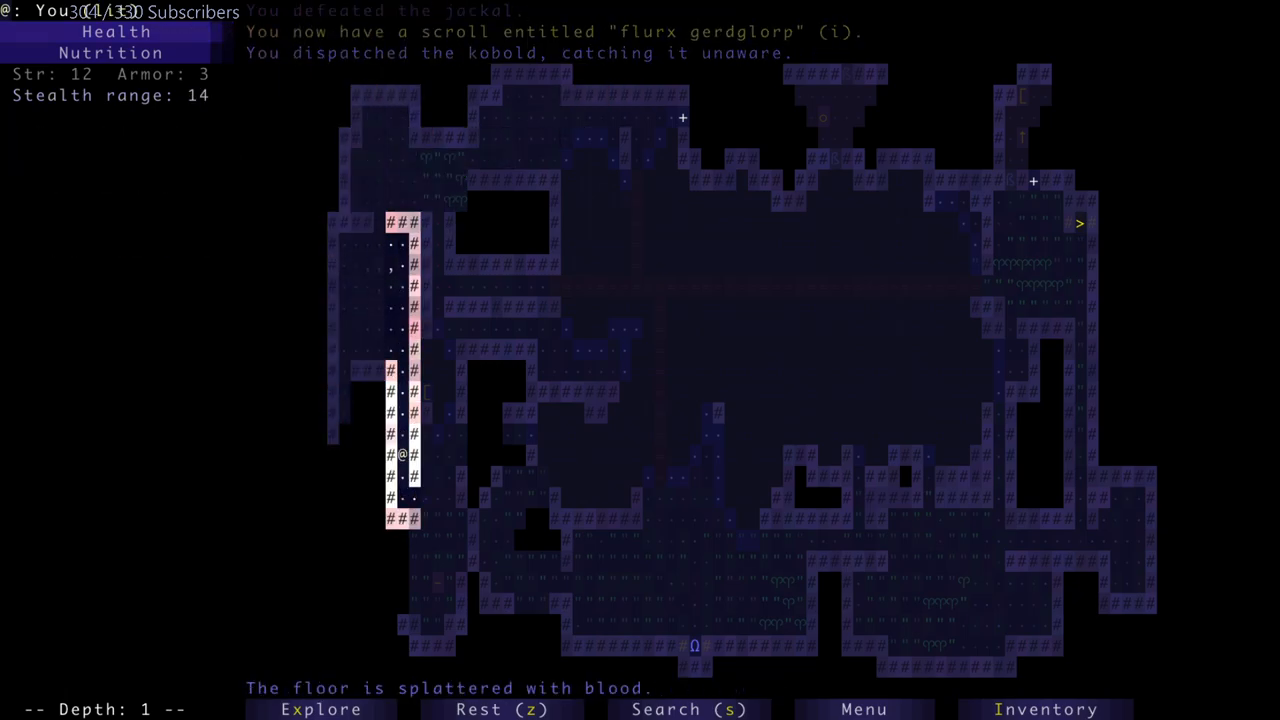
- Push northward through depth 1, killing the rat and kobold and collecting the door key
{"action": "key", "text": "Down"}
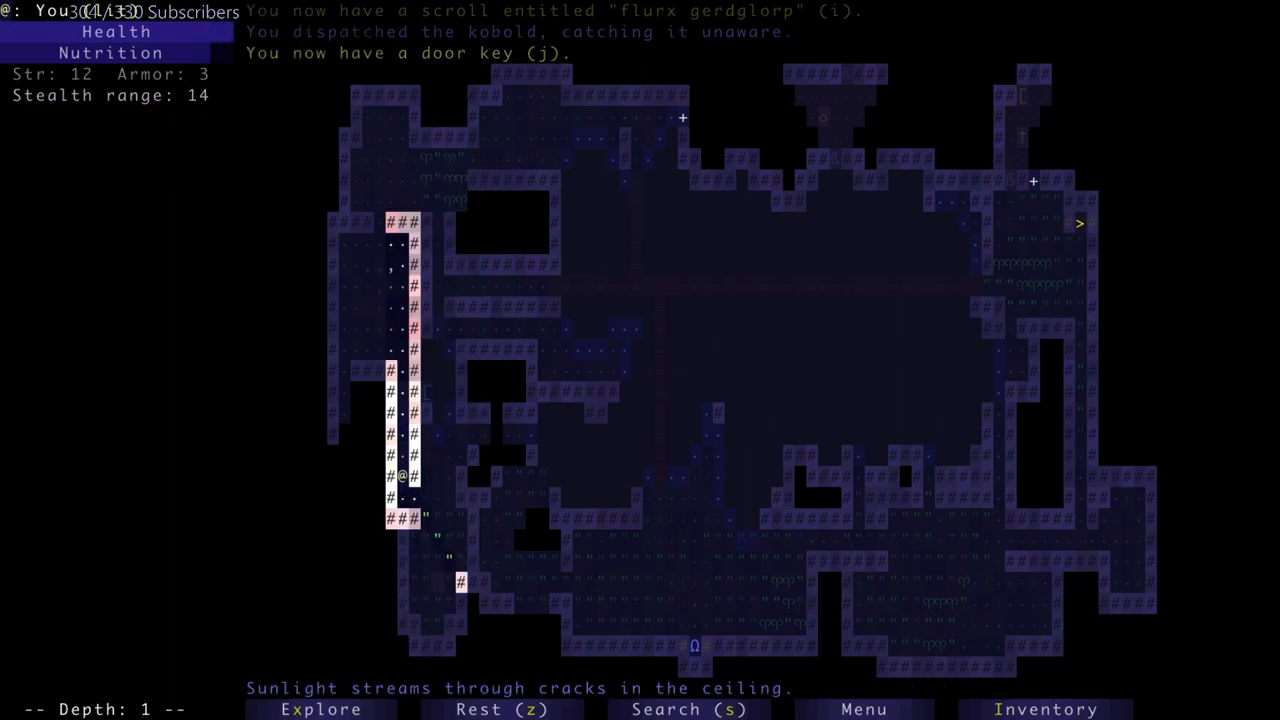
{"action": "key", "text": "up"}
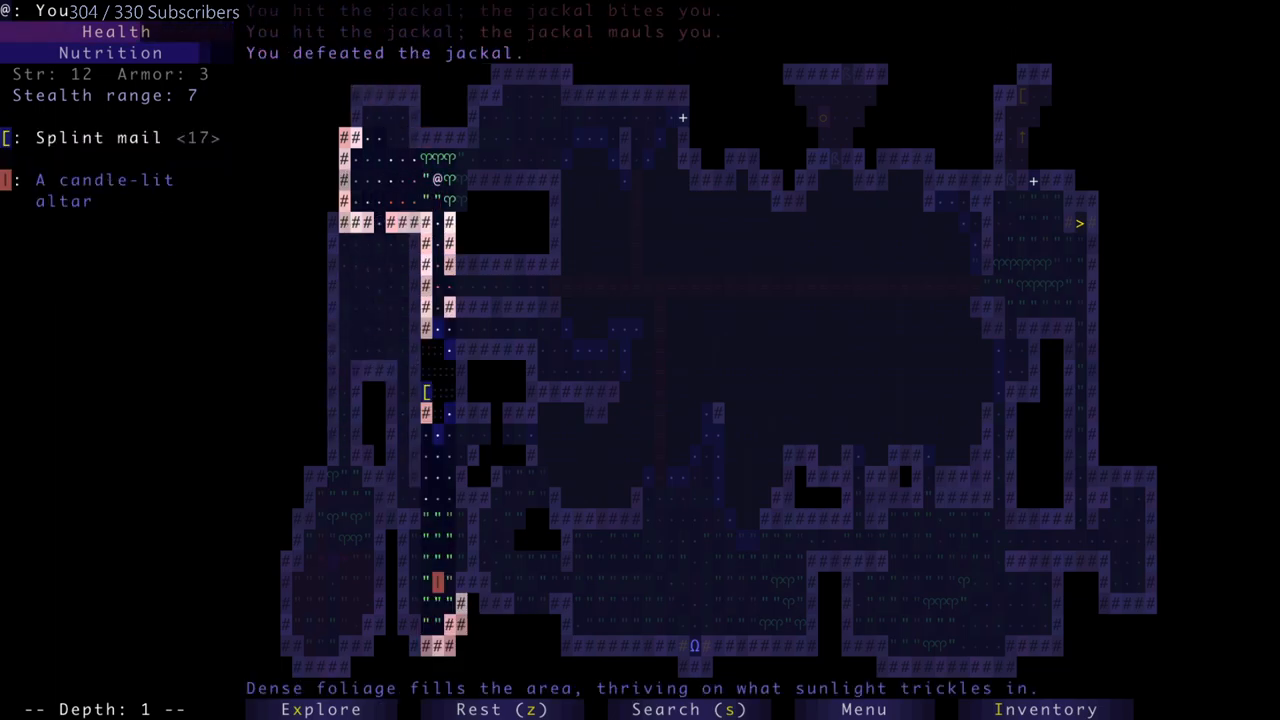
{"action": "key", "text": "up"}
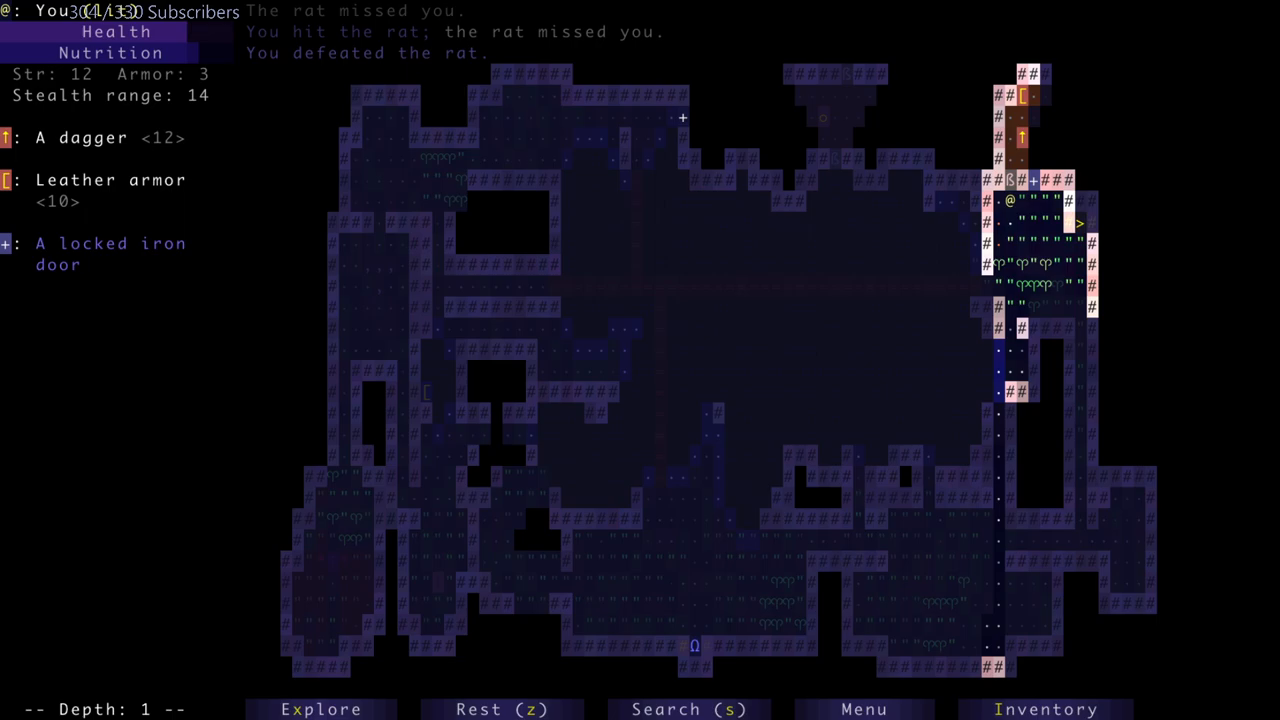
{"action": "key", "text": "up"}
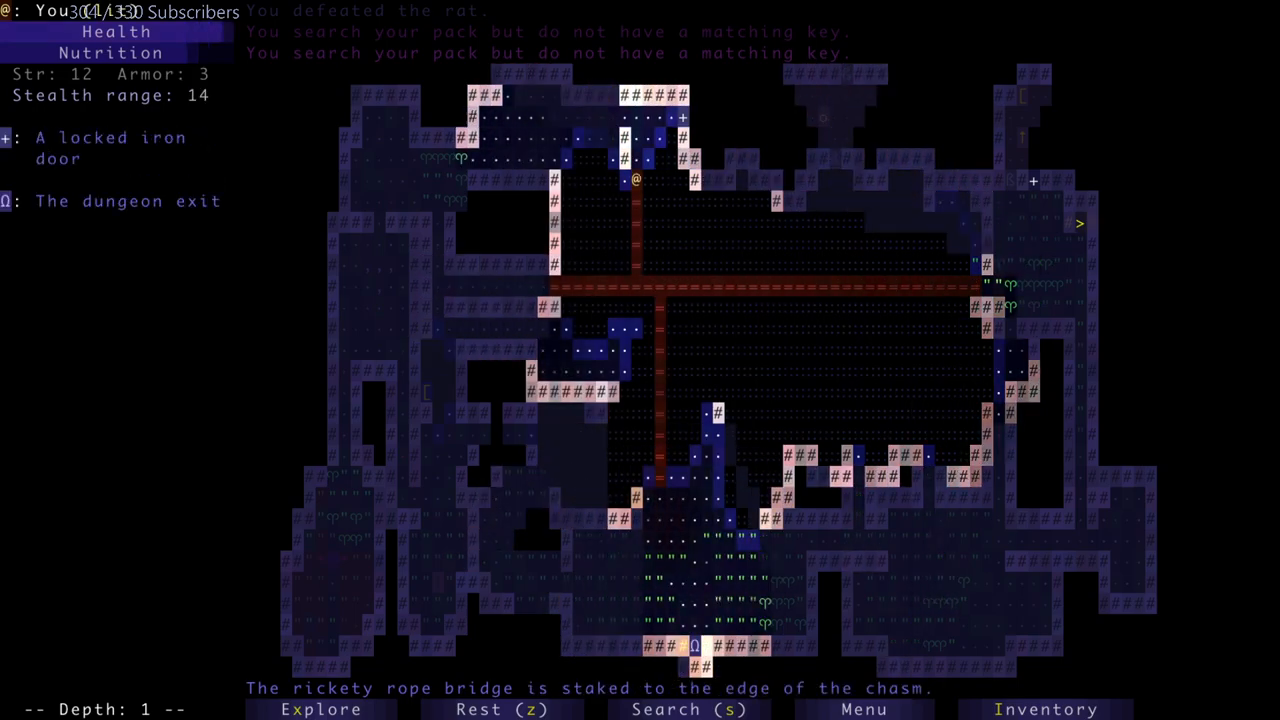
- Unlock the vault, take the spear from its caged altar, and walk to the downward staircase
{"action": "key", "text": "up"}
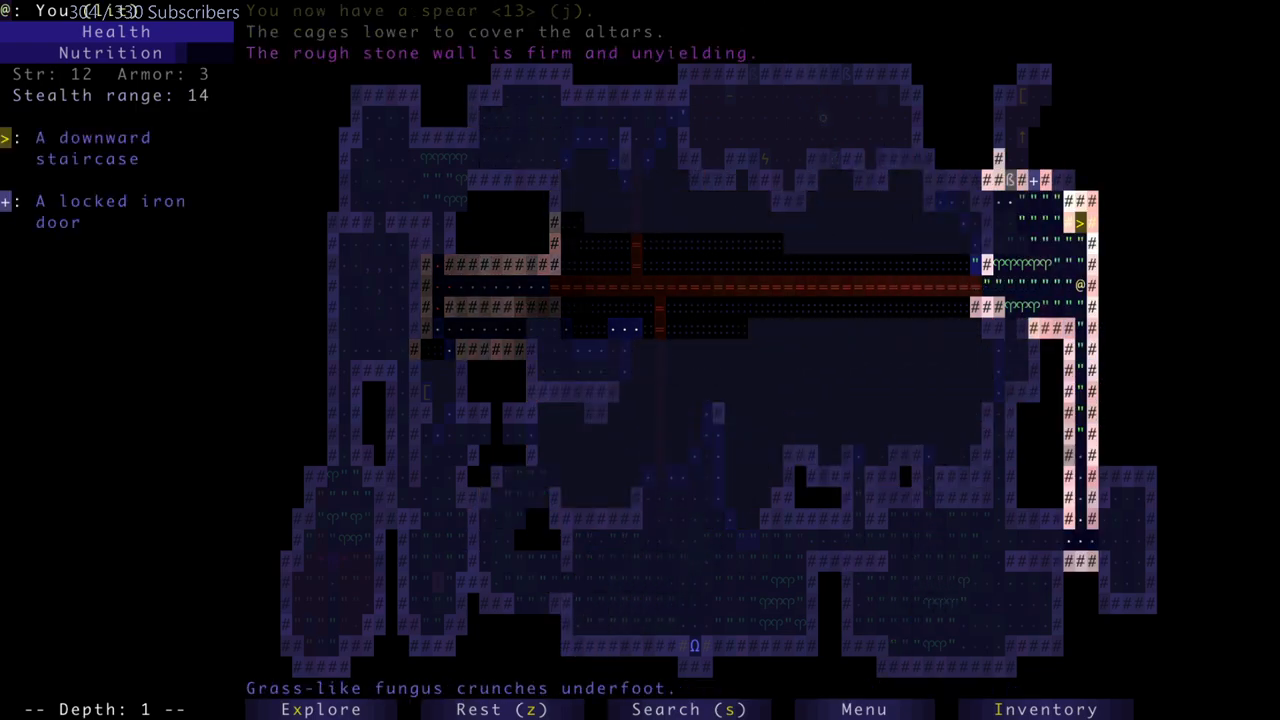
- Descend to depth 2, slay the sleeping kobold, and pick up an axe and the greepnidge nidge scroll
{"action": "key", "text": ">"}
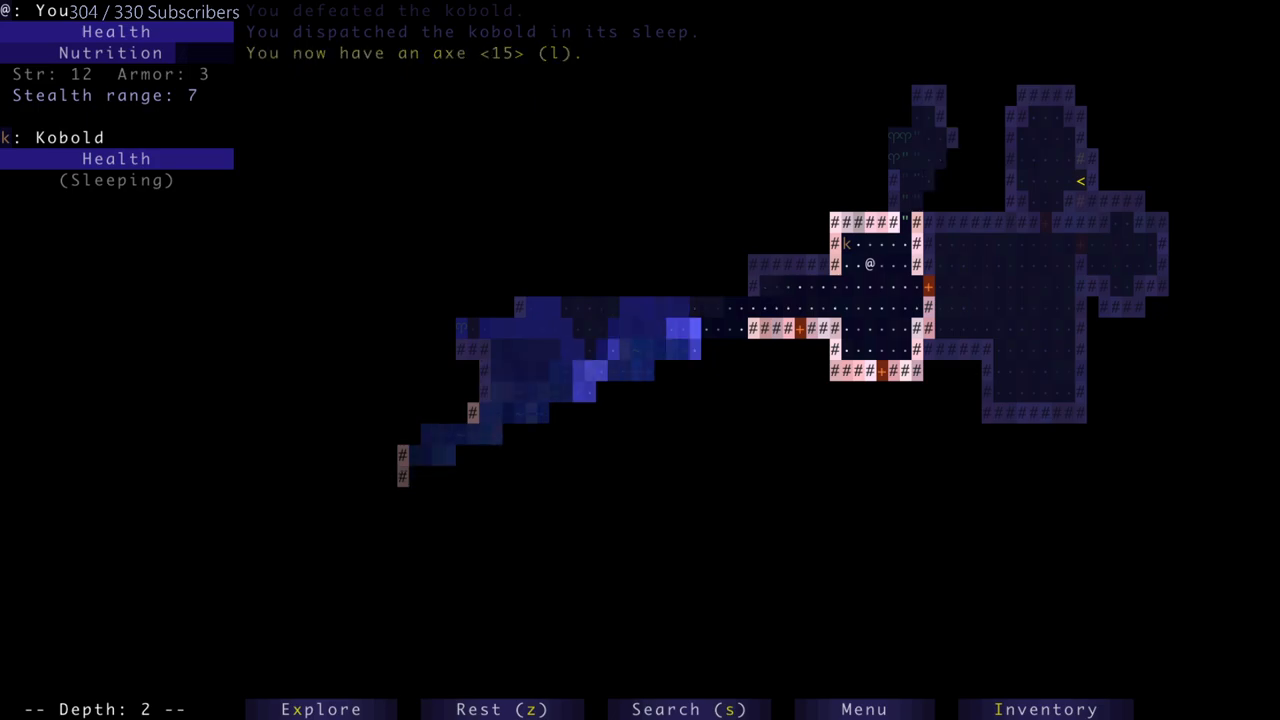
{"action": "key", "text": "up"}
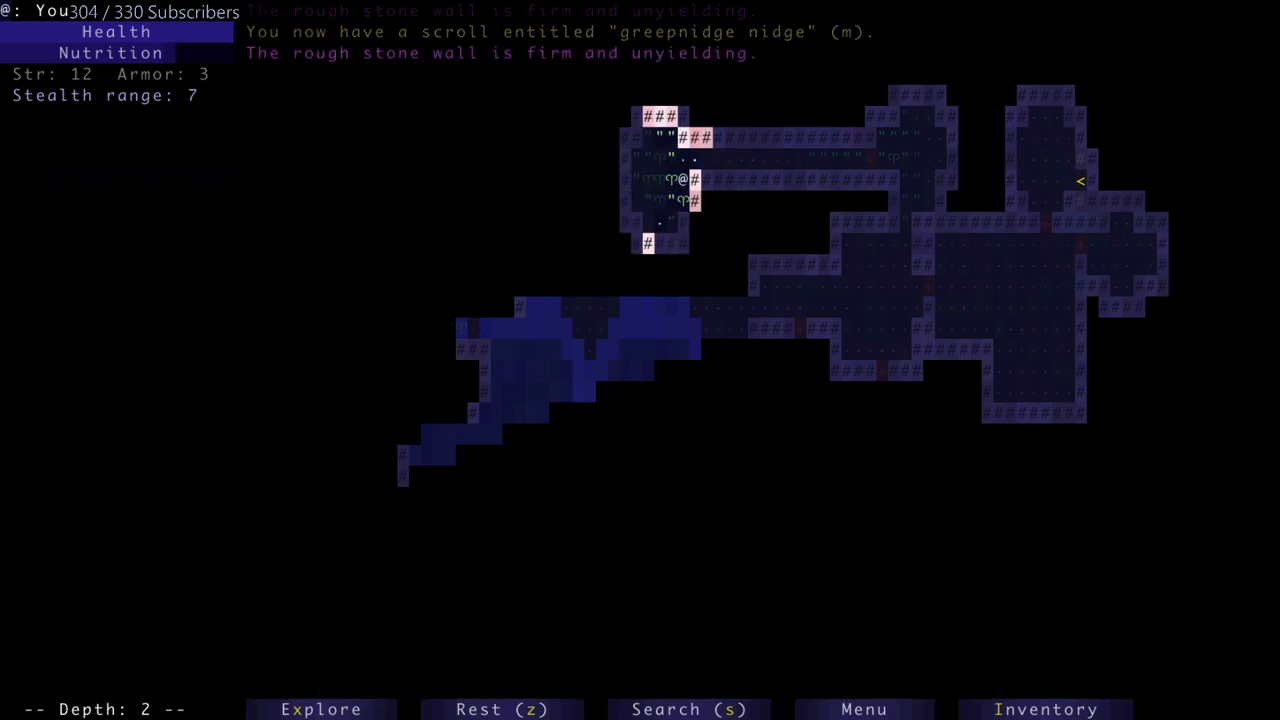
- Read the unknown scrolls, mapping depth 2 and identifying the fire immunity potion, then collect a scroll of identify
{"action": "left_click", "coordinate": [1046, 708]}
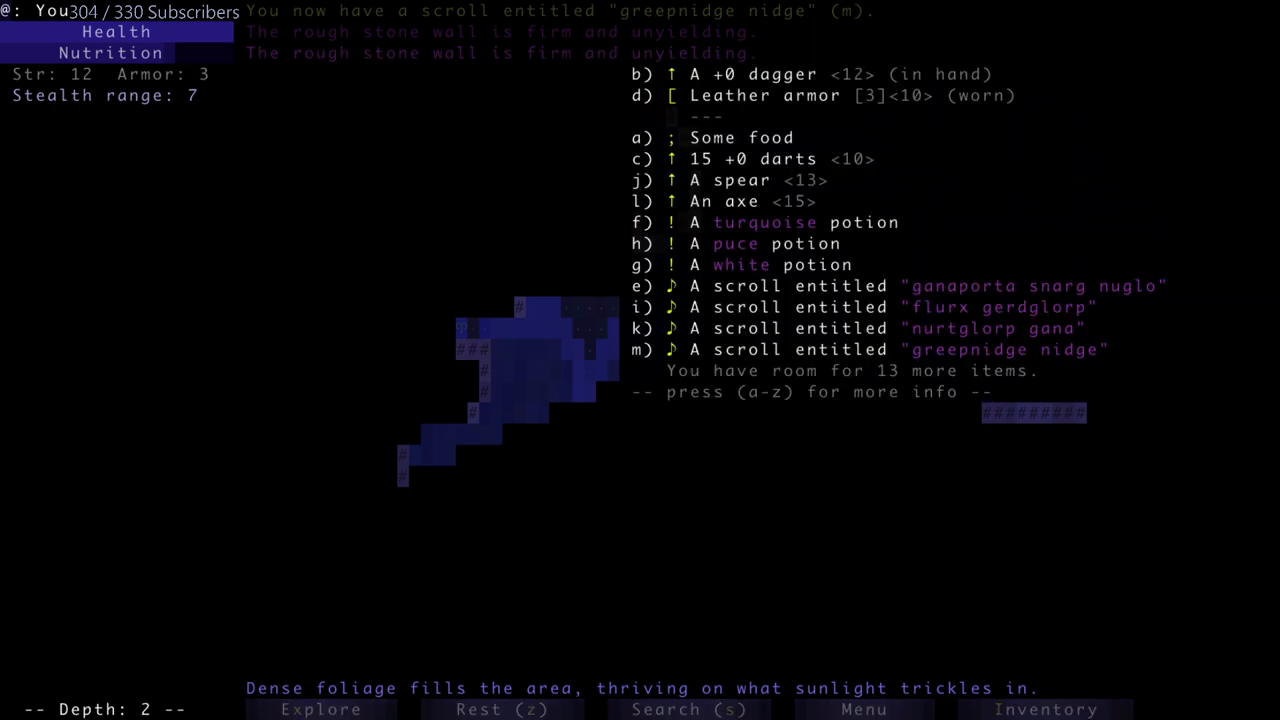
{"action": "key", "text": "m"}
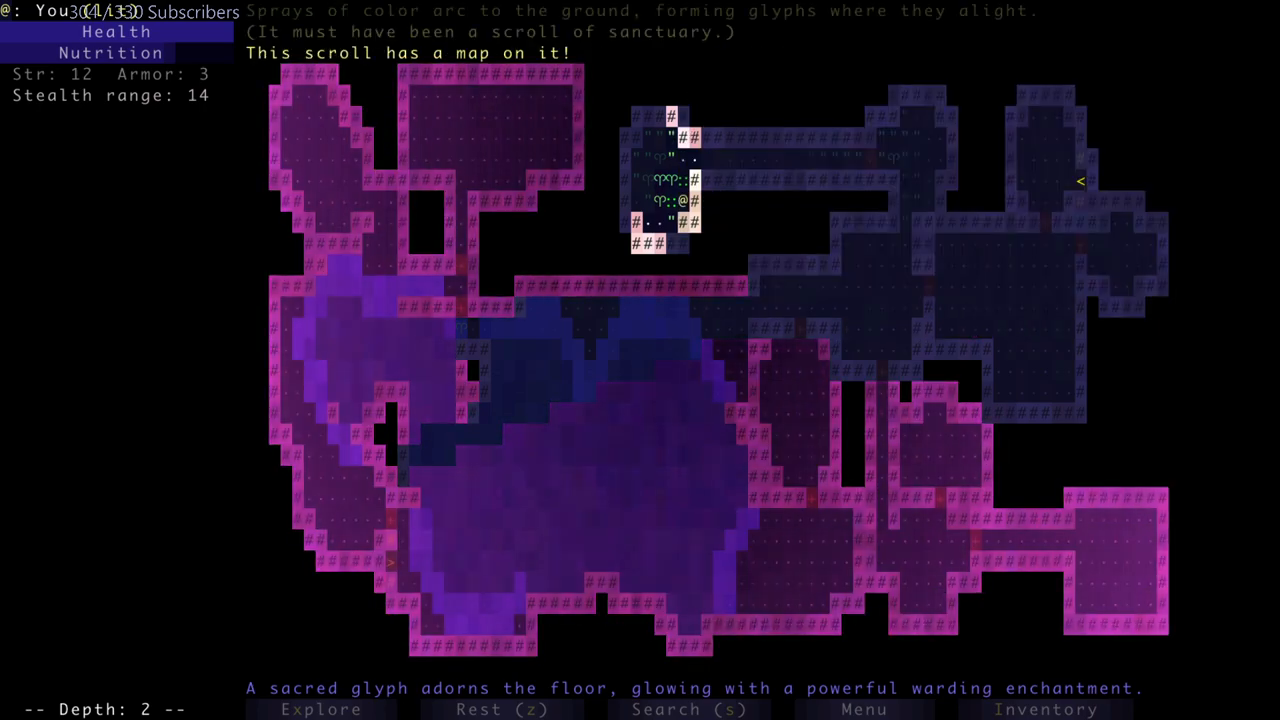
{"action": "key", "text": "a"}
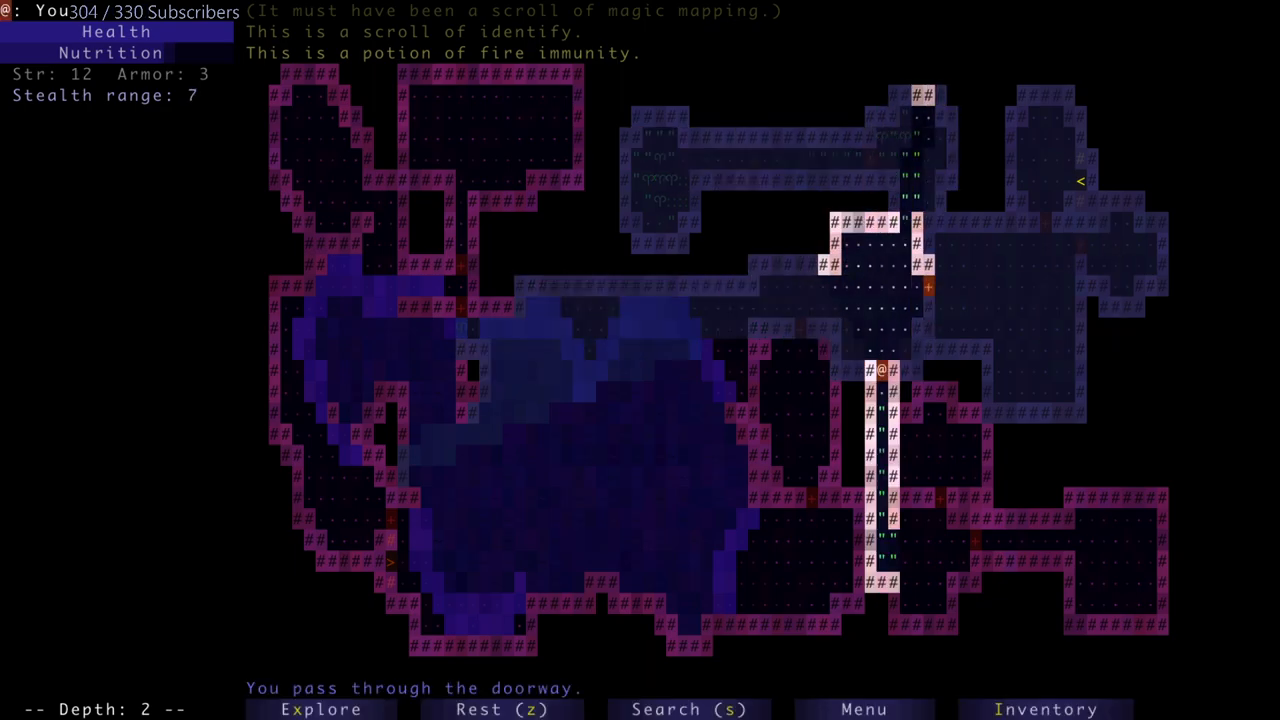
{"action": "key", "text": "Down"}
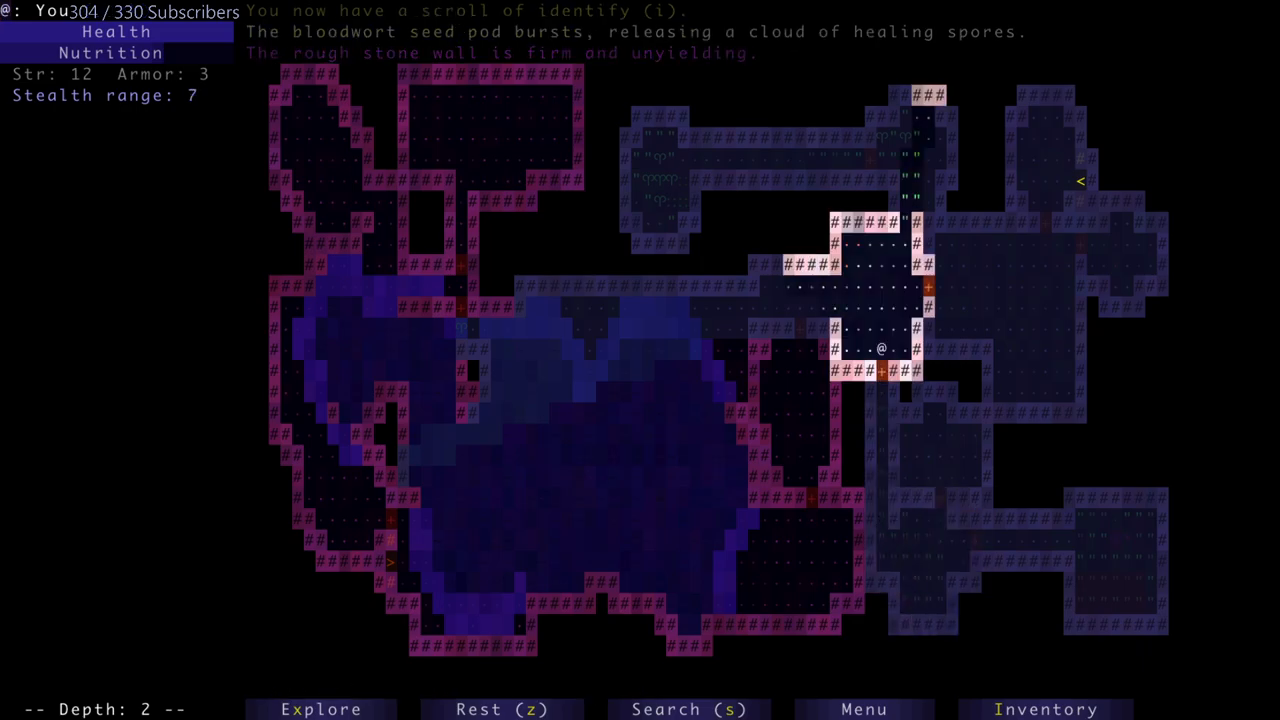
- Drink the puce potion (strength) and read the scroll of identify to reveal the protect weapon scroll
{"action": "left_click", "coordinate": [1046, 708]}
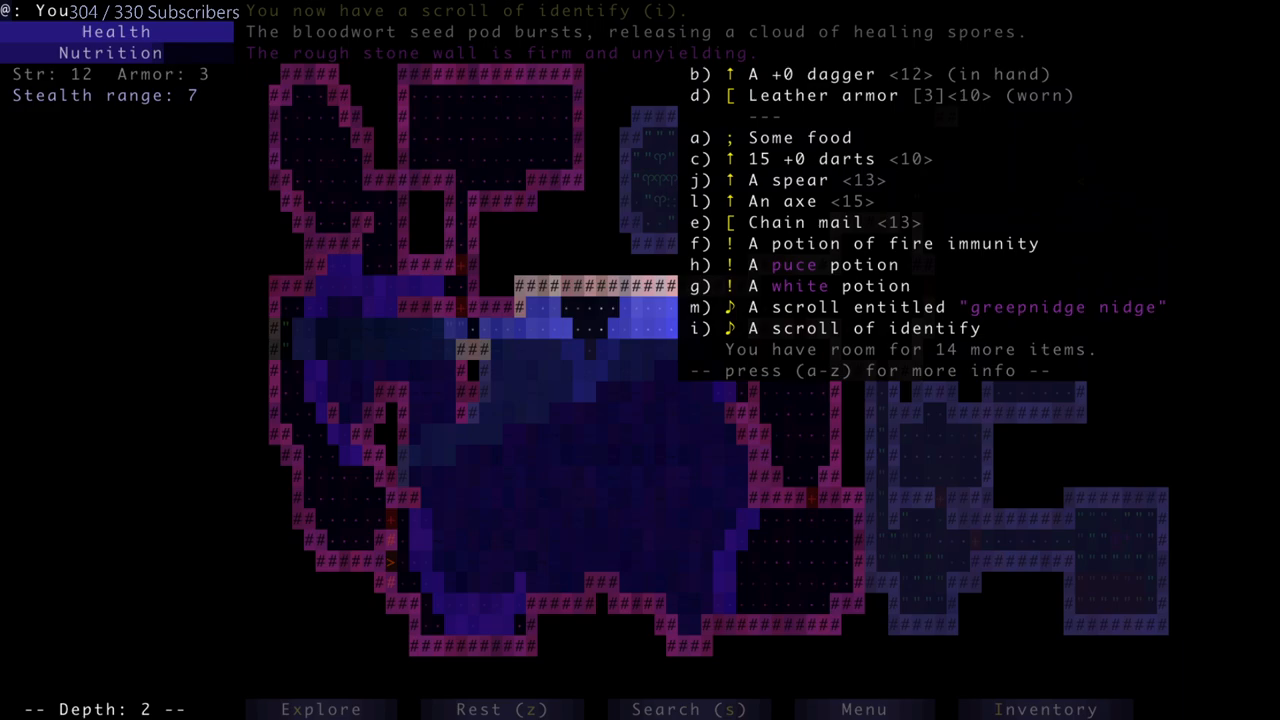
{"action": "left_click", "coordinate": [836, 328]}
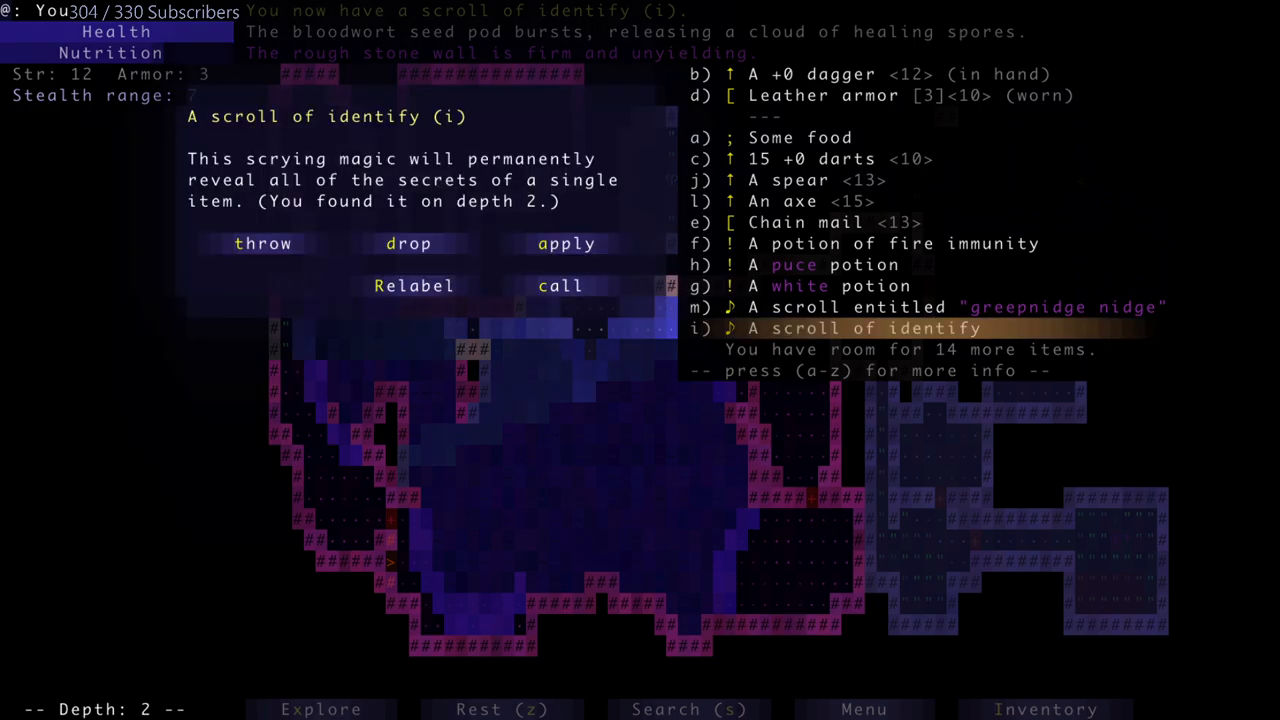
{"action": "left_click", "coordinate": [834, 264]}
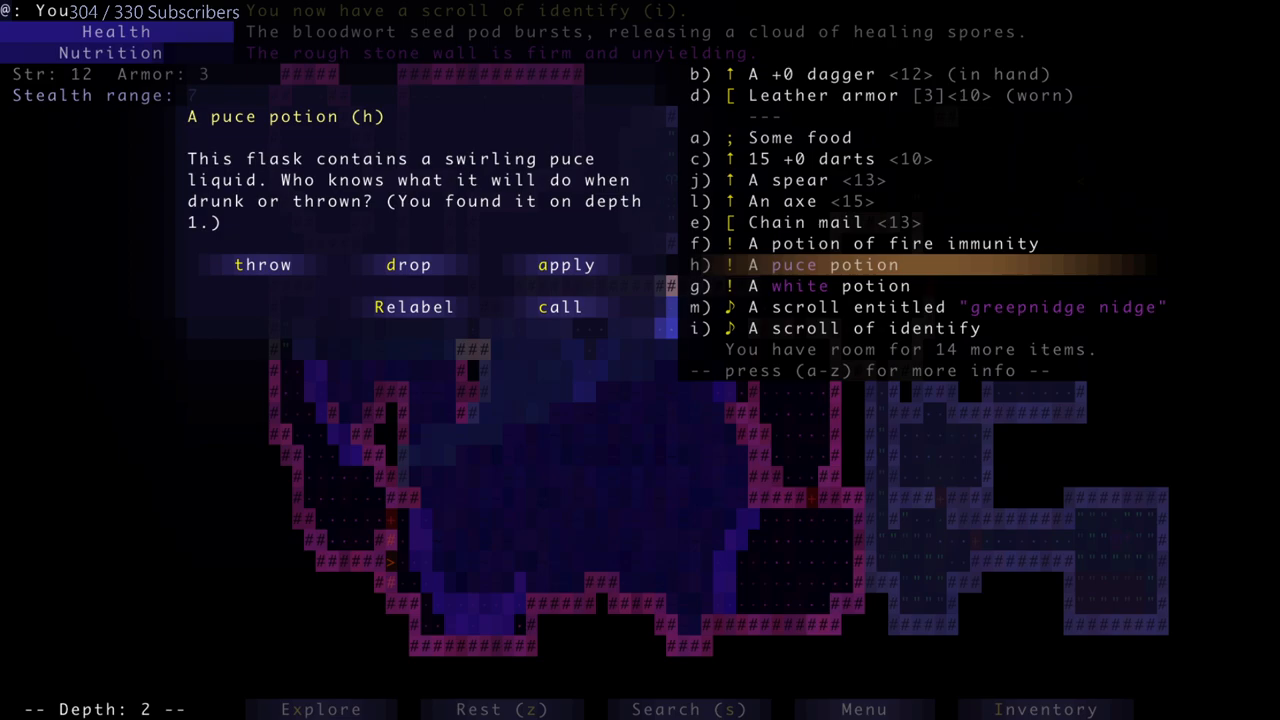
{"action": "left_click", "coordinate": [566, 264]}
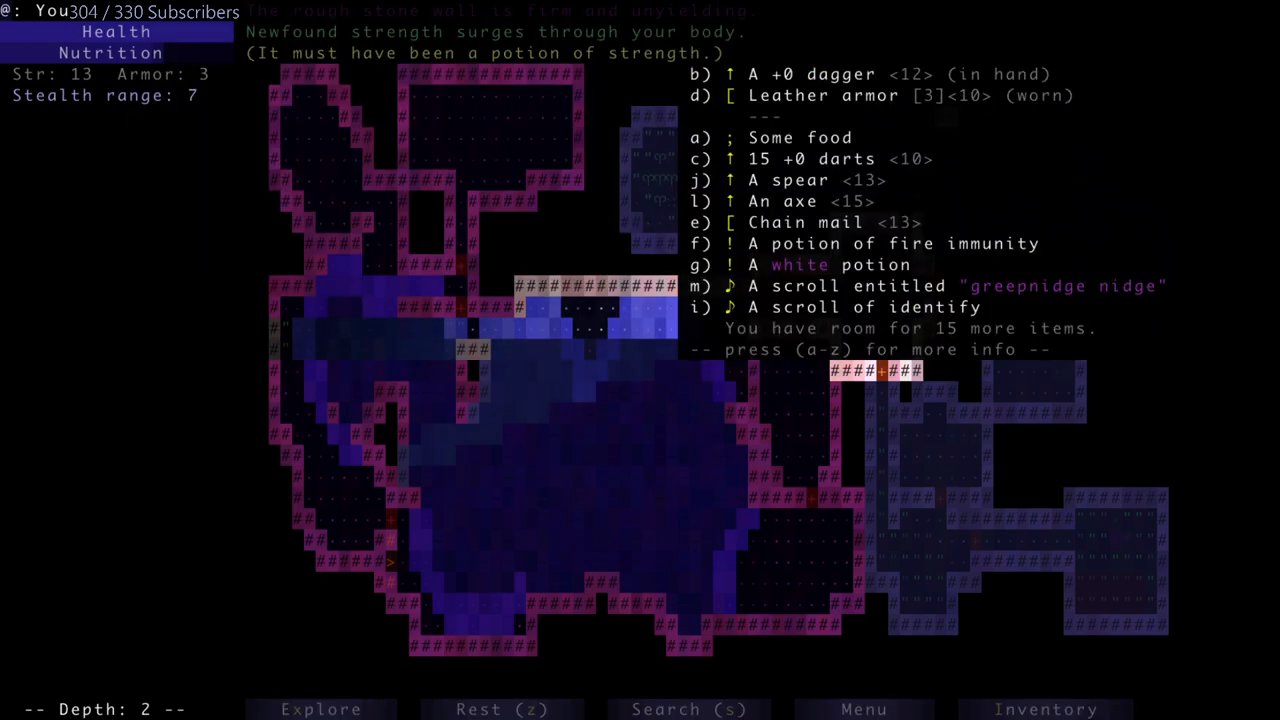
{"action": "left_click", "coordinate": [860, 308]}
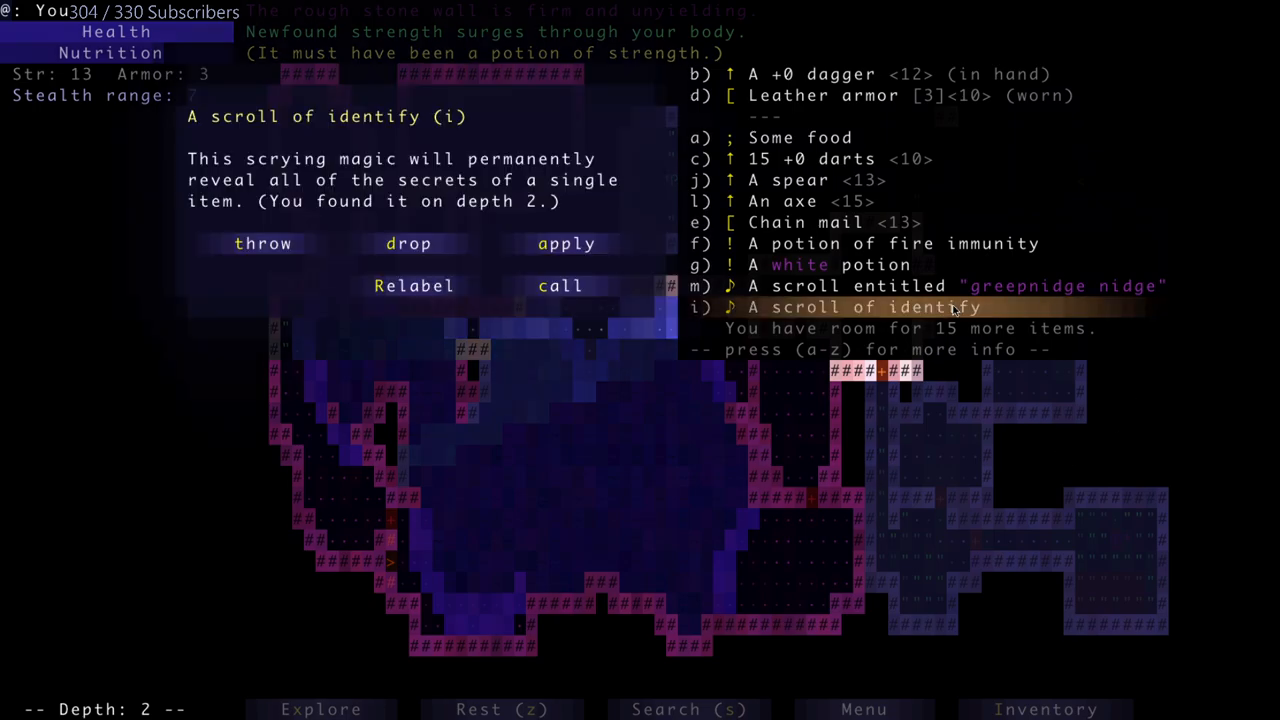
{"action": "left_click", "coordinate": [566, 244]}
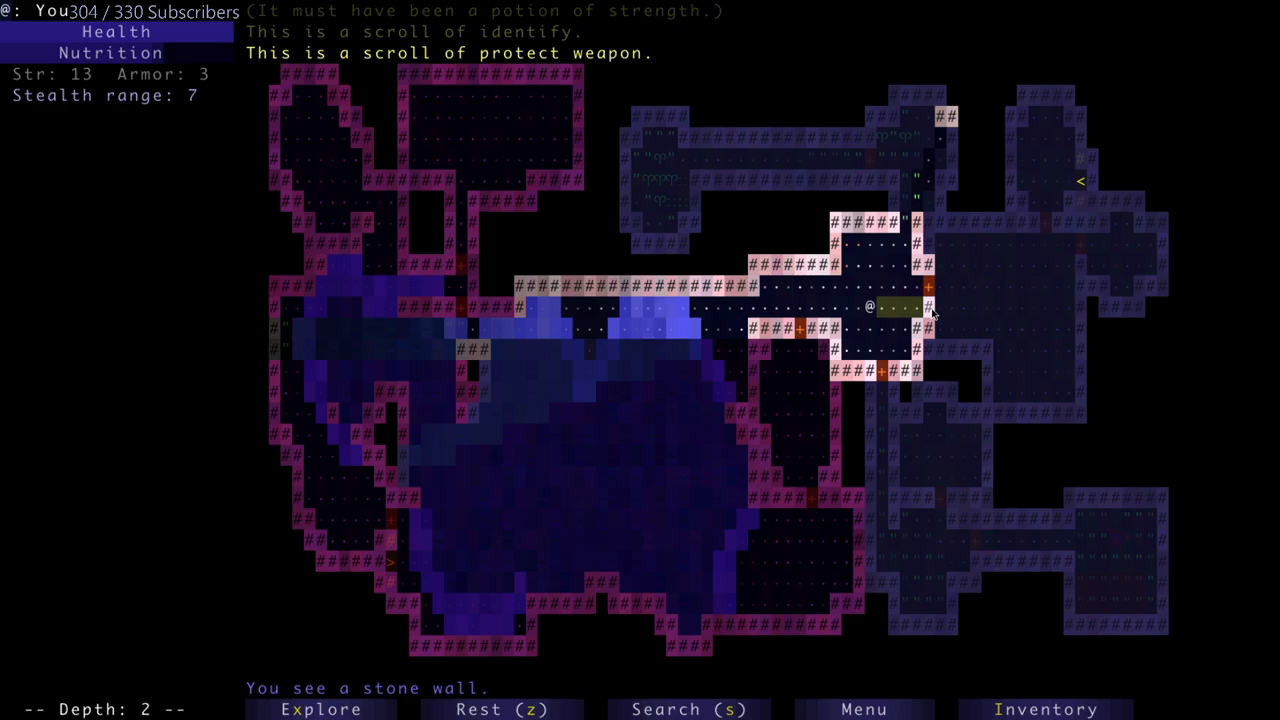
- Put on the chain mail from the inventory before fighting the kobold
{"action": "left_click", "coordinate": [1046, 708]}
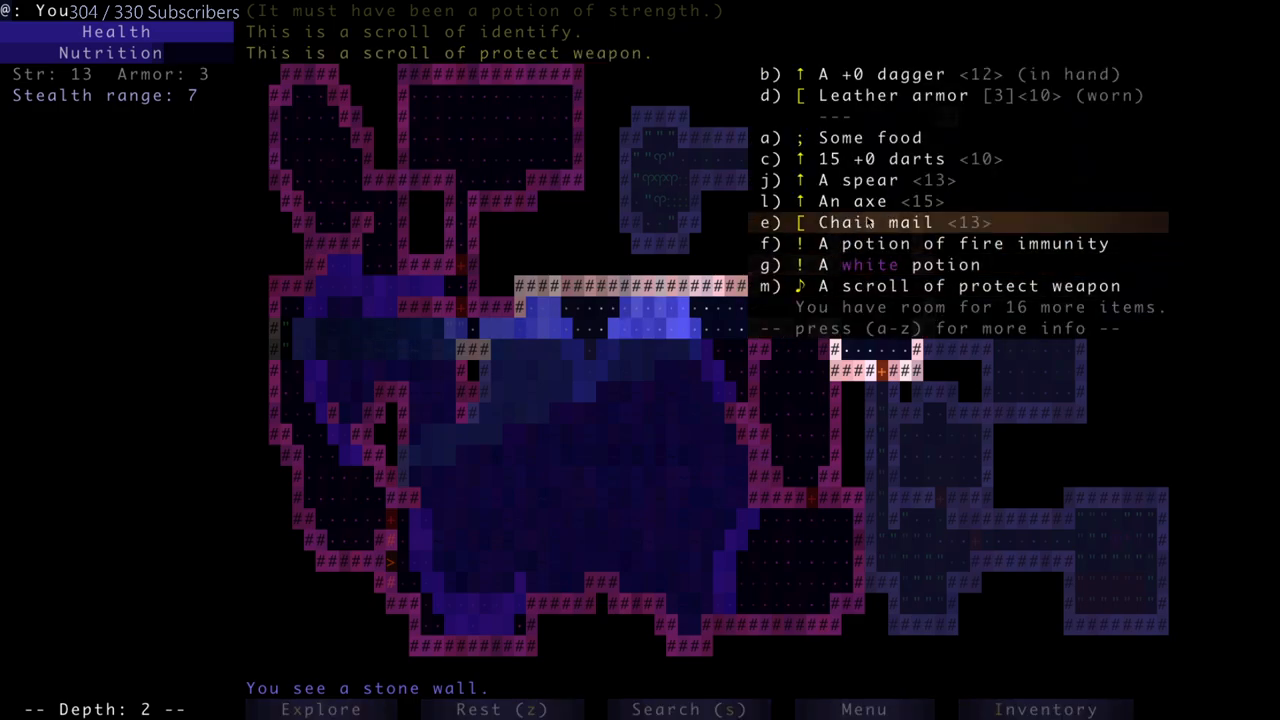
{"action": "mouse_move", "coordinate": [880, 264]}
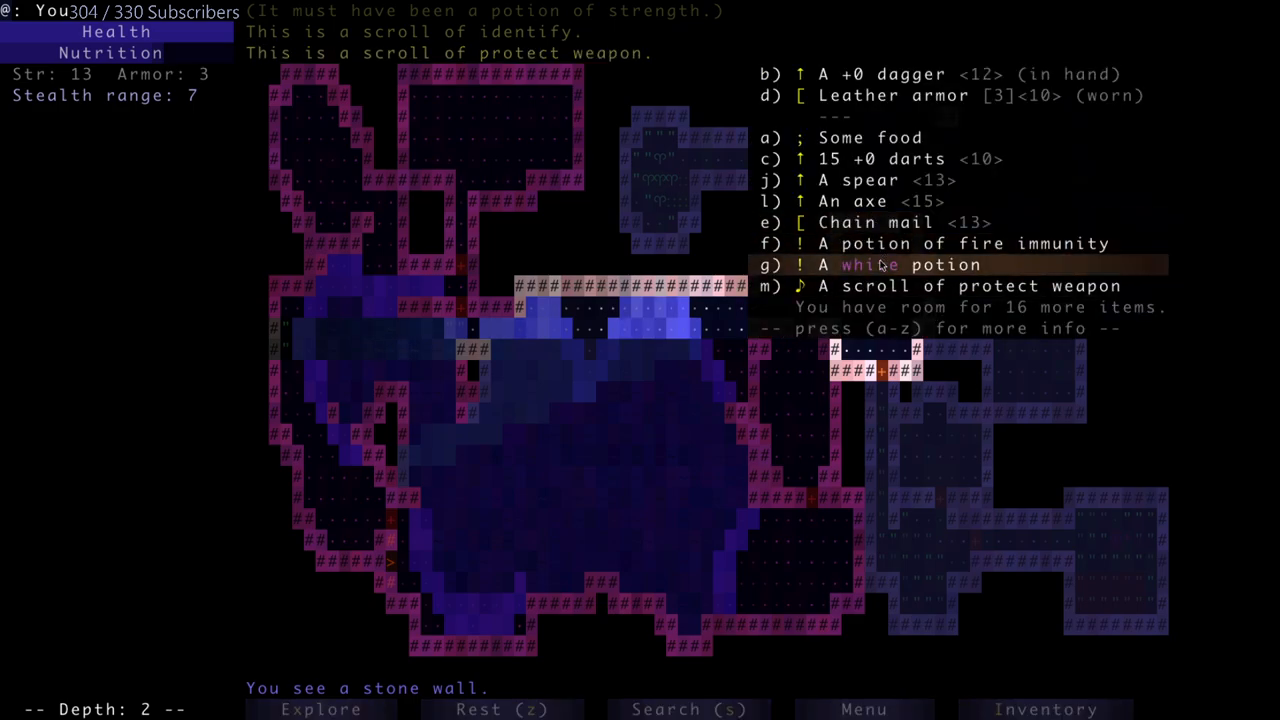
{"action": "left_click", "coordinate": [900, 222]}
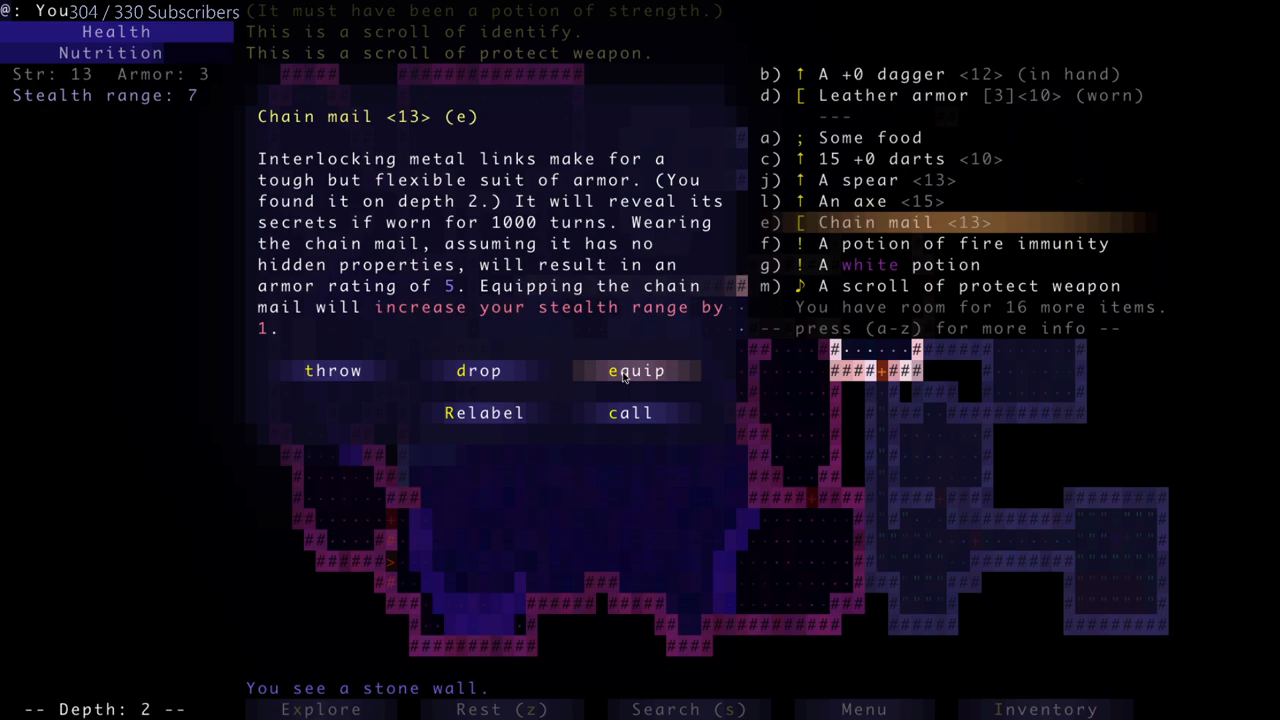
{"action": "left_click", "coordinate": [636, 370]}
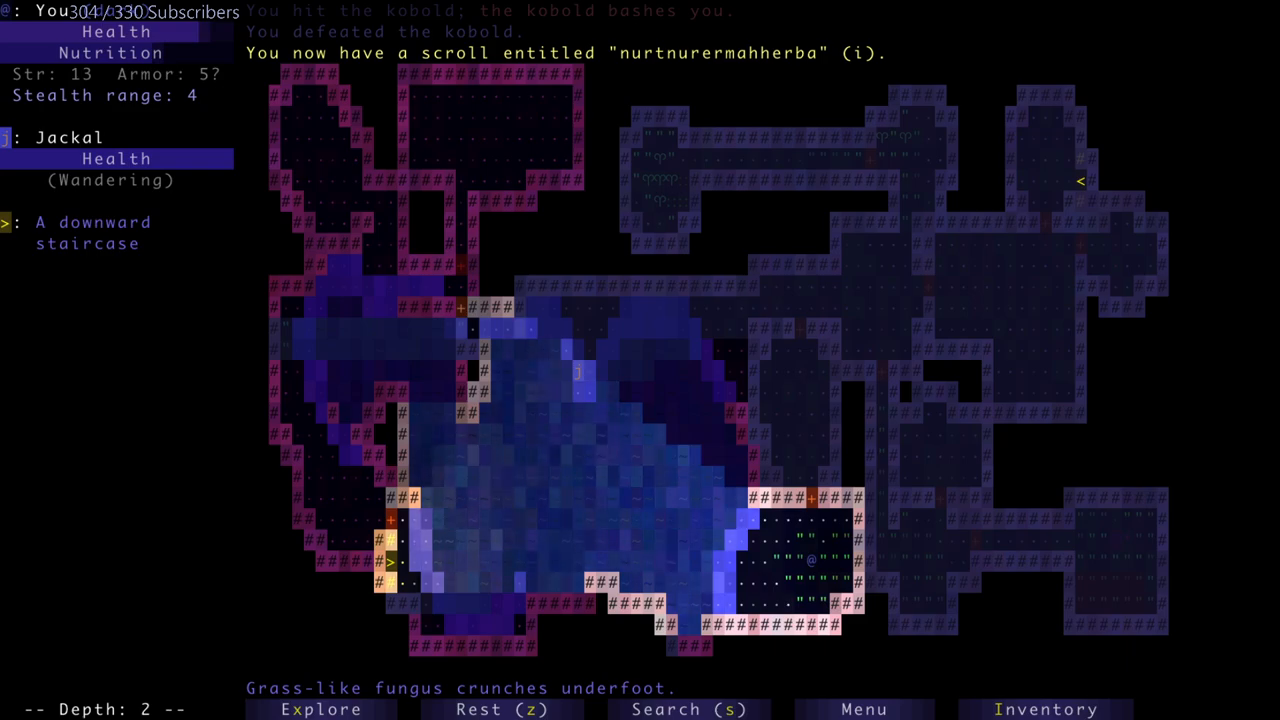
- Wield the spear from the inventory and dispatch the wandering jackal
{"action": "left_click", "coordinate": [1046, 708]}
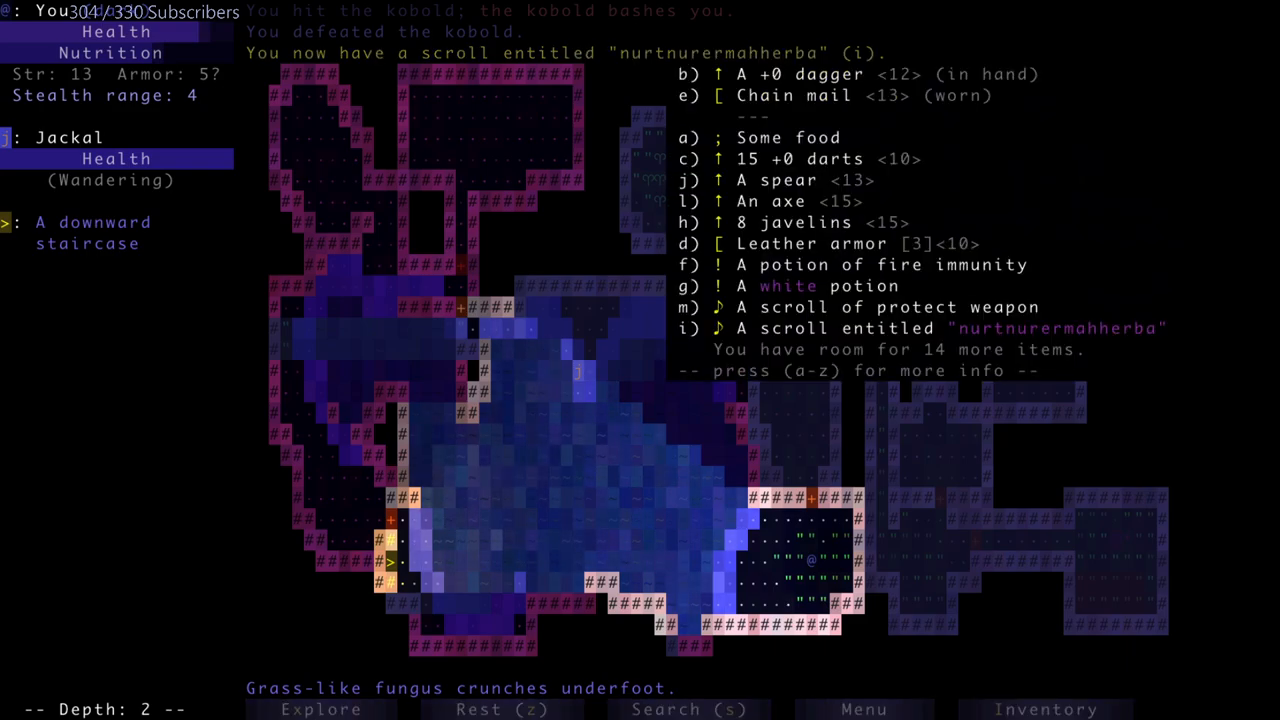
{"action": "left_click", "coordinate": [784, 180]}
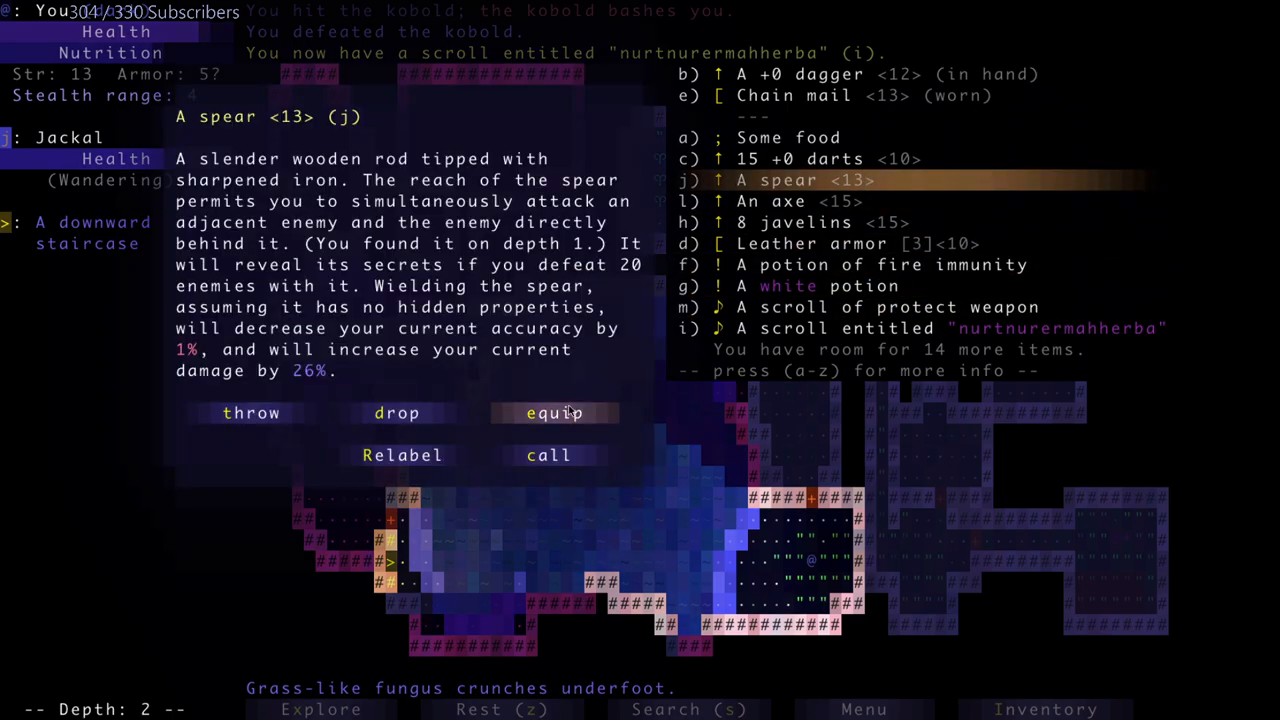
{"action": "left_click", "coordinate": [554, 412]}
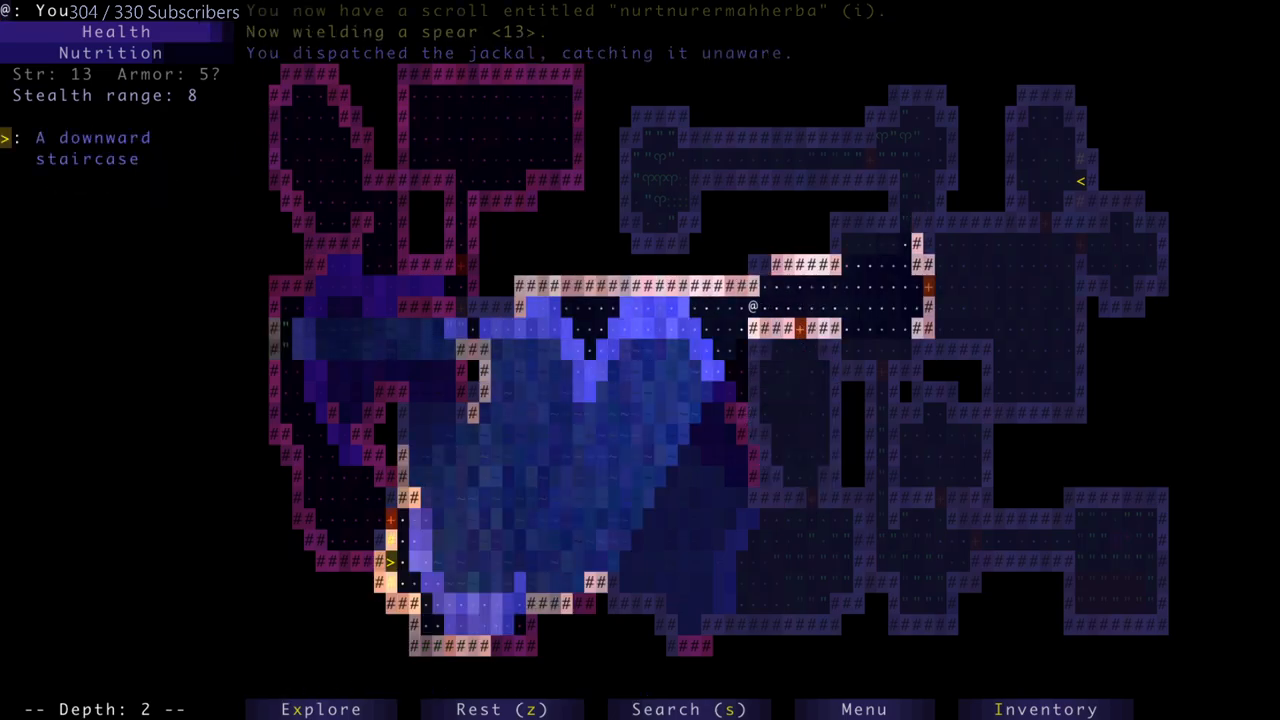
- Collect the second unknown scroll in the northwest room and quaff the potion, which causes hallucination
{"action": "key", "text": "Left"}
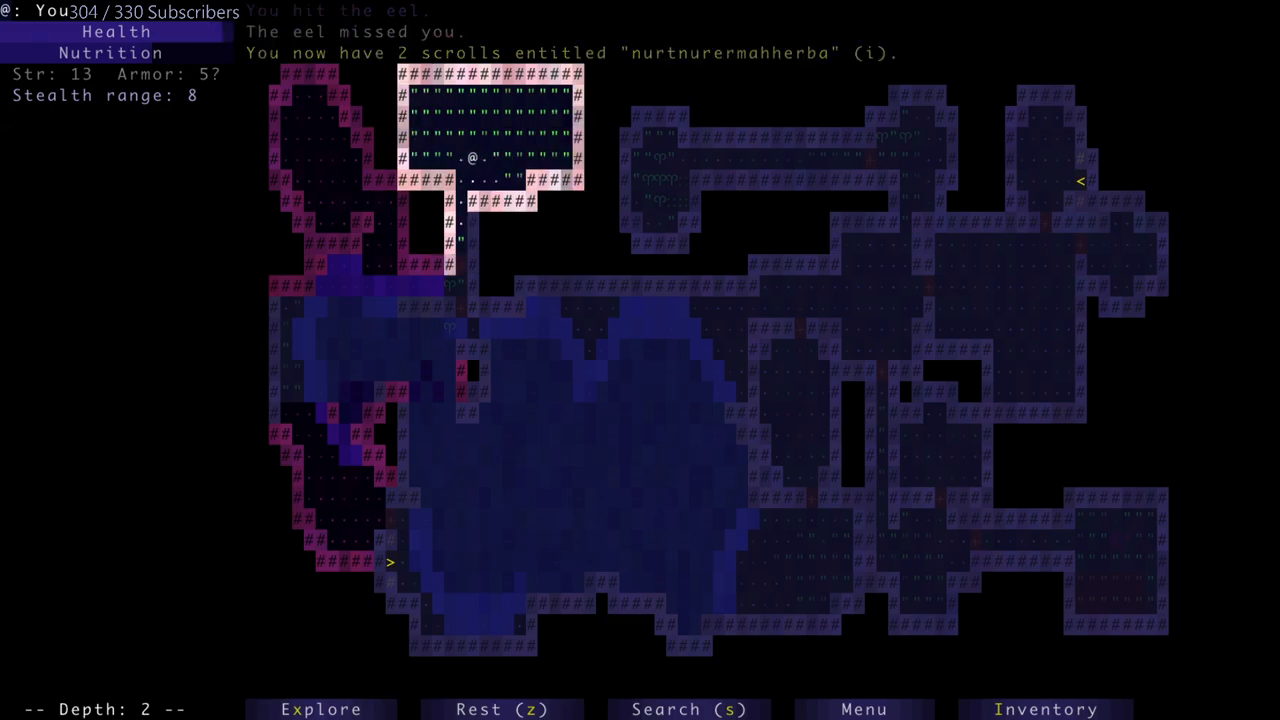
{"action": "left_click", "coordinate": [1046, 708]}
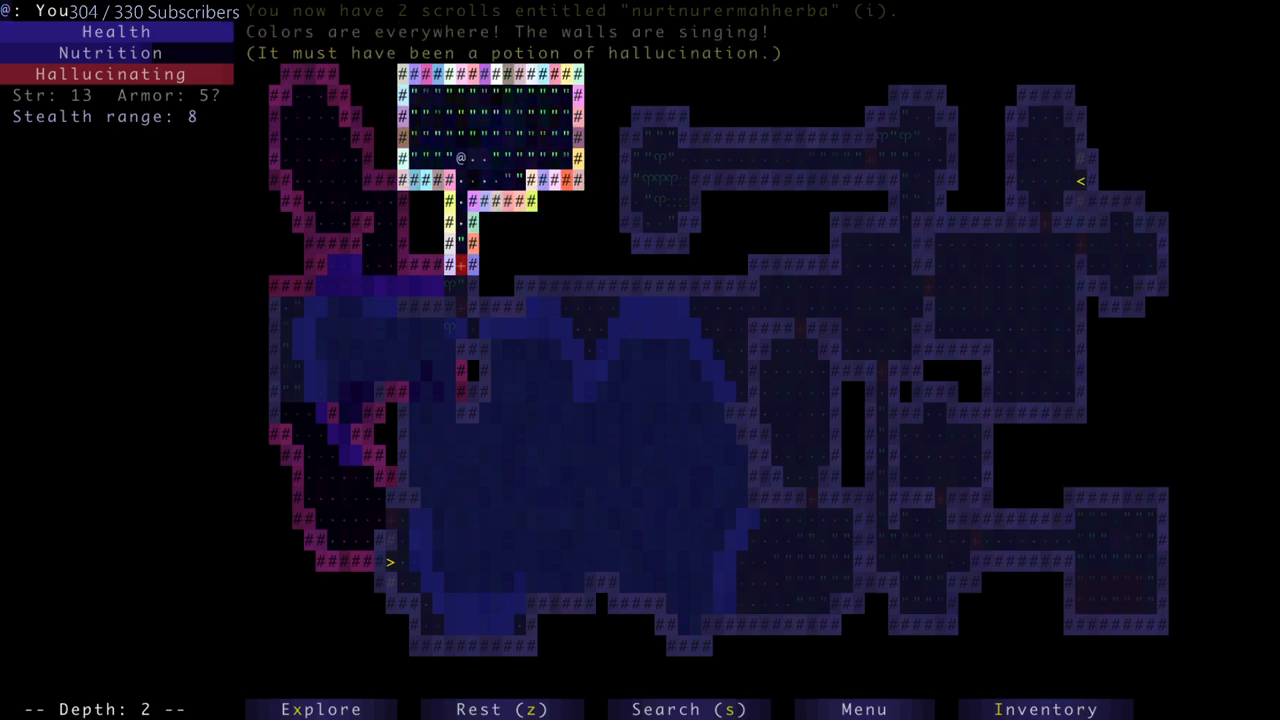
- Clear the rest of depth 2, gathering 119 gold, and travel down the staircase to depth 3
{"action": "key", "text": "Down"}
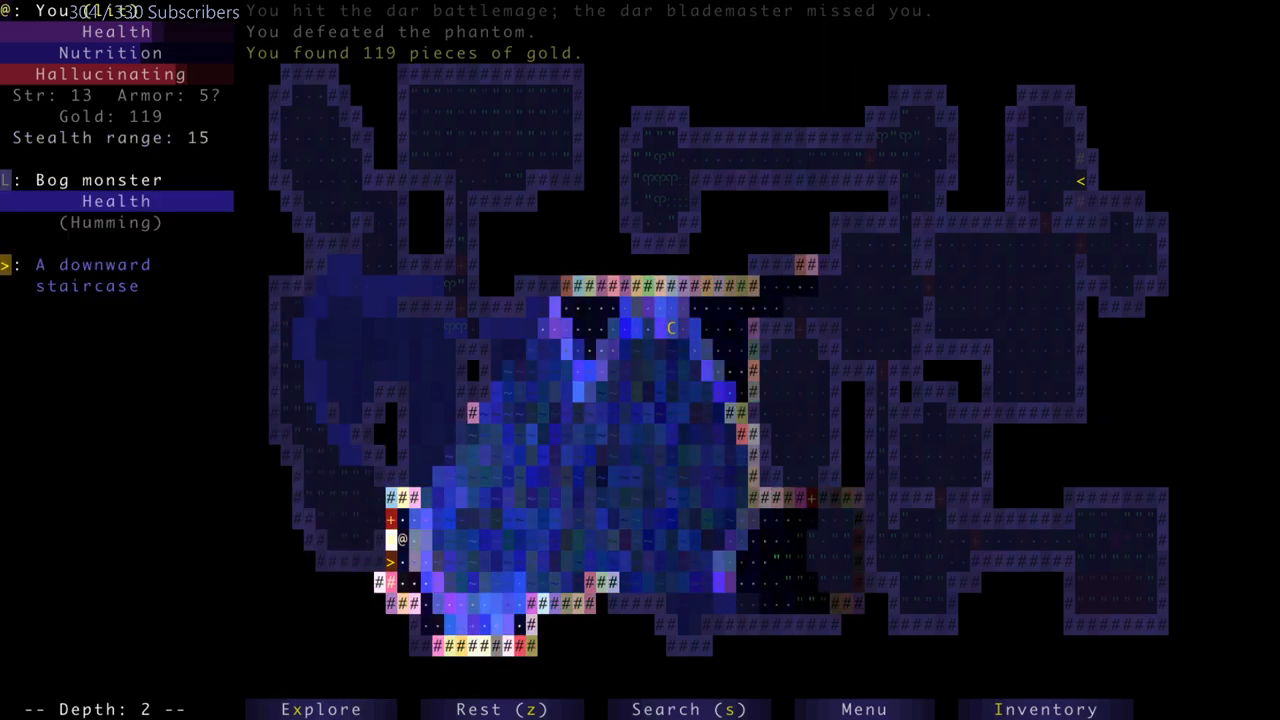
{"action": "key", "text": ">"}
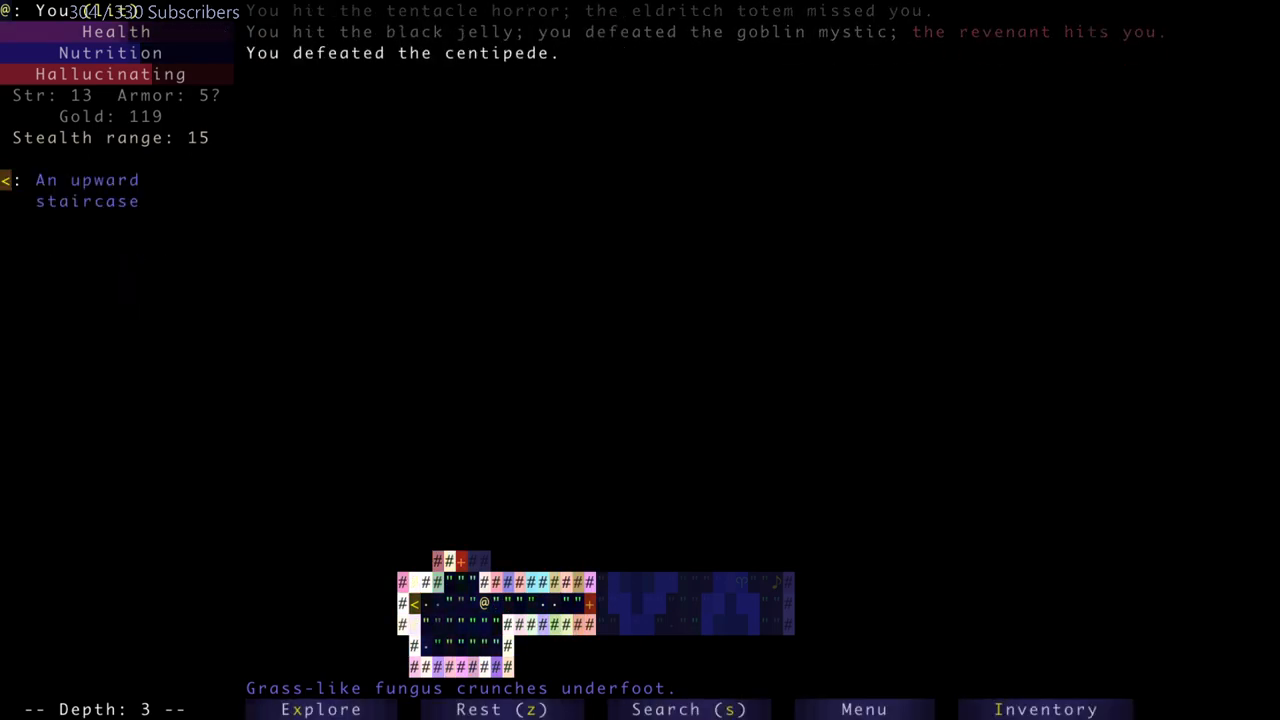
- Auto-explore depth 3, picking up a potion of hallucination and a second ration of food
{"action": "key", "text": "Down"}
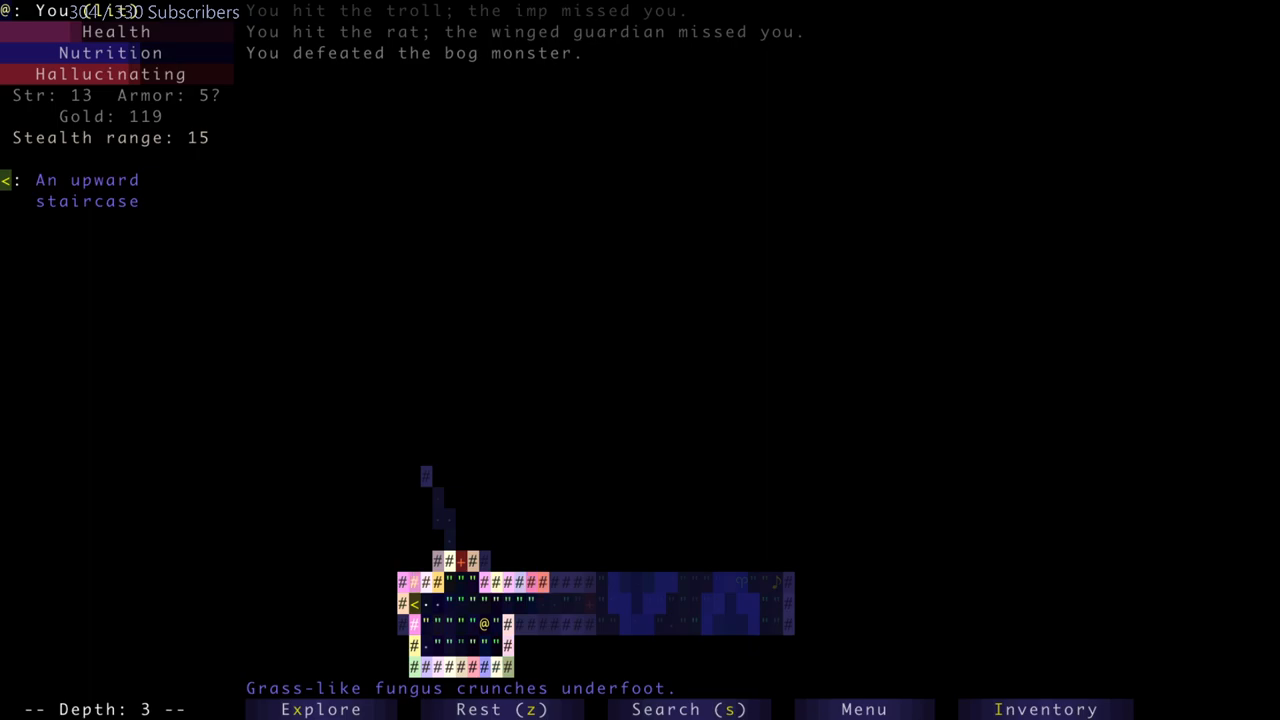
{"action": "left_click", "coordinate": [1046, 708]}
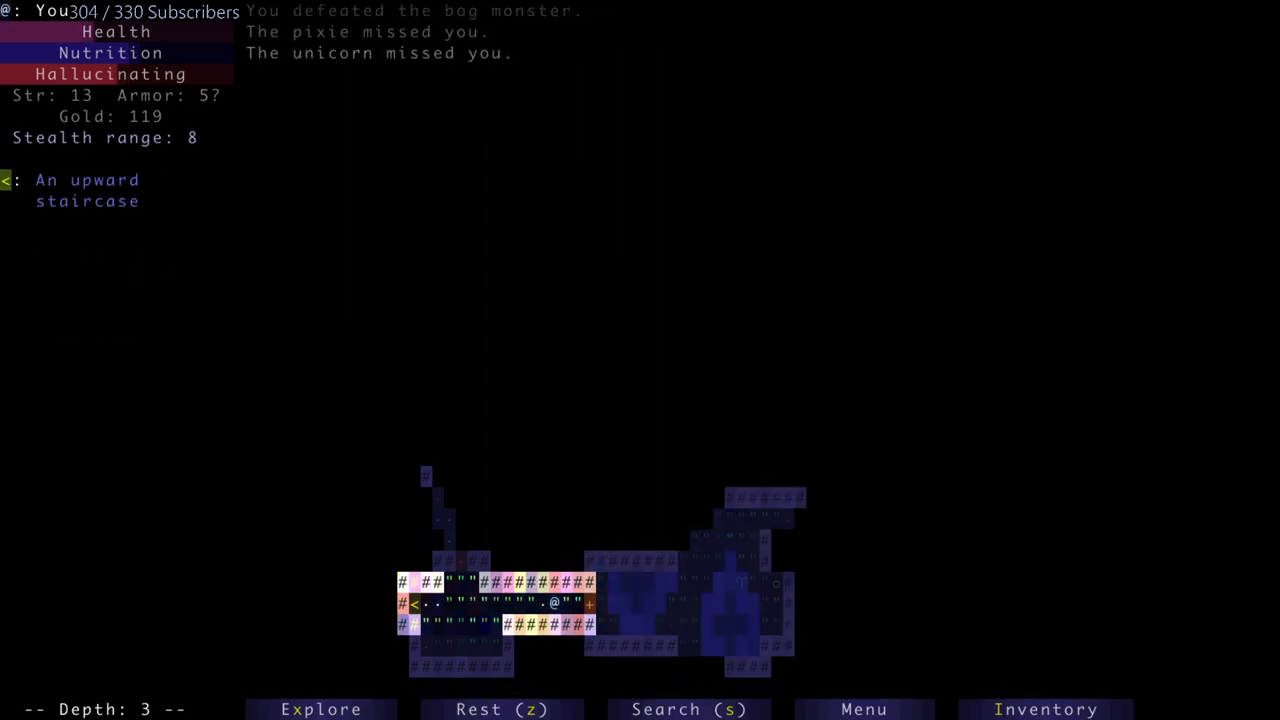
{"action": "key", "text": "up"}
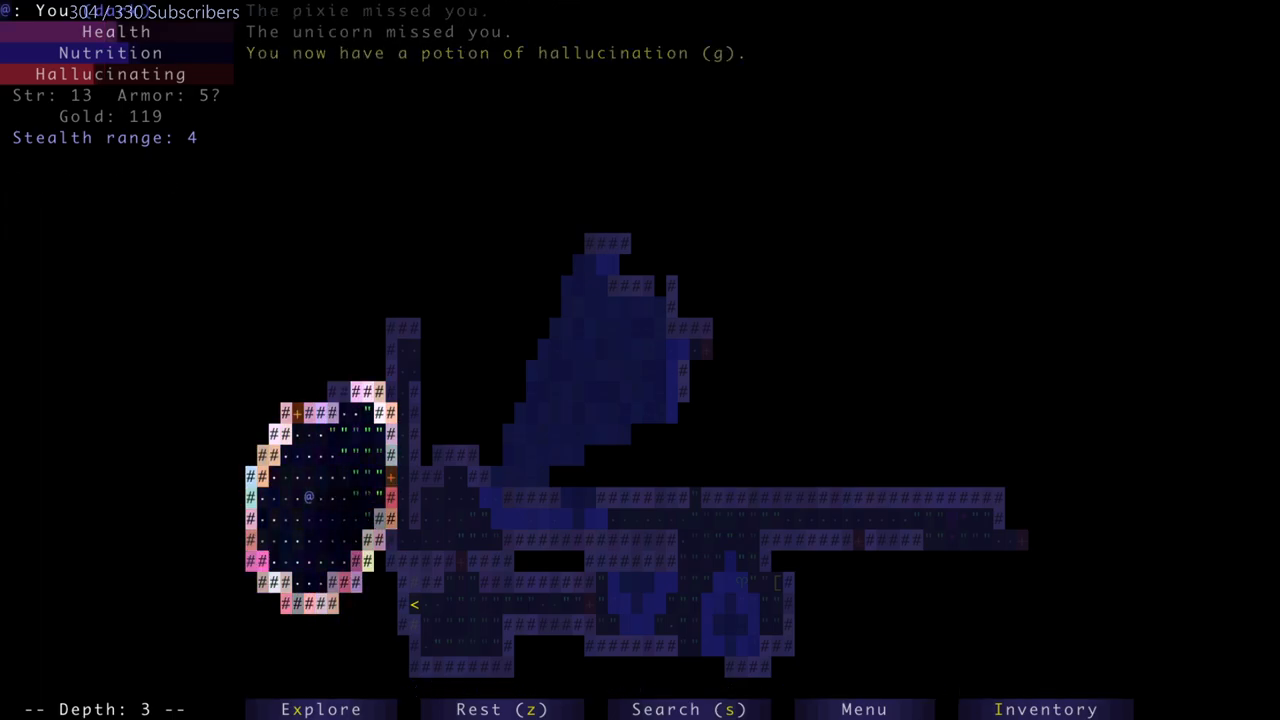
{"action": "key", "text": "Up"}
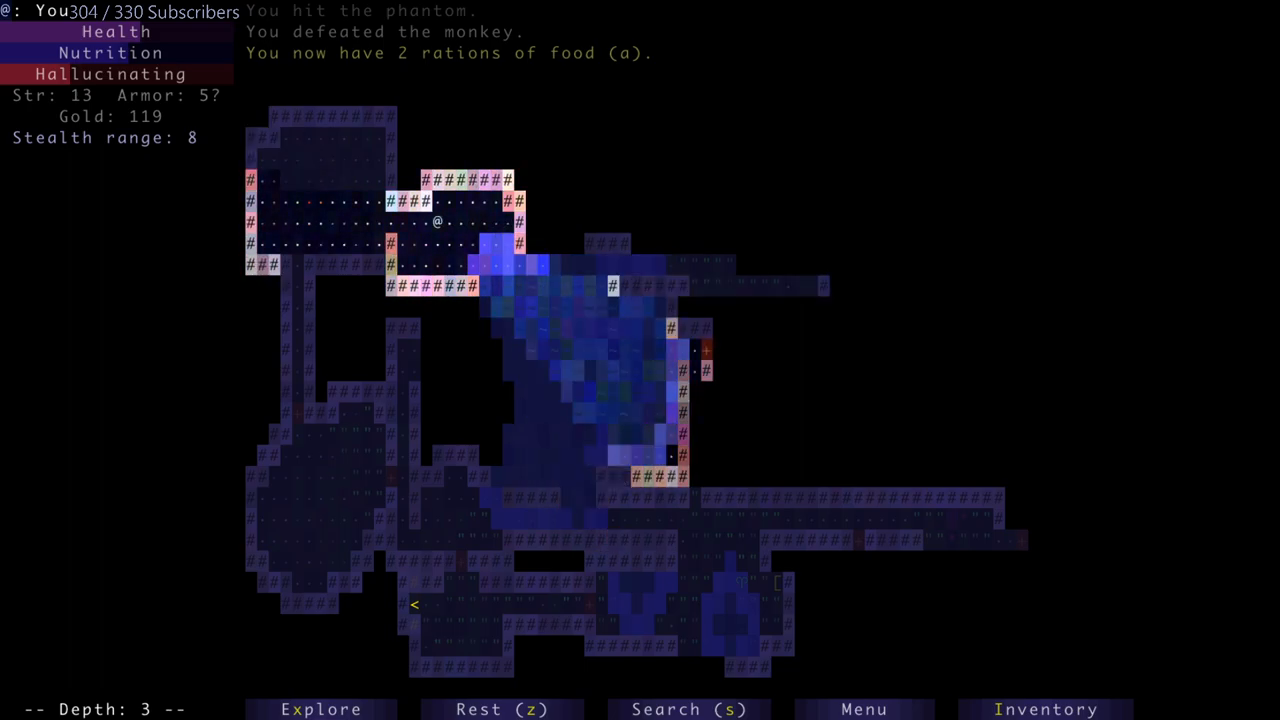
- Continue exploring depth 3, killing a kobold and bursting a bloodwort pod for healing spores
{"action": "key", "text": "Left"}
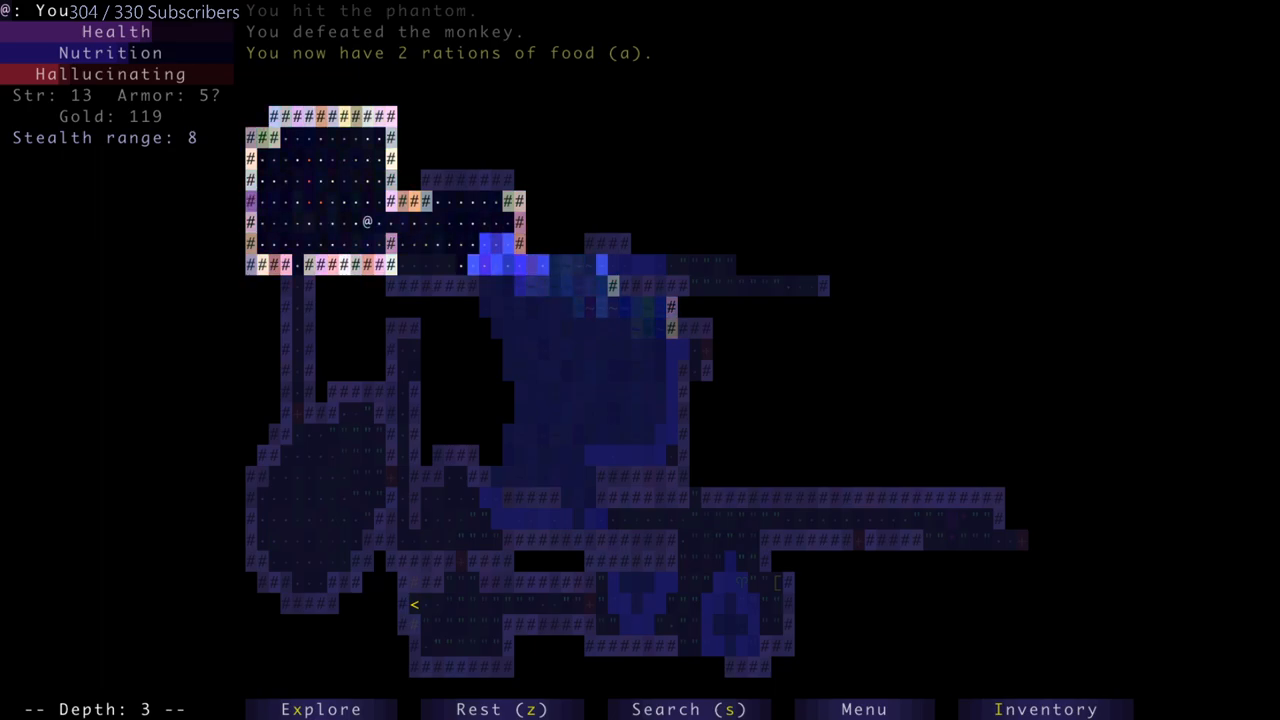
{"action": "key", "text": "Right"}
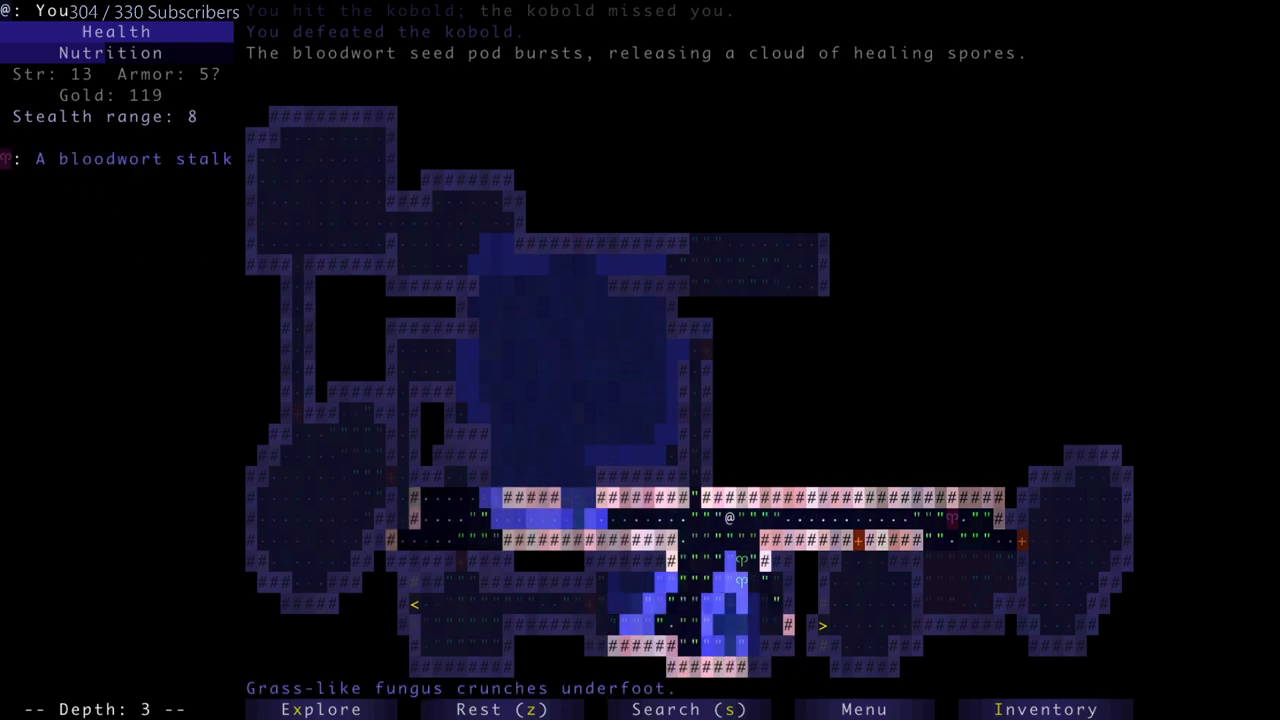
- Explore north on depth 3, slay the jackal, burst the bloat and collect a brown potion
{"action": "key", "text": "up"}
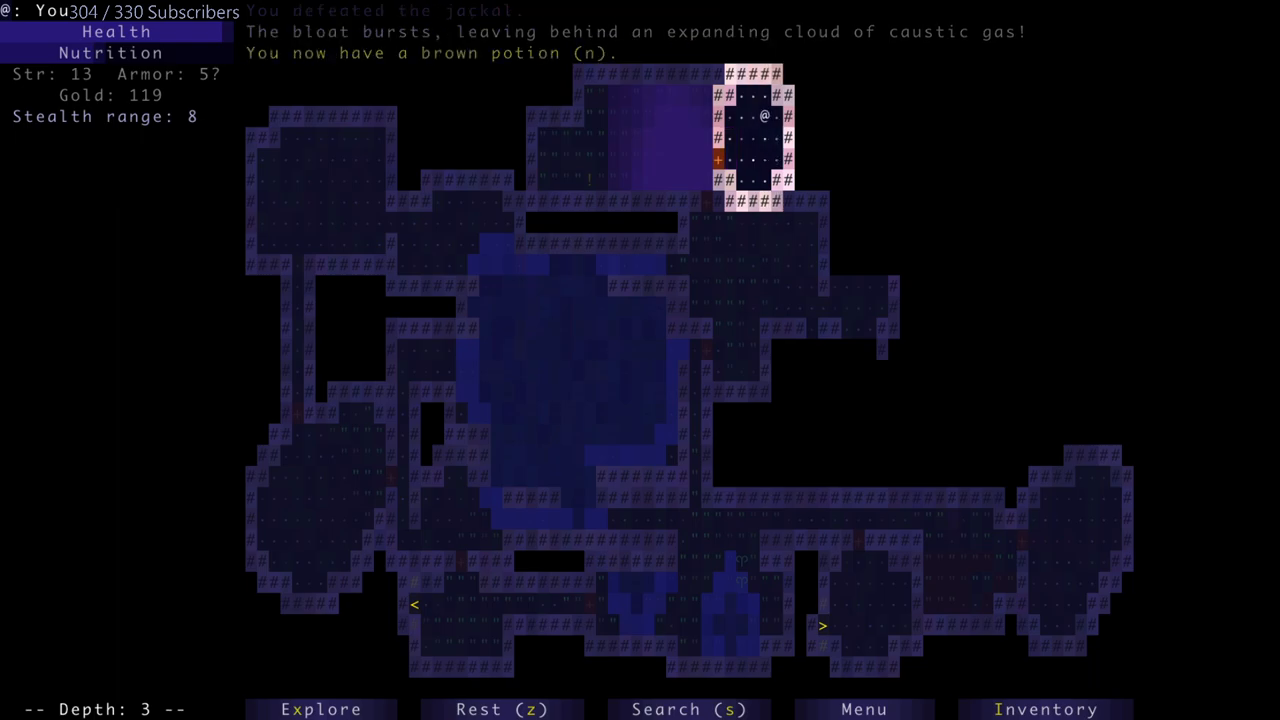
- Slay the kobold, goblin and goblin conjurer, then travel to depth 3's downward staircase
{"action": "left_click", "coordinate": [1046, 708]}
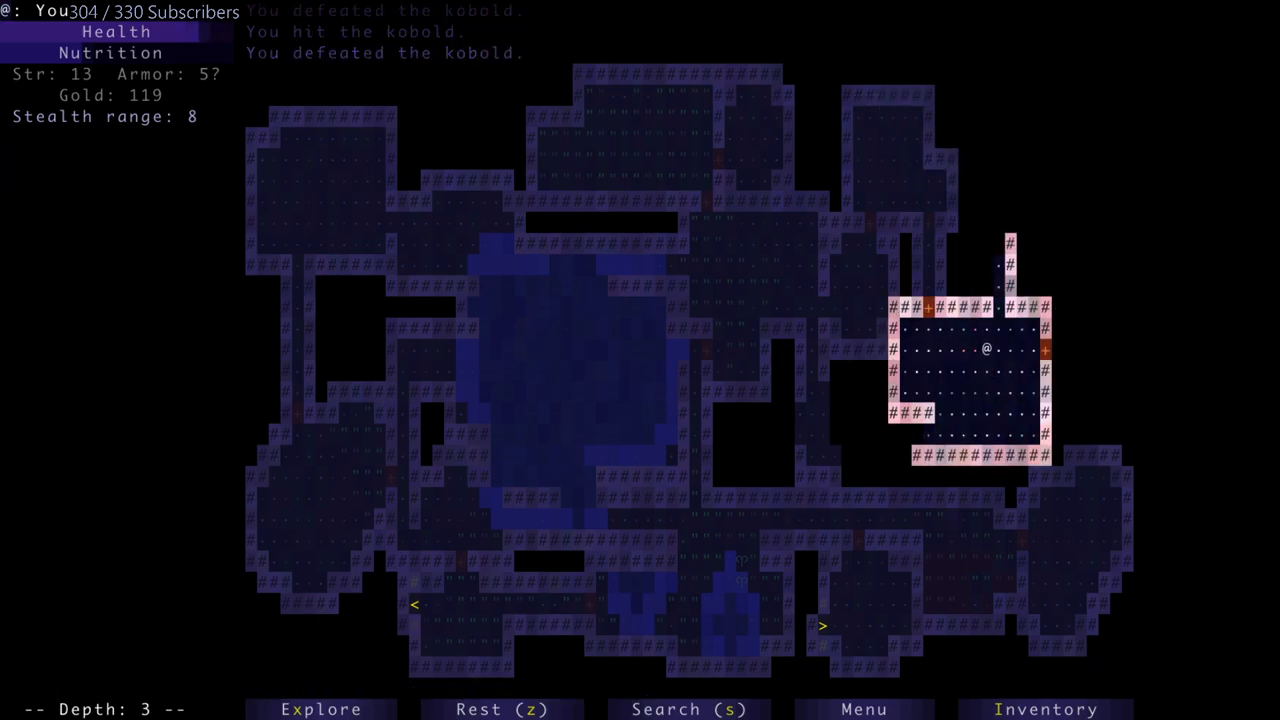
{"action": "key", "text": "up"}
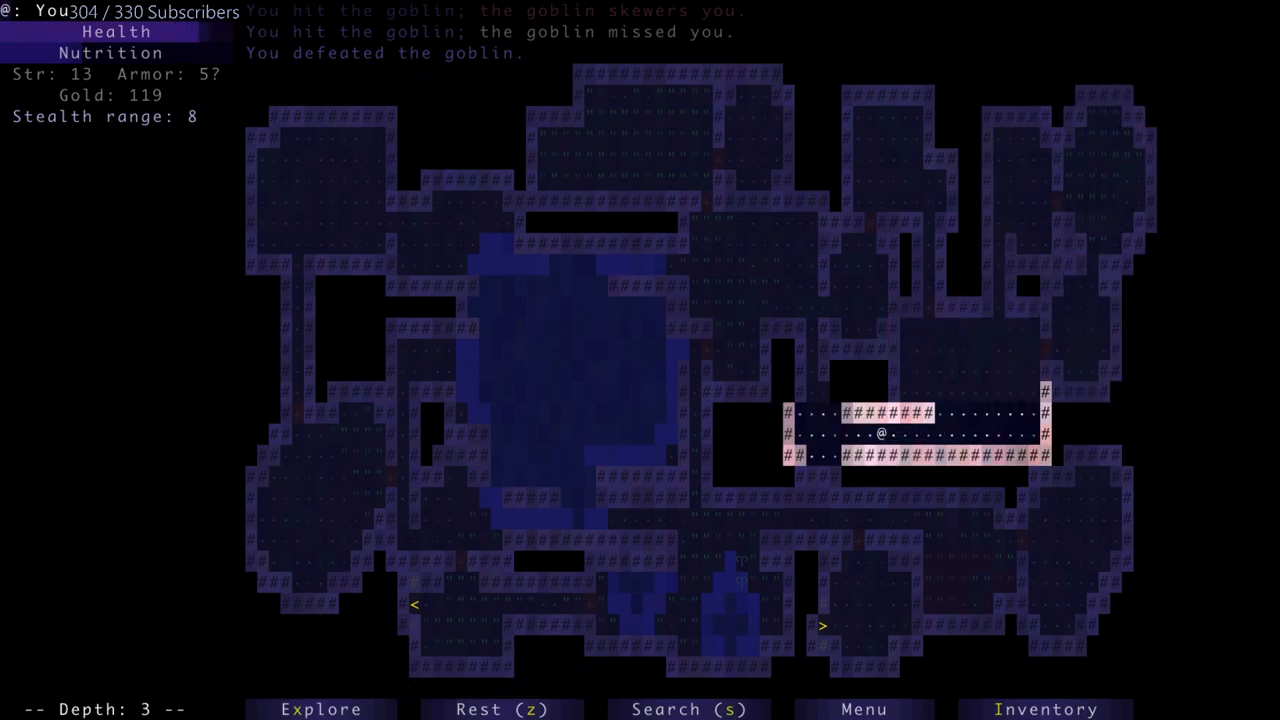
{"action": "key", "text": "up"}
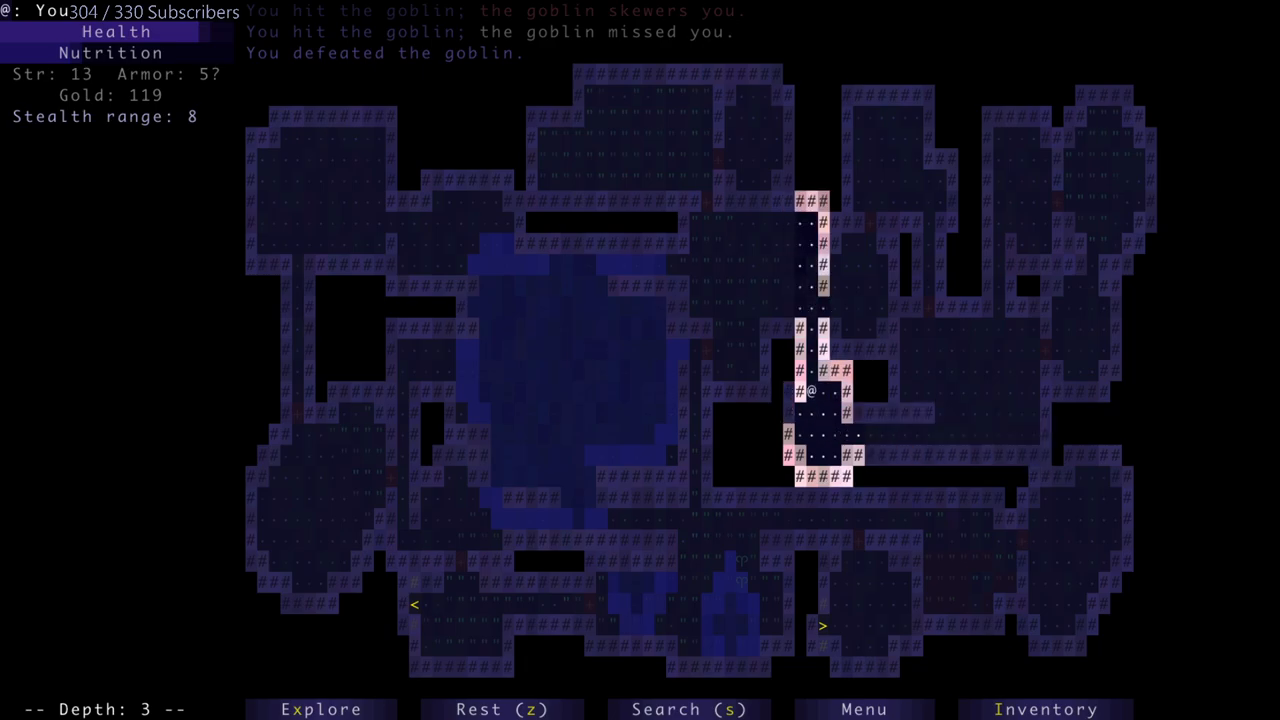
{"action": "key", "text": "Up"}
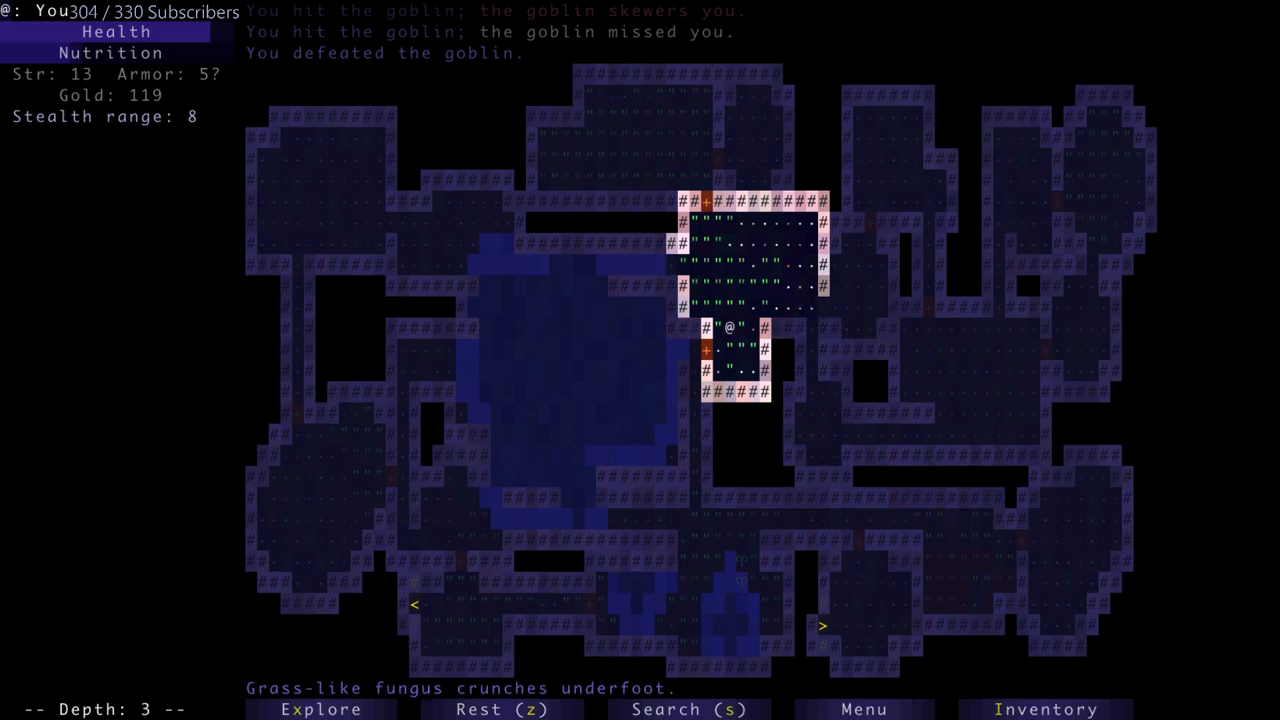
{"action": "key", "text": "Down"}
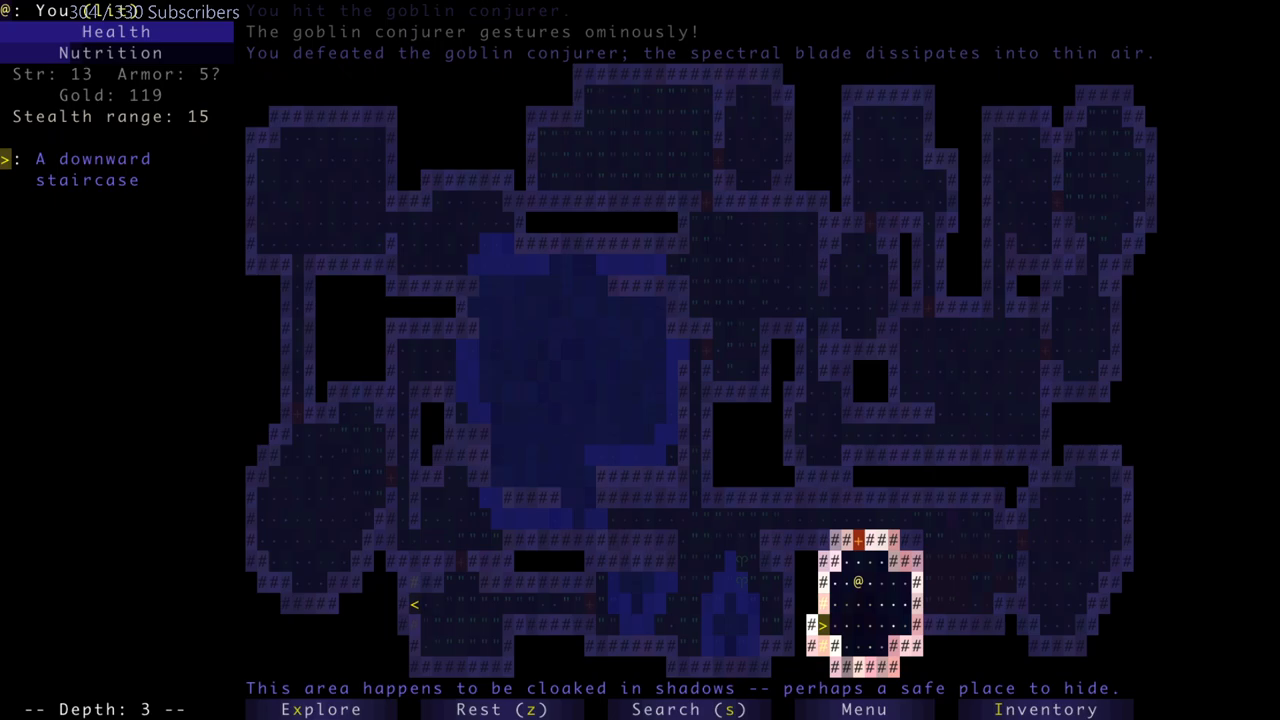
- Descend the staircase to depth 4 and review the carried items
{"action": "key", "text": ">"}
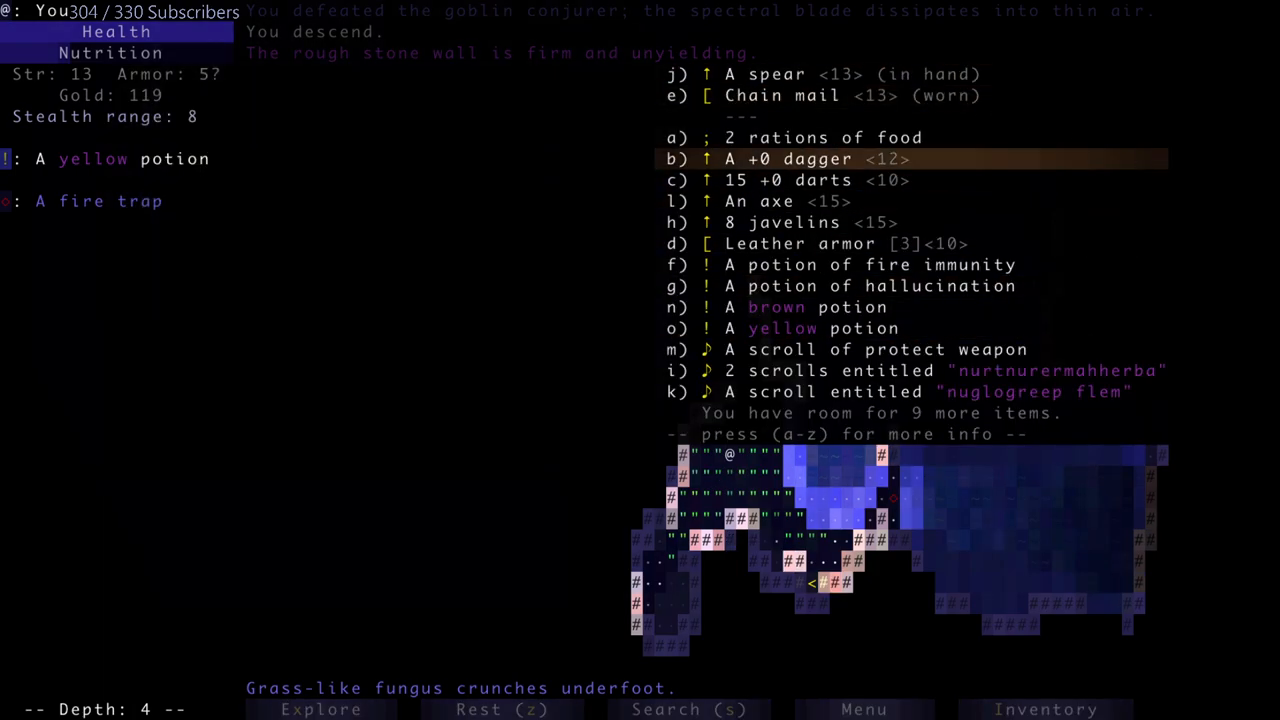
- Drink the newly found potion of strength, raising Strength to 14
{"action": "key", "text": "Escape"}
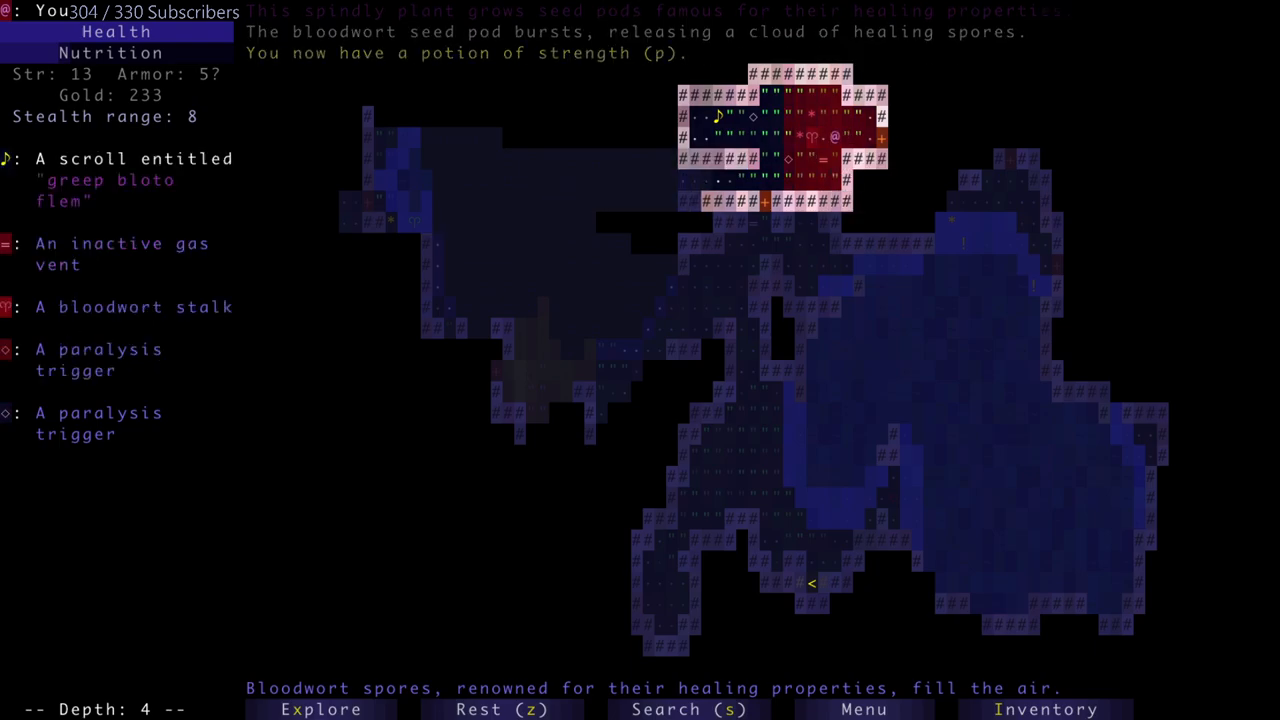
{"action": "left_click", "coordinate": [1046, 708]}
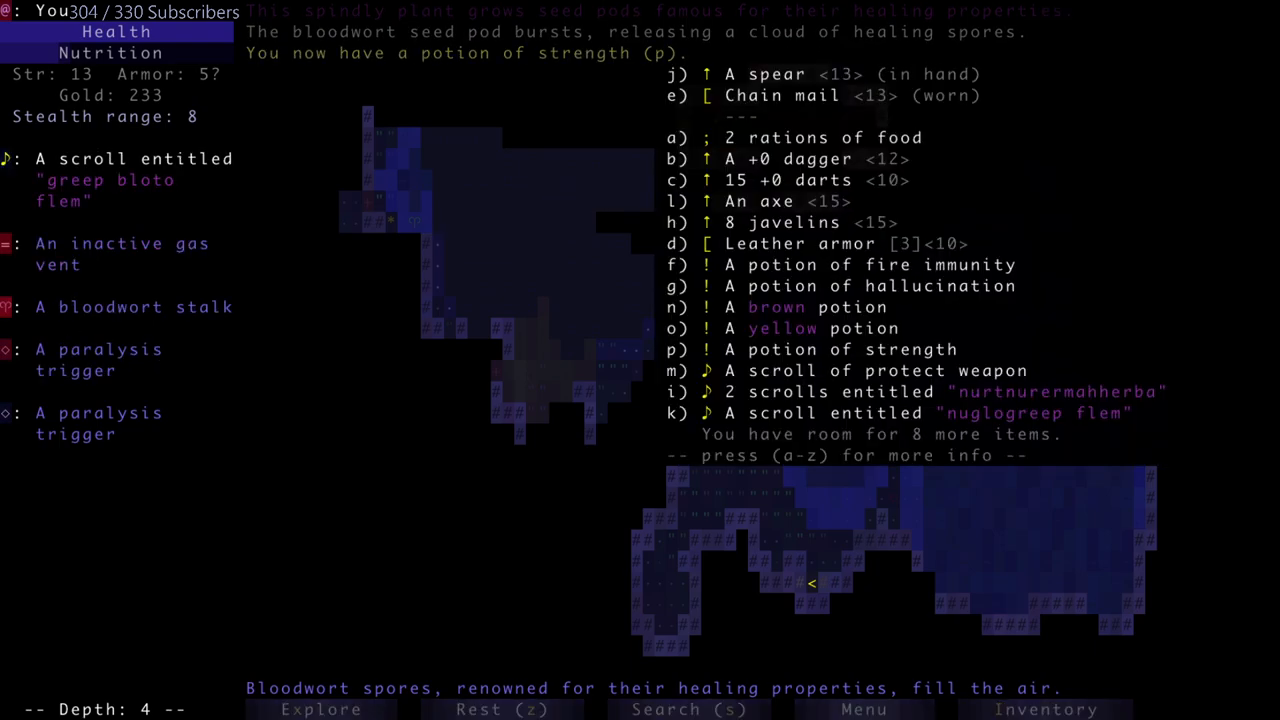
{"action": "left_click", "coordinate": [850, 348]}
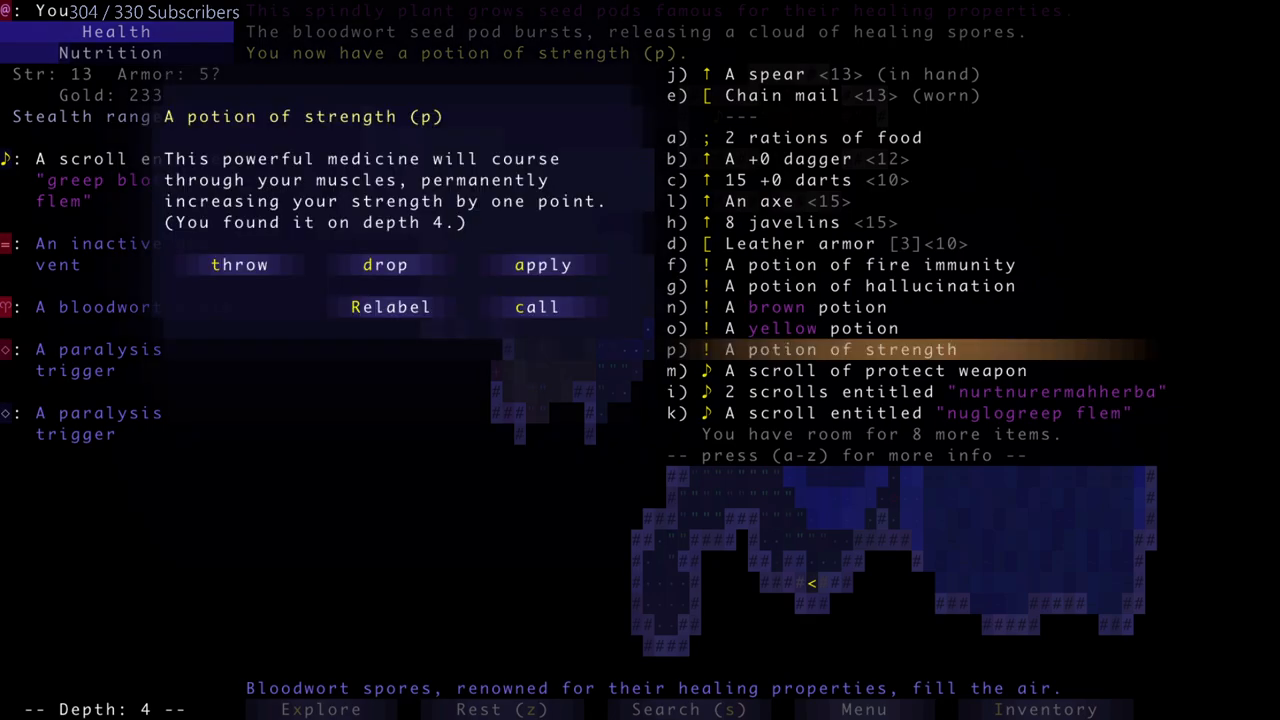
{"action": "left_click", "coordinate": [542, 264]}
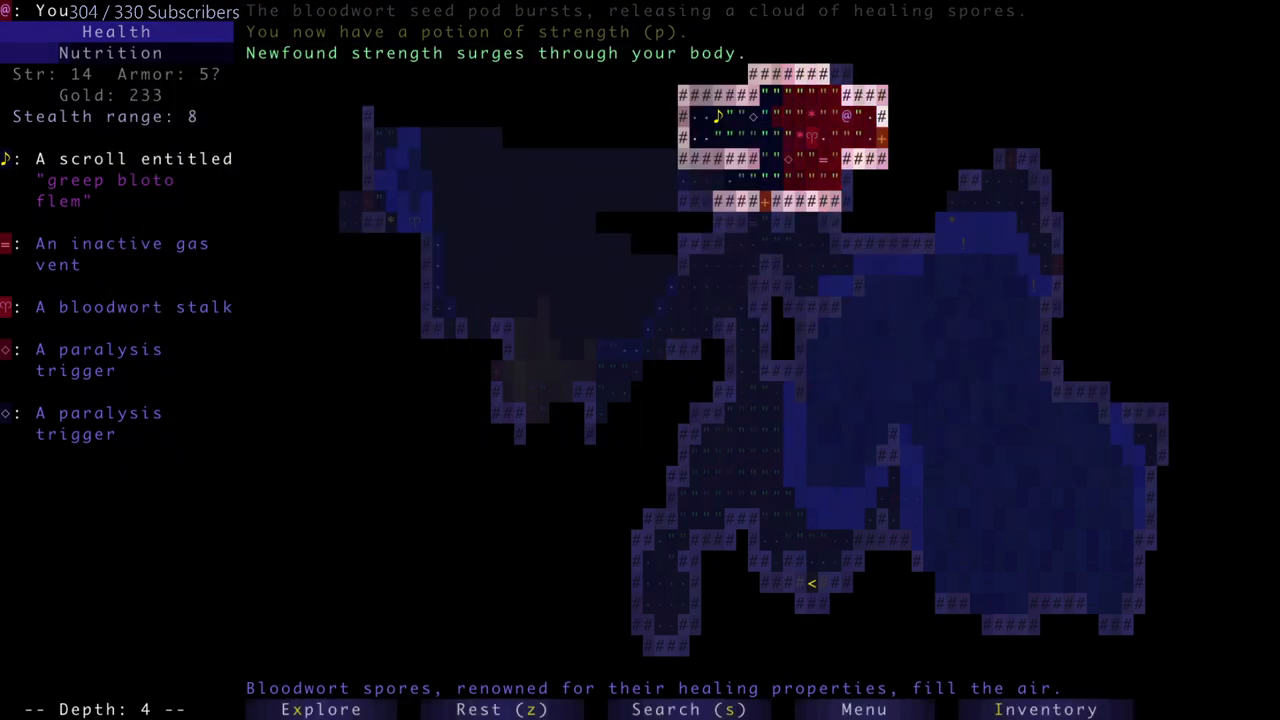
- Explore depth 4 further, collecting scrolls and gold up to 377
{"action": "left_click", "coordinate": [1046, 708]}
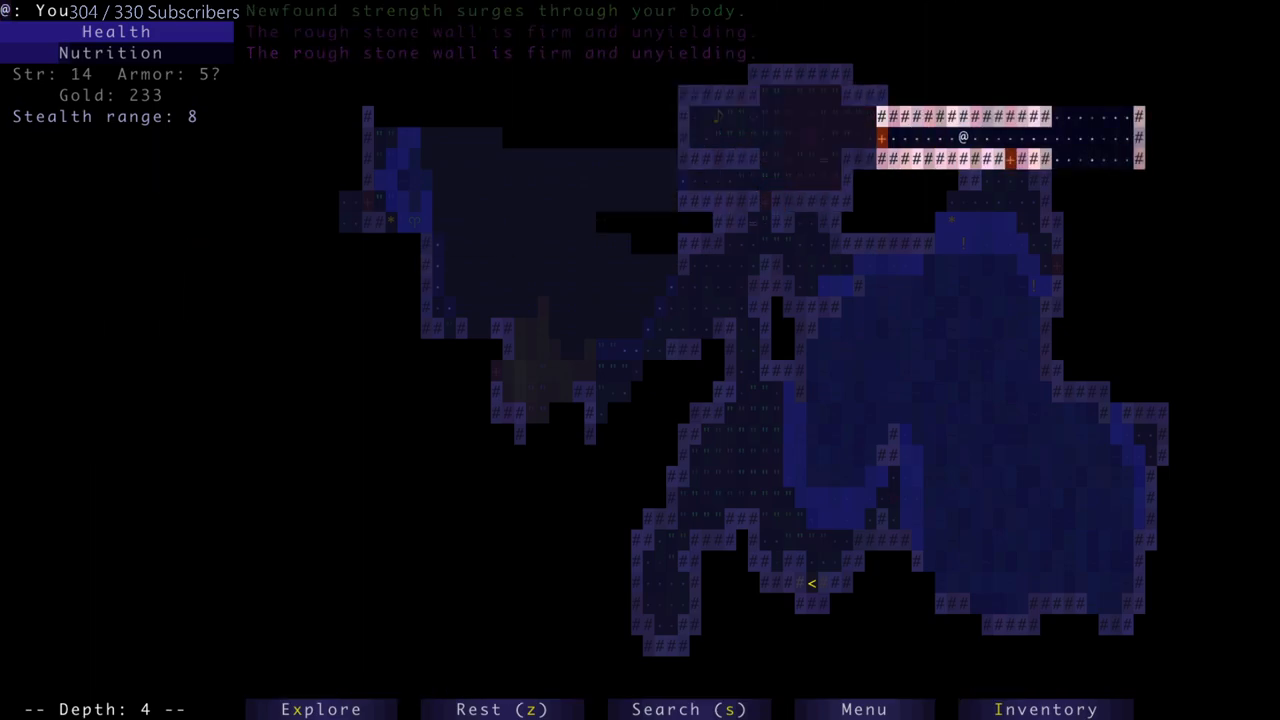
{"action": "key", "text": "Right"}
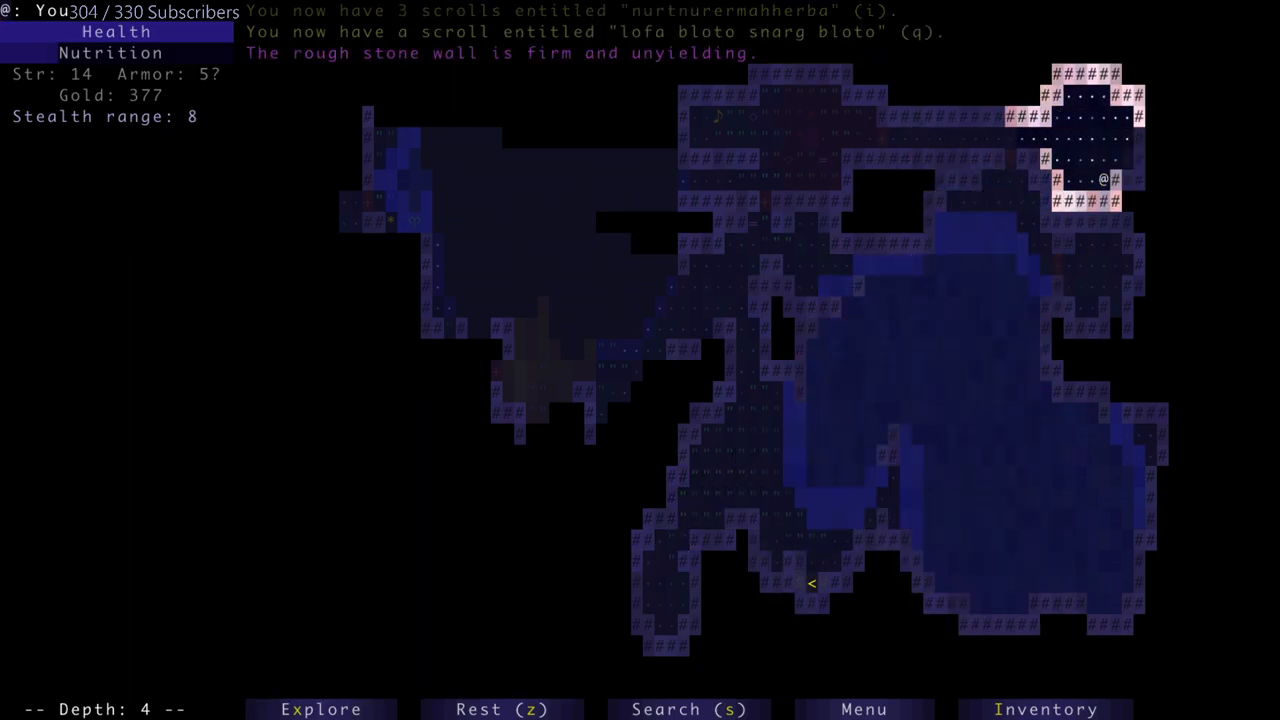
- Wait out the pink jelly's paralysis trap, then gather the greep bloto flem and protect weapon scrolls
{"action": "key", "text": "up"}
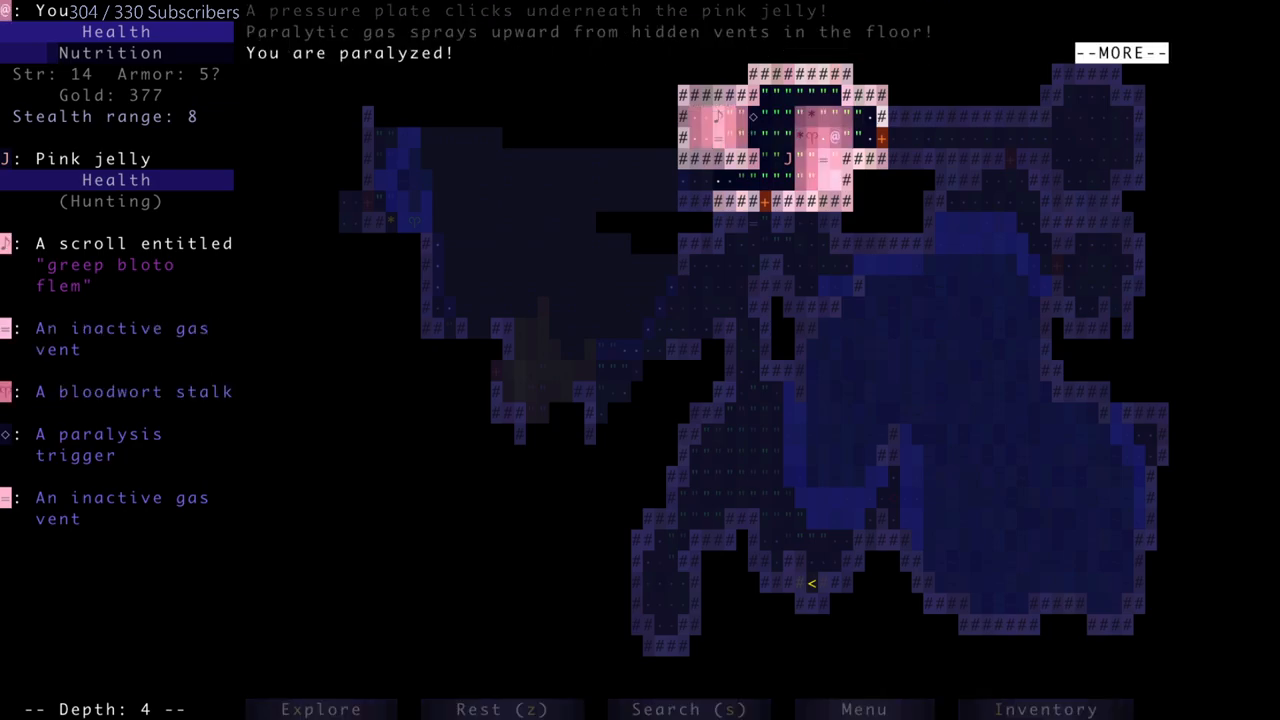
{"action": "key", "text": "space"}
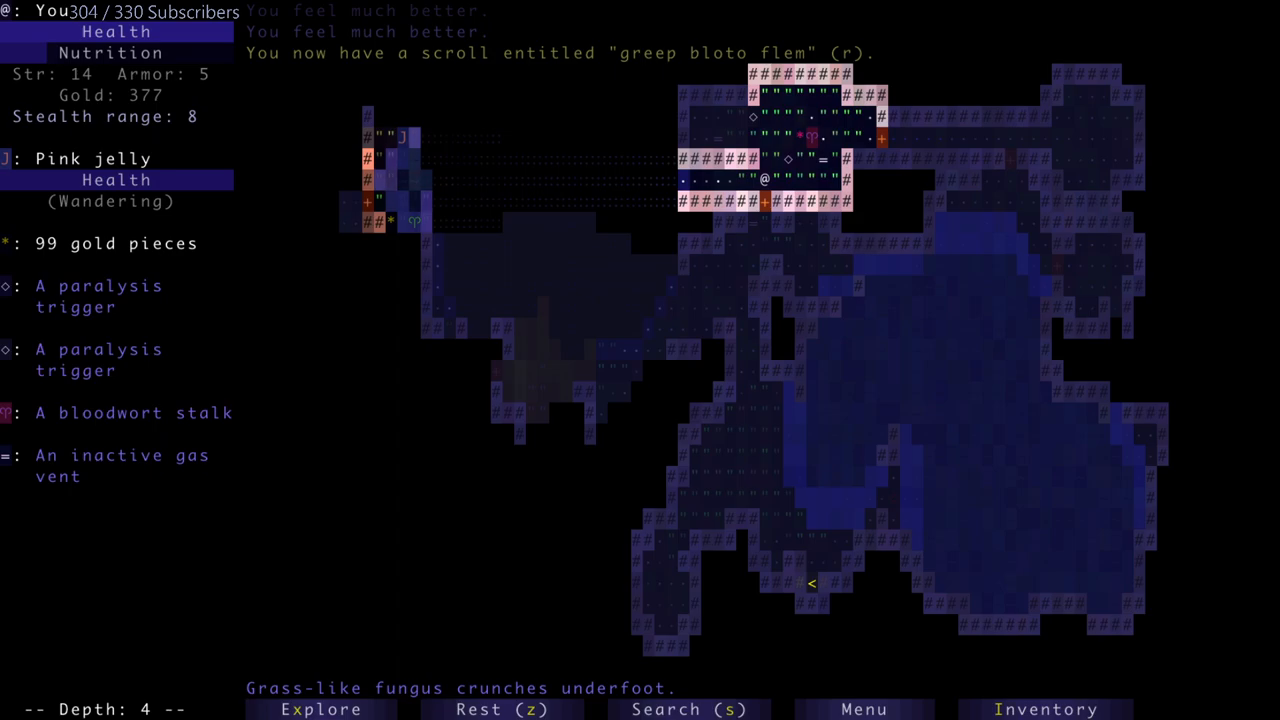
{"action": "key", "text": "Up"}
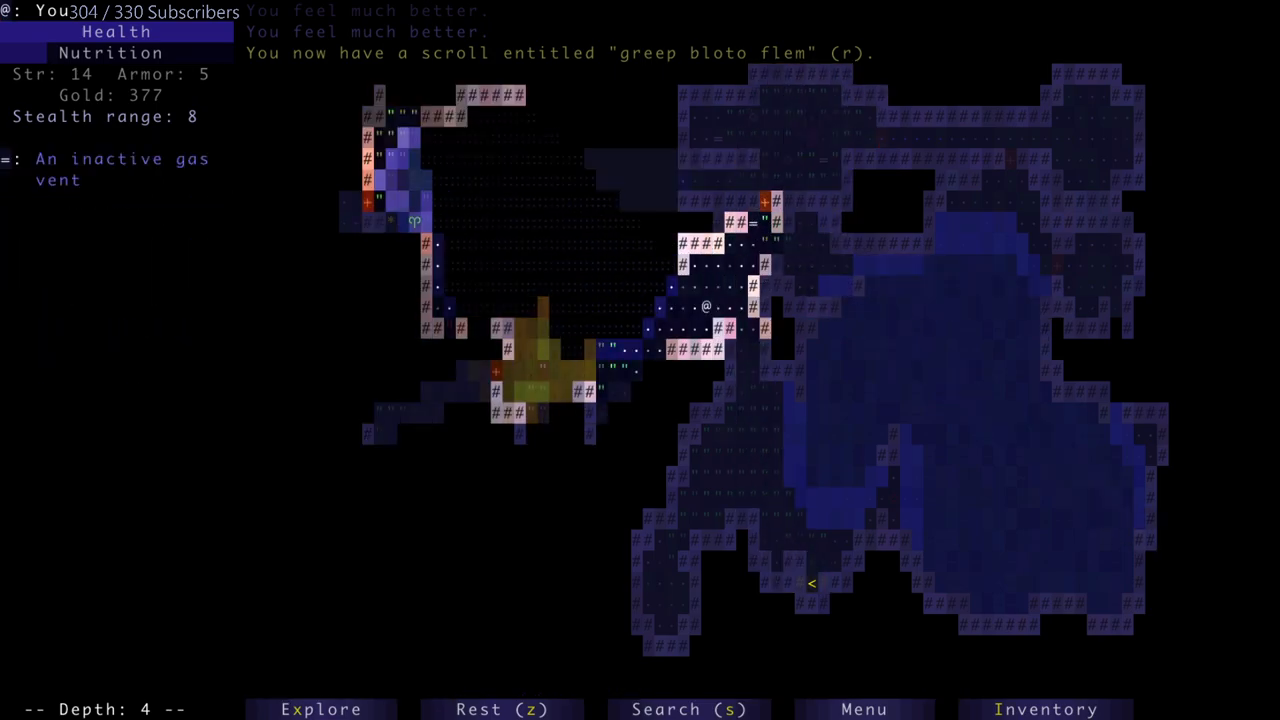
{"action": "key", "text": "down"}
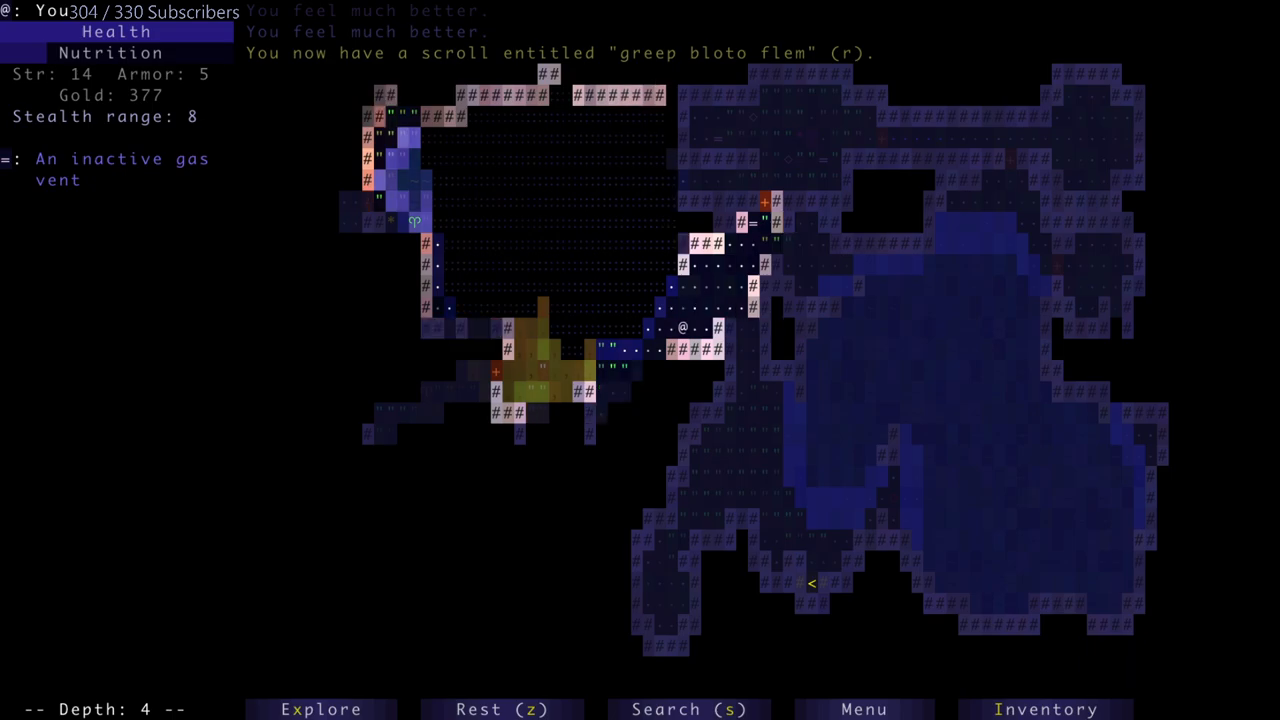
{"action": "key", "text": "down"}
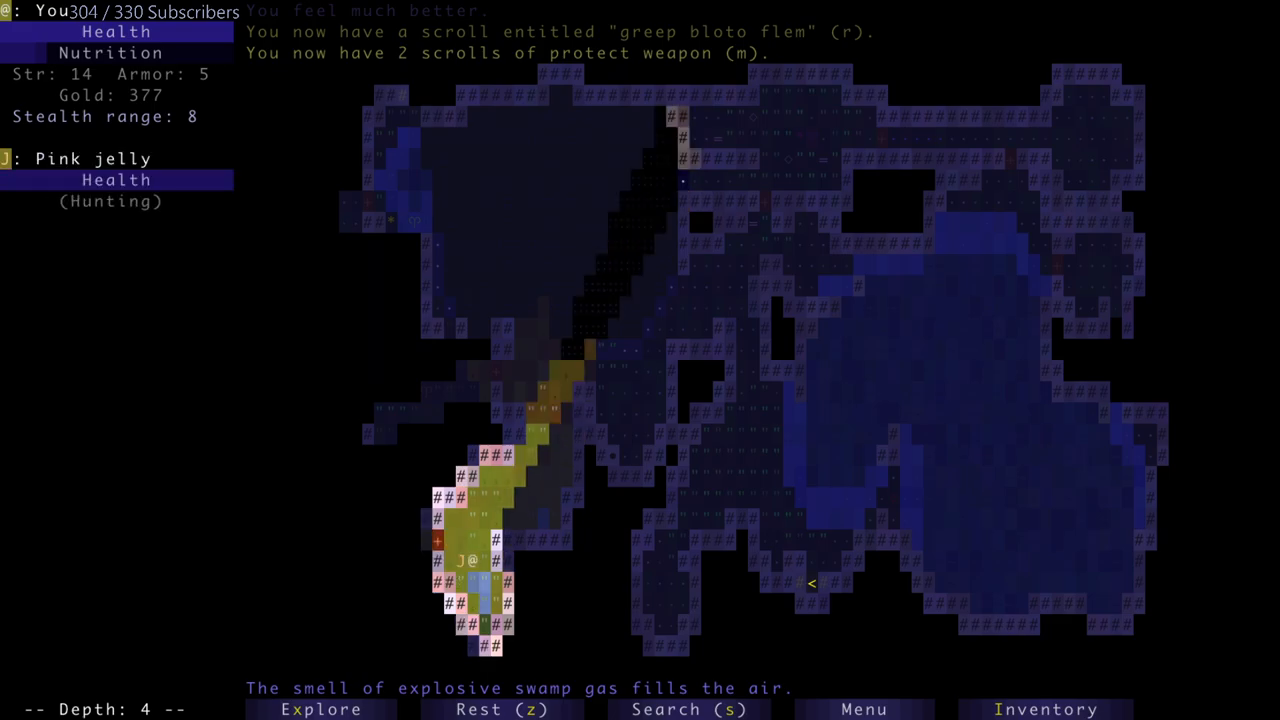
- Dispatch the monkey, grab the orange potion and eat a ration of food to ease hunger
{"action": "key", "text": "up"}
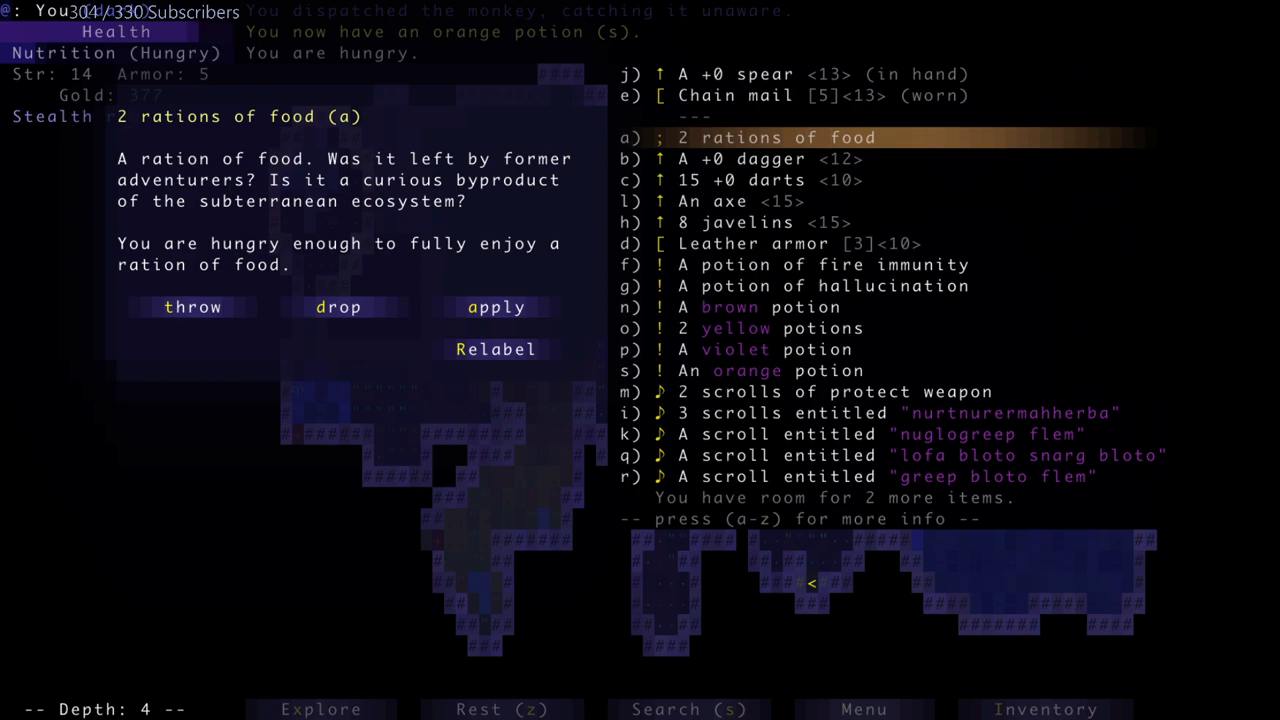
{"action": "left_click", "coordinate": [496, 308]}
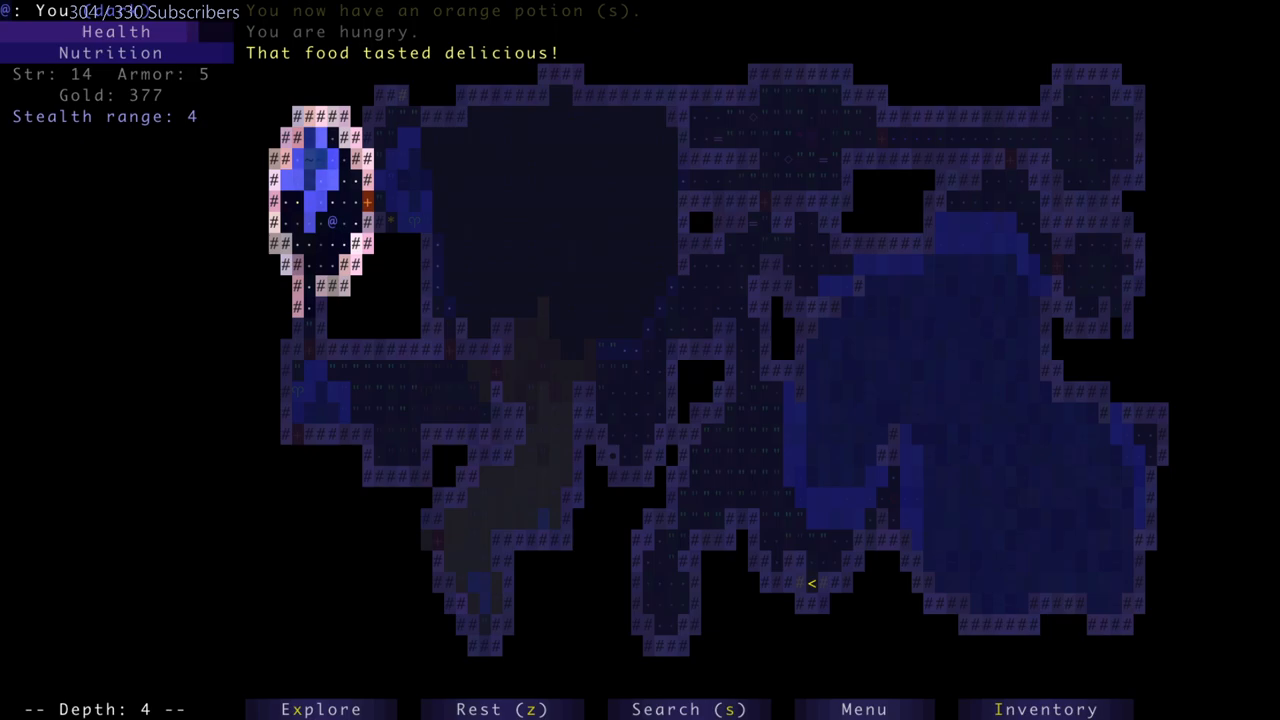
- Collect 99 gold, a war pike and an indigo potion, kill the pink jellies and descend to depth 5
{"action": "key", "text": "up"}
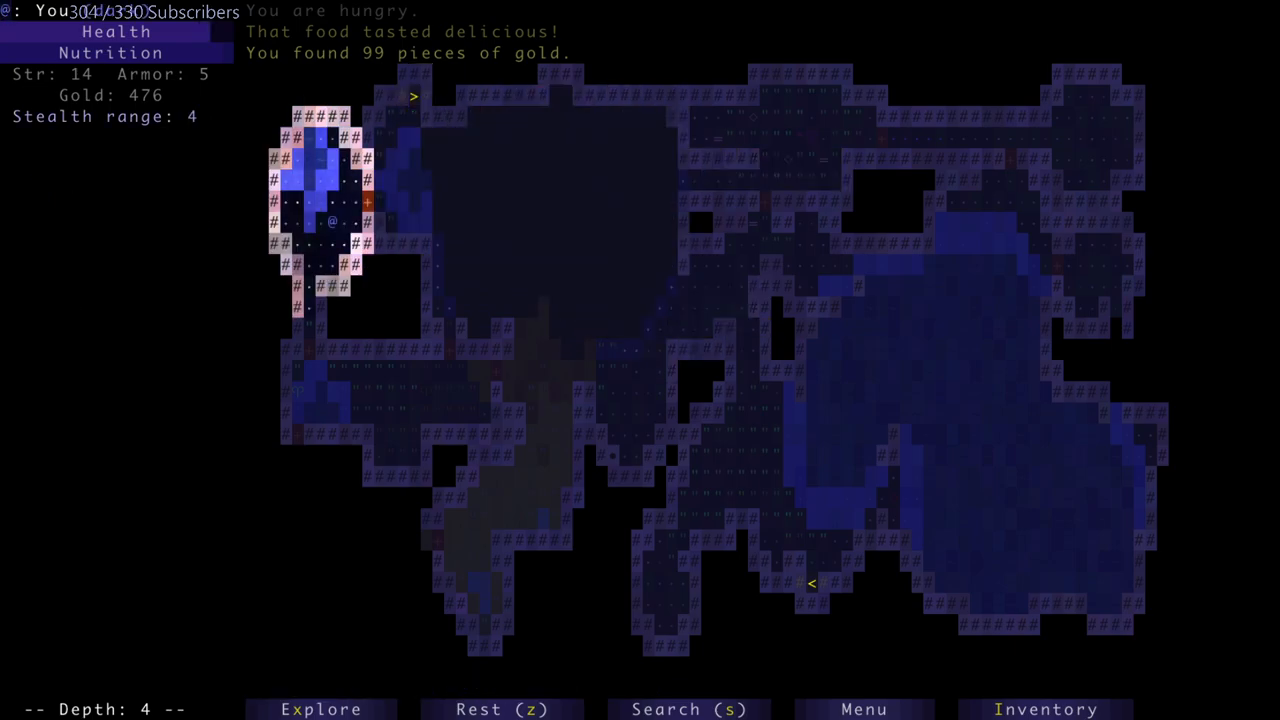
{"action": "key", "text": "Down"}
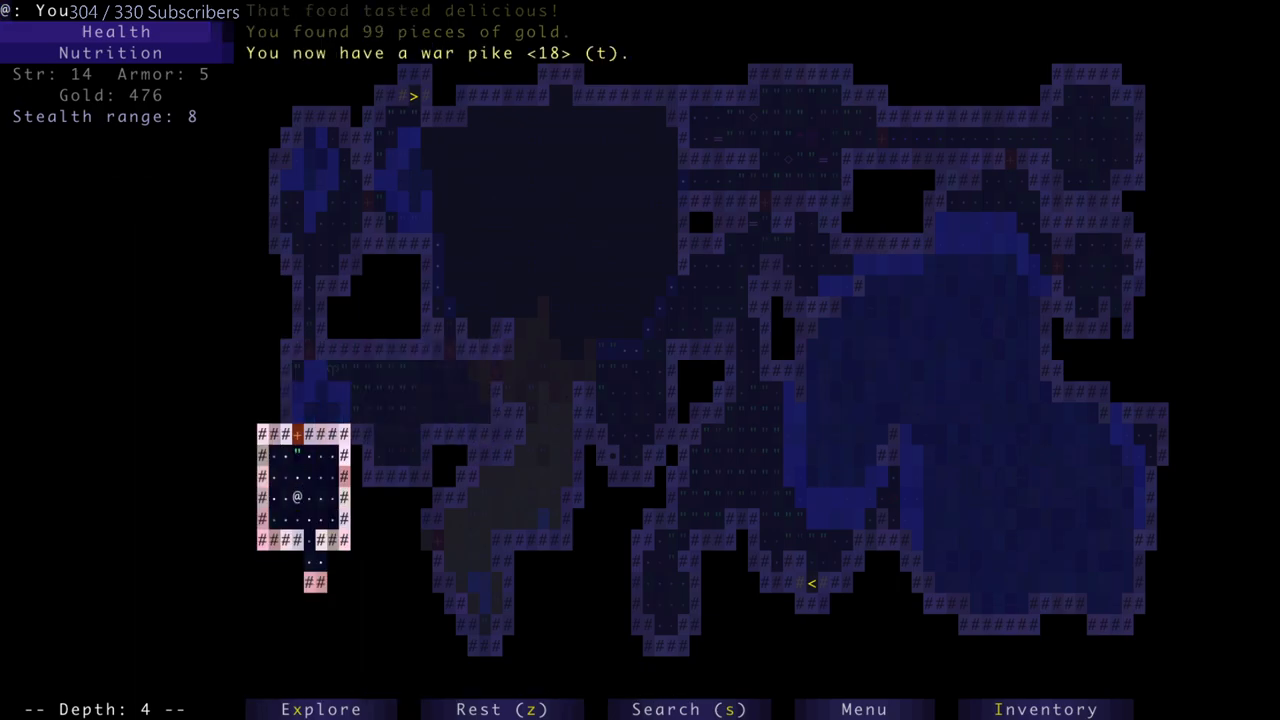
{"action": "key", "text": "Down"}
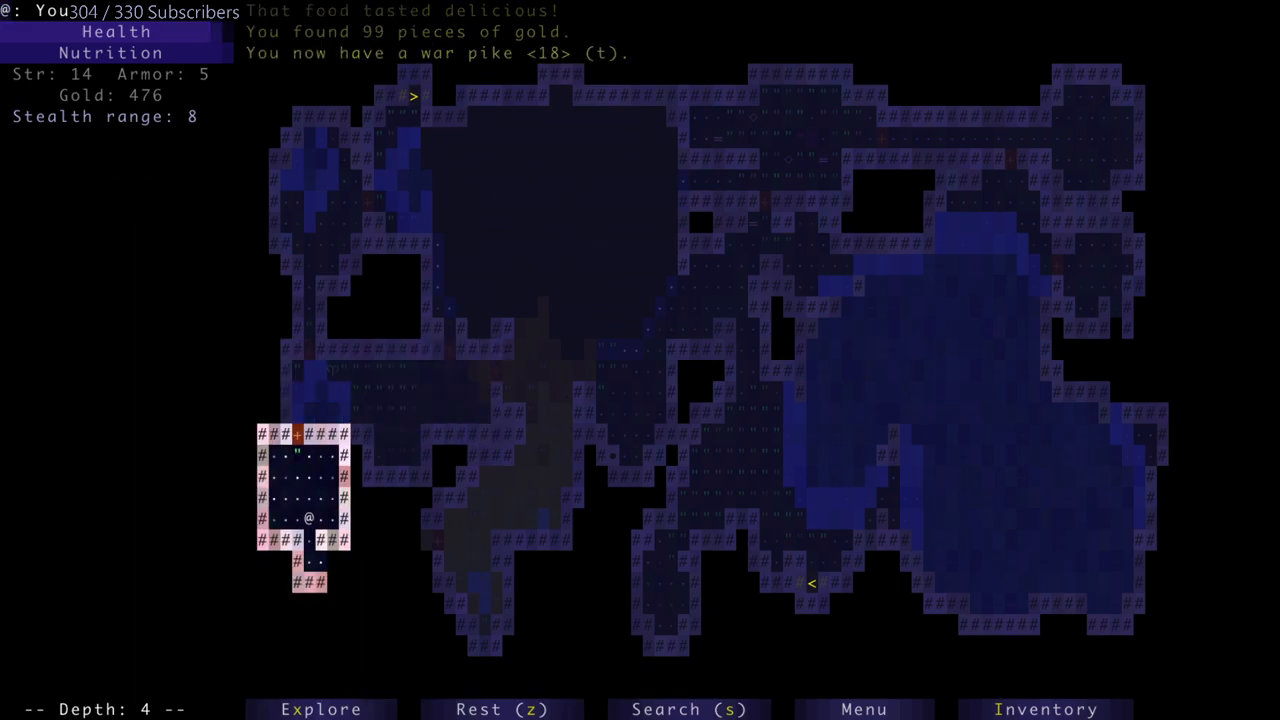
{"action": "key", "text": "down"}
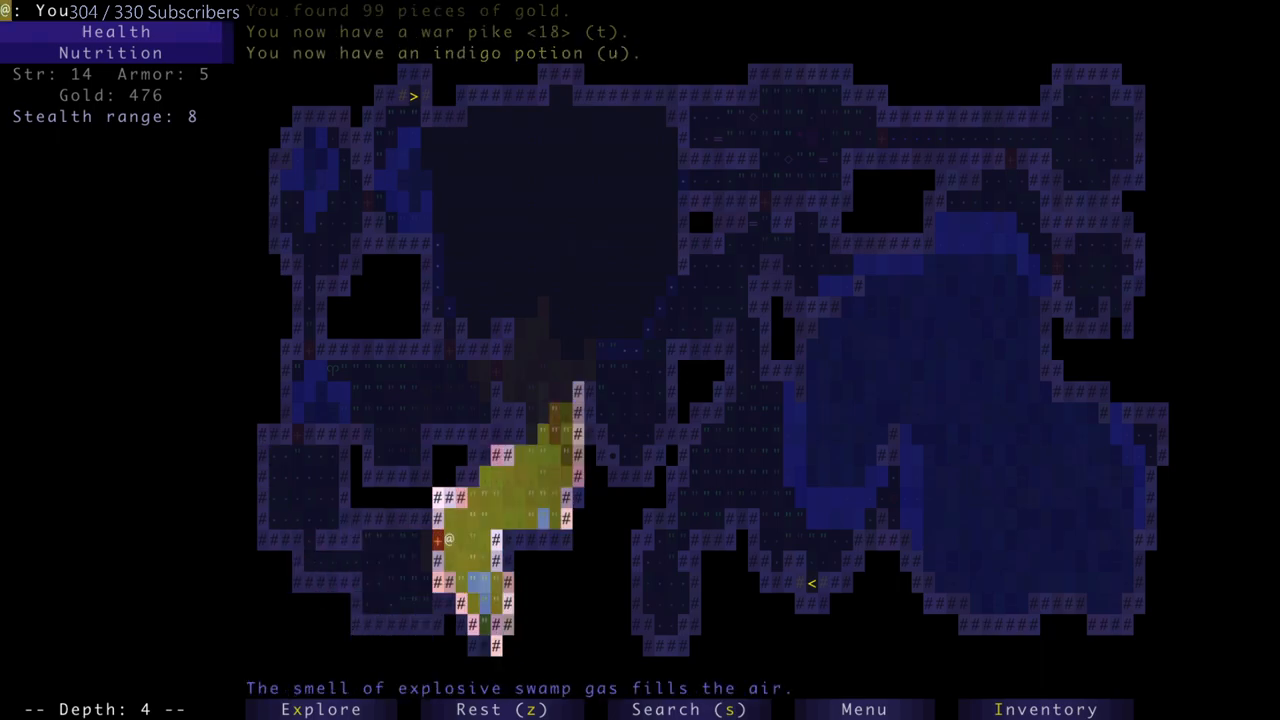
{"action": "key", "text": "up"}
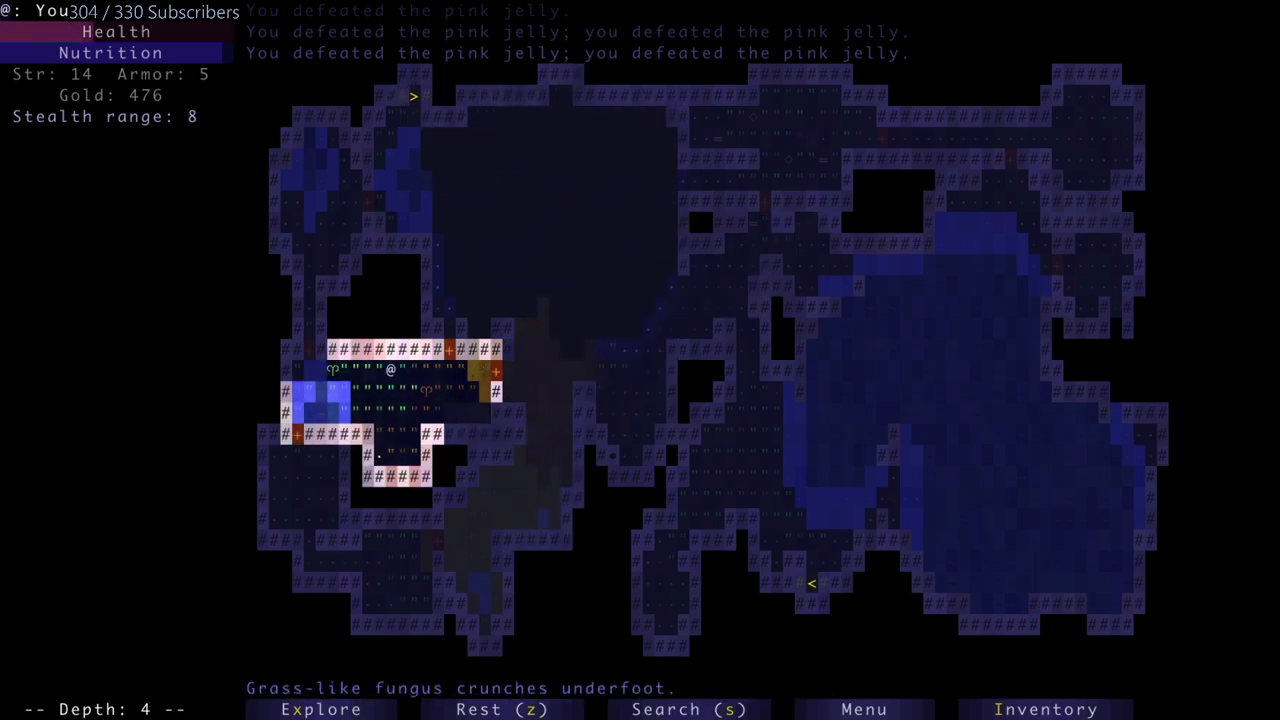
{"action": "key", "text": "up"}
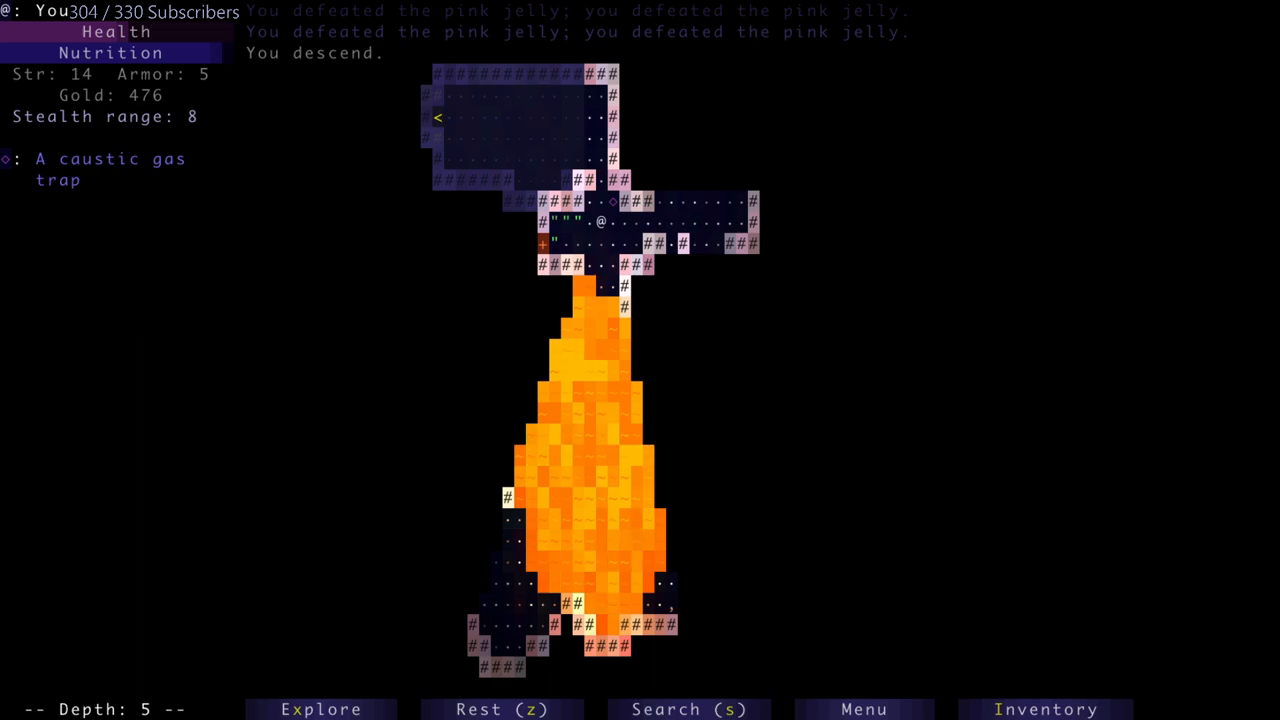
- Grab the scroll of sanctuary, slay the kobold and catch a rat unaware amid the cavern fire
{"action": "key", "text": "Left"}
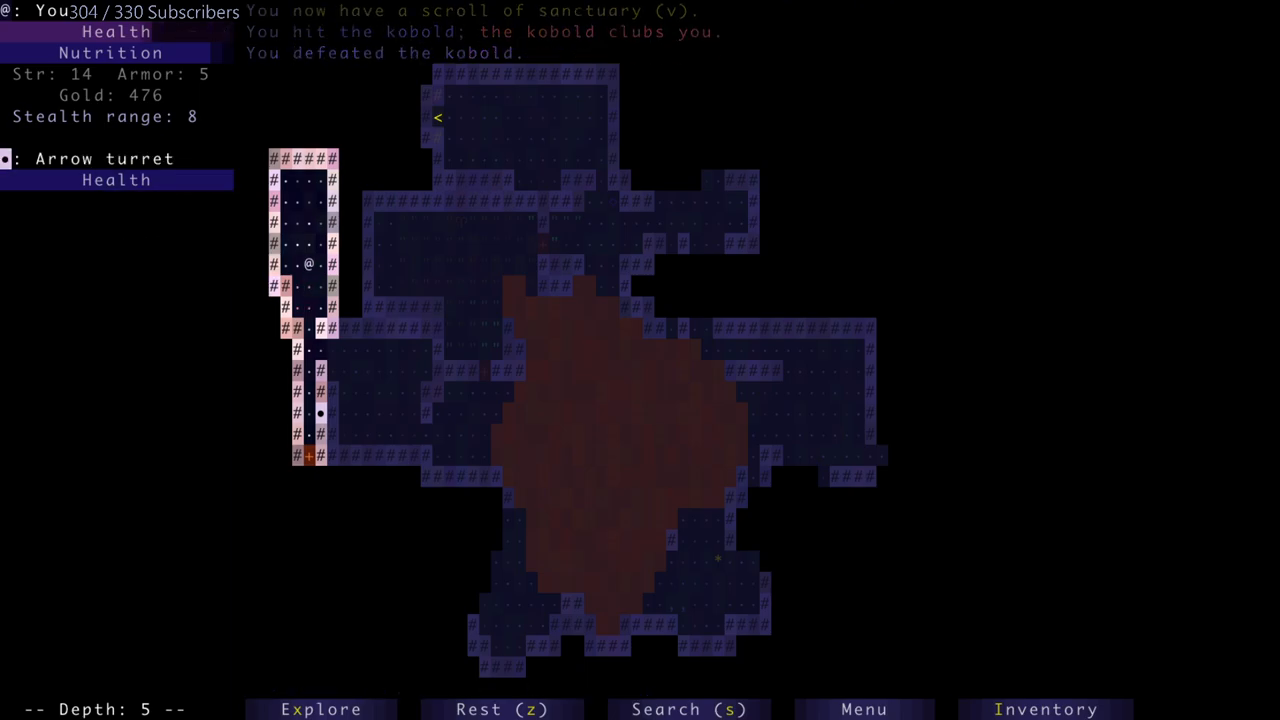
{"action": "key", "text": "Down"}
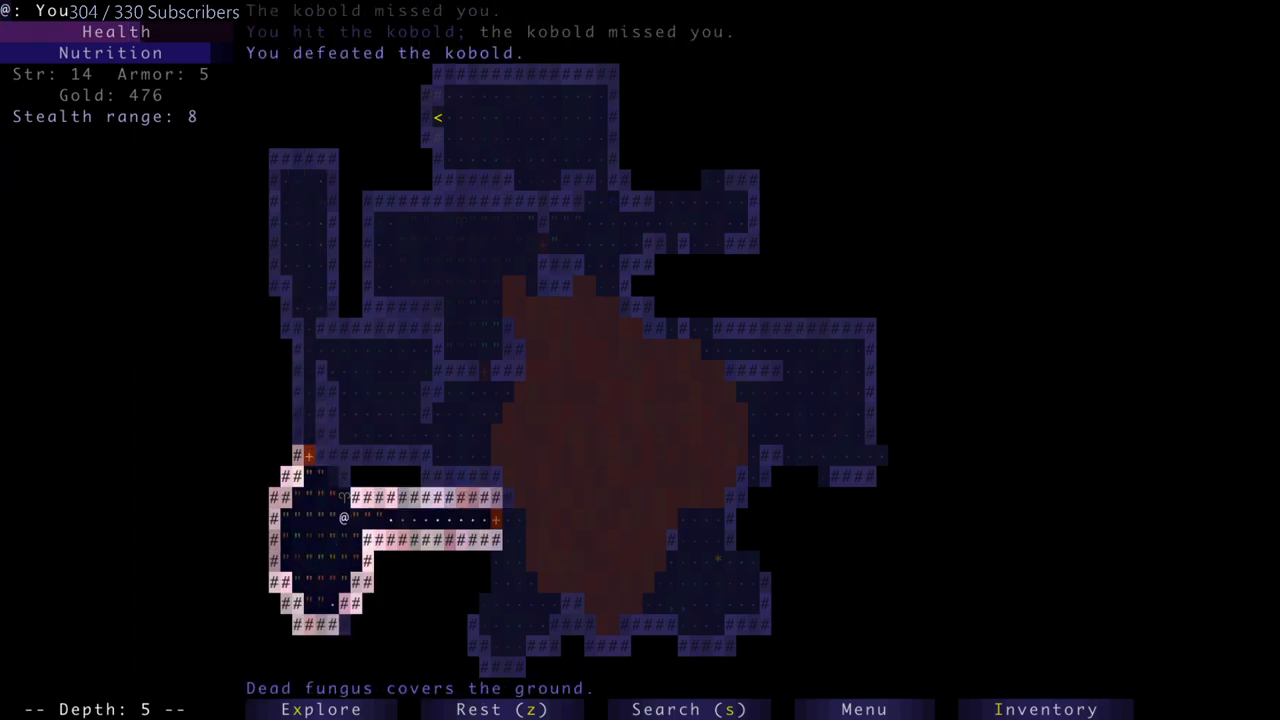
{"action": "key", "text": "Right"}
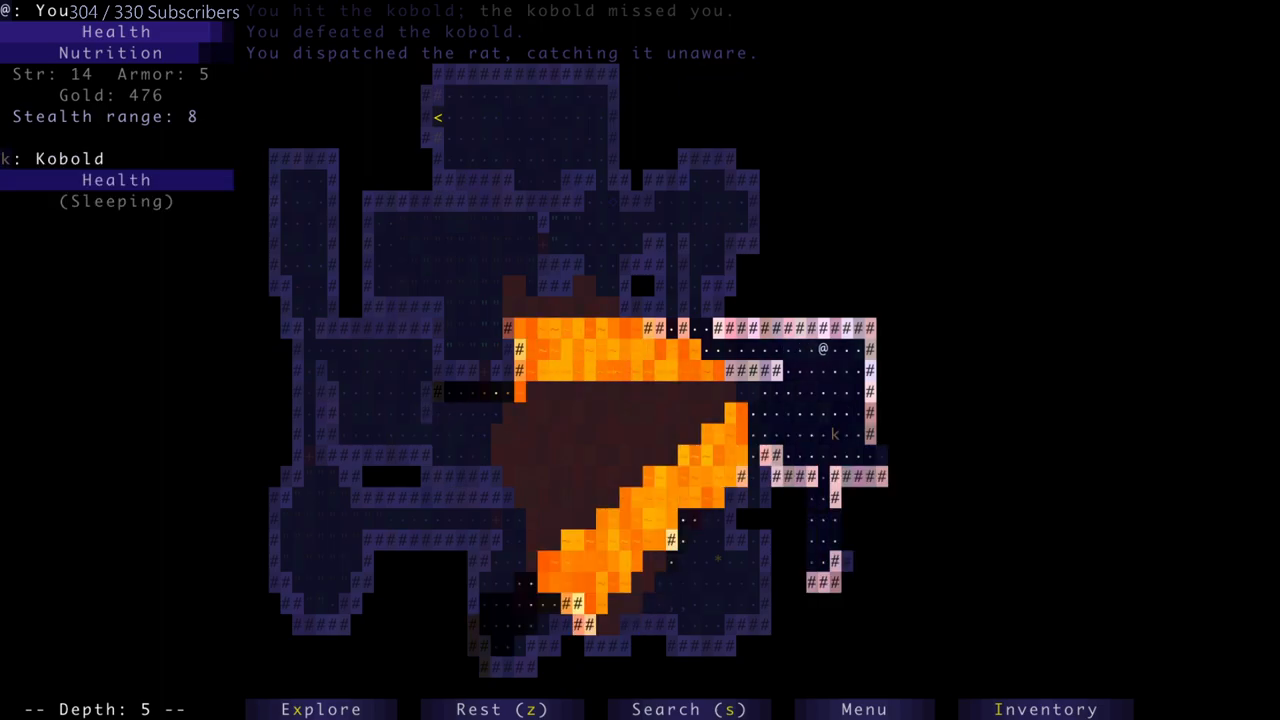
- Explore east past the downward staircase toward the water-filled room
{"action": "key", "text": "Down"}
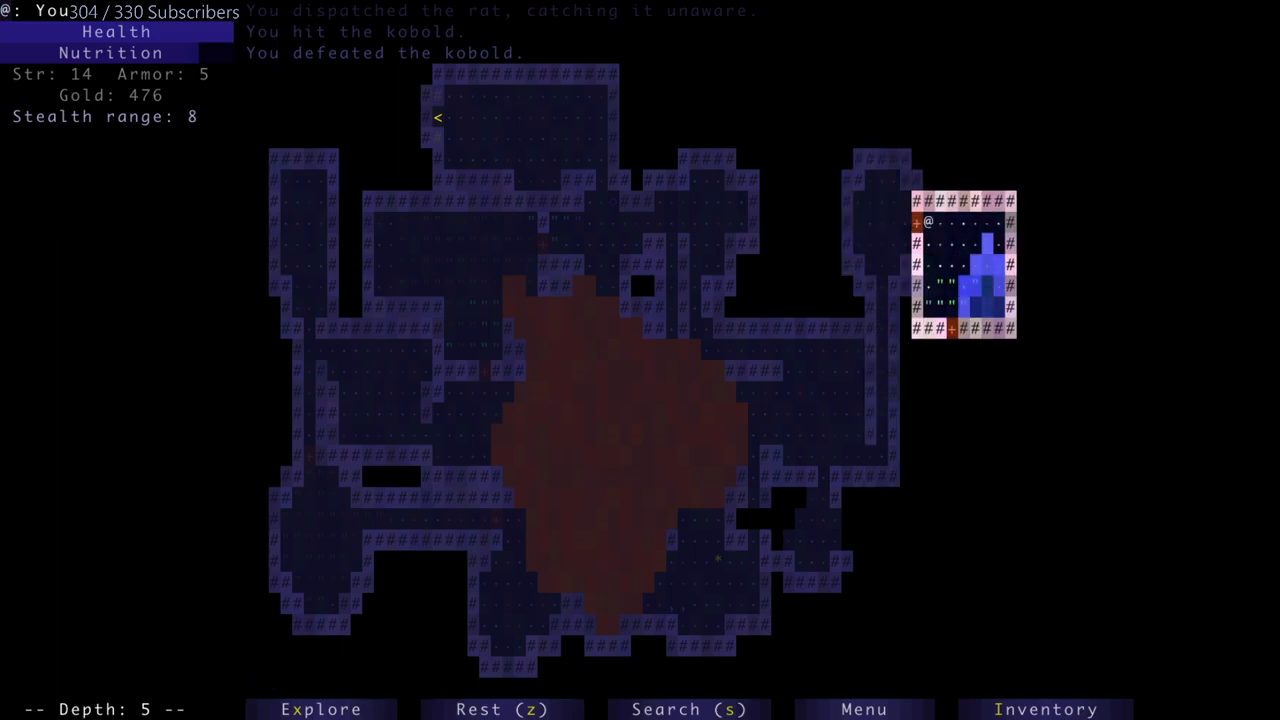
{"action": "key", "text": "Down"}
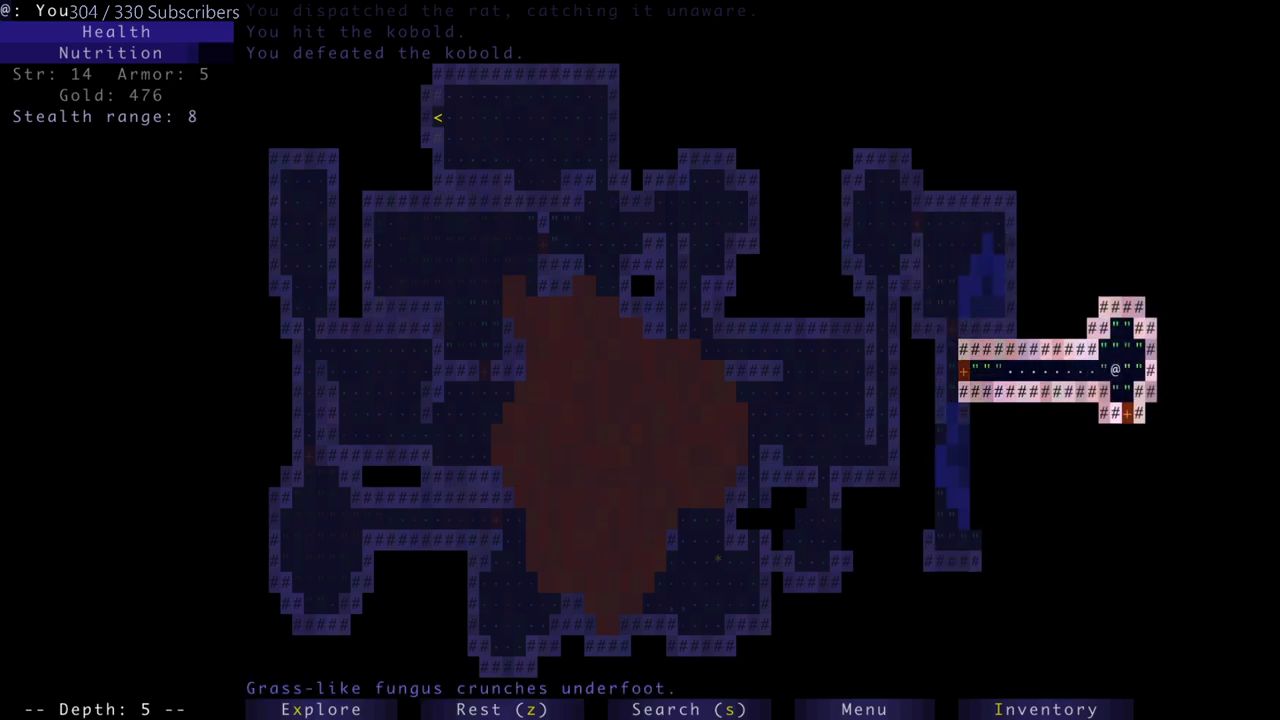
{"action": "key", "text": "Down"}
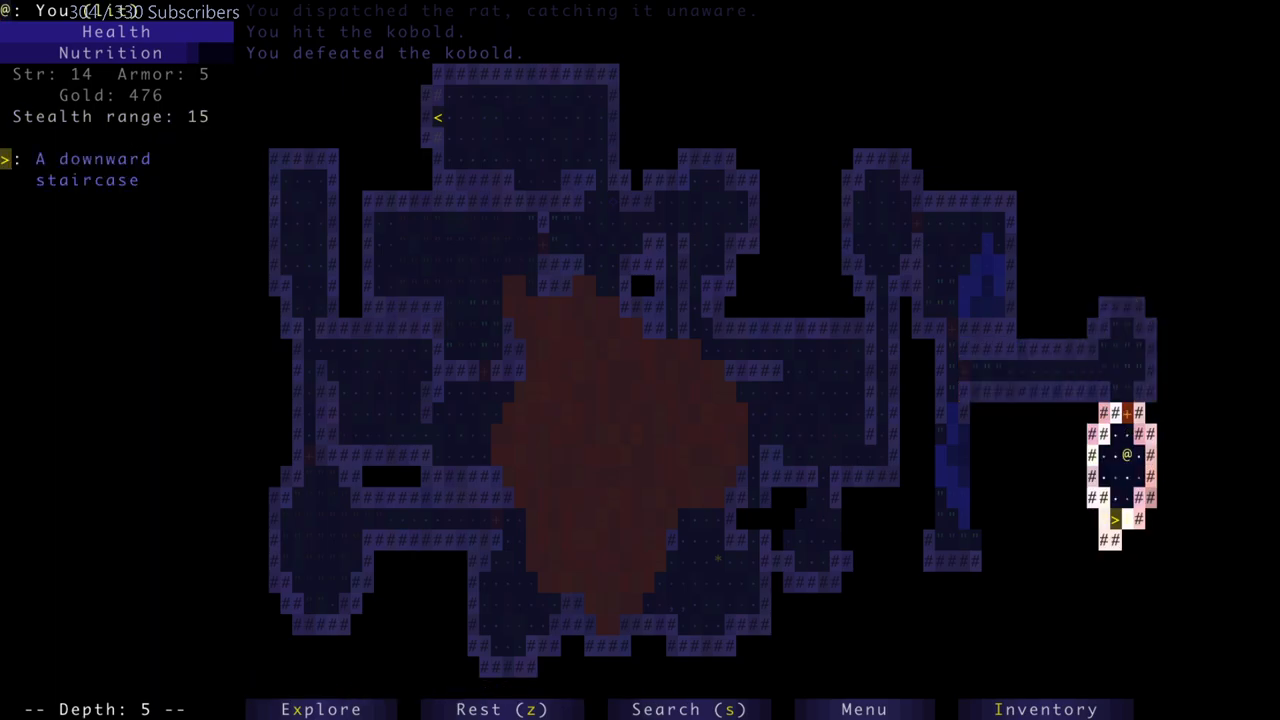
{"action": "key", "text": "Down"}
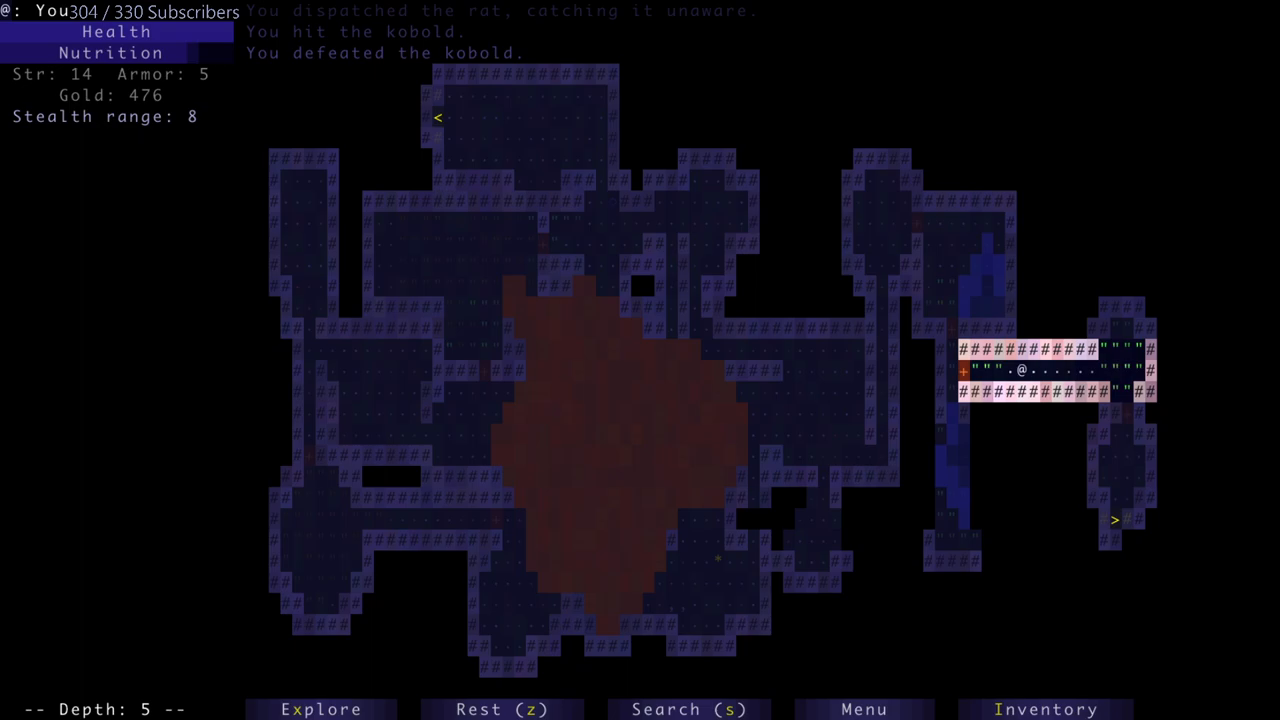
{"action": "key", "text": "Down"}
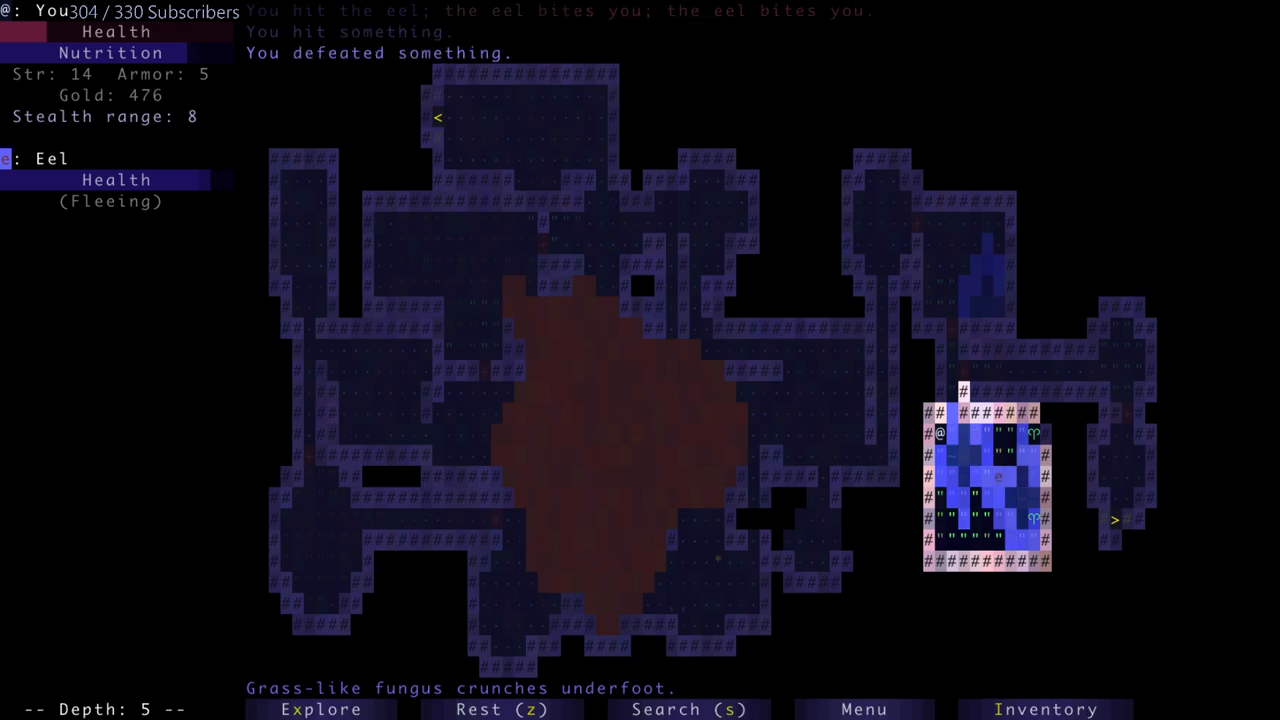
- Drive off the eel, leave its pool room and check the now-full pack
{"action": "key", "text": "up"}
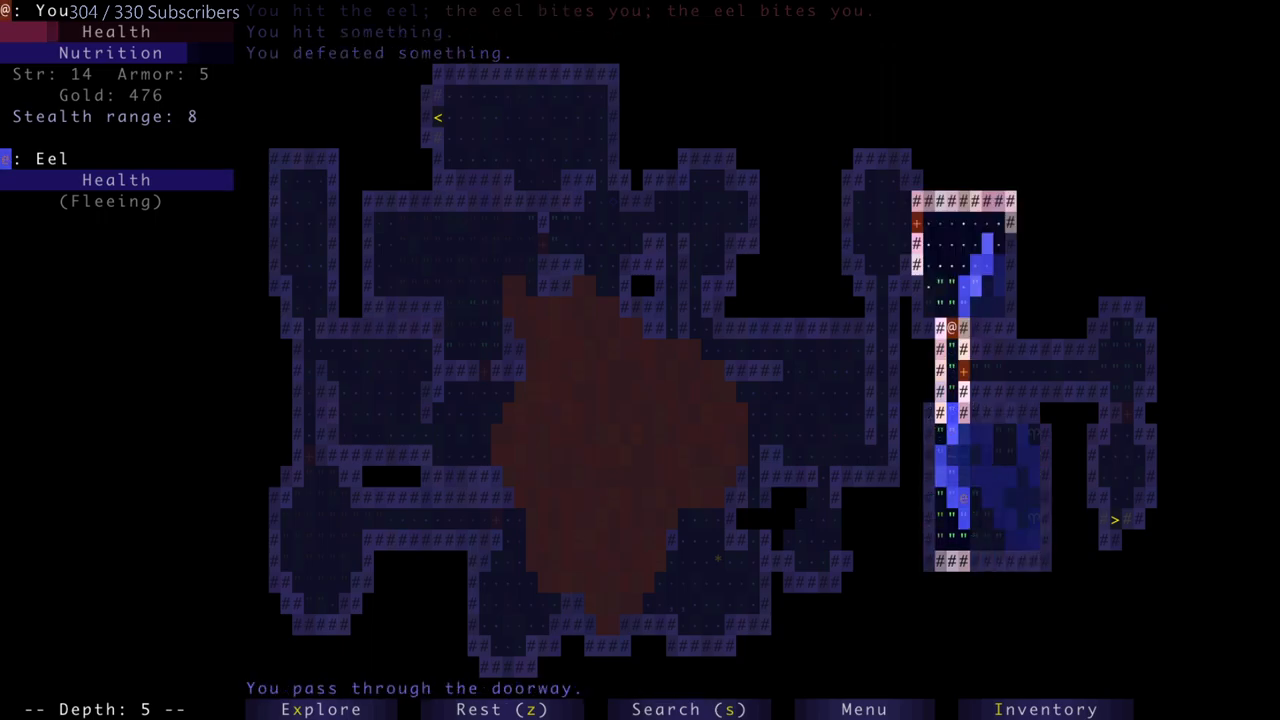
{"action": "key", "text": "up"}
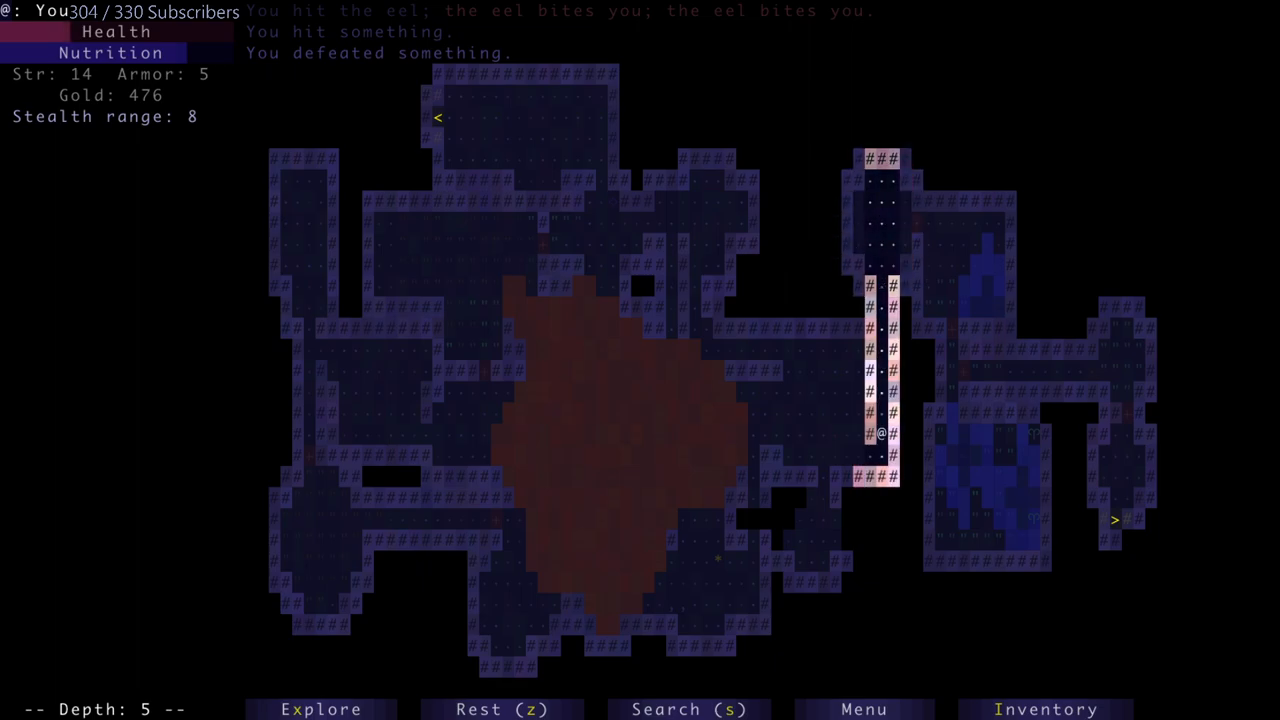
{"action": "key", "text": "Down"}
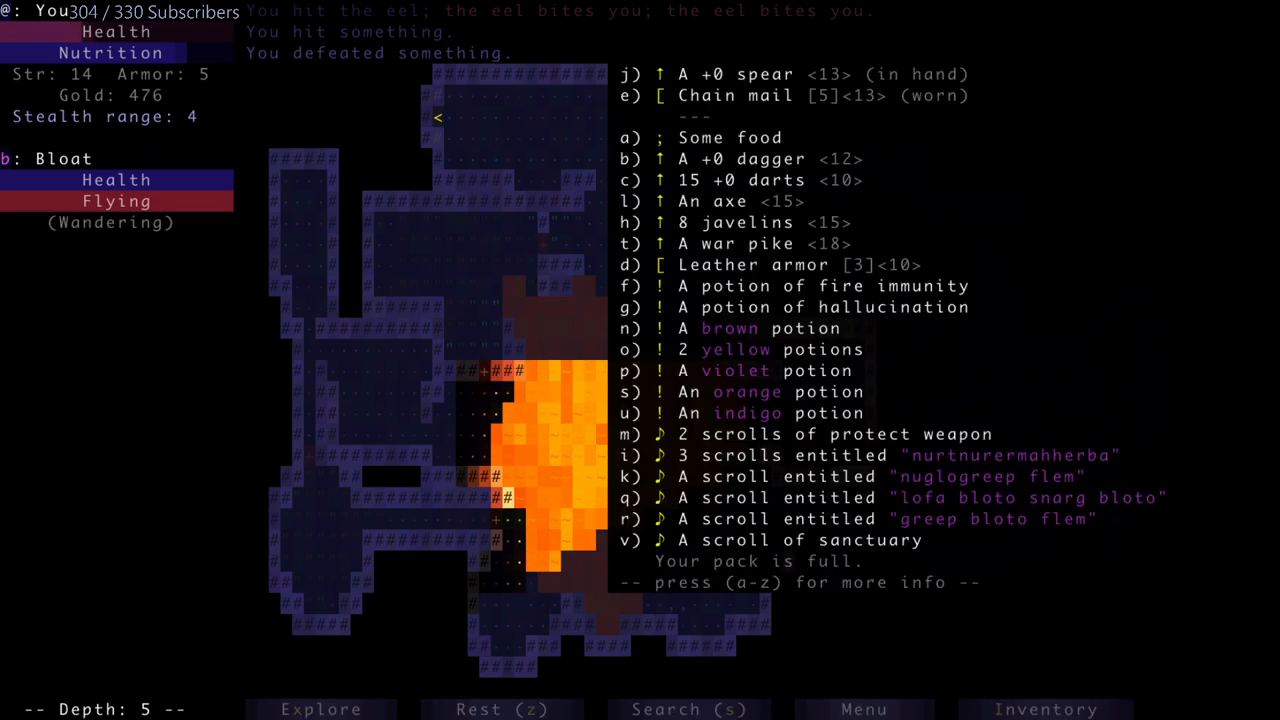
- Endure the bloat's gas, collect 107 gold, dispatch a rat and reach depth 5's downward staircase
{"action": "key", "text": "escape"}
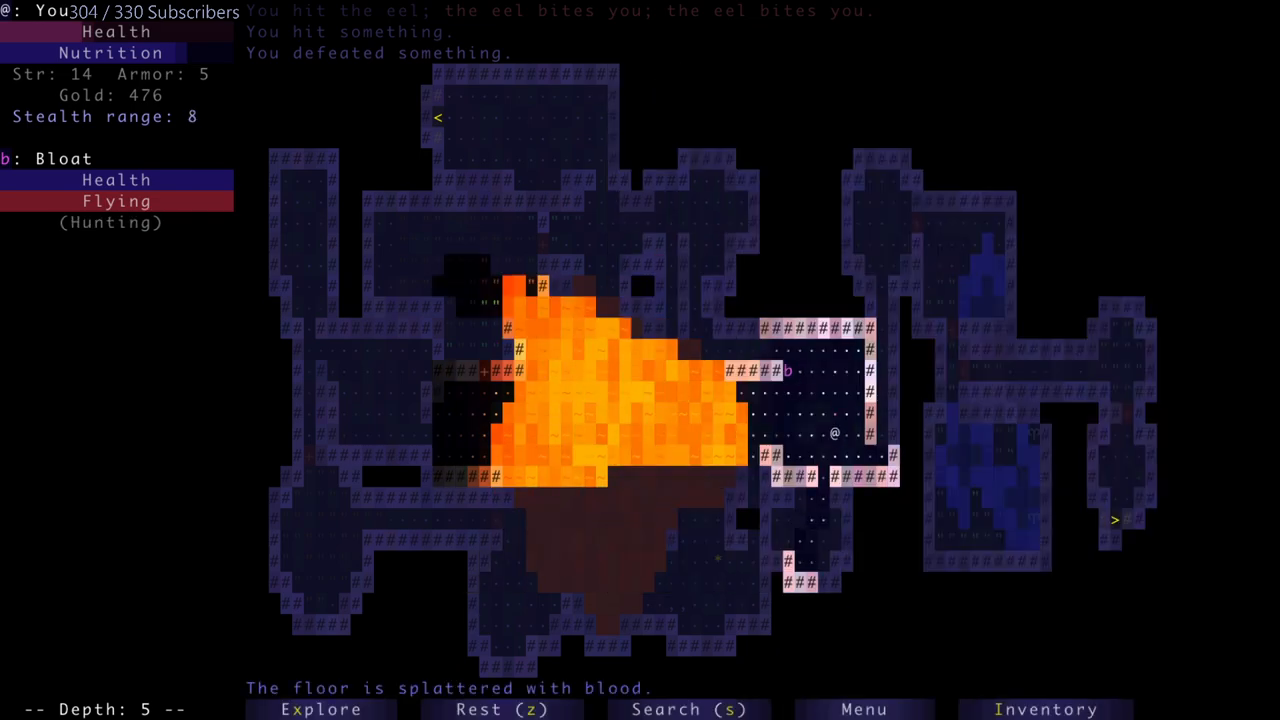
{"action": "left_click", "coordinate": [1044, 708]}
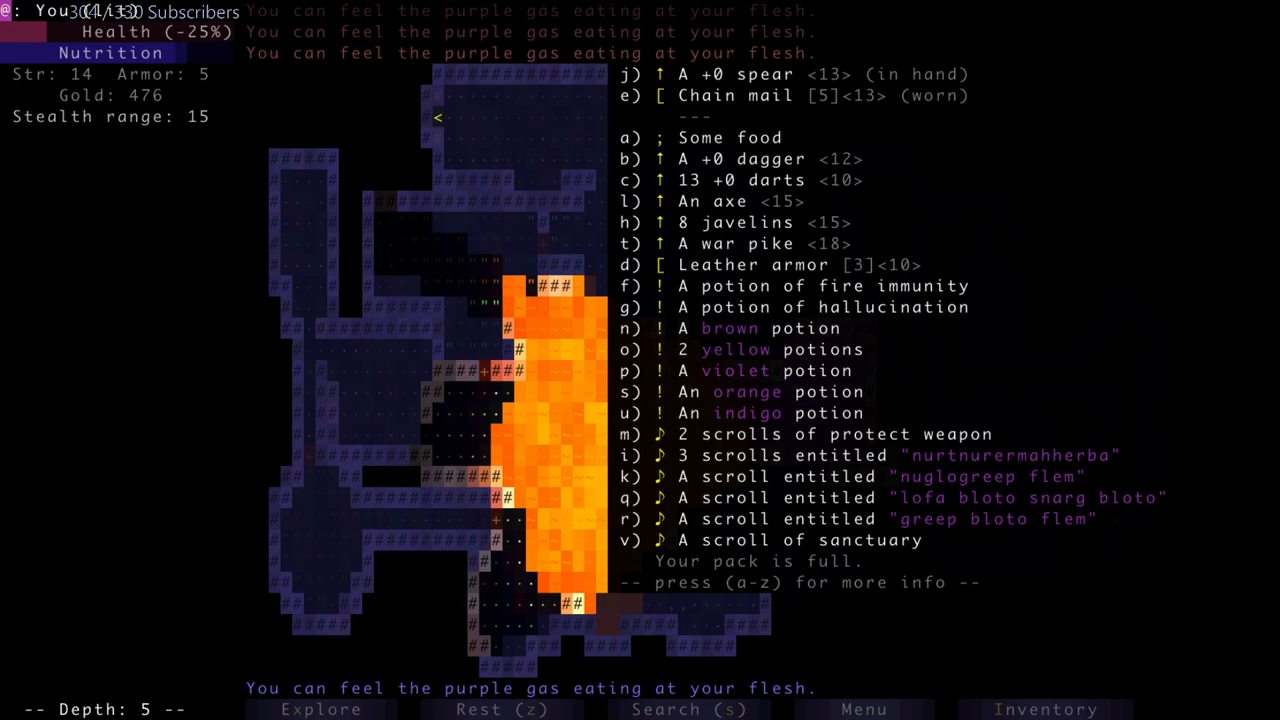
{"action": "key", "text": "escape"}
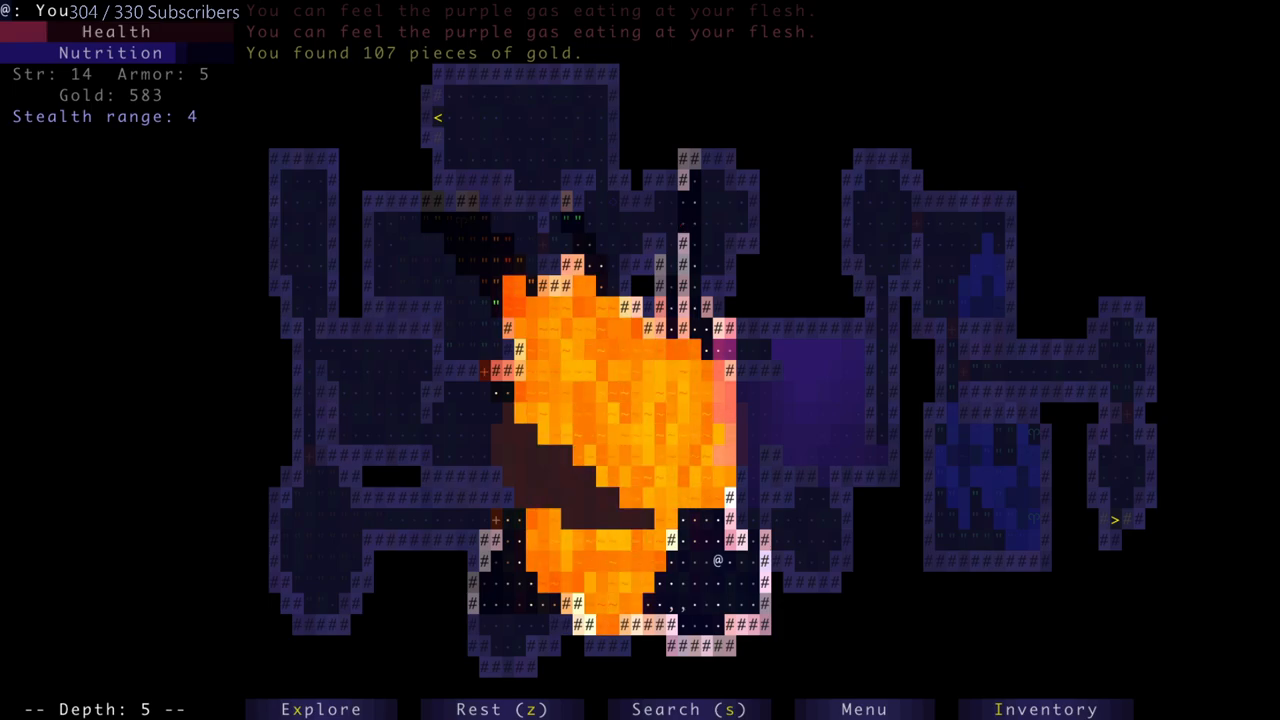
{"action": "left_click", "coordinate": [1046, 708]}
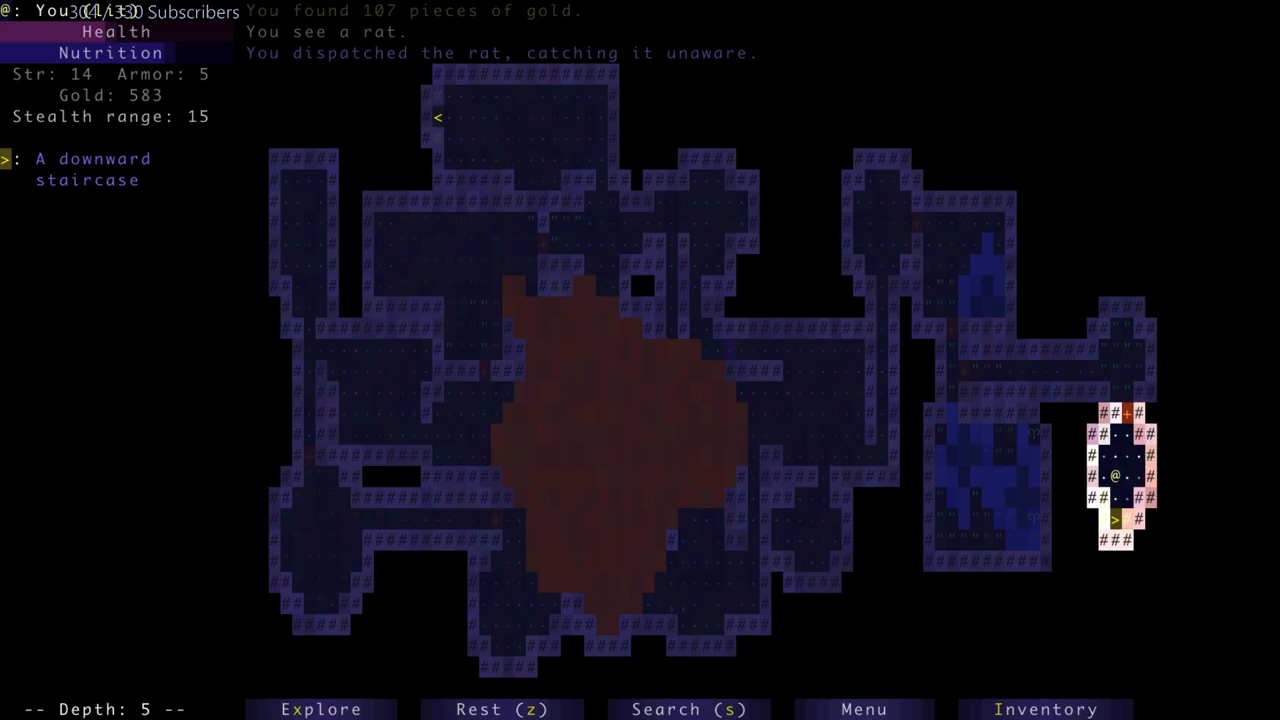
- Descend to depth 6 and walk onto the potion of strength with a full pack
{"action": "key", "text": ">"}
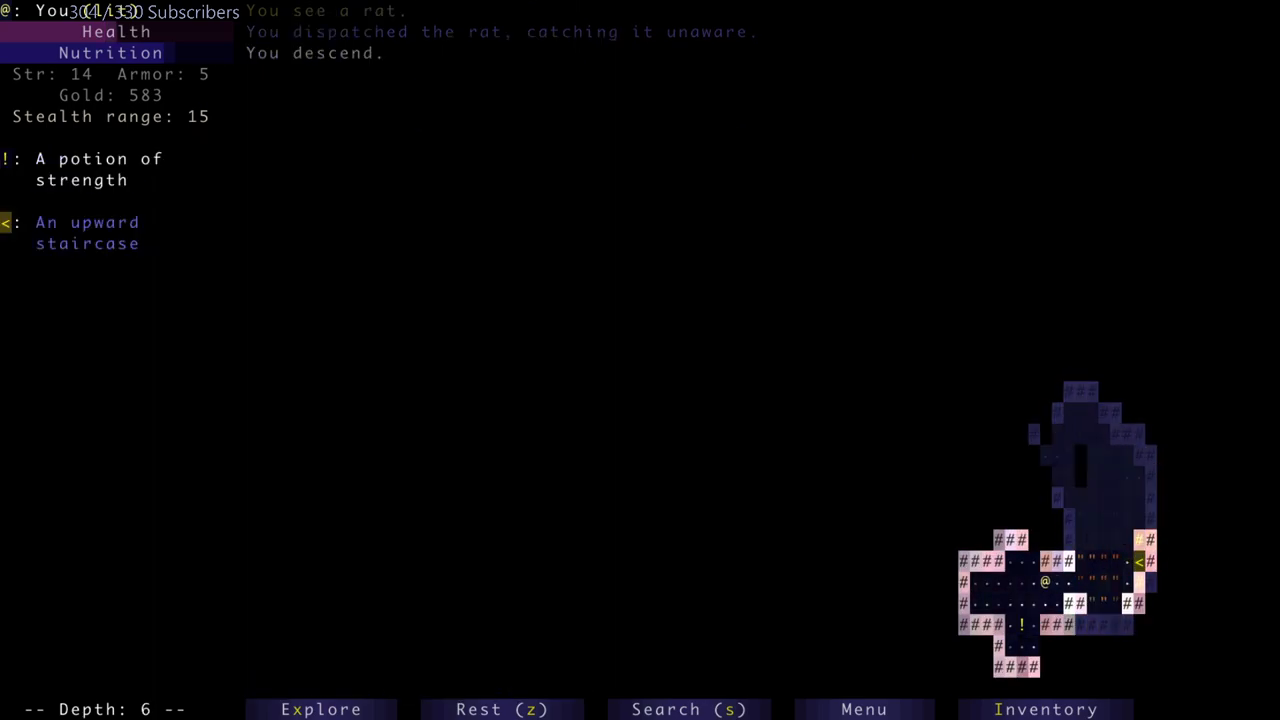
{"action": "left_click", "coordinate": [1044, 708]}
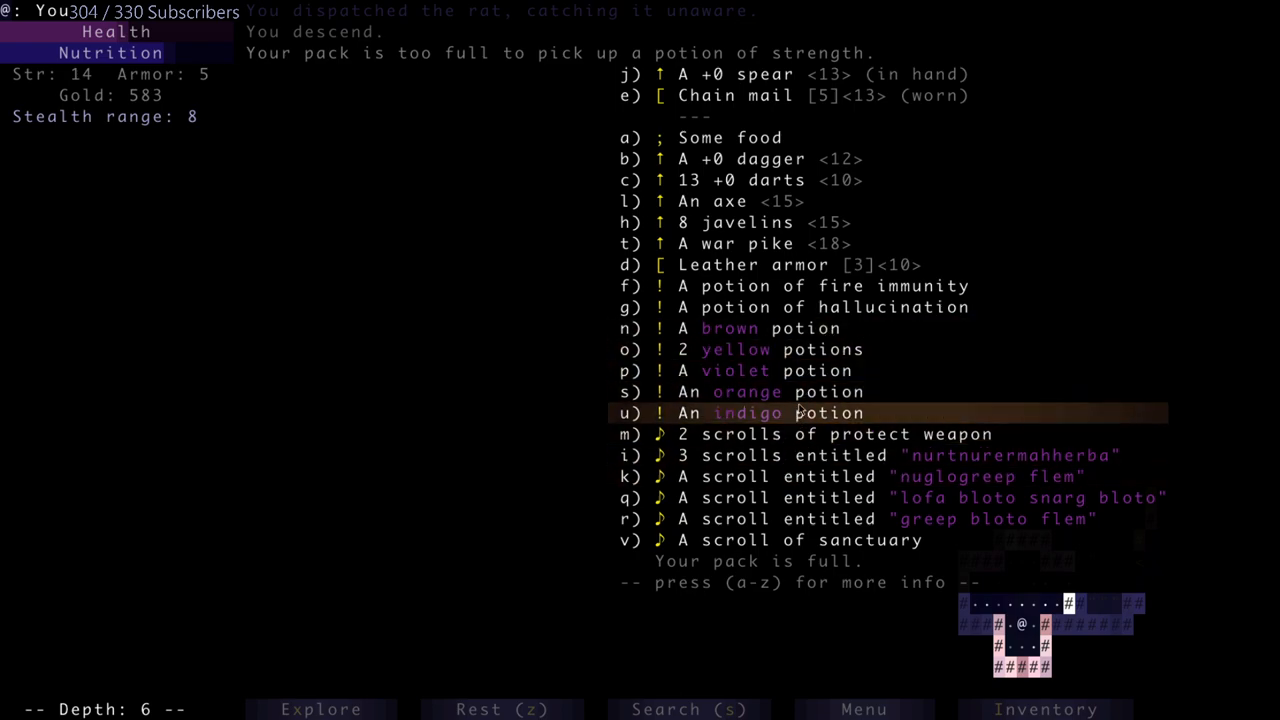
{"action": "mouse_move", "coordinate": [826, 200]}
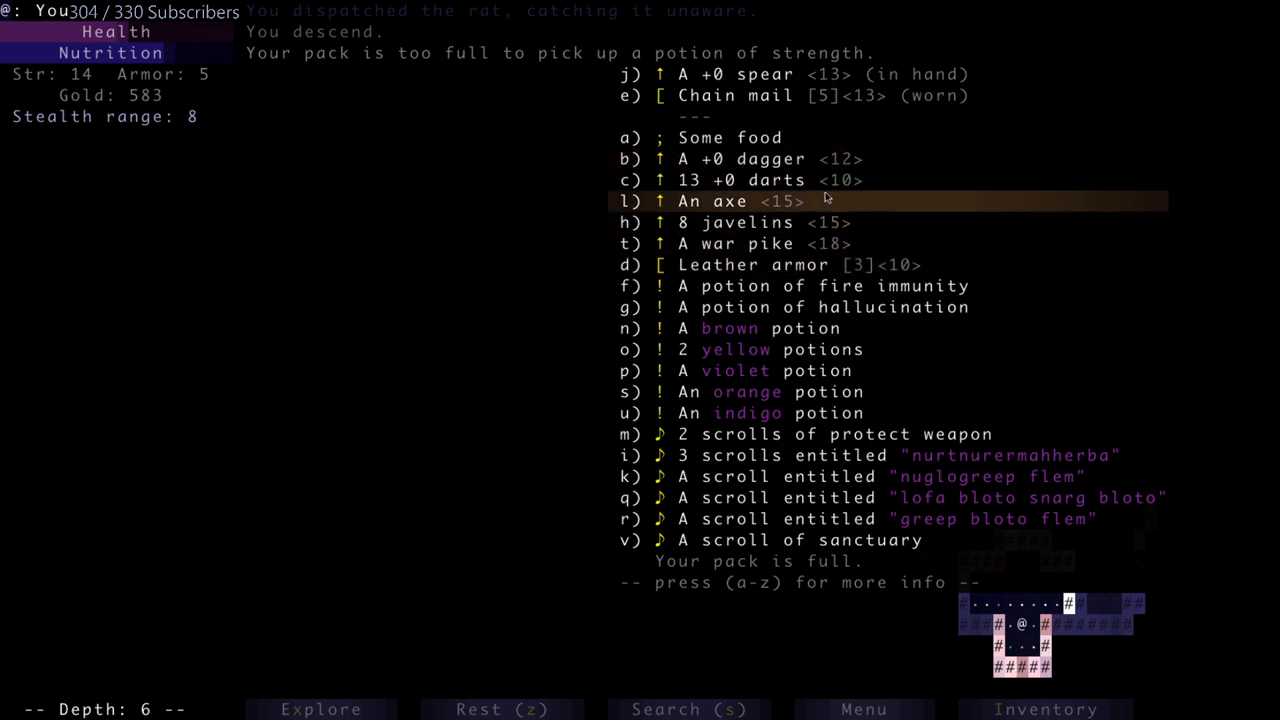
{"action": "mouse_move", "coordinate": [820, 148]}
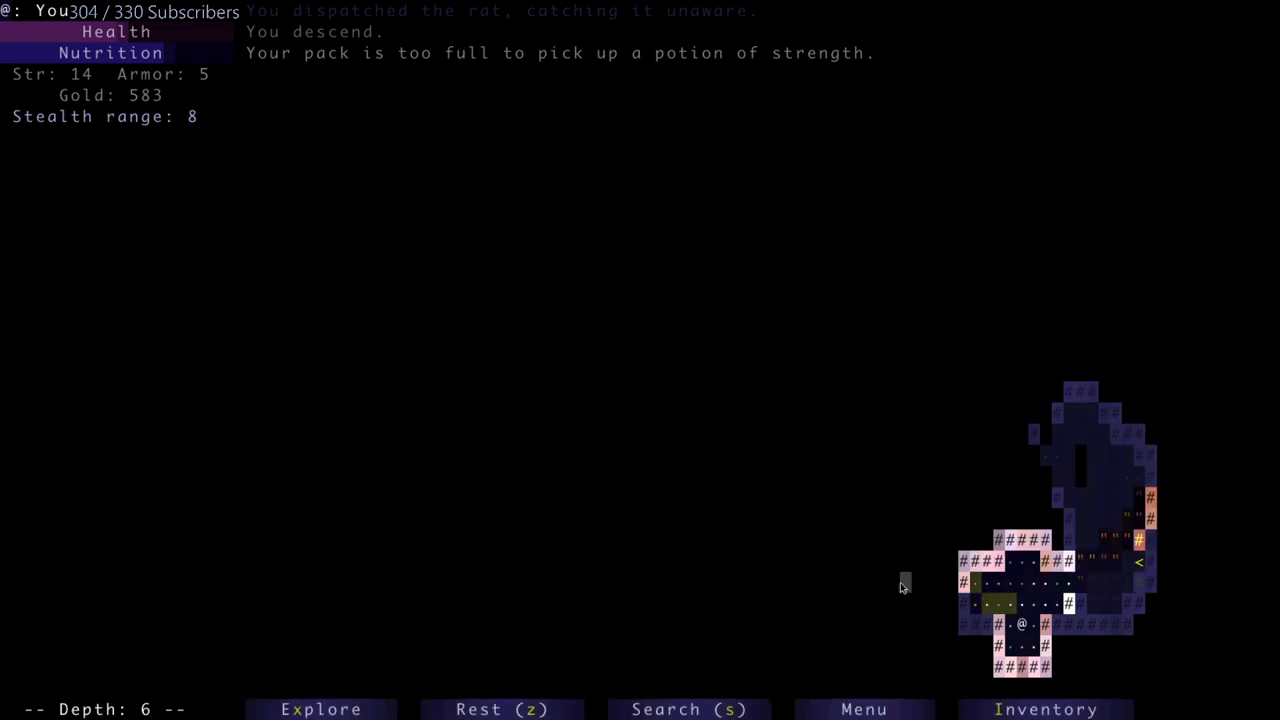
- Drink an unknown potion (detect magic) to free room, then drink the potion of strength for strength 15
{"action": "left_click", "coordinate": [1046, 708]}
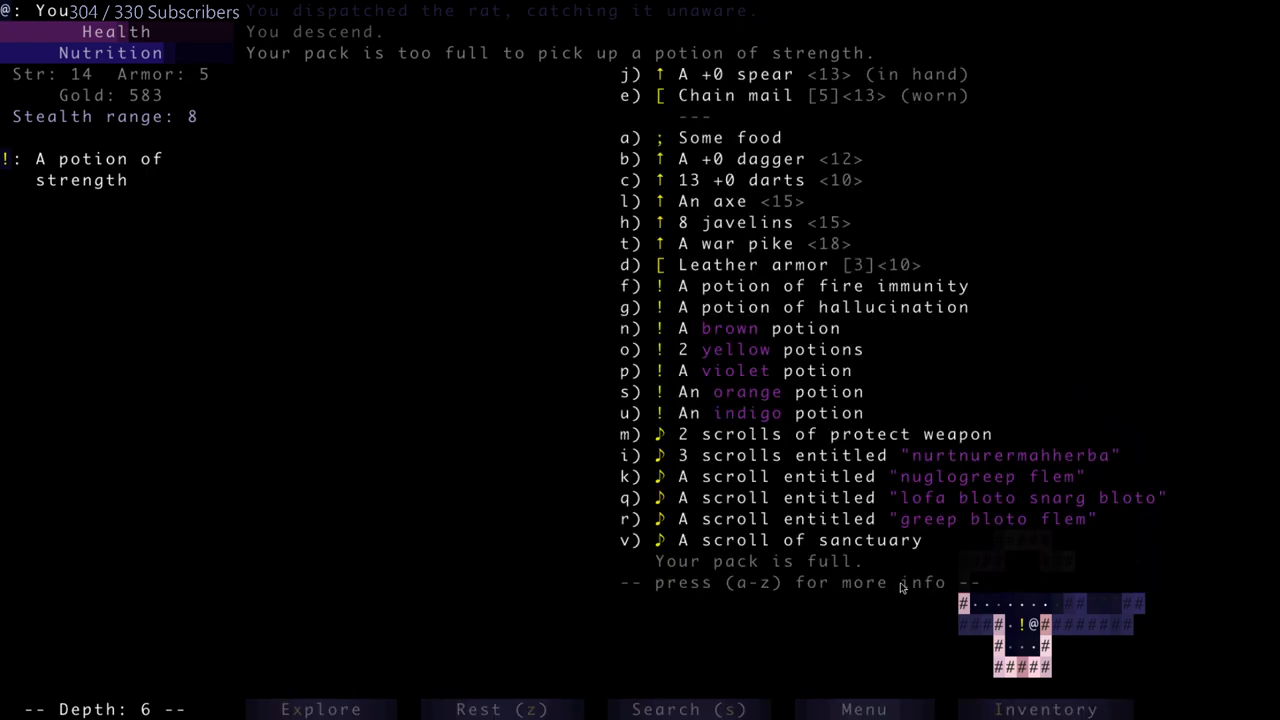
{"action": "left_click", "coordinate": [776, 370]}
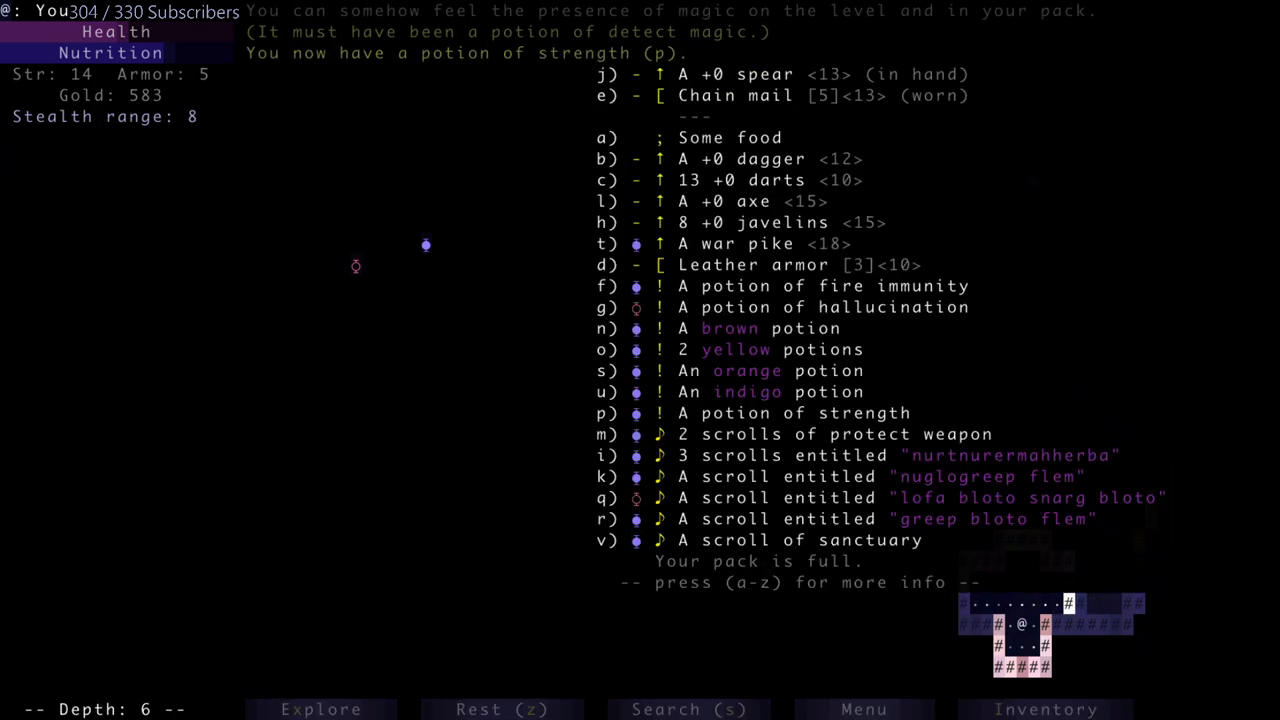
{"action": "left_click", "coordinate": [800, 412]}
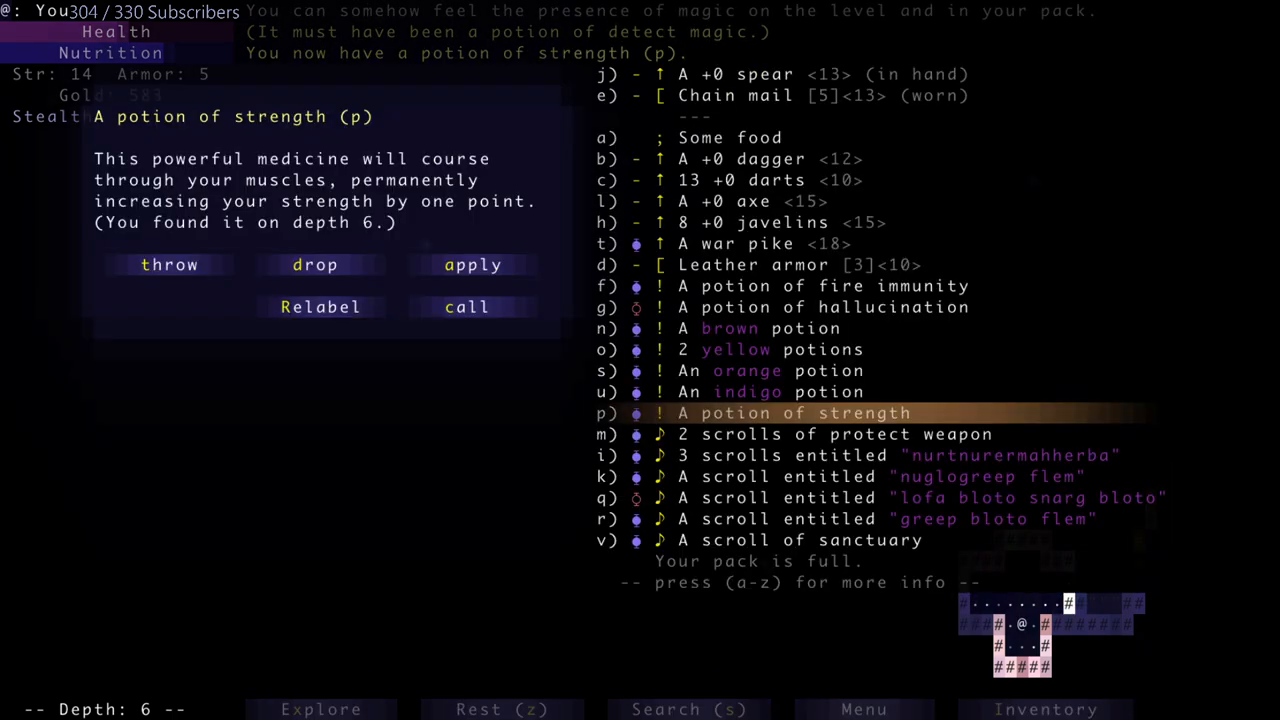
{"action": "left_click", "coordinate": [472, 264]}
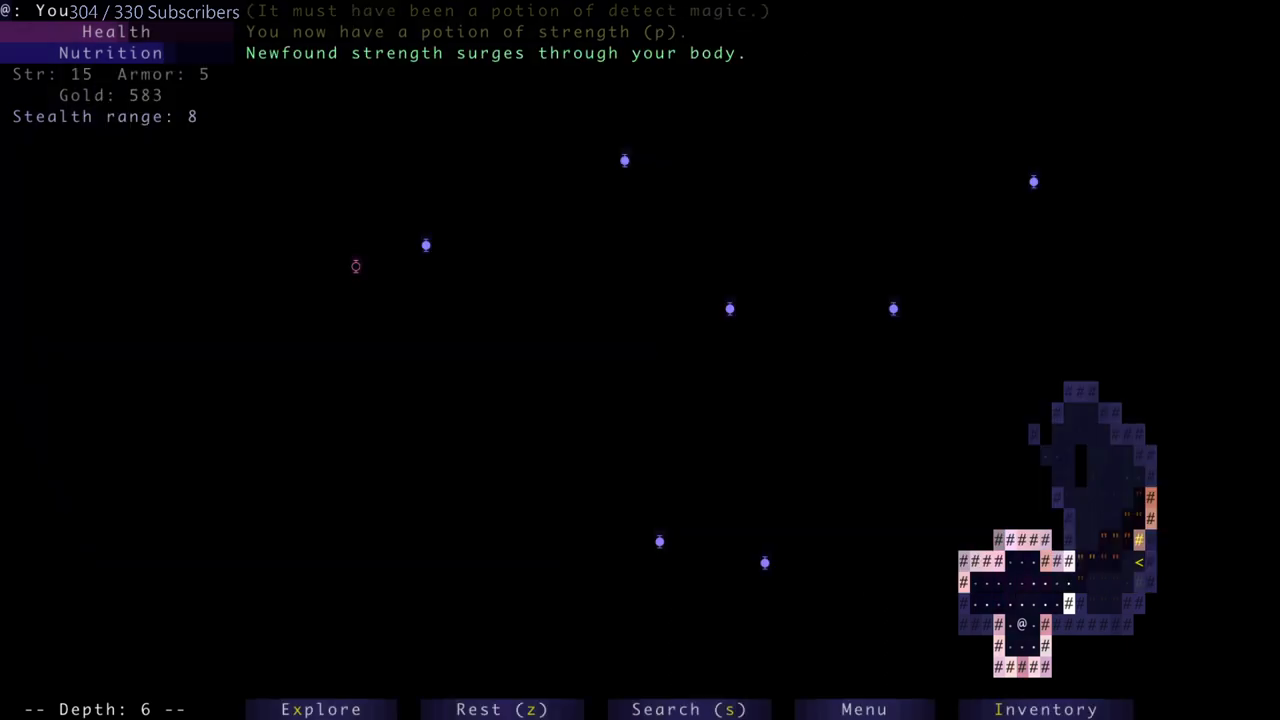
{"action": "left_click", "coordinate": [1046, 708]}
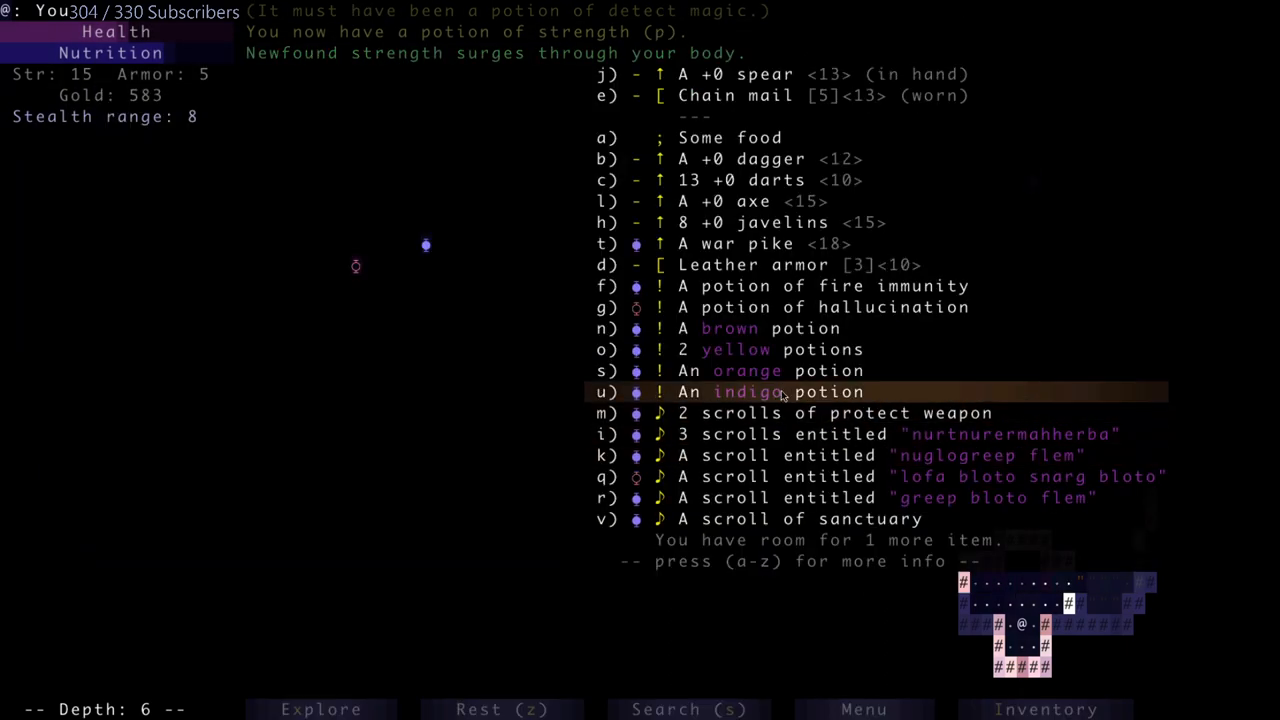
{"action": "mouse_move", "coordinate": [636, 476]}
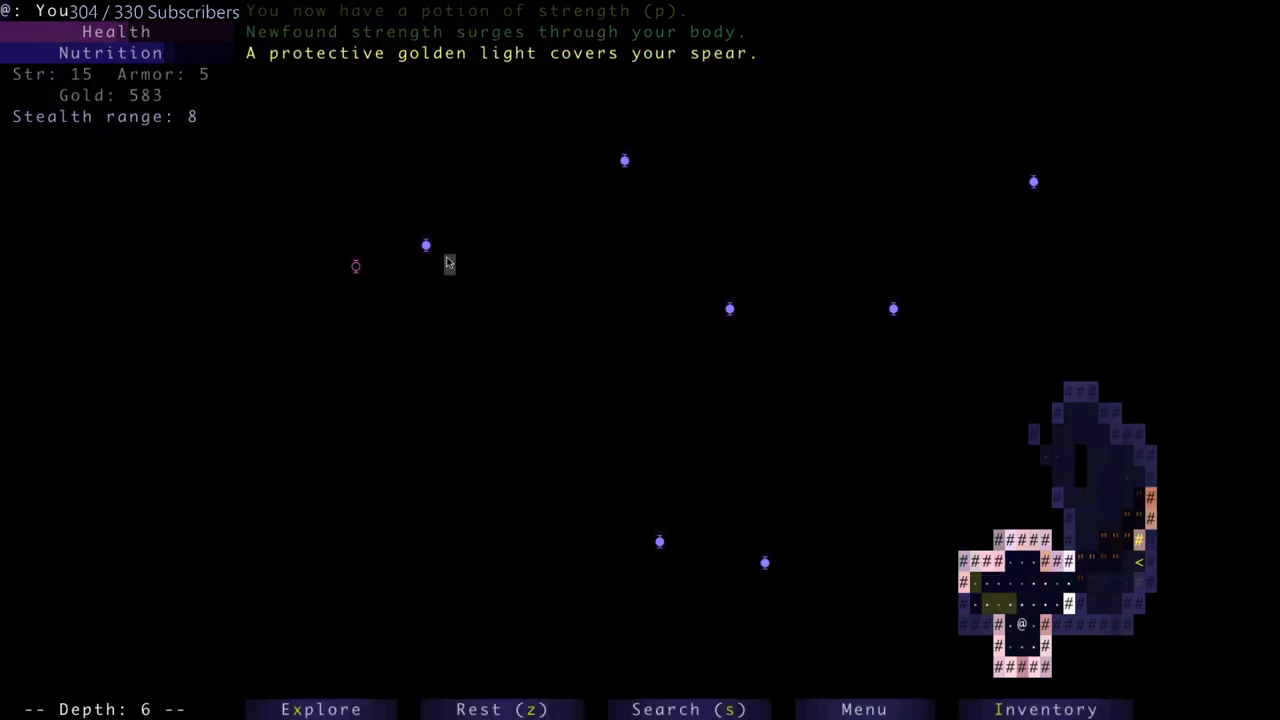
- Read three unknown scrolls: enchanting on the axe (+1), shattering, and remove curse
{"action": "left_click", "coordinate": [1046, 708]}
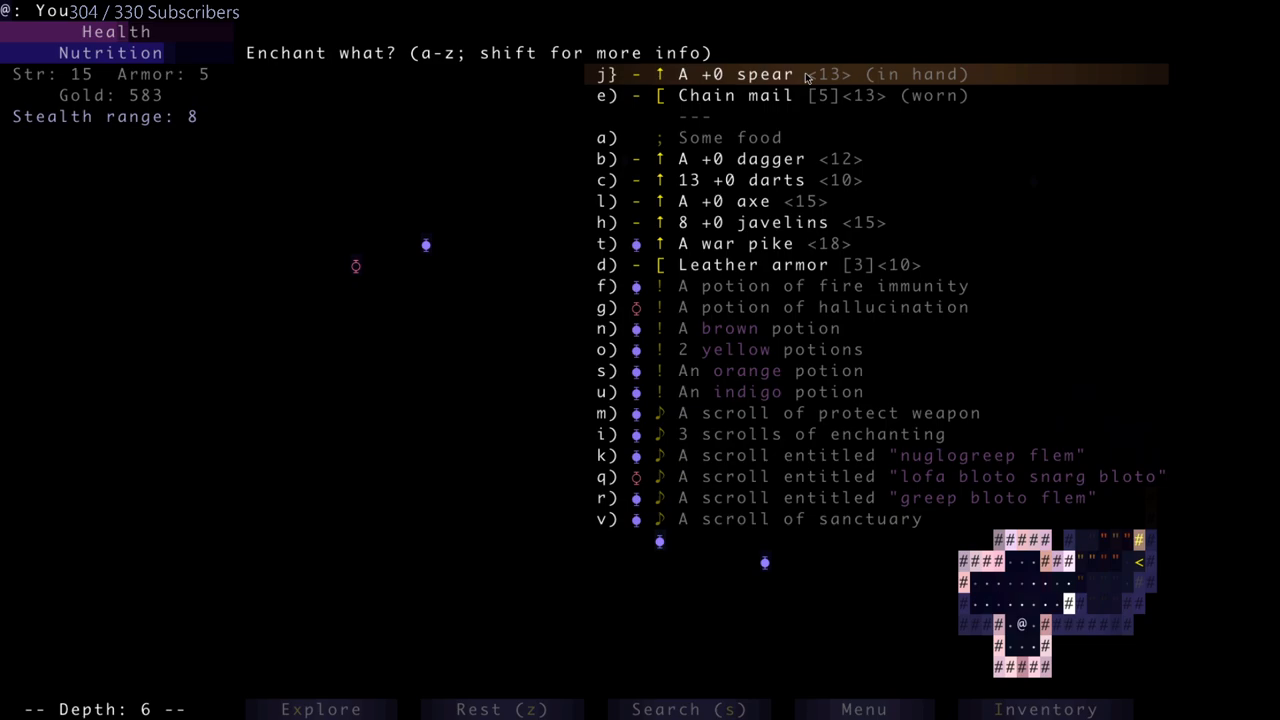
{"action": "mouse_move", "coordinate": [760, 200]}
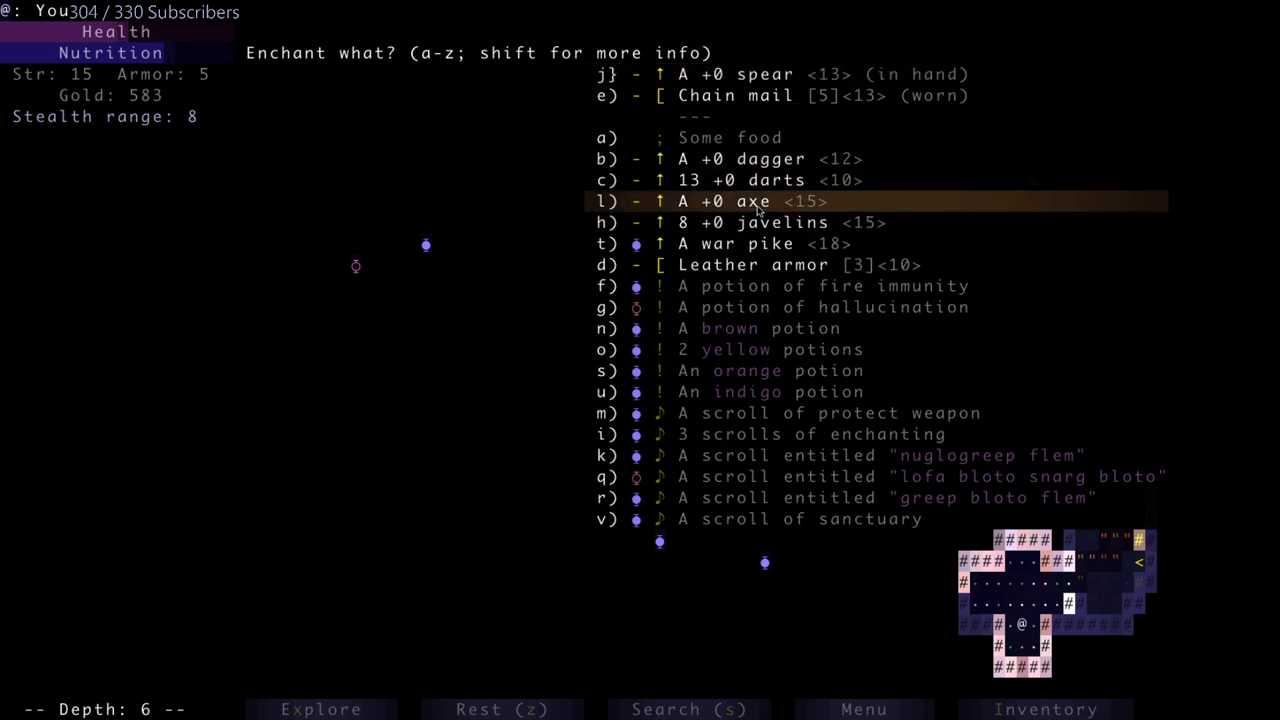
{"action": "mouse_move", "coordinate": [538, 188]}
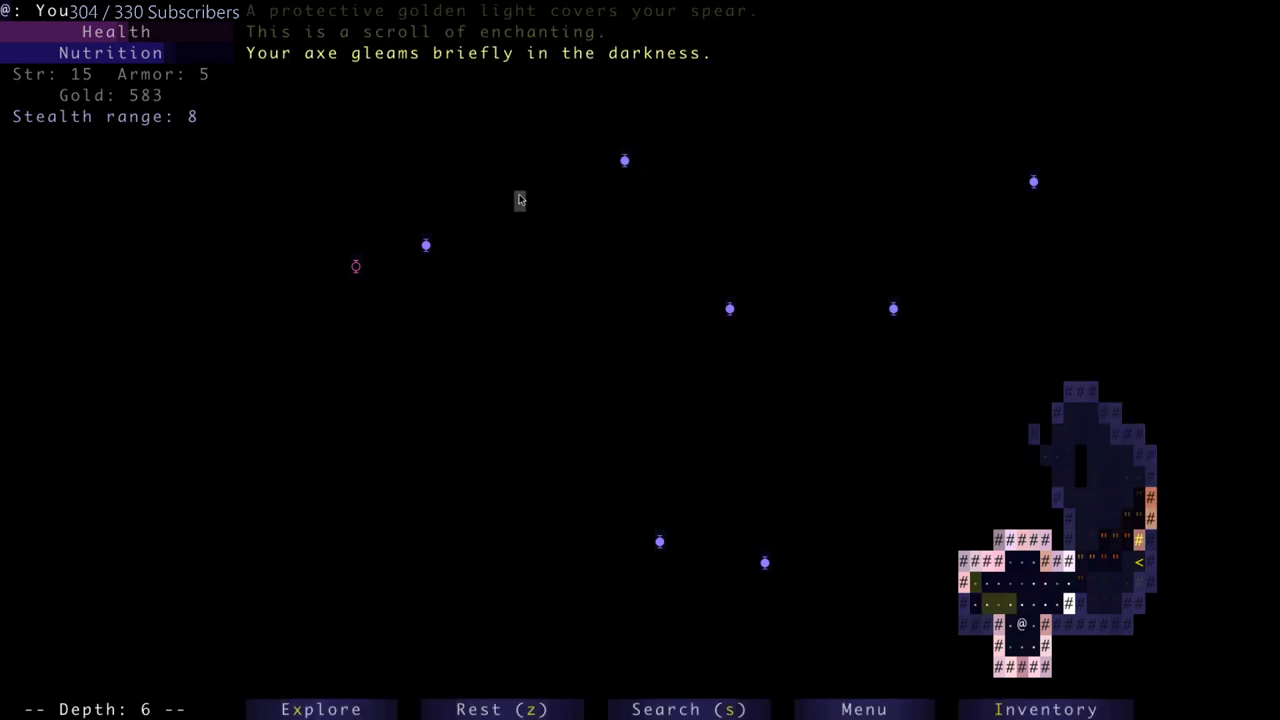
{"action": "left_click", "coordinate": [1044, 708]}
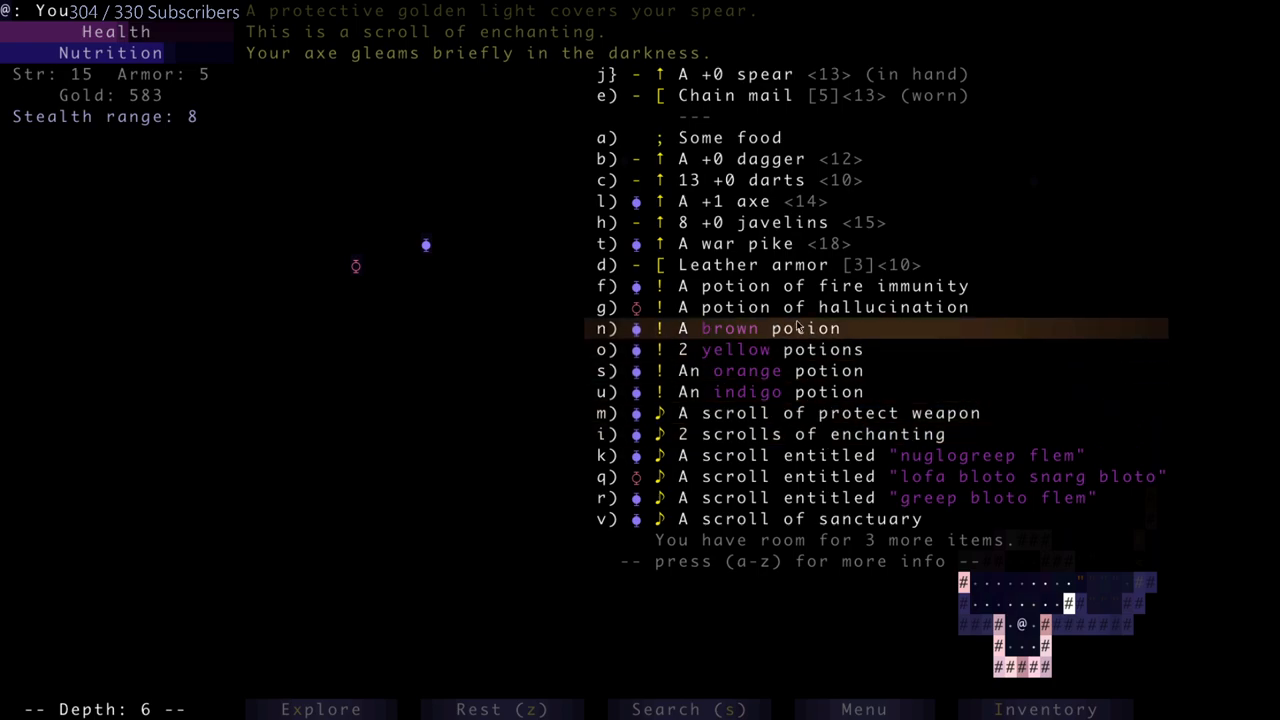
{"action": "mouse_move", "coordinate": [756, 390]}
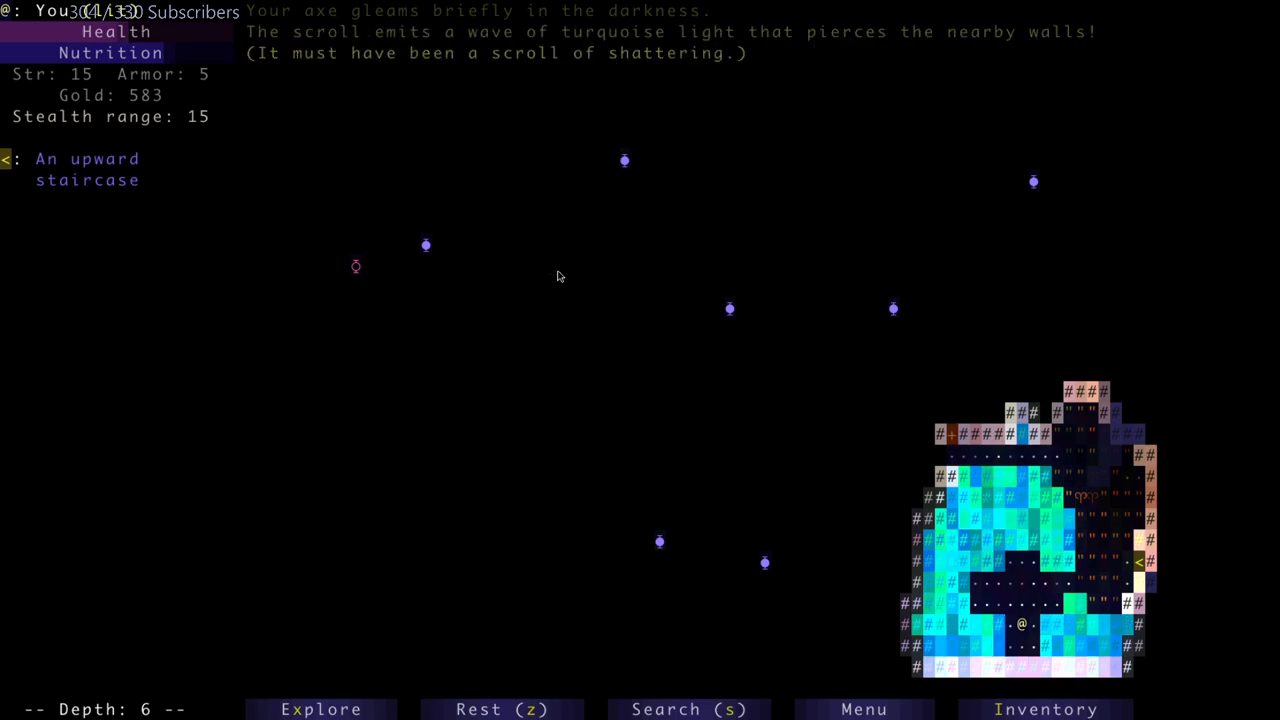
{"action": "left_click", "coordinate": [1046, 708]}
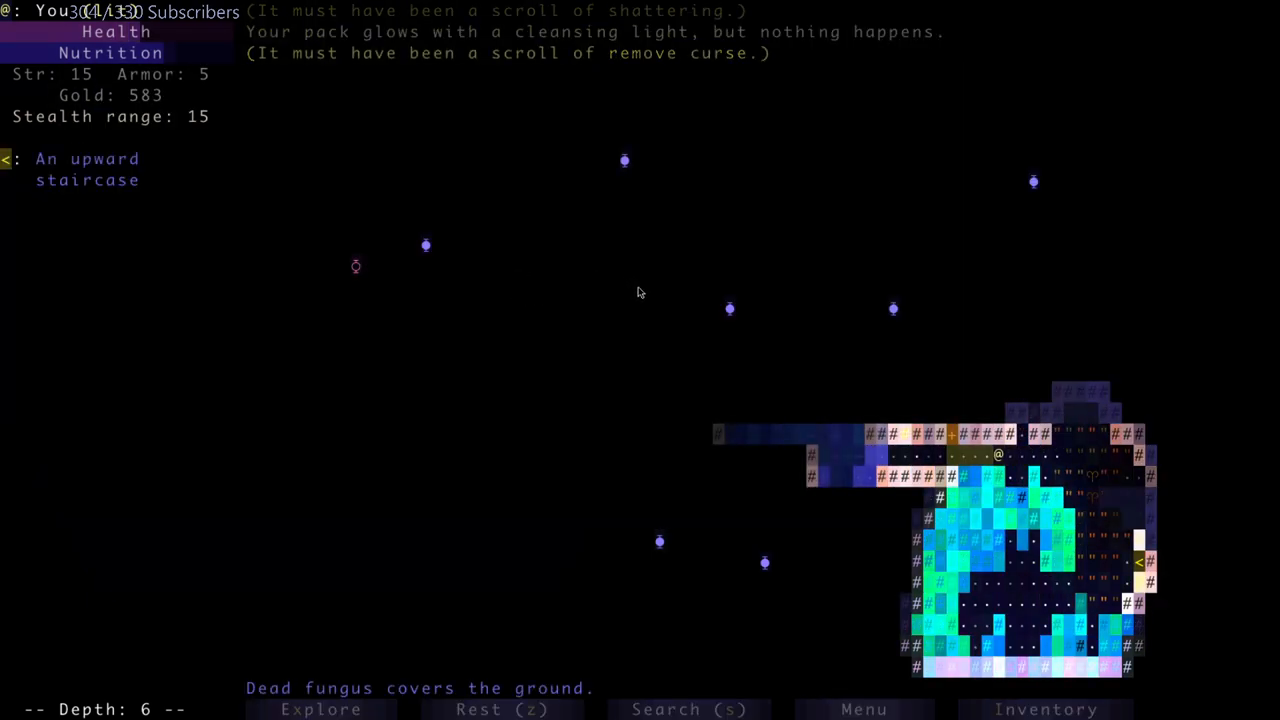
- Wield the +1 axe from the pack
{"action": "left_click", "coordinate": [1046, 708]}
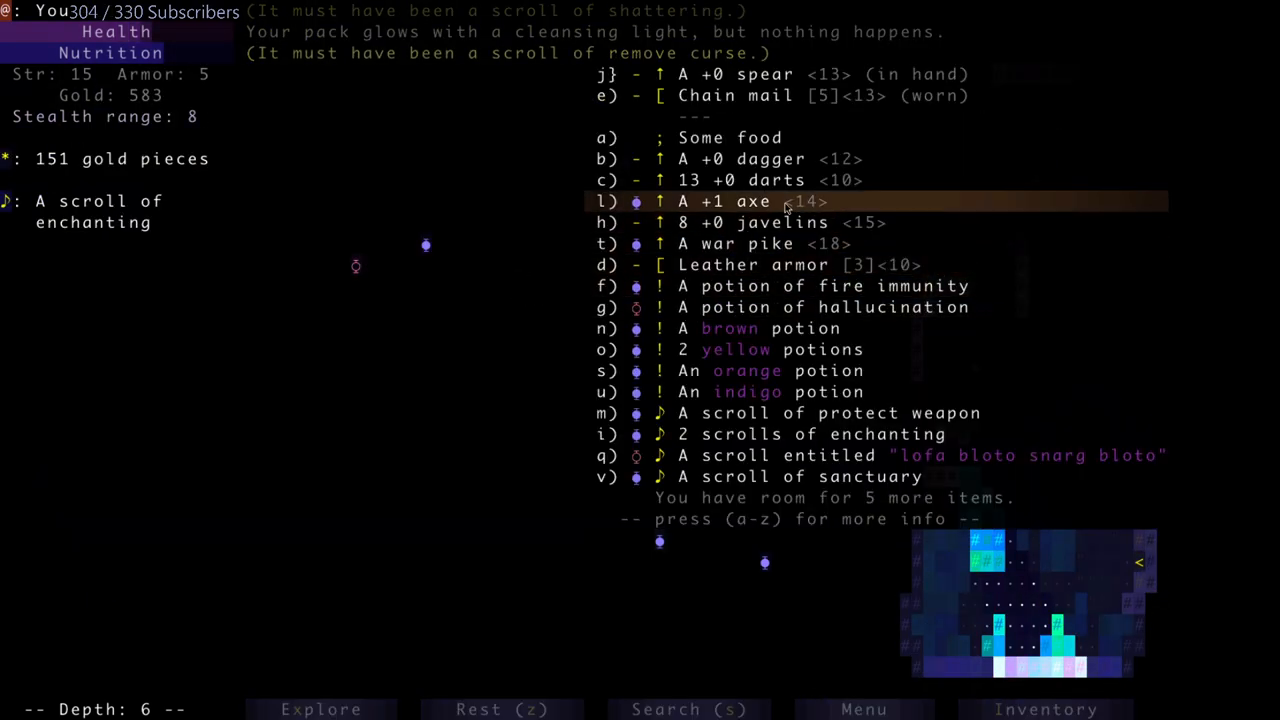
{"action": "left_click", "coordinate": [712, 200]}
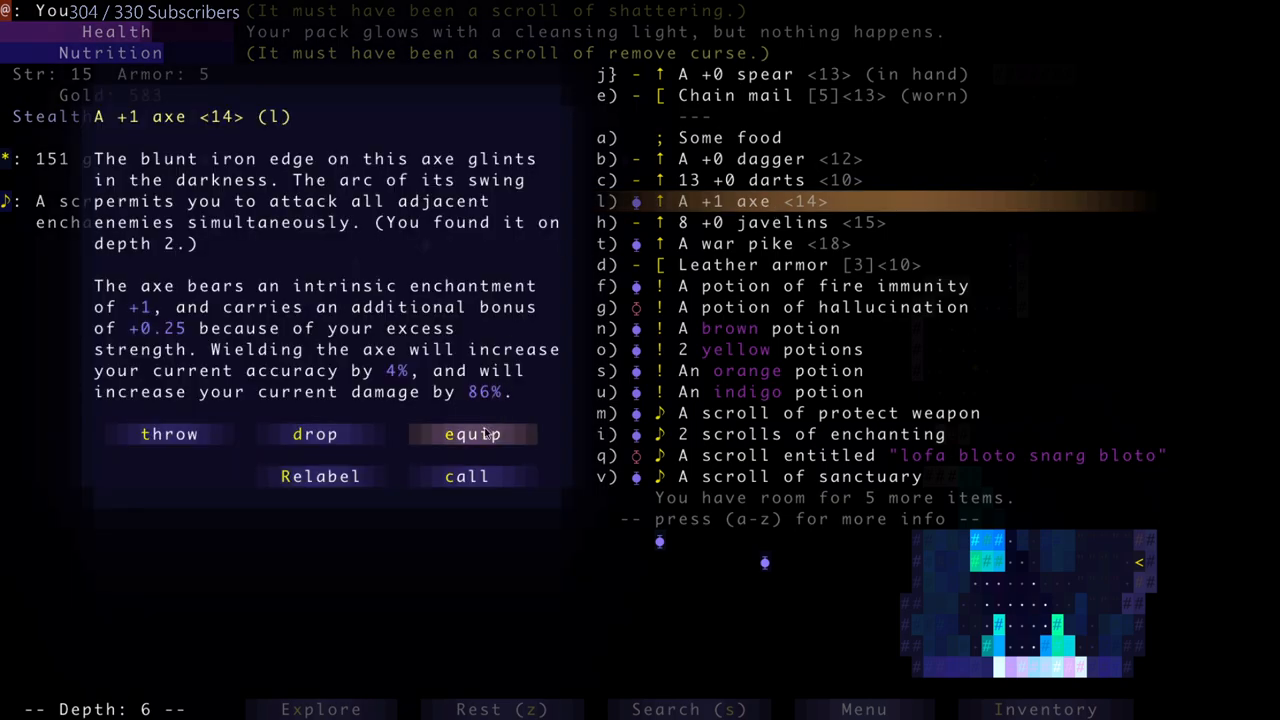
{"action": "left_click", "coordinate": [472, 432]}
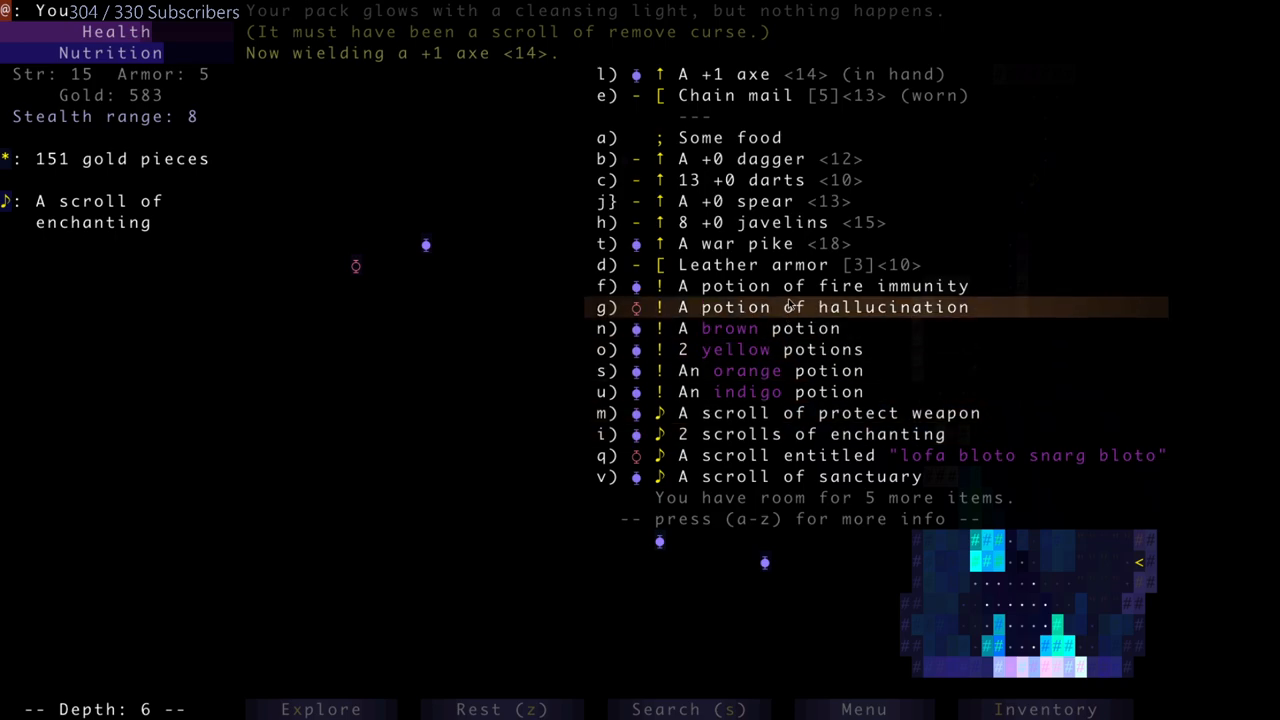
- Enchant the axe to +2 and the chain mail to +1, then review the gear
{"action": "left_click", "coordinate": [820, 432]}
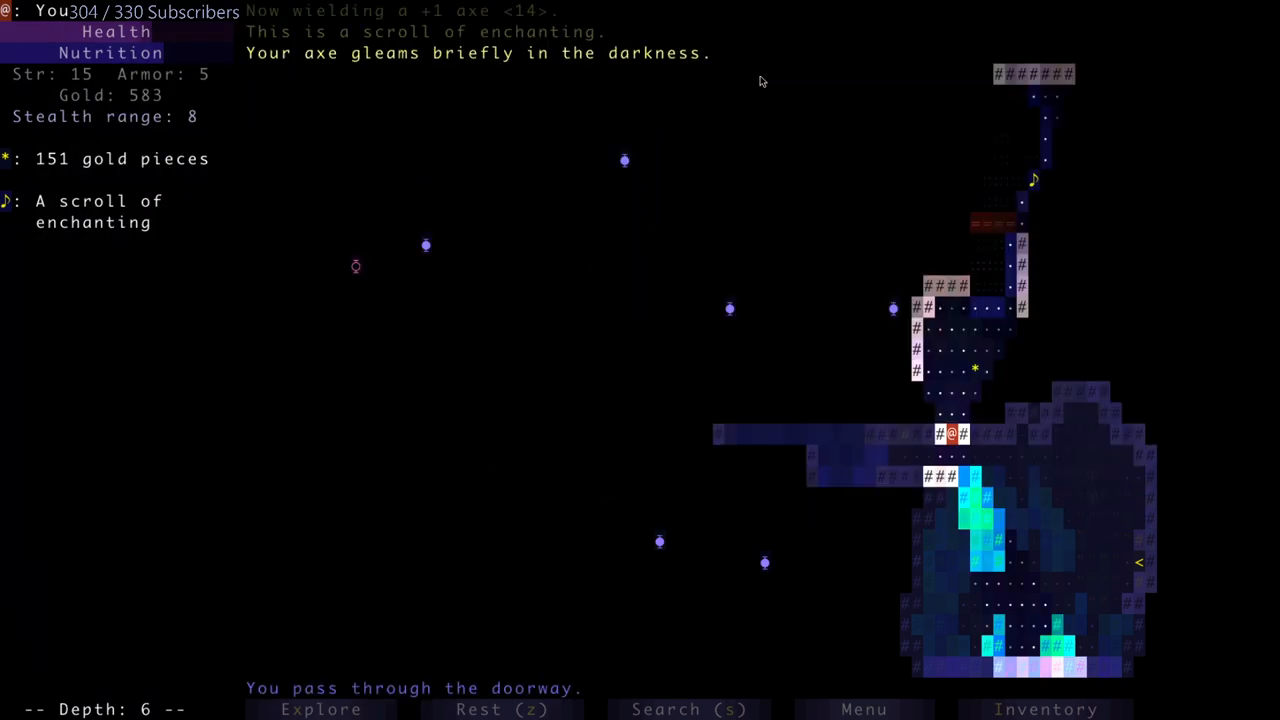
{"action": "left_click", "coordinate": [1046, 708]}
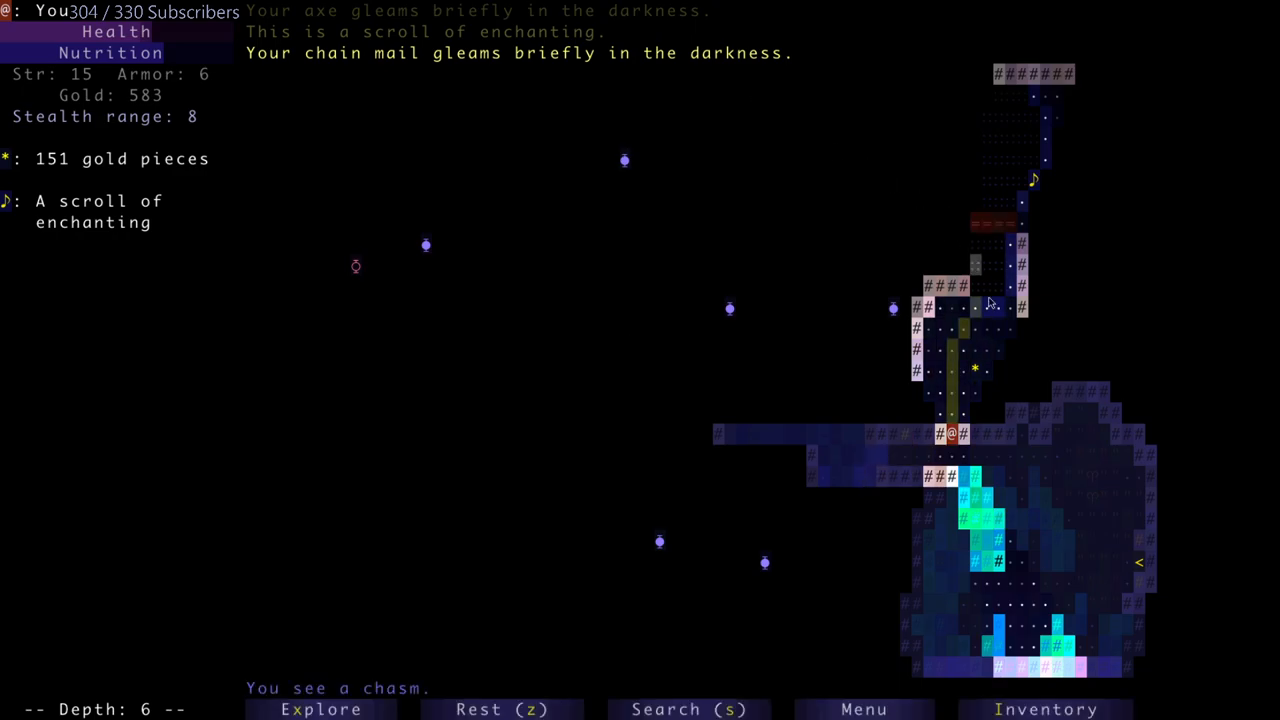
{"action": "left_click", "coordinate": [850, 96]}
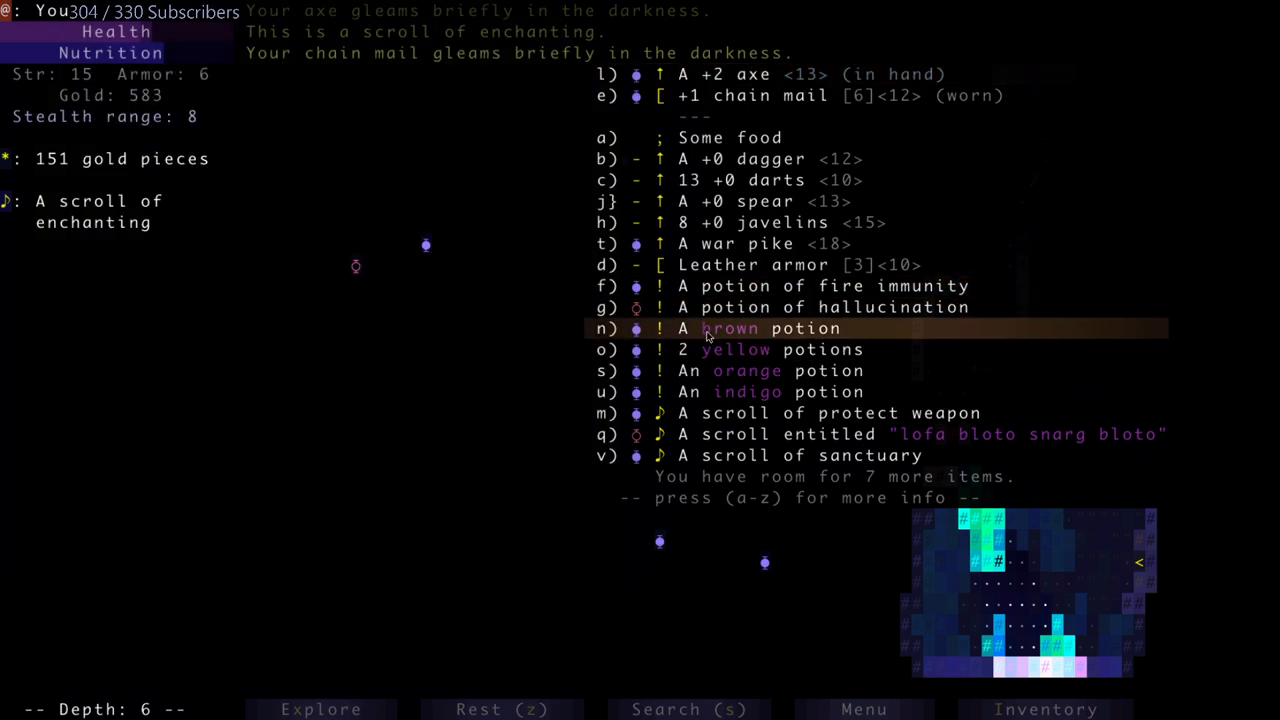
- Drink the unidentified potions, including the indigo one, gaining telepathy and full health
{"action": "left_click", "coordinate": [780, 348]}
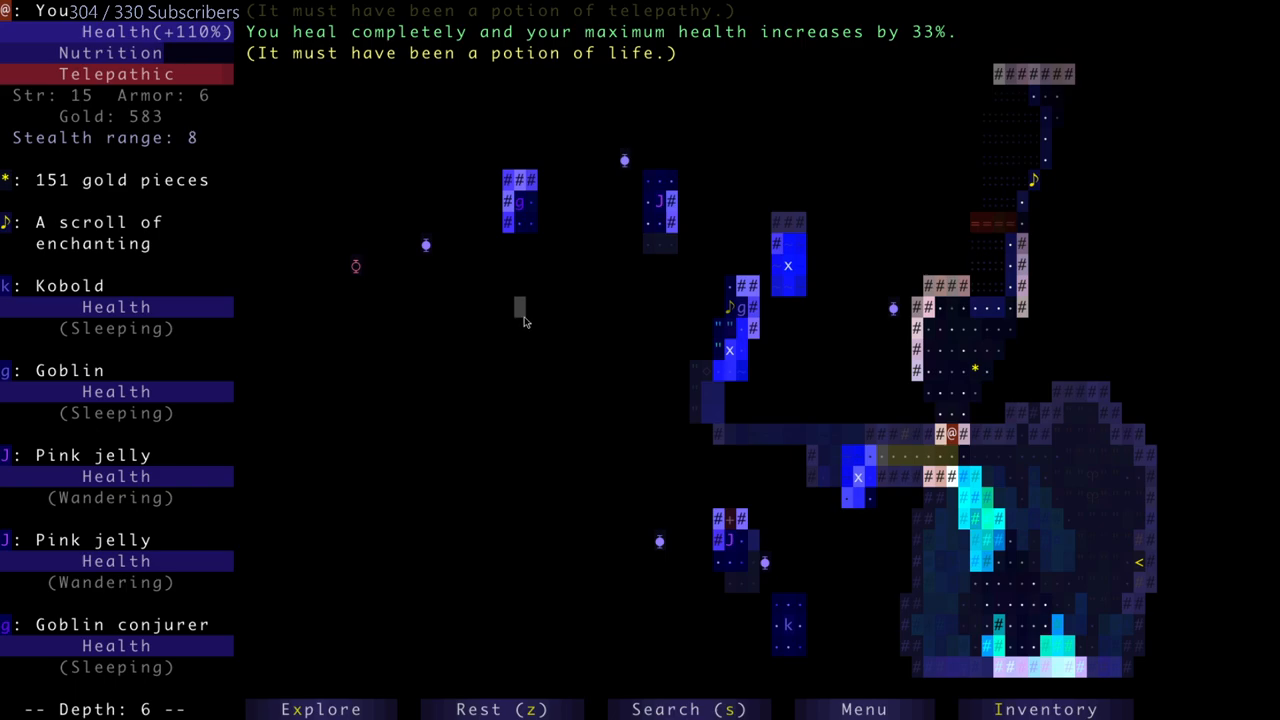
{"action": "left_click", "coordinate": [1046, 708]}
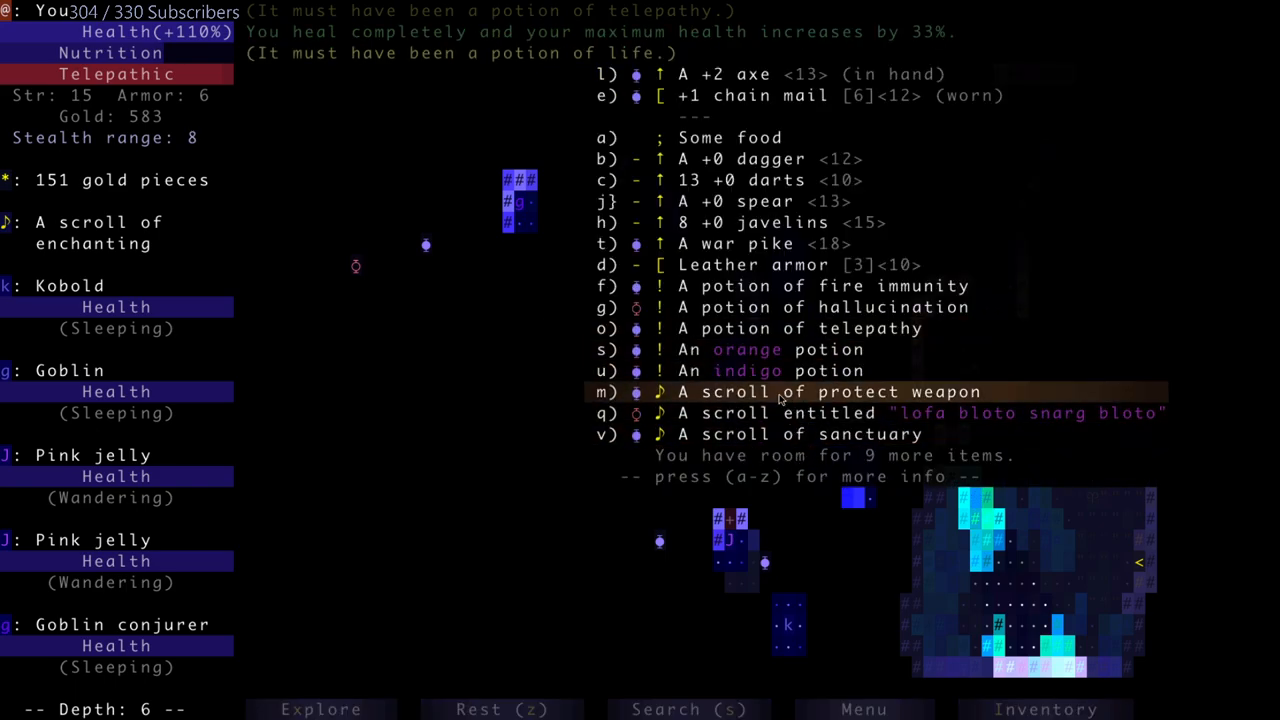
{"action": "left_click", "coordinate": [770, 370]}
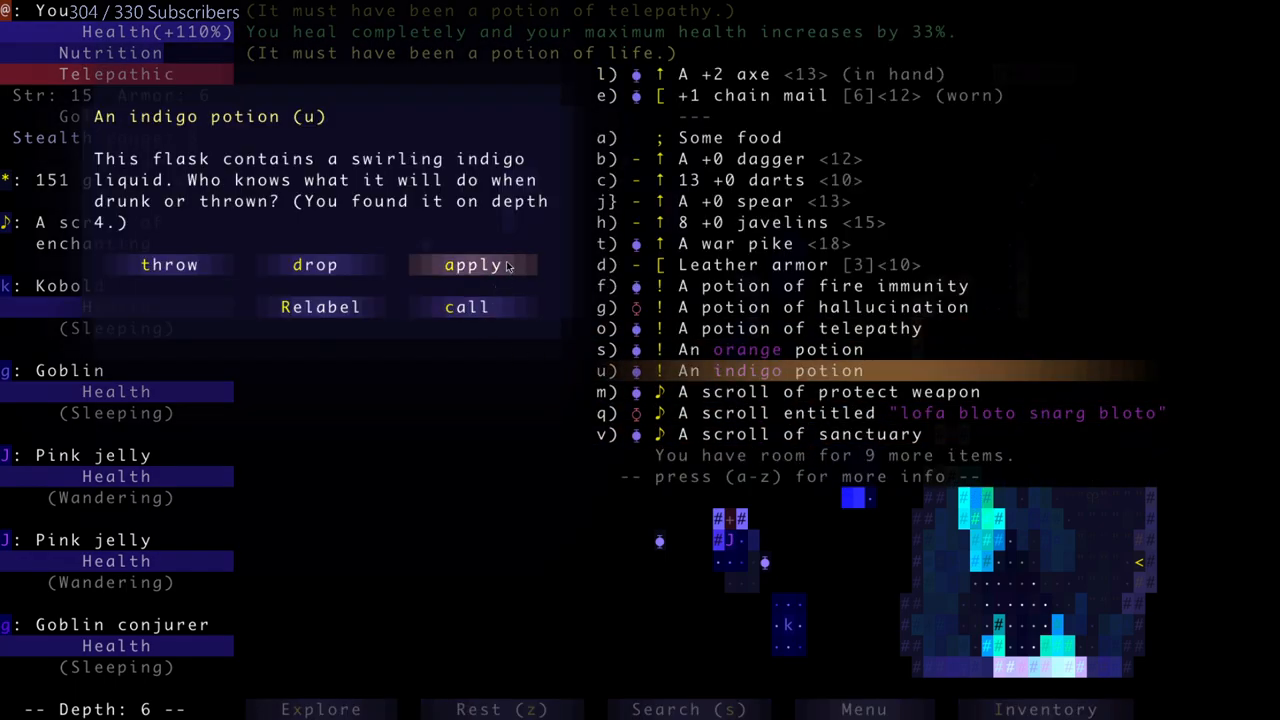
{"action": "left_click", "coordinate": [472, 264]}
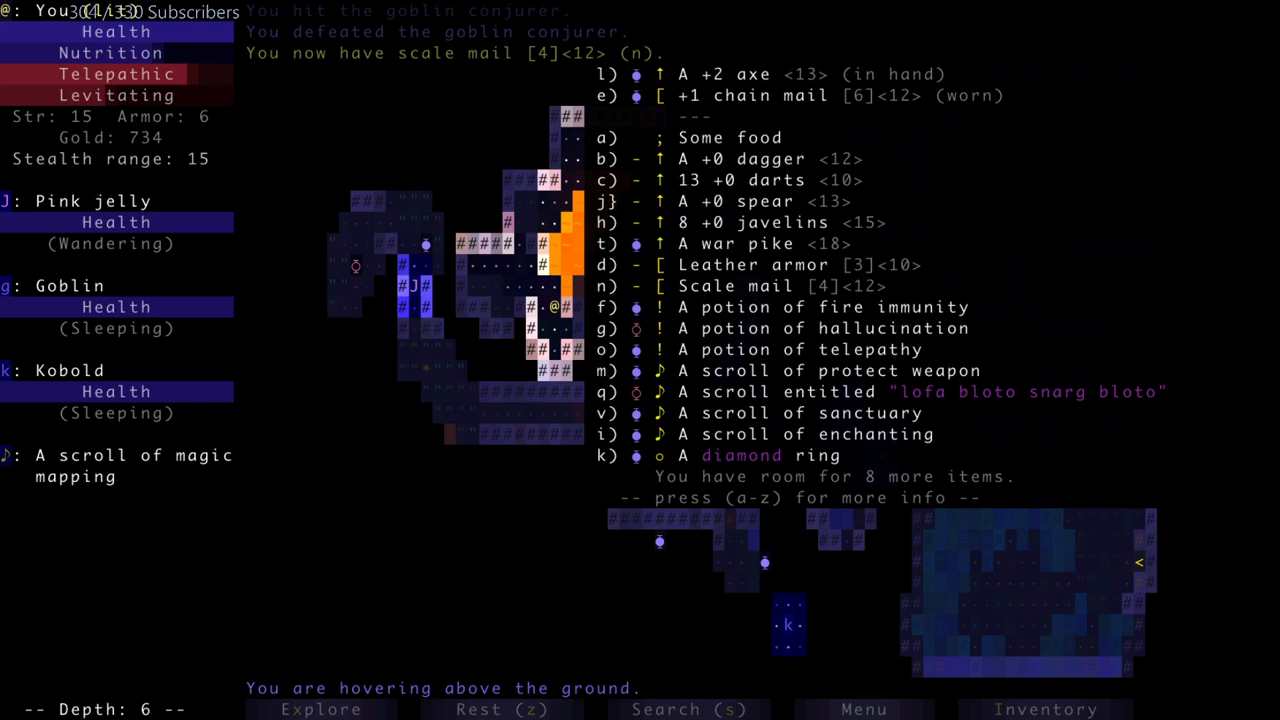
{"action": "mouse_move", "coordinate": [880, 308]}
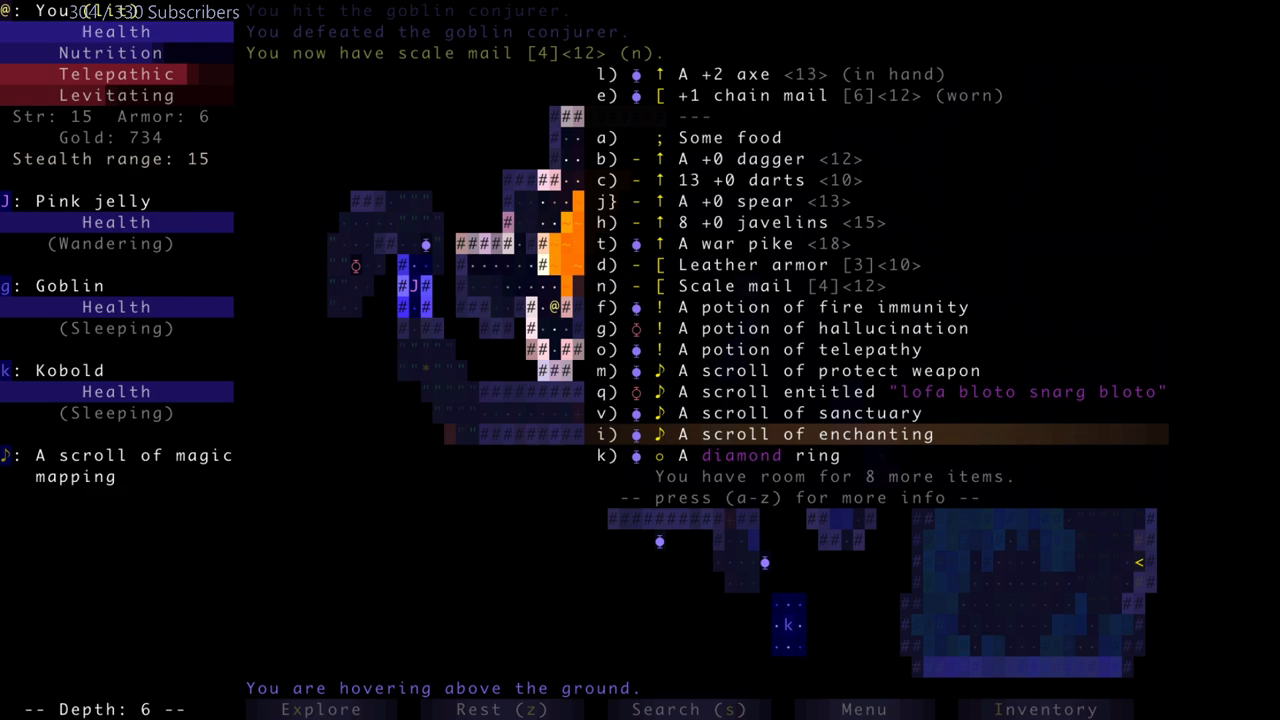
{"action": "mouse_move", "coordinate": [900, 180]}
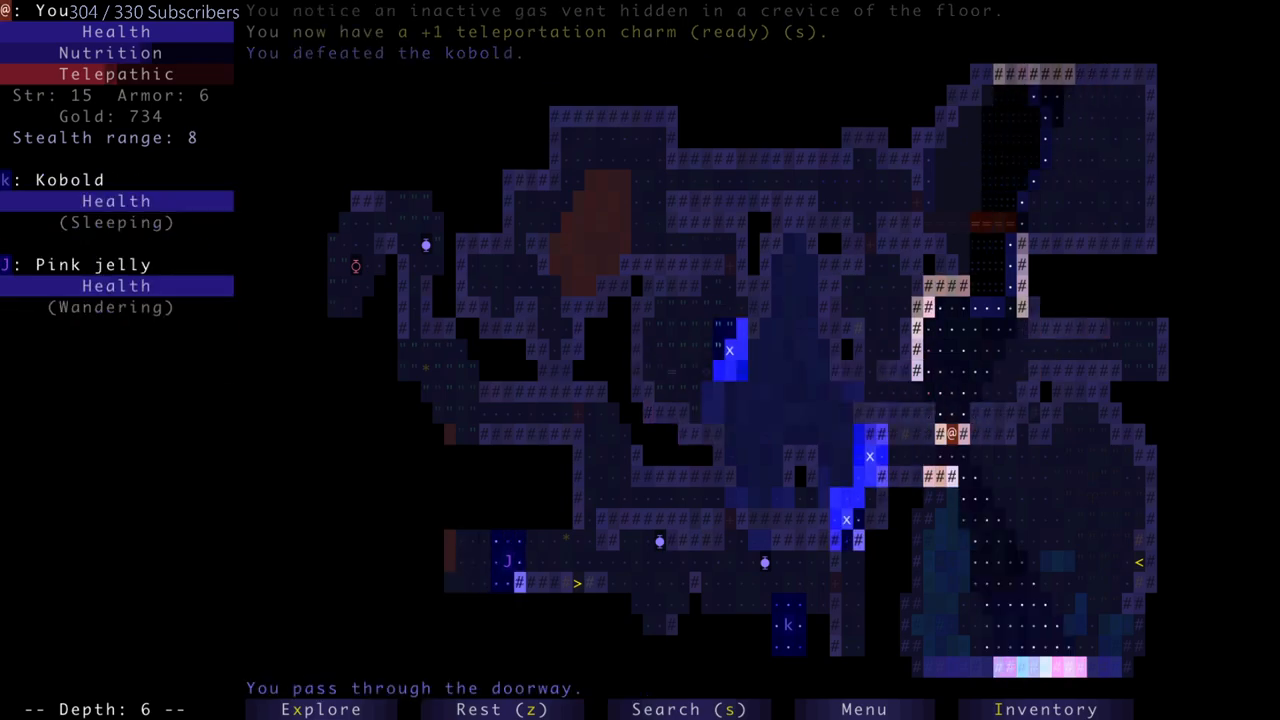
- Explore depth 6, learning the scrolls are identify, aggravate monsters and enchanting
{"action": "key", "text": "Right"}
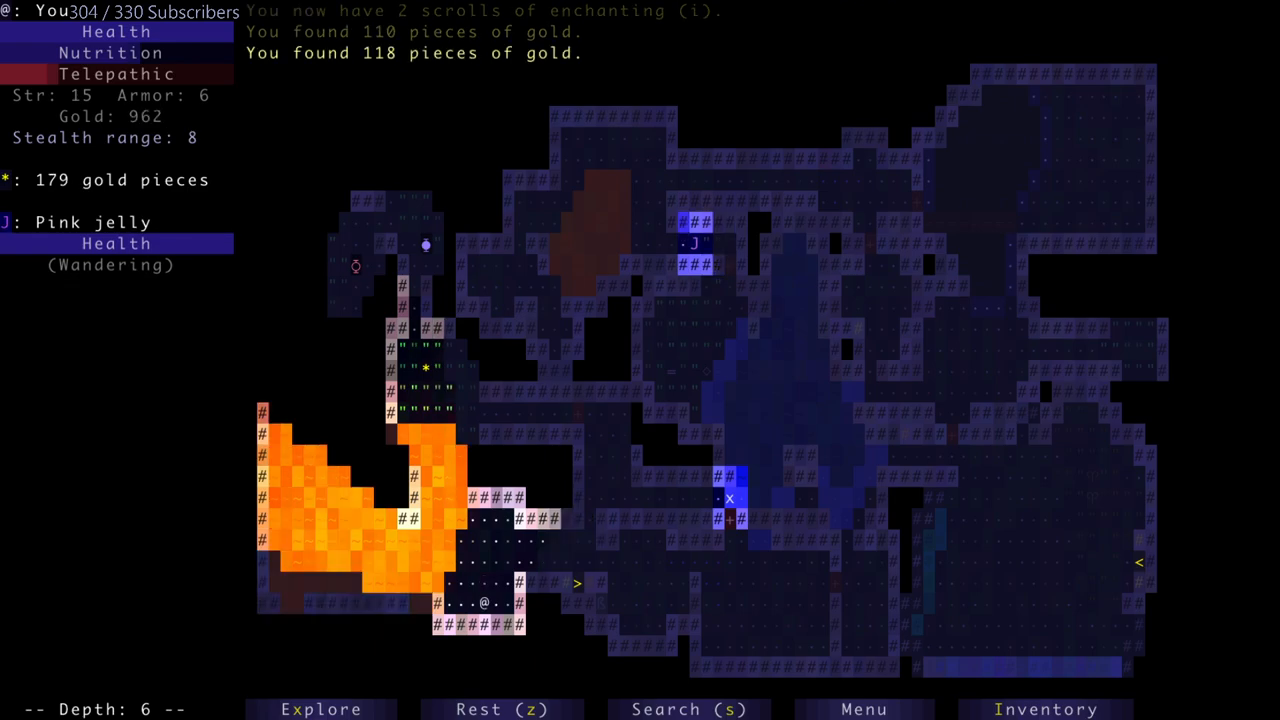
{"action": "left_click", "coordinate": [1044, 708]}
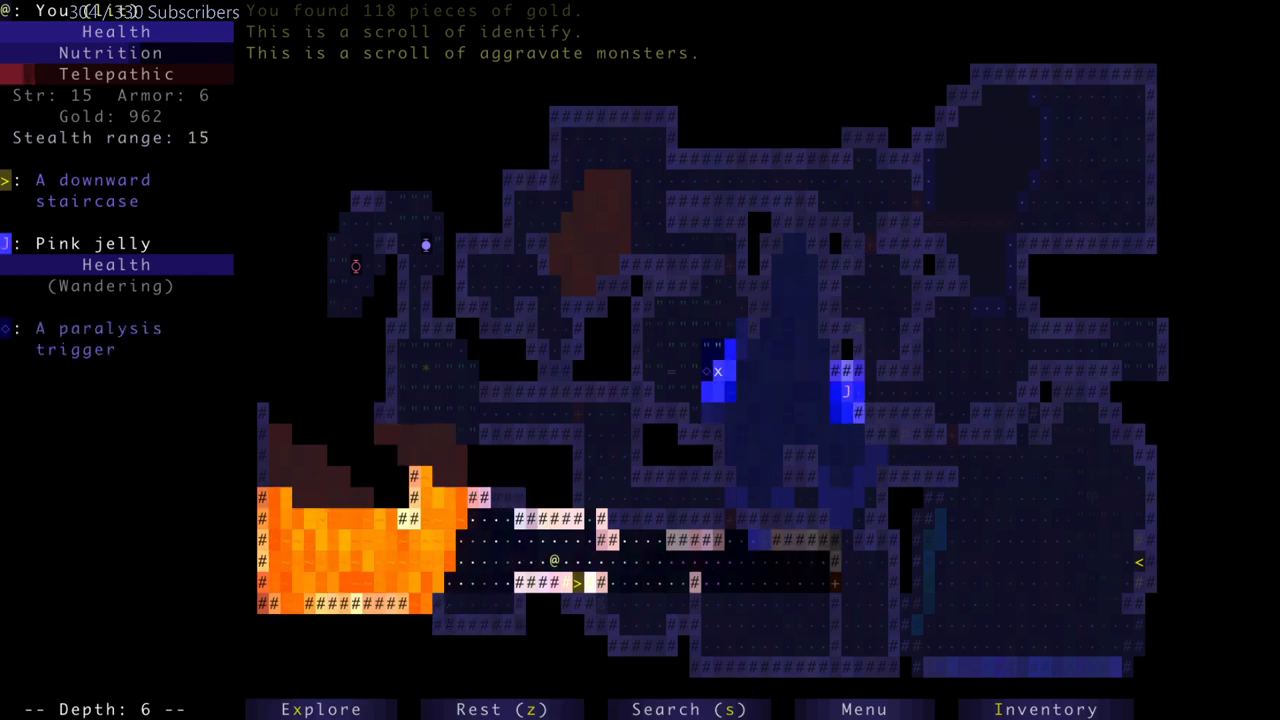
{"action": "left_click", "coordinate": [1044, 708]}
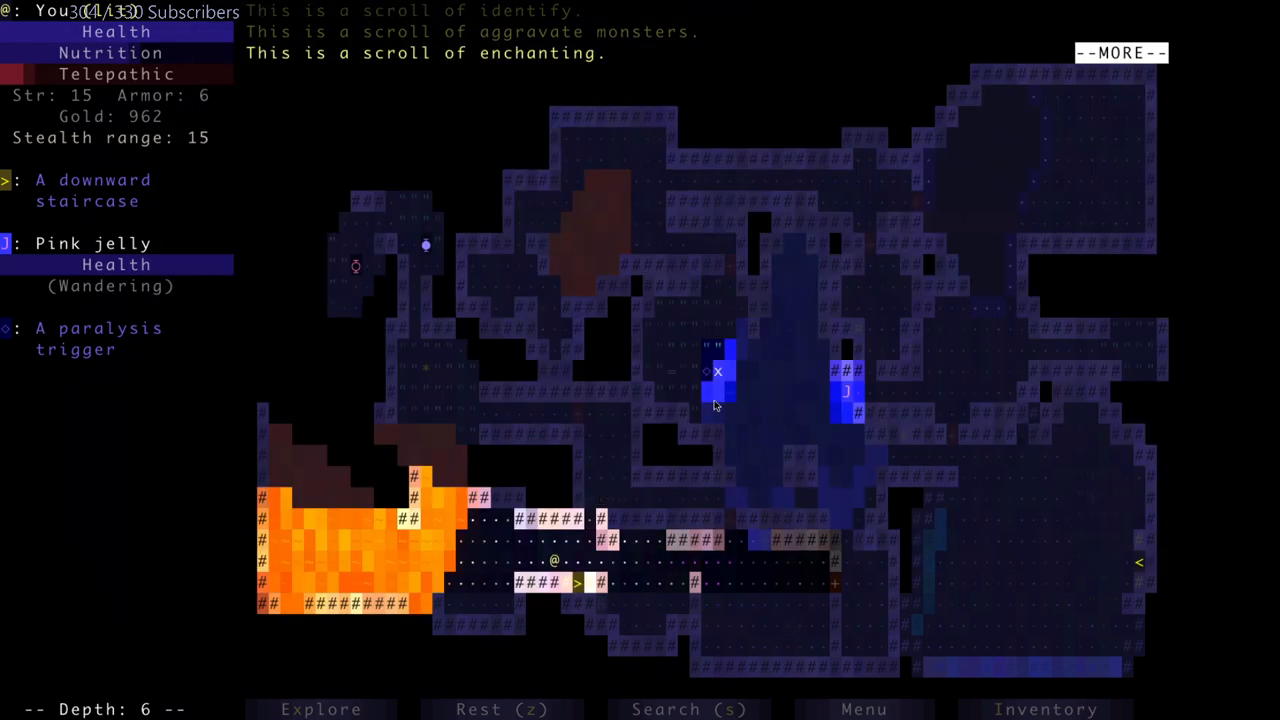
- Read the scroll of enchanting to raise the axe to +3, then keep exploring the level
{"action": "key", "text": "i"}
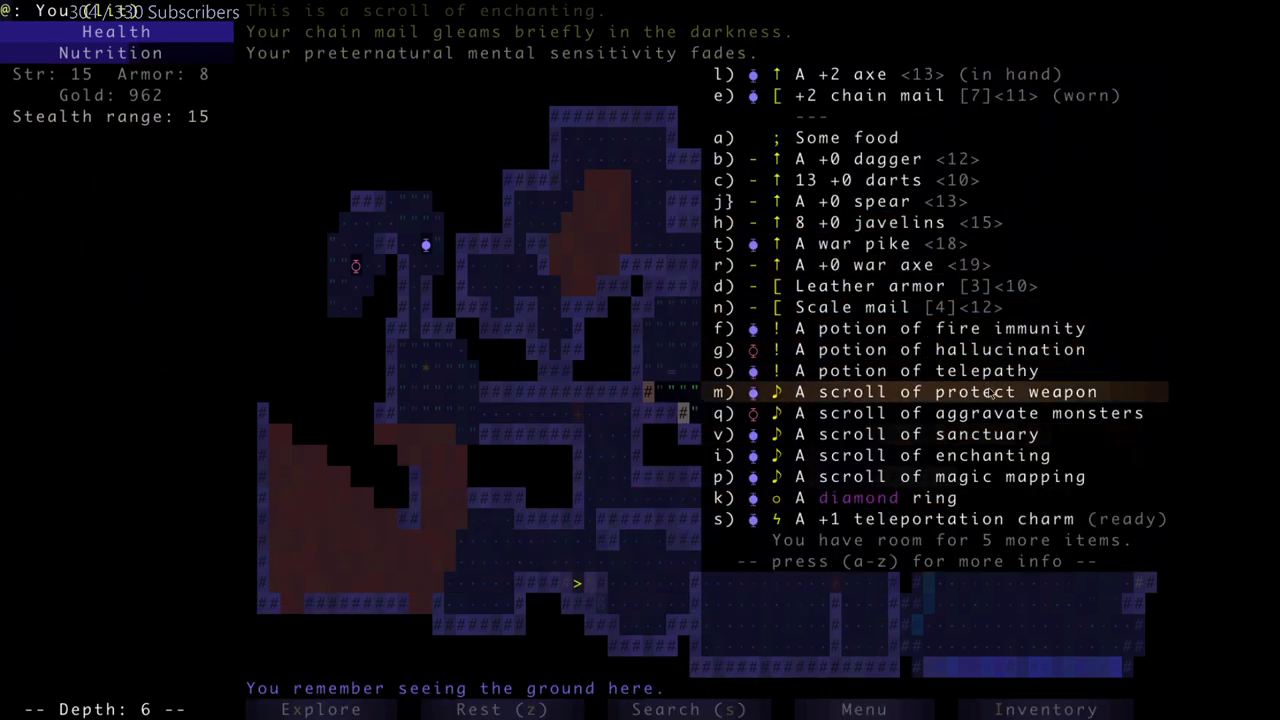
{"action": "left_click", "coordinate": [932, 456]}
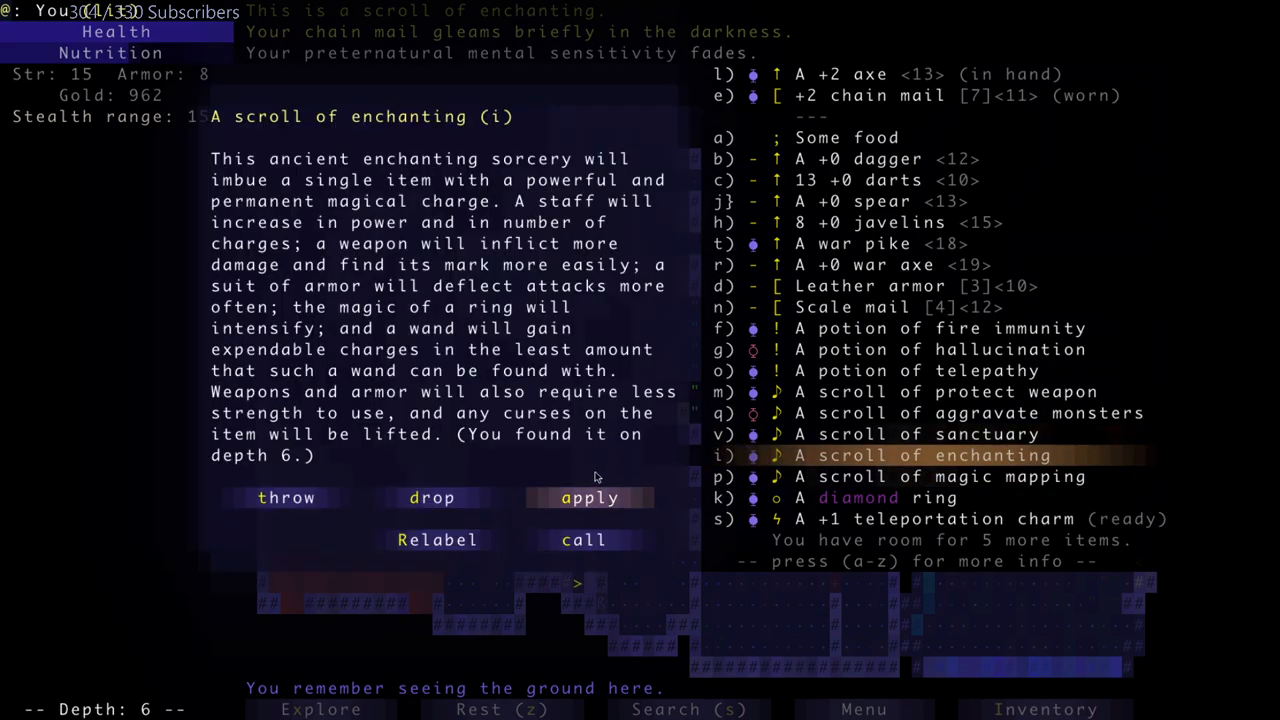
{"action": "left_click", "coordinate": [588, 496]}
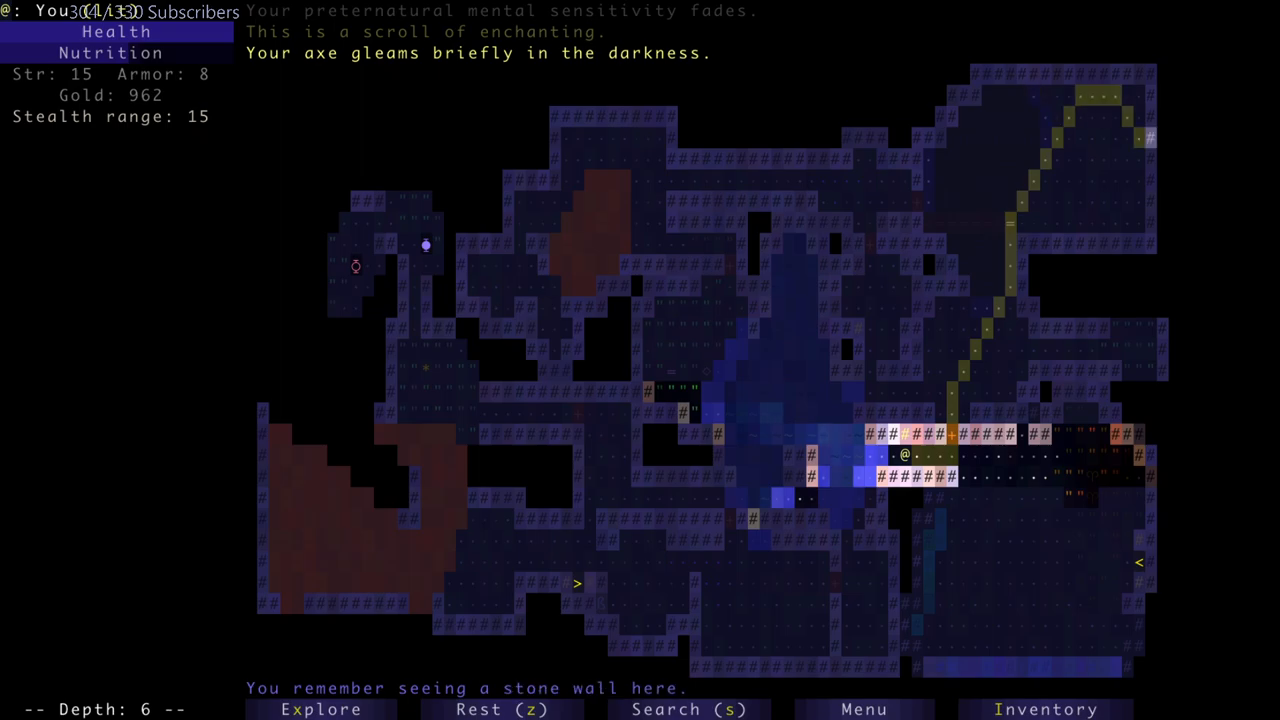
{"action": "key", "text": "j"}
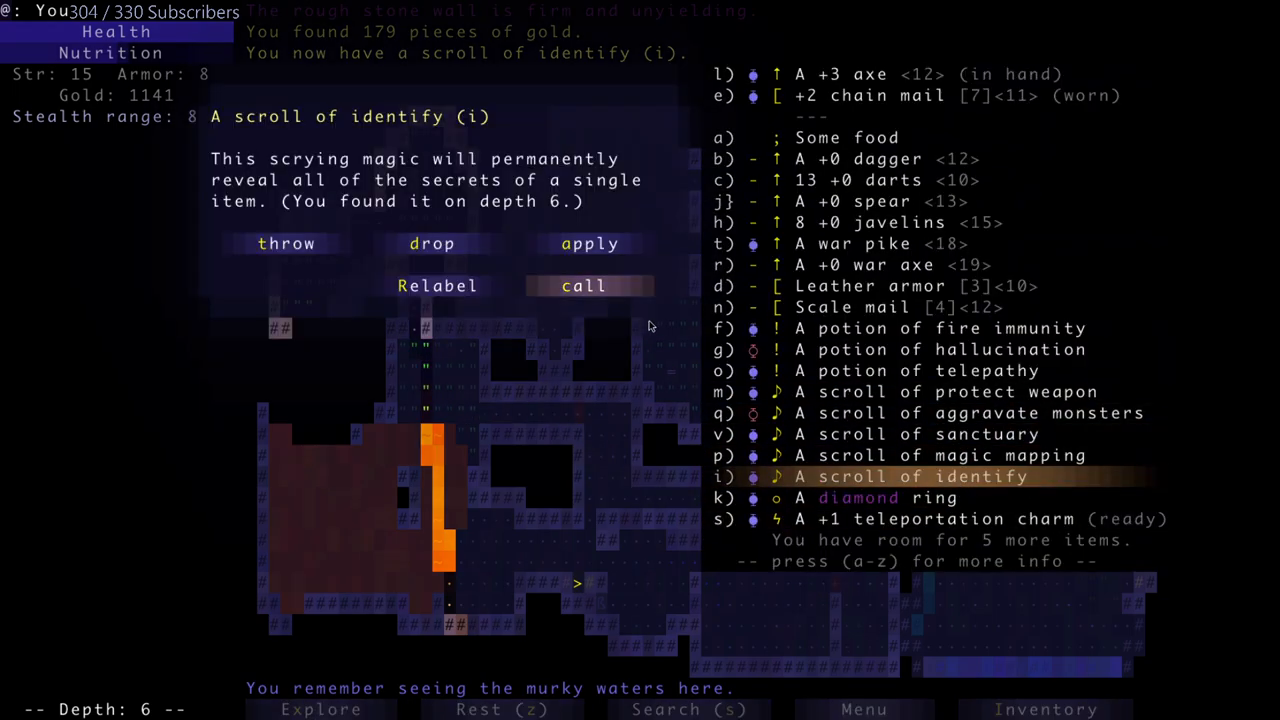
- Identify the diamond ring as a +2 ring of transference and put it on
{"action": "left_click", "coordinate": [588, 244]}
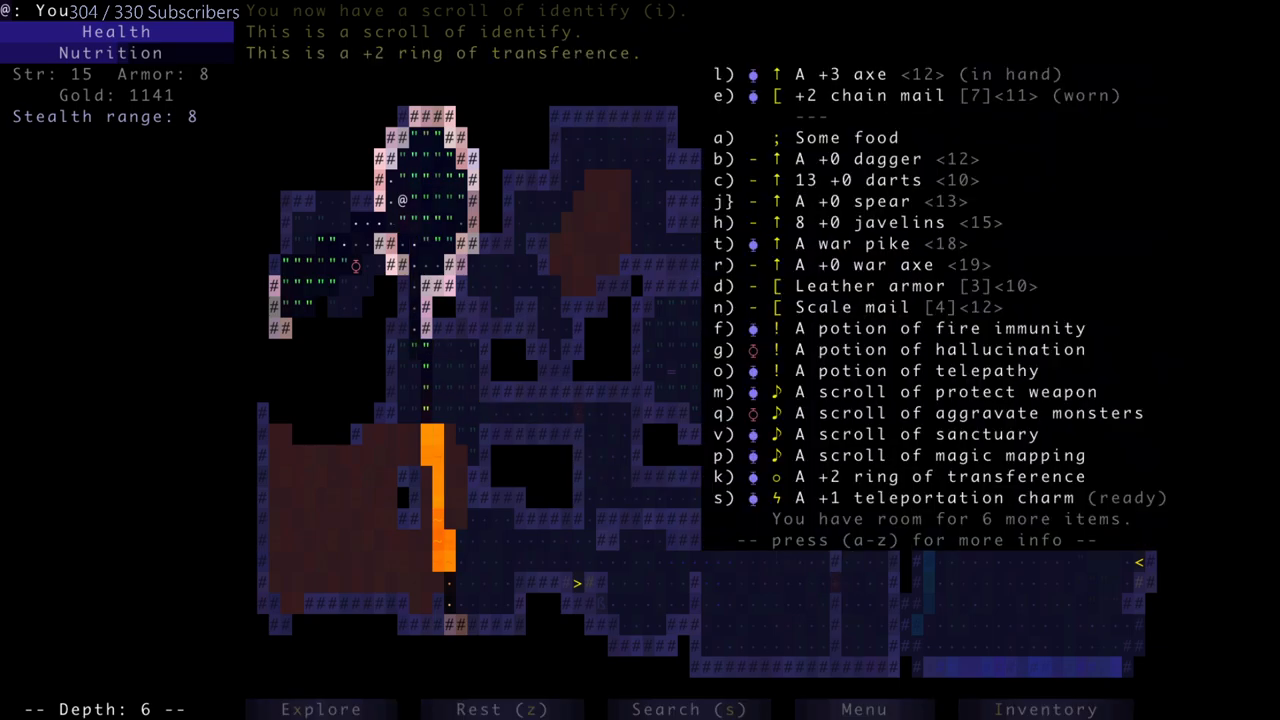
{"action": "left_click", "coordinate": [936, 476]}
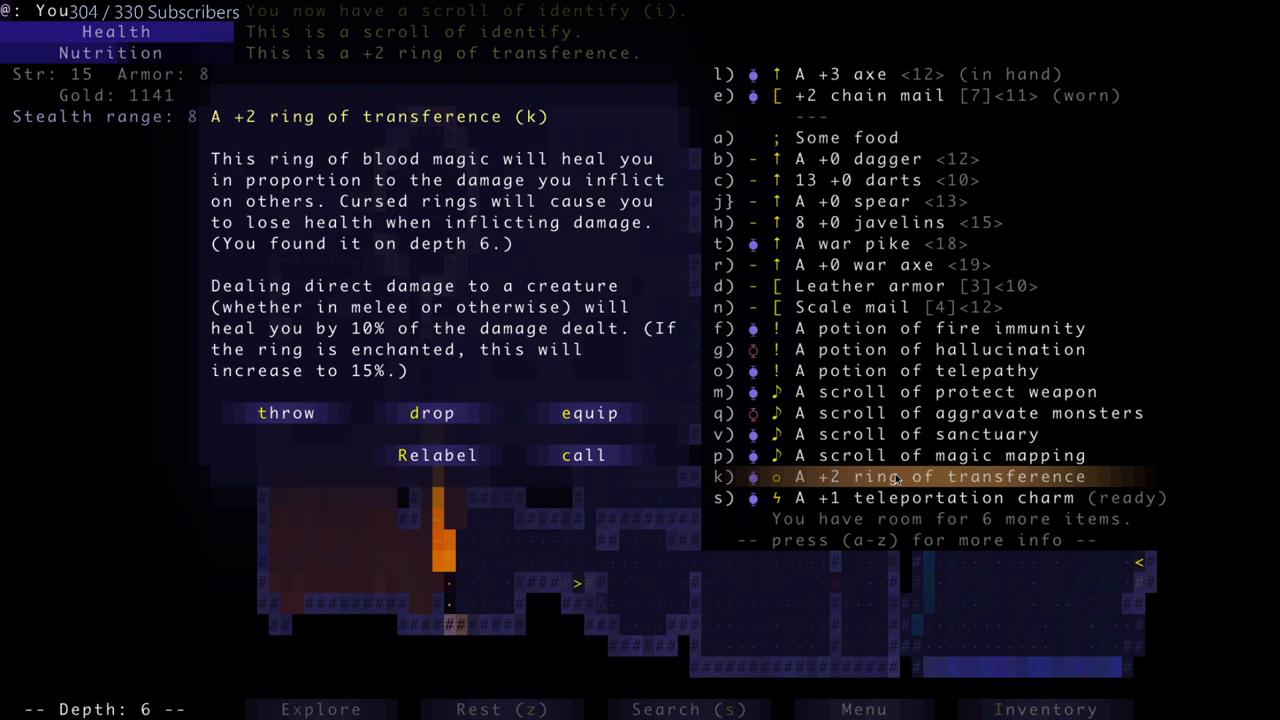
{"action": "mouse_move", "coordinate": [696, 364]}
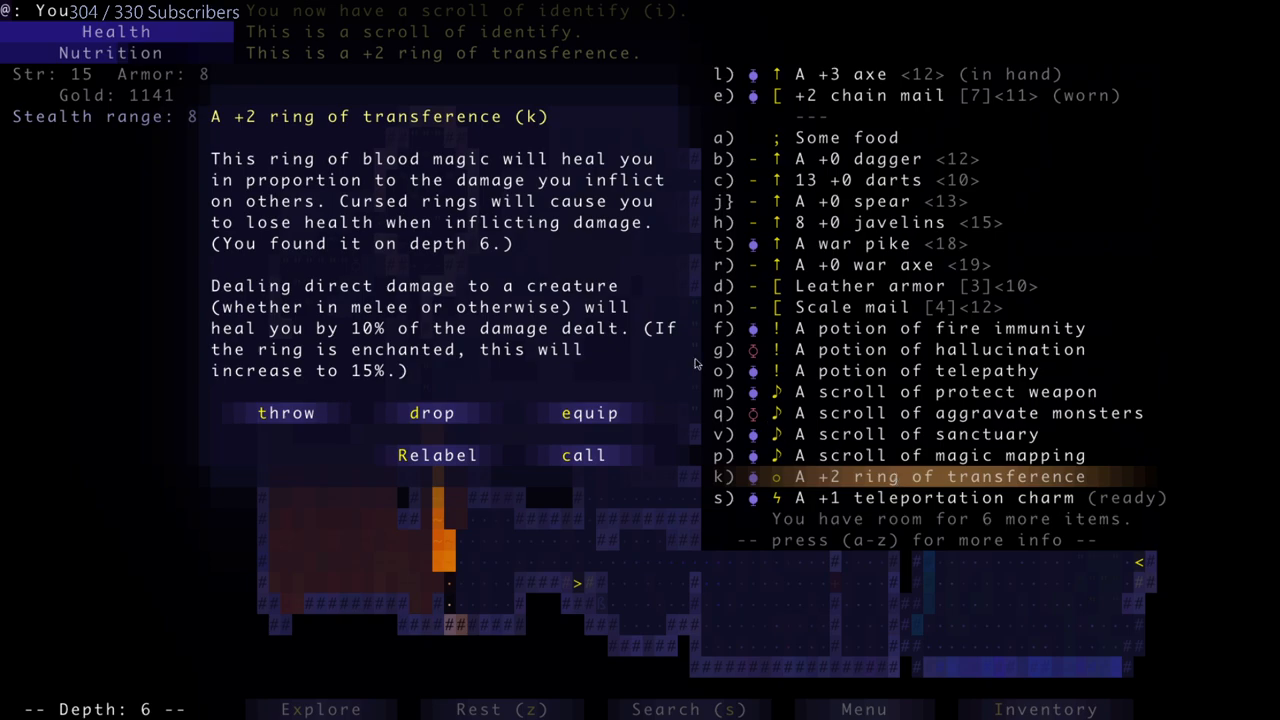
{"action": "left_click", "coordinate": [588, 412]}
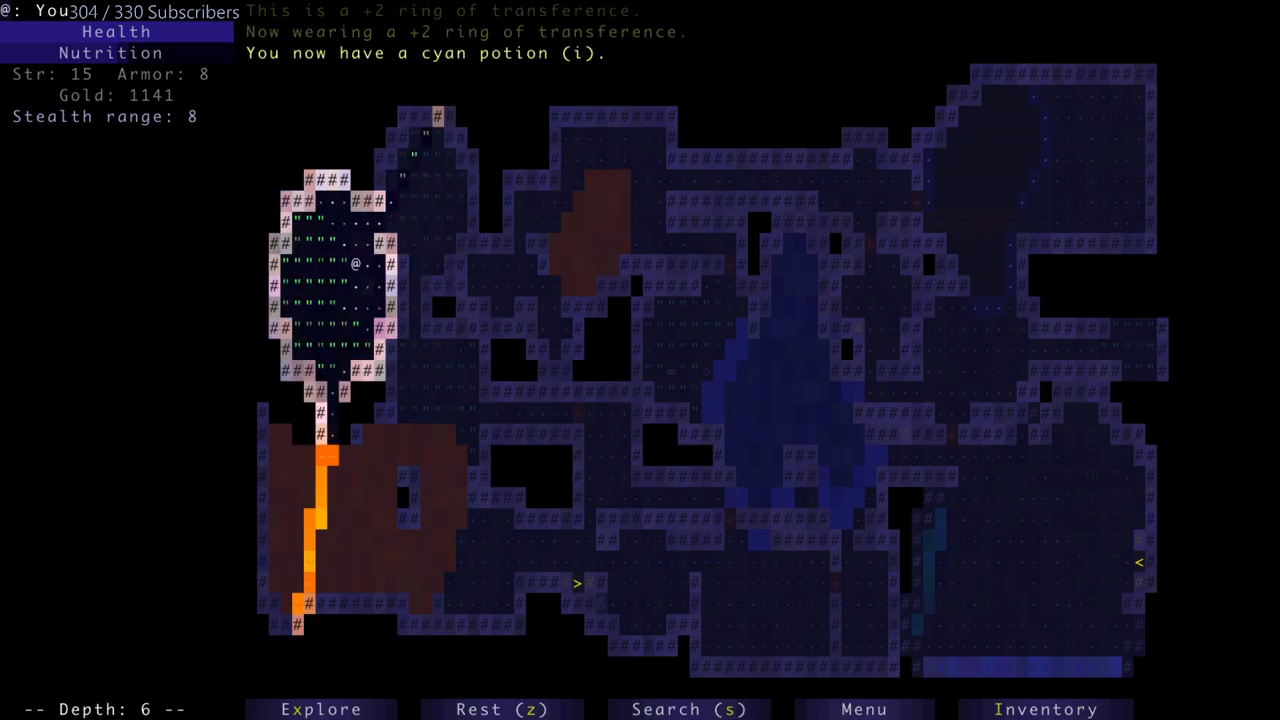
- Take the stairs to depth 7, explore it, destroy the arrow turret and kill the pink jelly
{"action": "key", "text": "Down"}
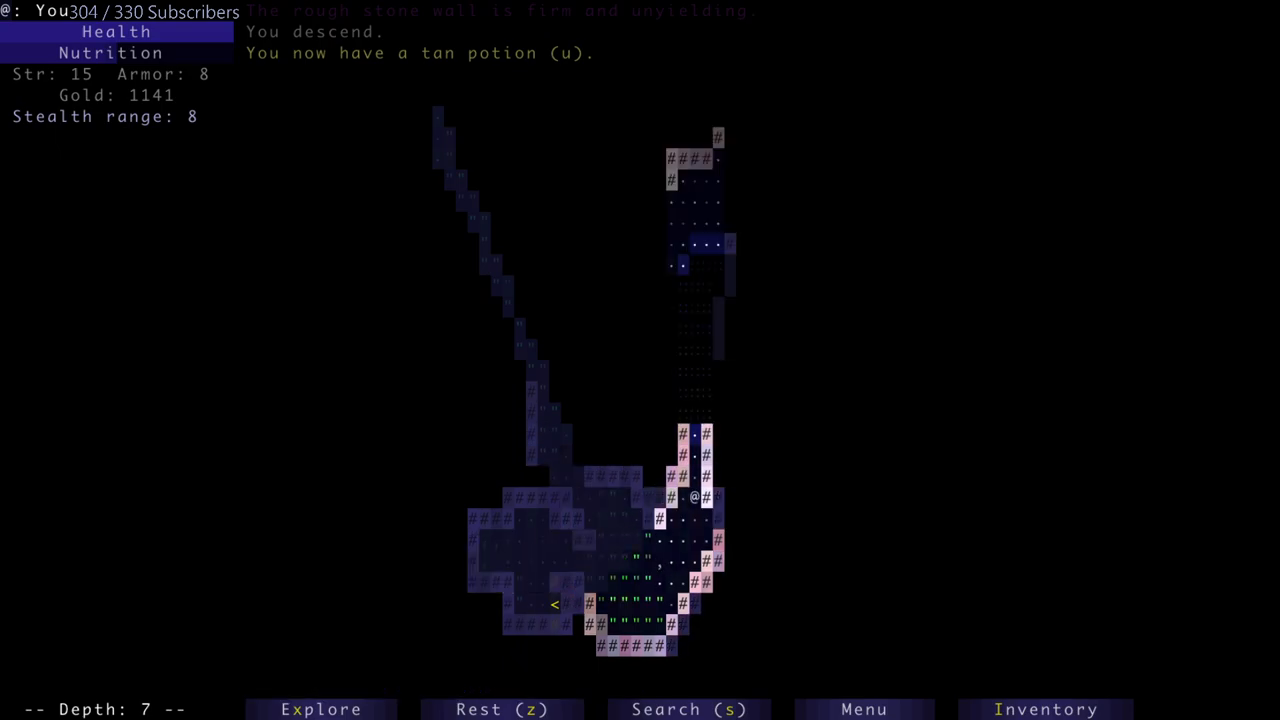
{"action": "left_click", "coordinate": [1046, 708]}
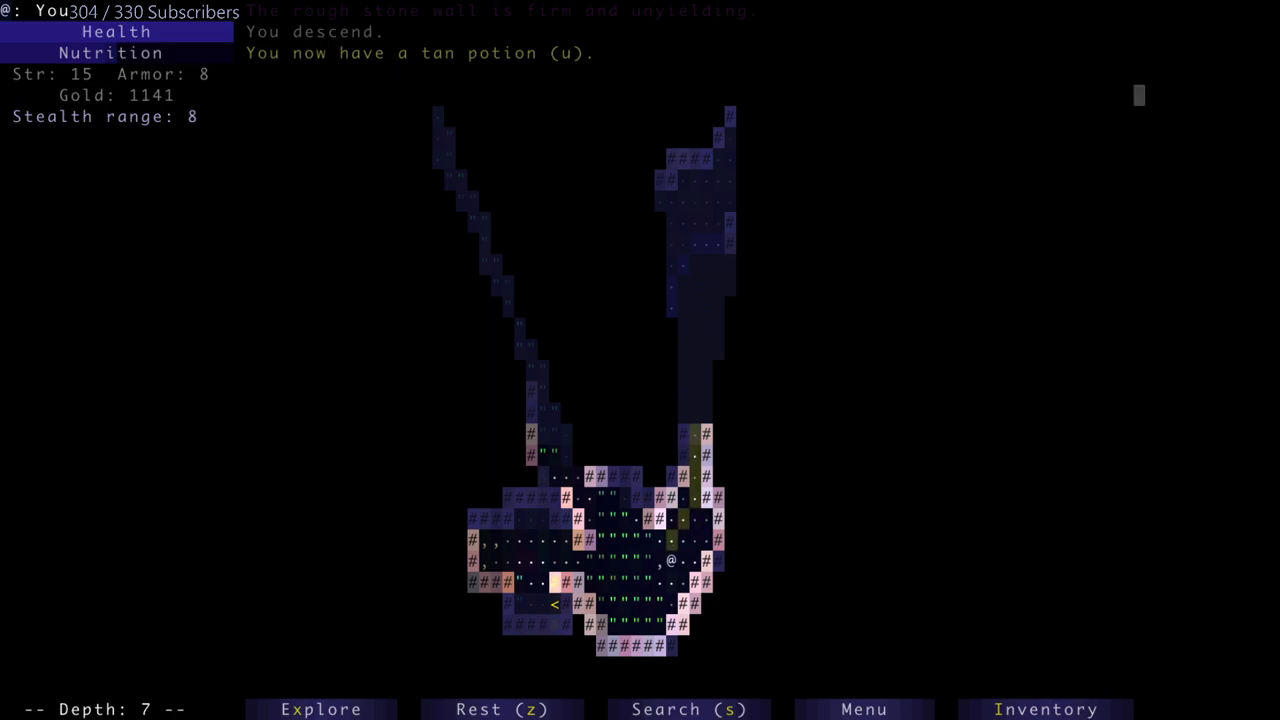
{"action": "key", "text": "up"}
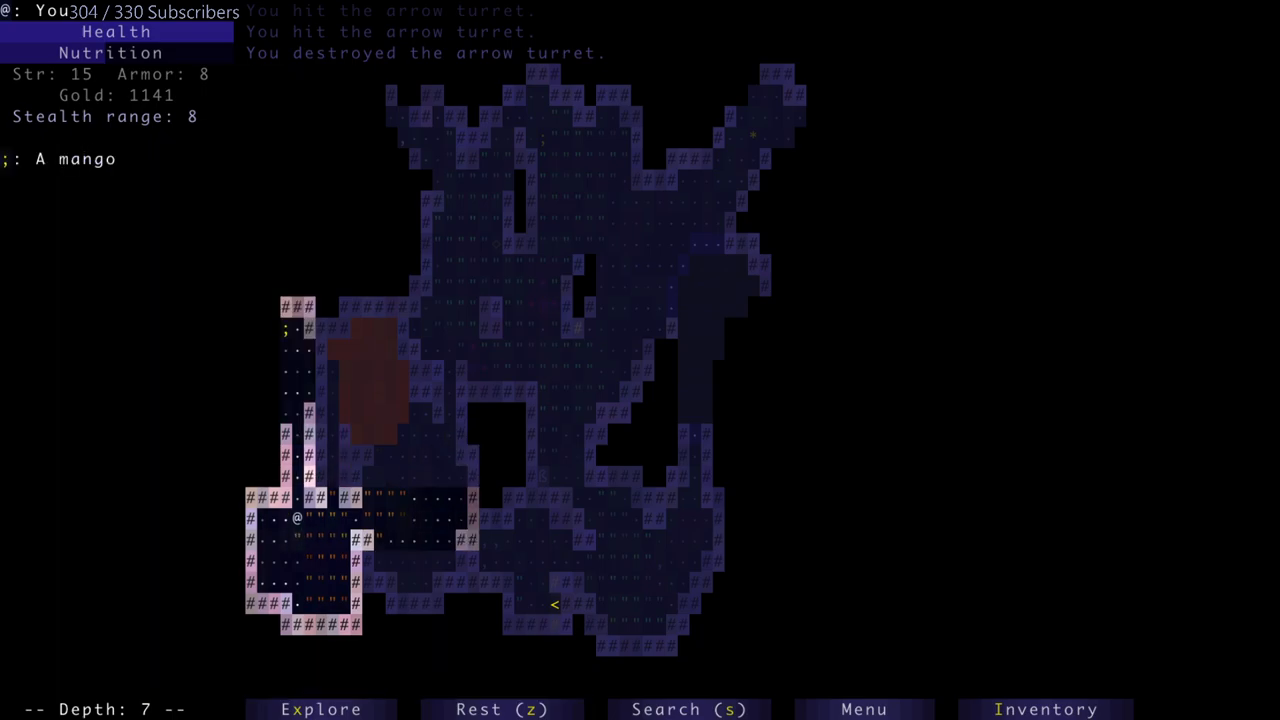
{"action": "key", "text": "up"}
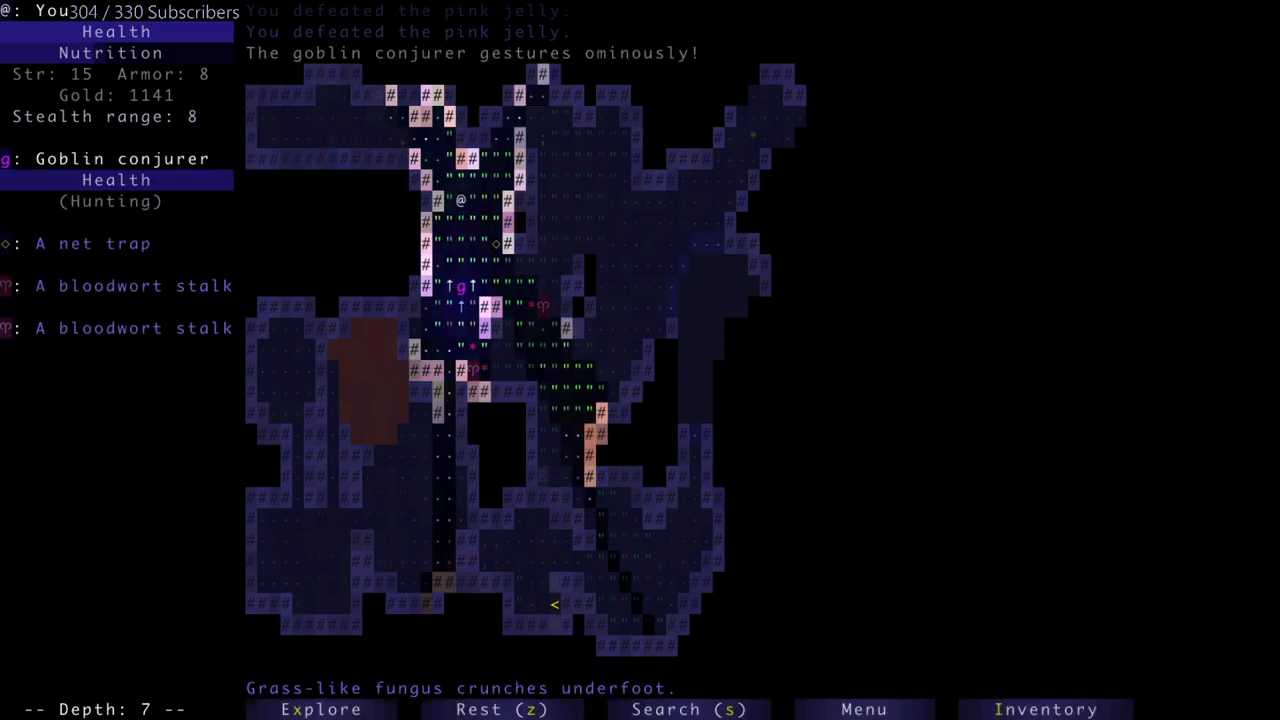
- Throw the +0 dagger at the goblin conjurer, kill it, recover the dagger and descend to depth 9
{"action": "left_click", "coordinate": [1046, 708]}
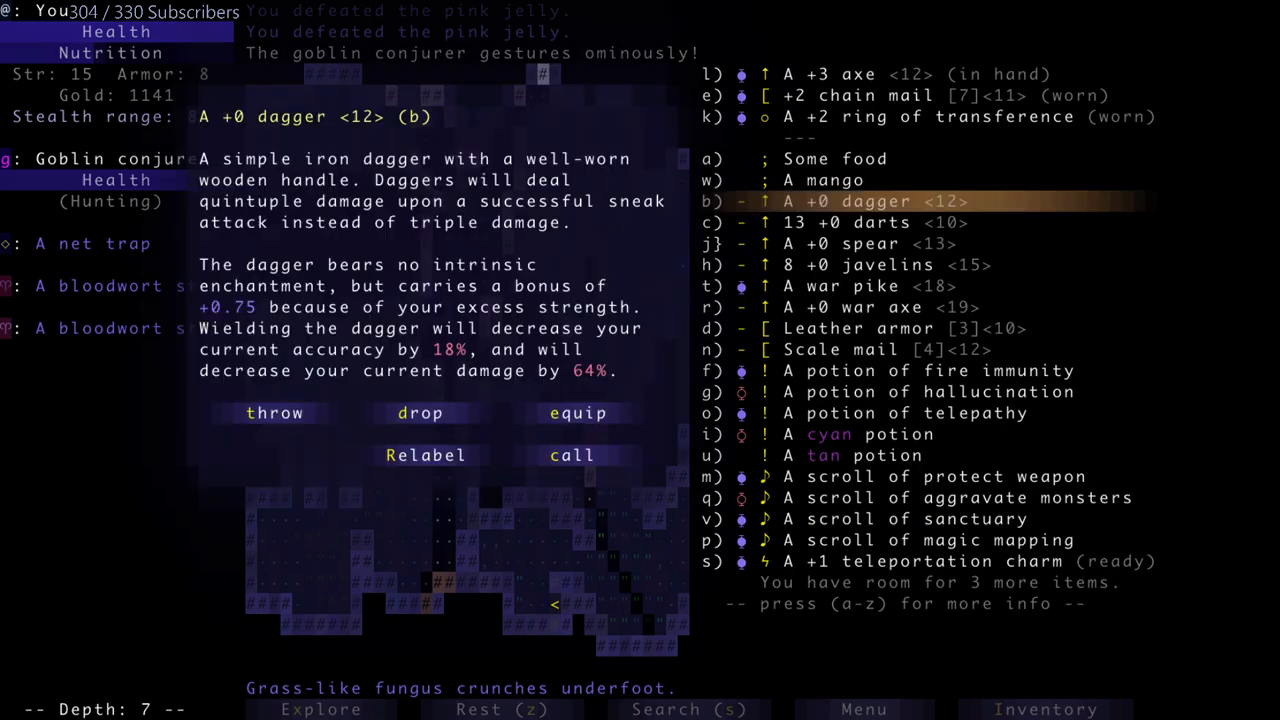
{"action": "left_click", "coordinate": [274, 412]}
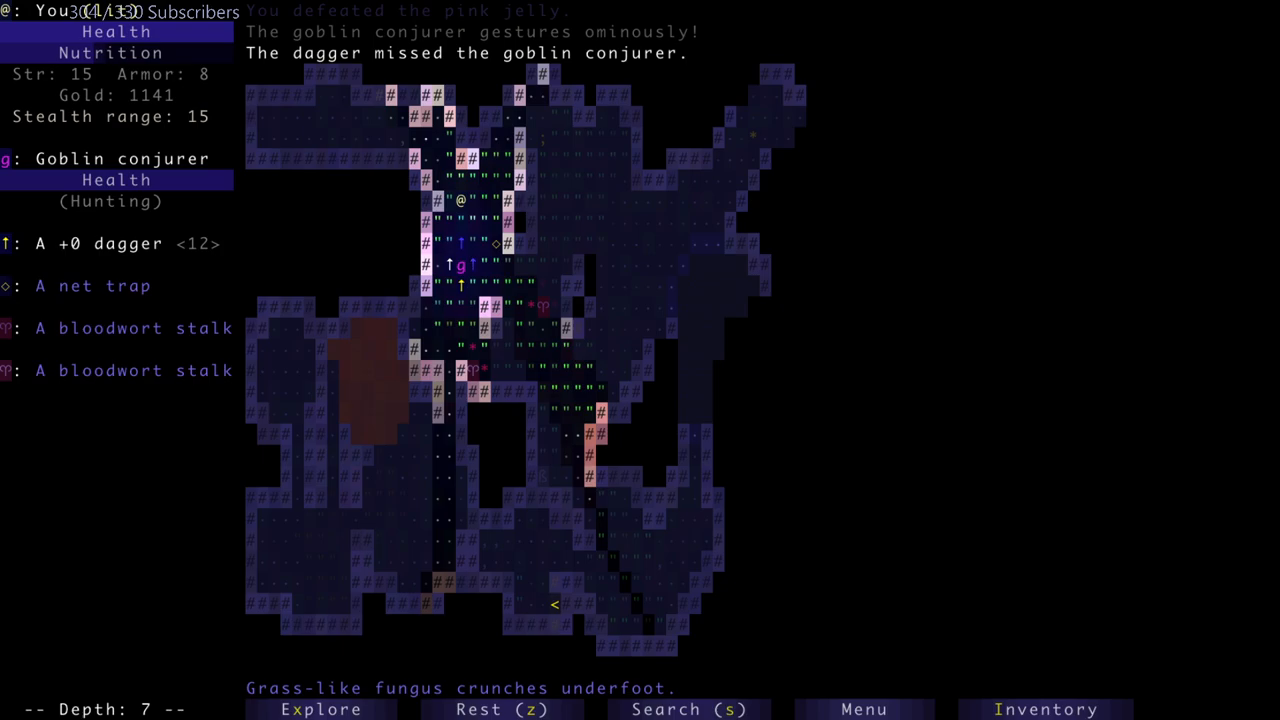
{"action": "left_click", "coordinate": [1046, 708]}
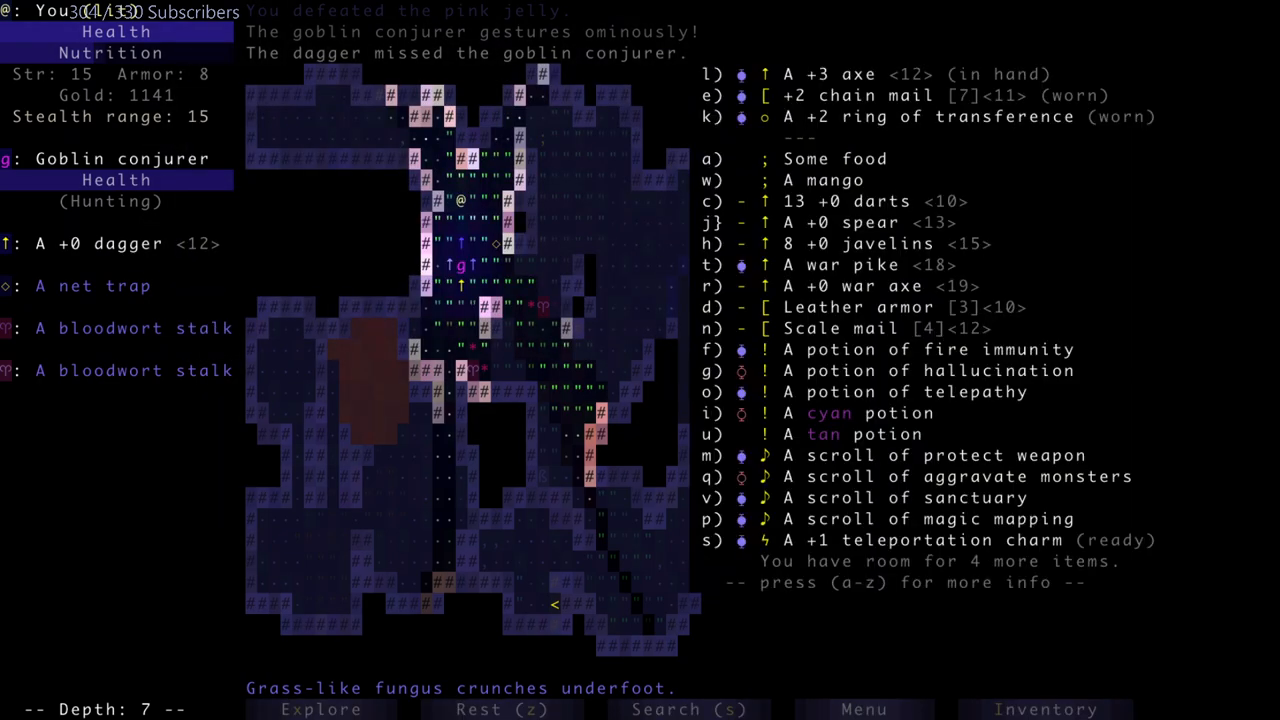
{"action": "key", "text": "i"}
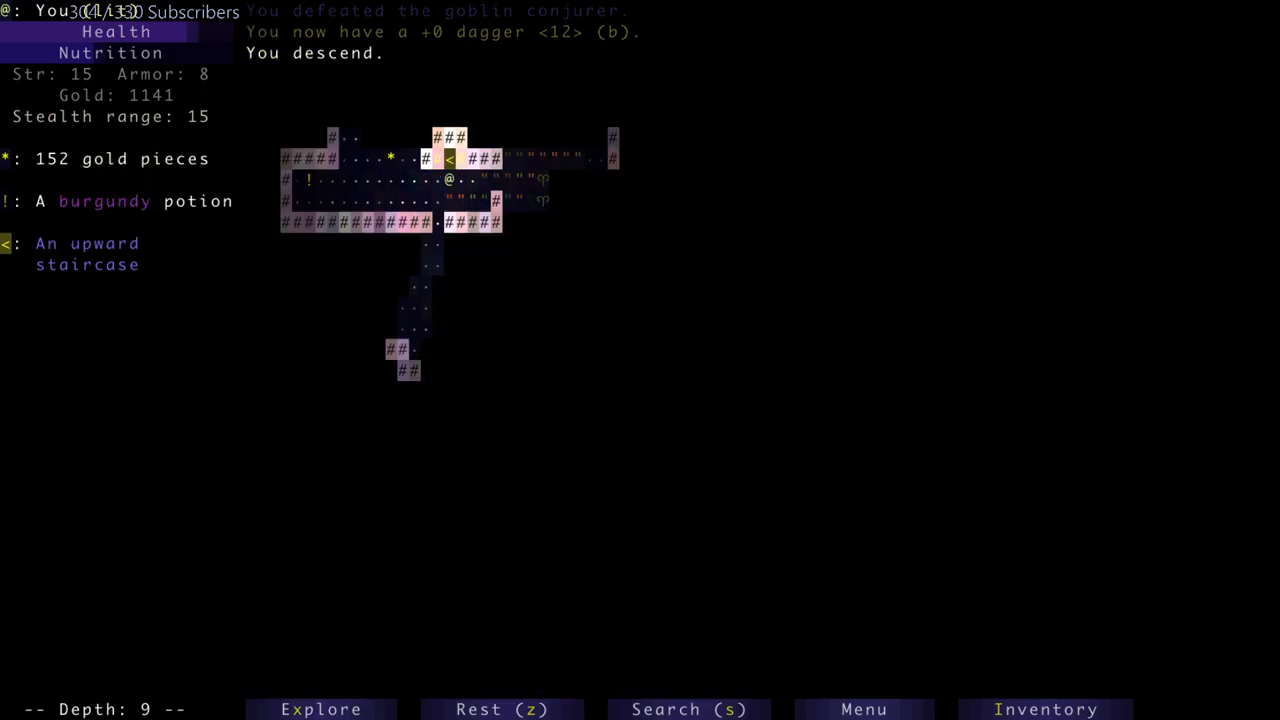
- Return up to depth 7 and slay the goblin conjurer and its spectral blades, bringing gold to 1717
{"action": "key", "text": "<"}
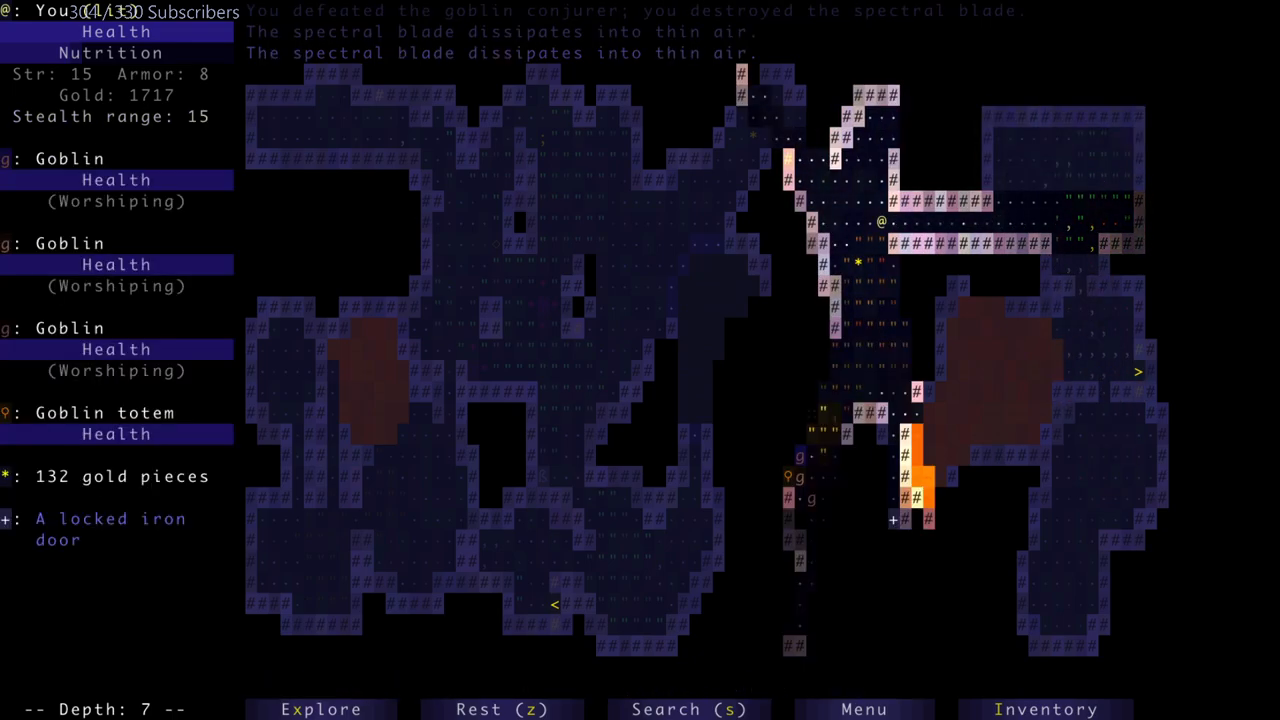
- Gather gold to 2040, acknowledge the pressure plate message and struggle free of the net amid paralytic gas
{"action": "key", "text": "up"}
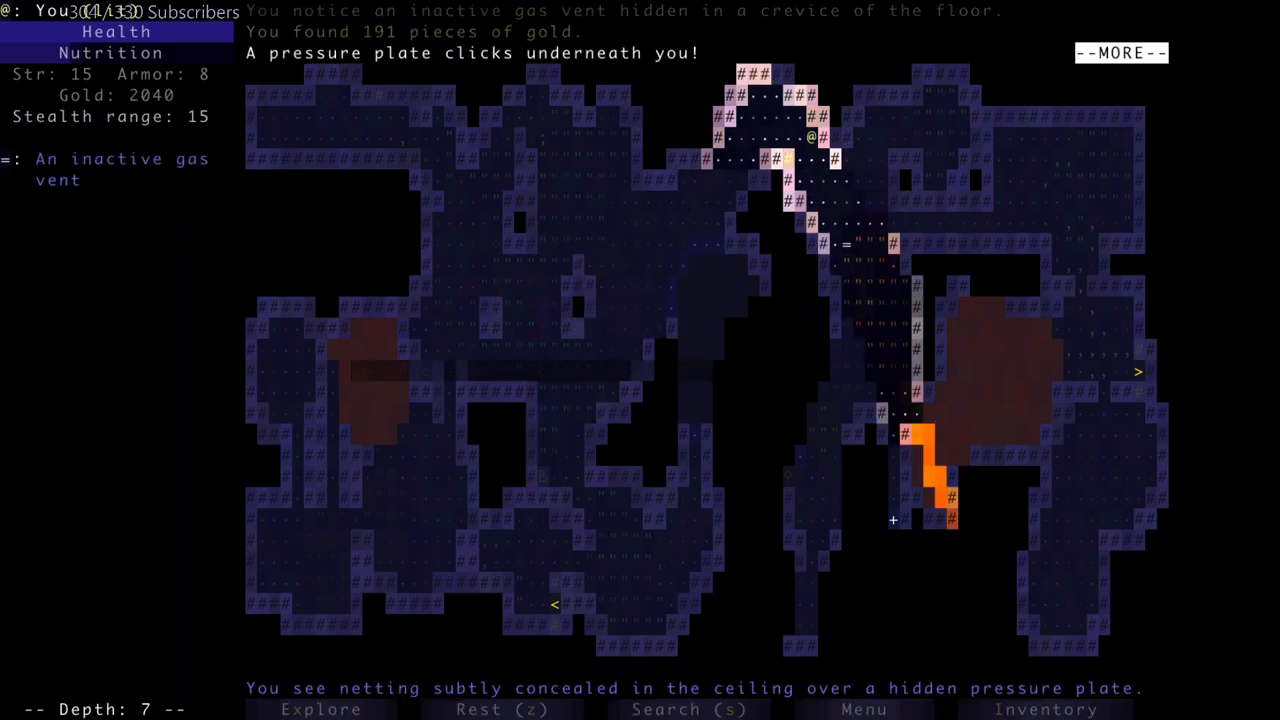
{"action": "key", "text": "space"}
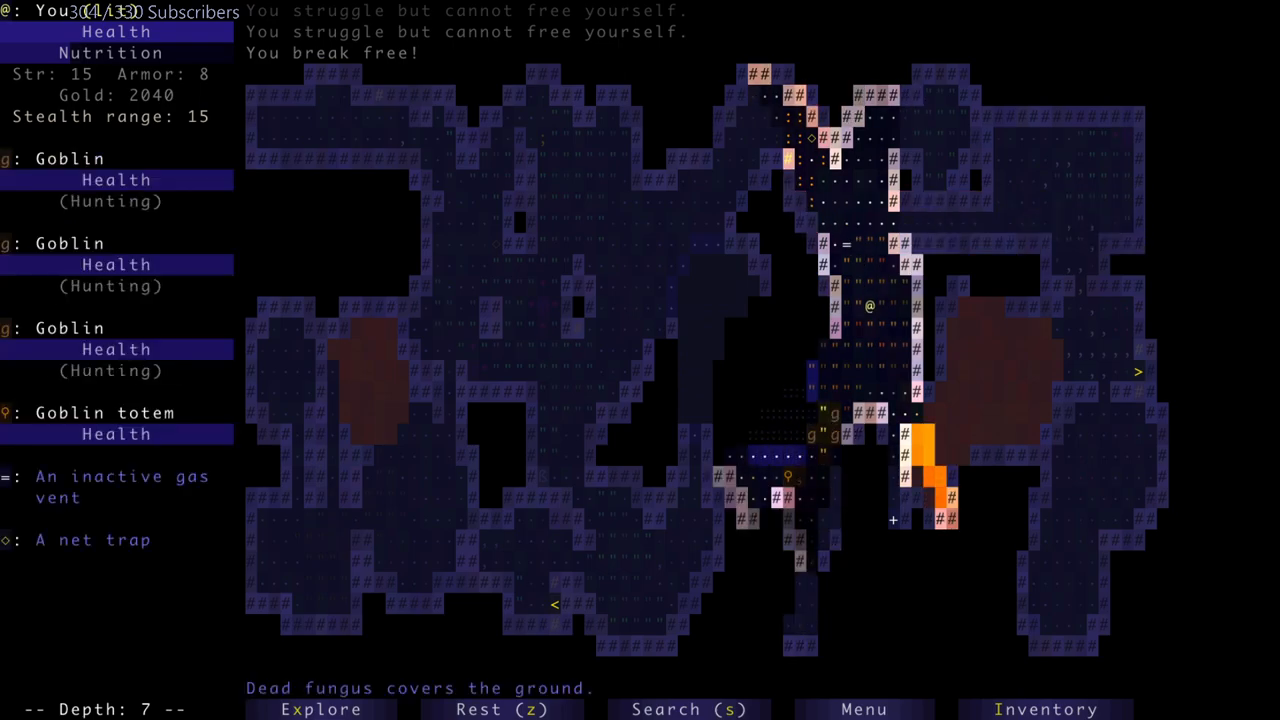
{"action": "left_click", "coordinate": [1046, 708]}
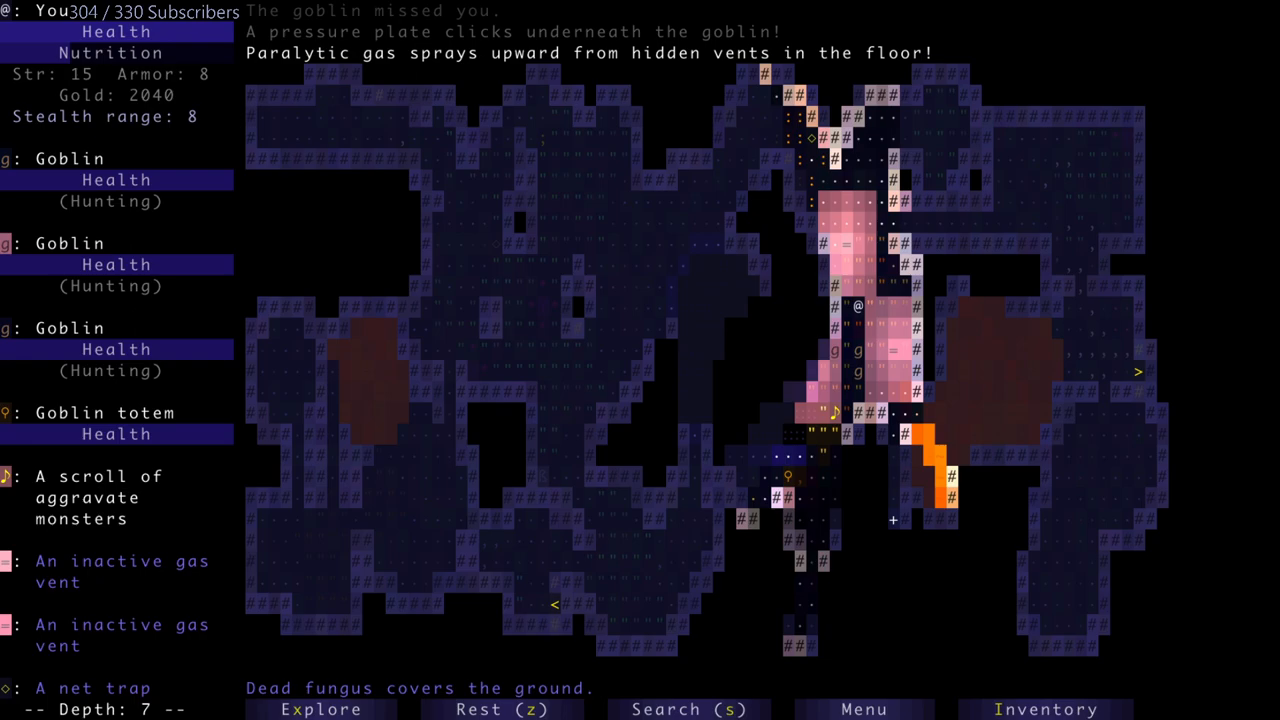
- Glance at the carried items, then strike the centipede until it is defeated
{"action": "left_click", "coordinate": [1046, 708]}
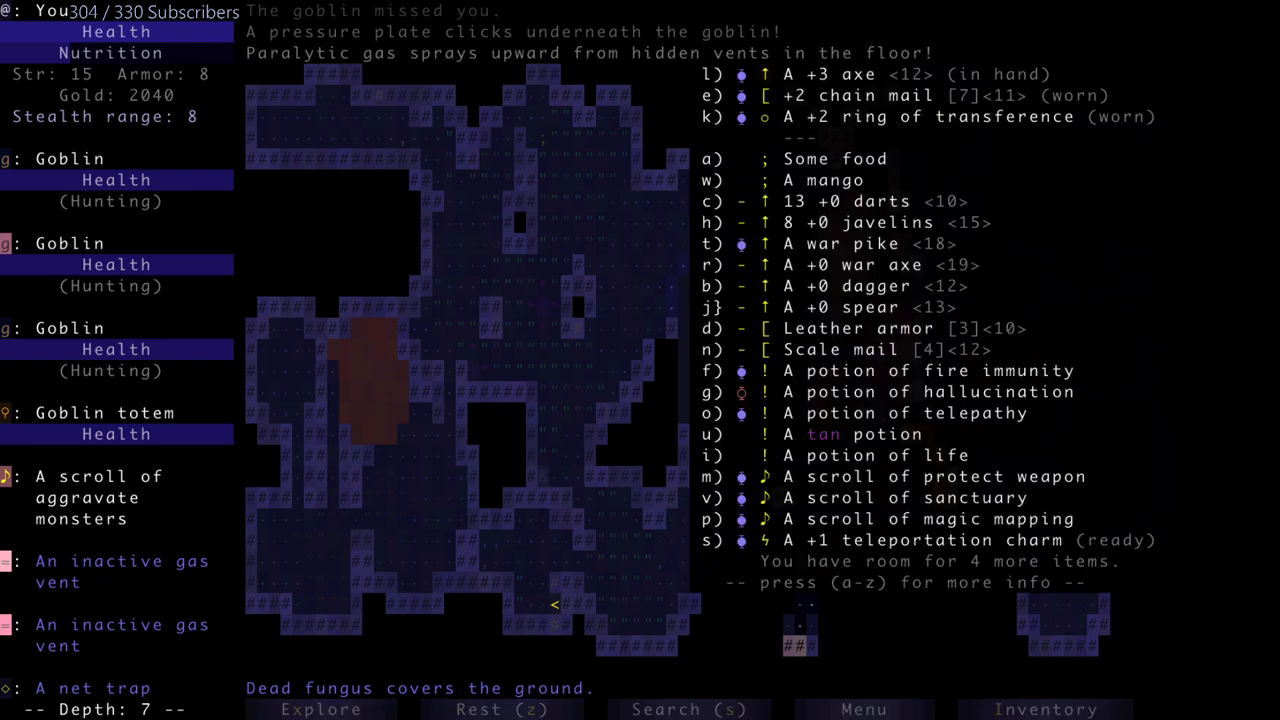
{"action": "left_click", "coordinate": [910, 540]}
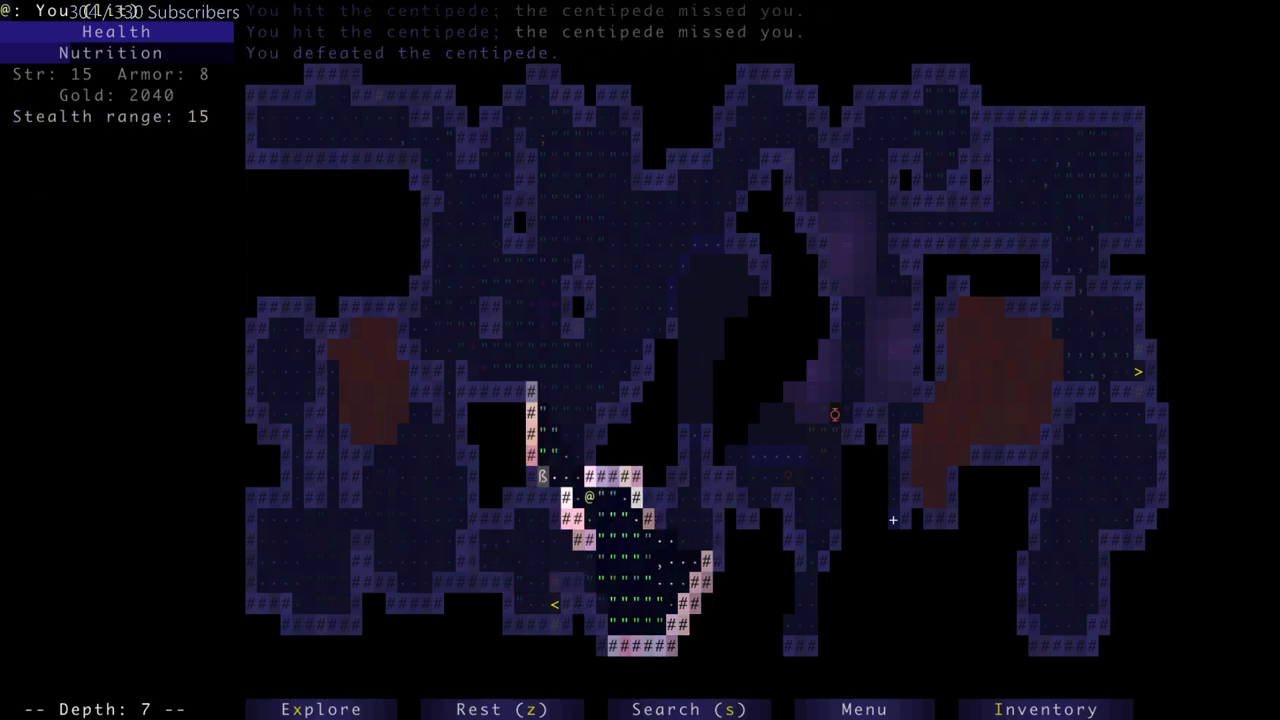
- Advance past the dead centipede, smash the goblin totem and inspect the wandering ogre
{"action": "key", "text": "up"}
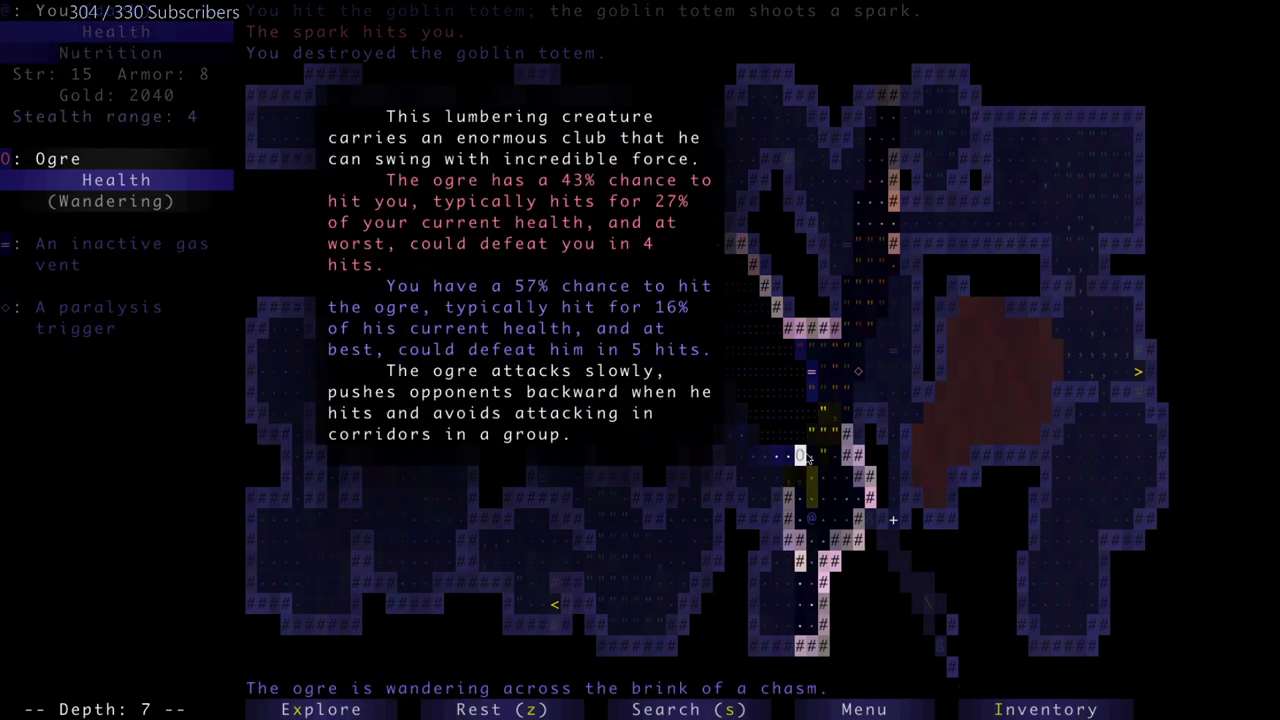
{"action": "mouse_move", "coordinate": [808, 458]}
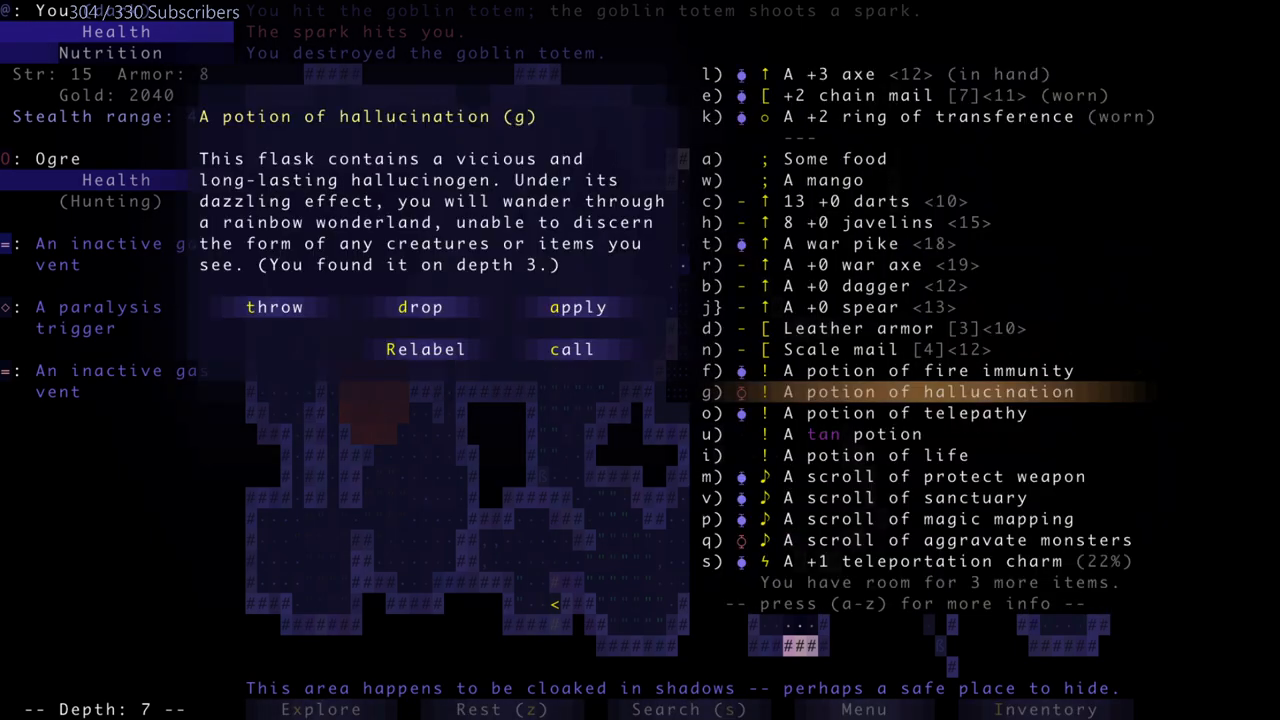
- Discard the potion of hallucination from the pack while the ogre hunts nearby
{"action": "left_click", "coordinate": [274, 308]}
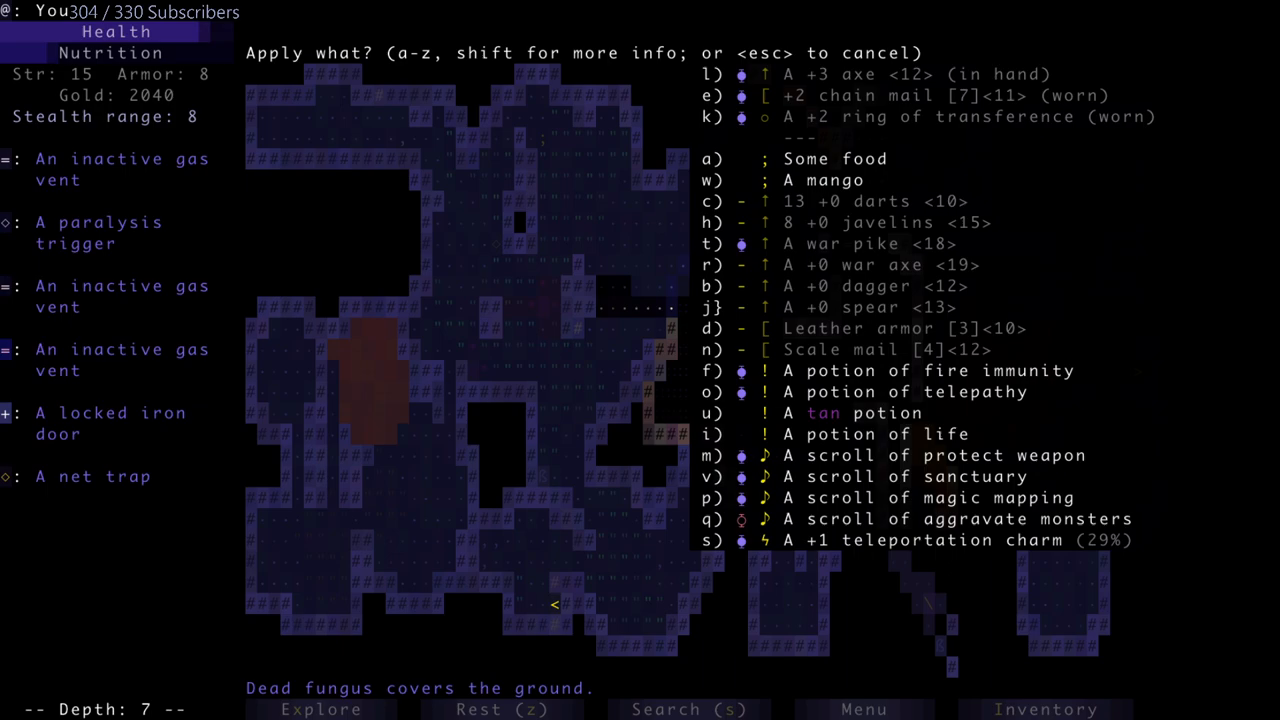
- Cancel the Apply prompt near the locked iron door as the goblin conjurer's blades appear
{"action": "key", "text": "Escape"}
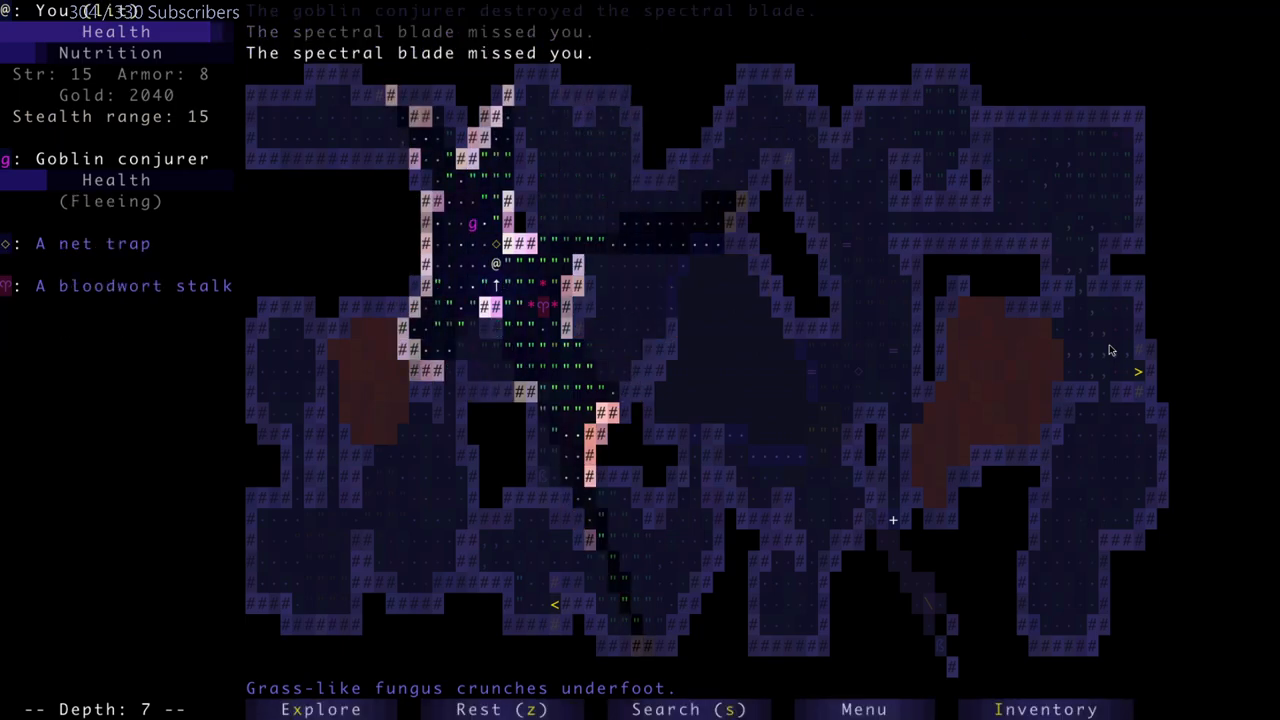
- Chase the fleeing goblin conjurer northward and cut down its spectral blades
{"action": "key", "text": "up"}
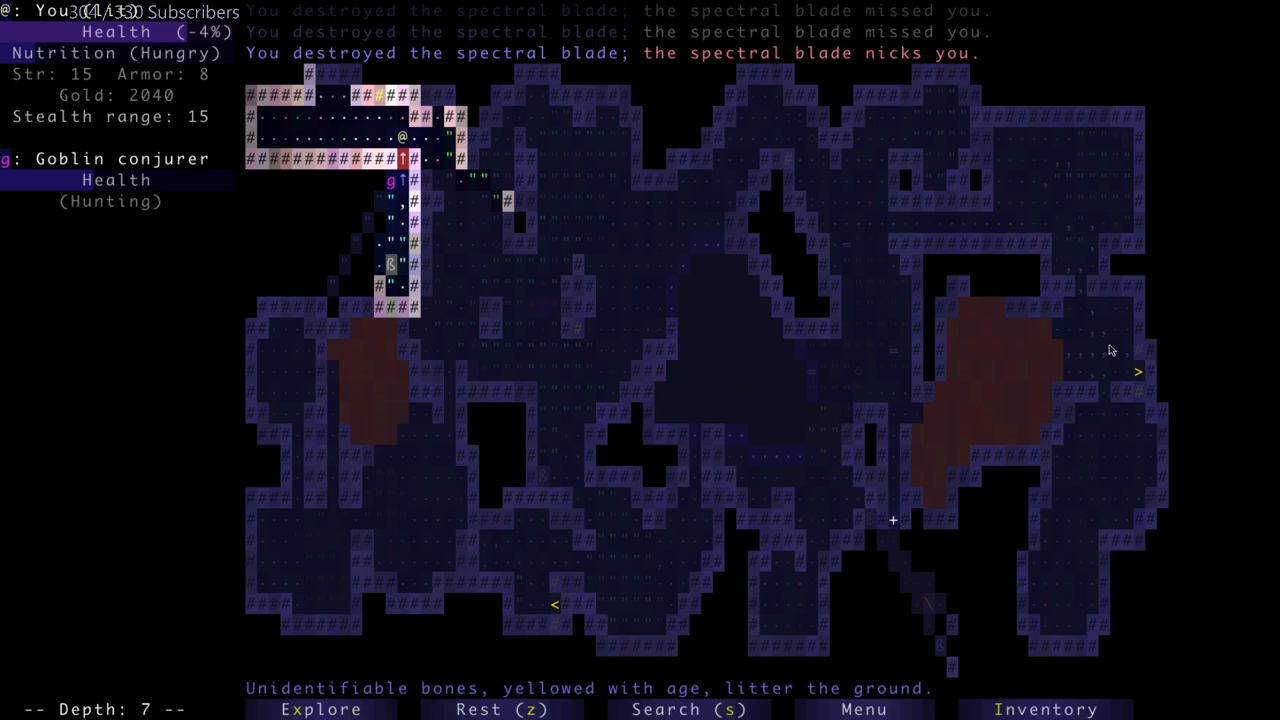
{"action": "key", "text": "Up"}
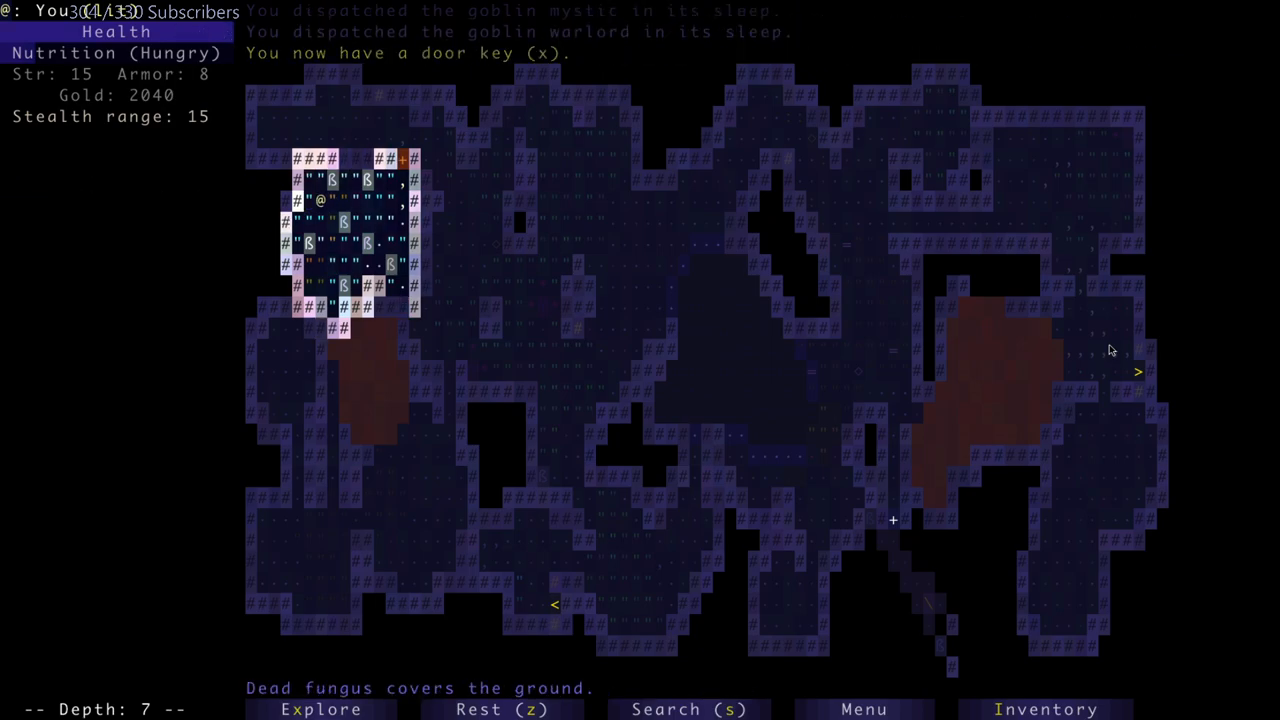
- Travel with the door key to the locked iron door and enter the carpeted vault
{"action": "key", "text": "up"}
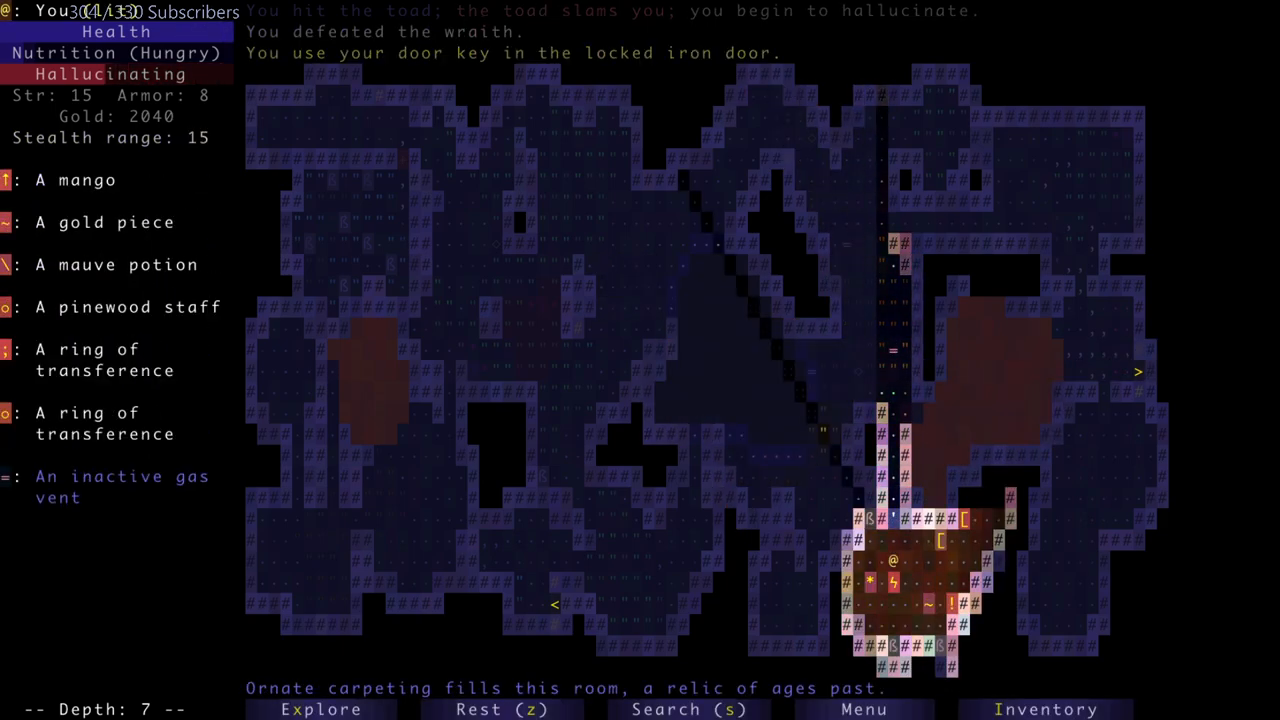
- Eat one of the 2 rations of food to end hunger and the hallucinations
{"action": "left_click", "coordinate": [1046, 708]}
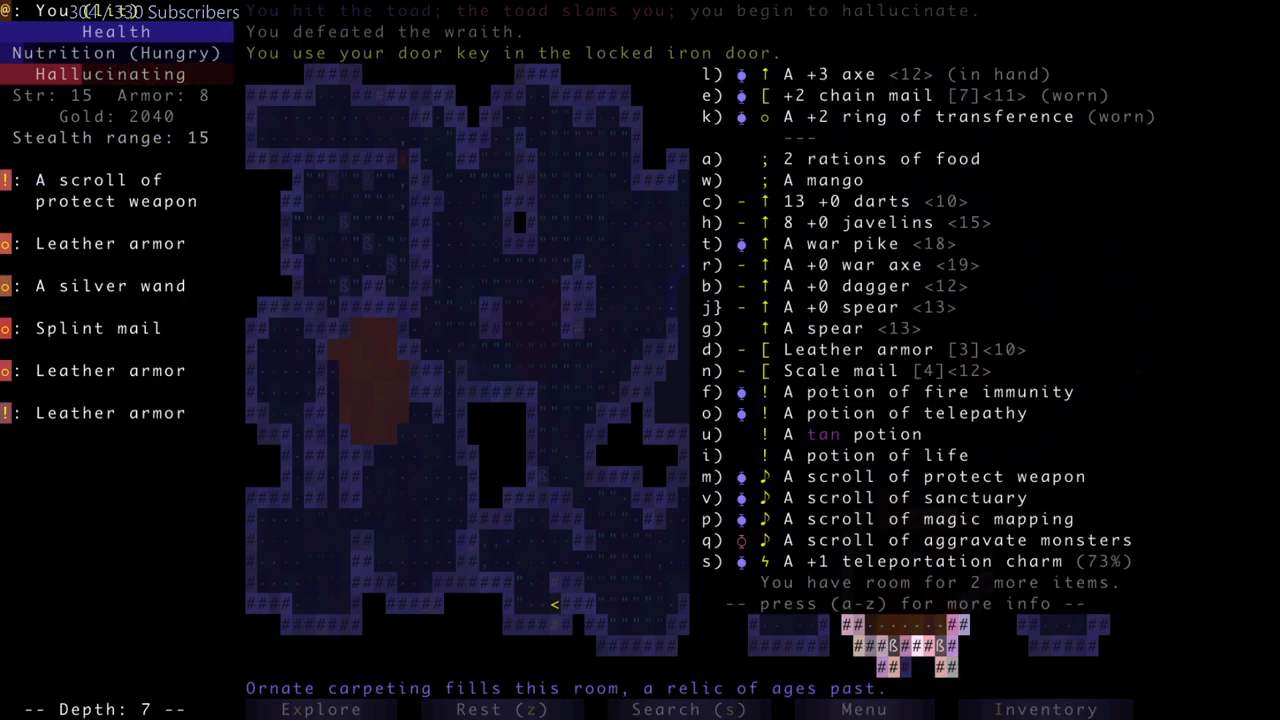
{"action": "left_click", "coordinate": [848, 158]}
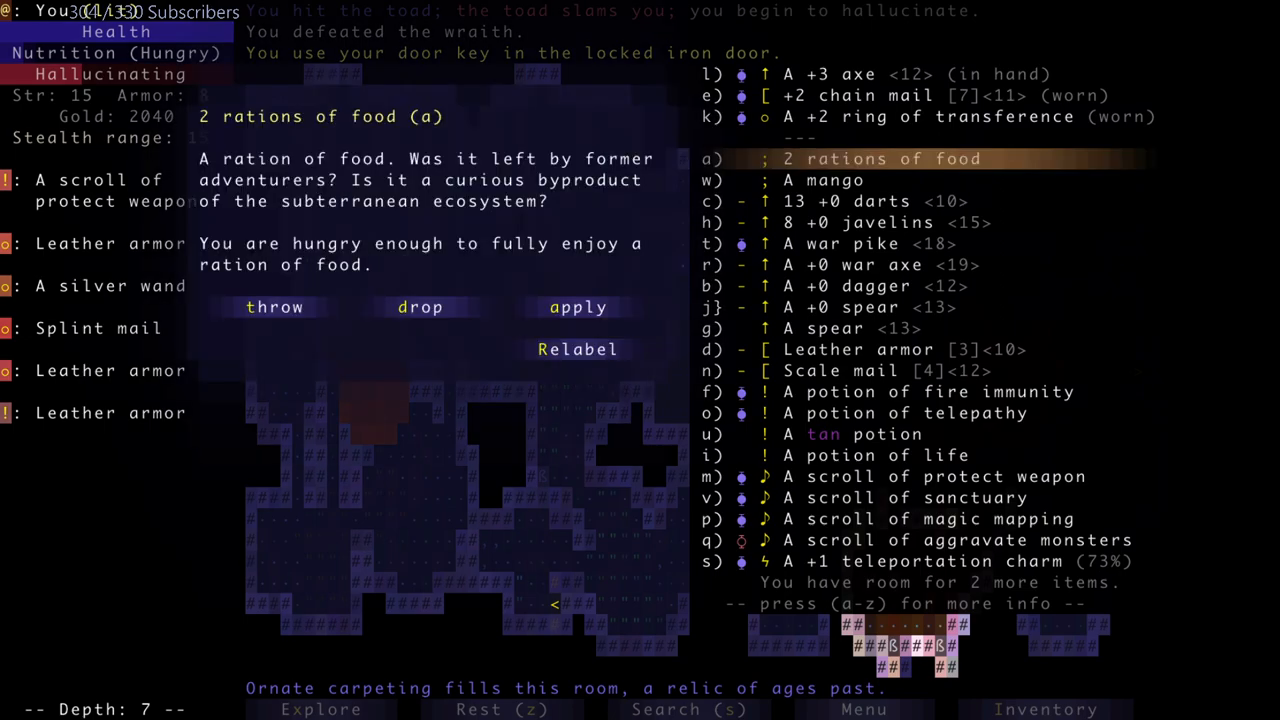
{"action": "left_click", "coordinate": [576, 308]}
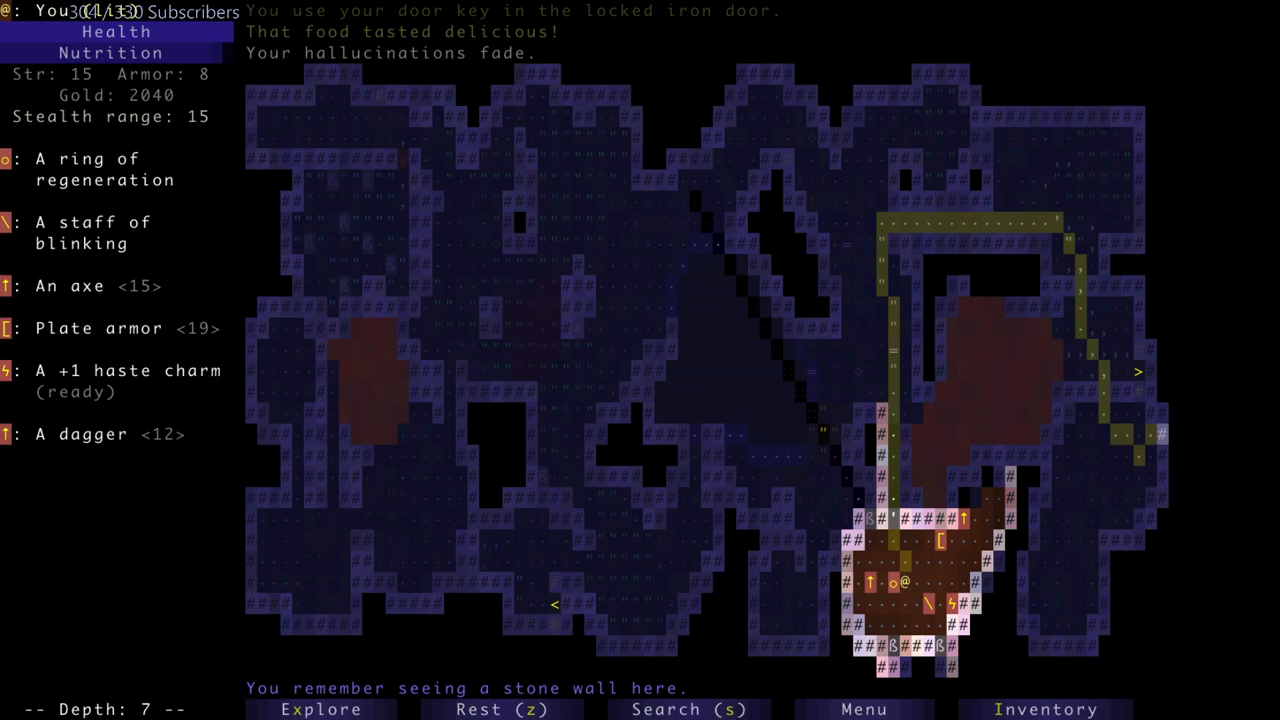
- Inspect the altars, pick up the ring of regeneration and review the pack to wear it
{"action": "left_click", "coordinate": [104, 168]}
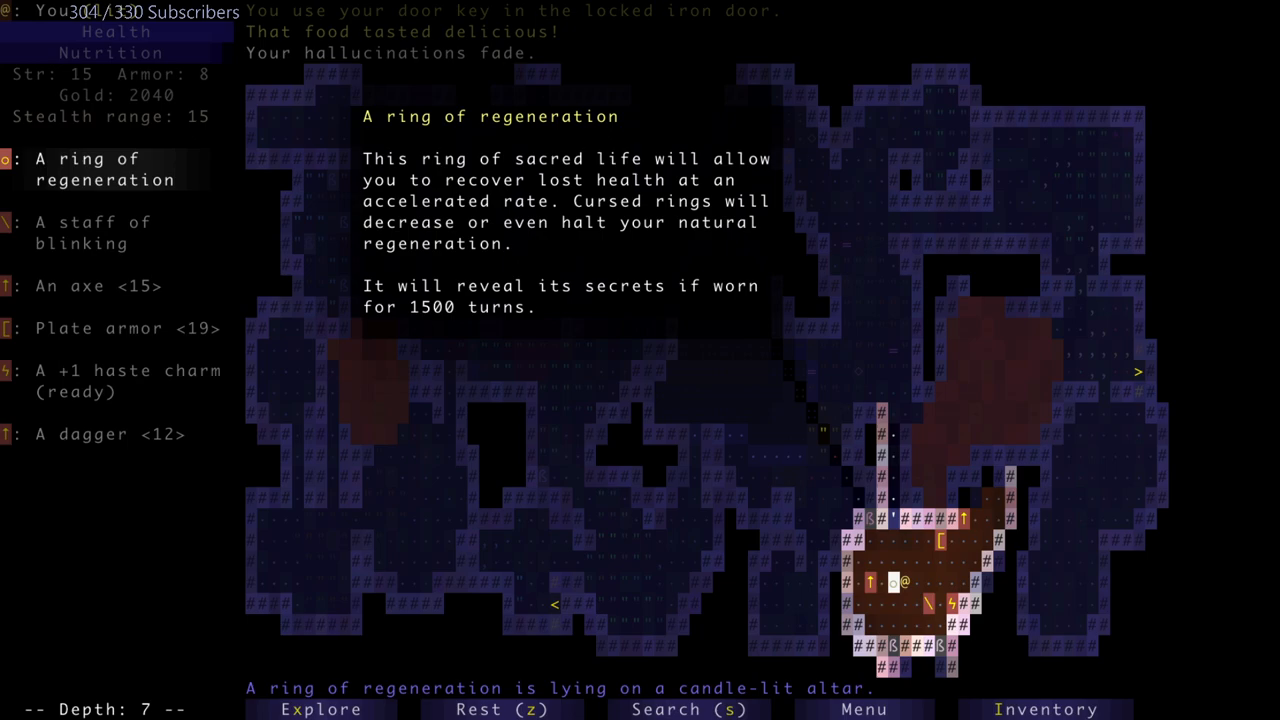
{"action": "left_click", "coordinate": [96, 286]}
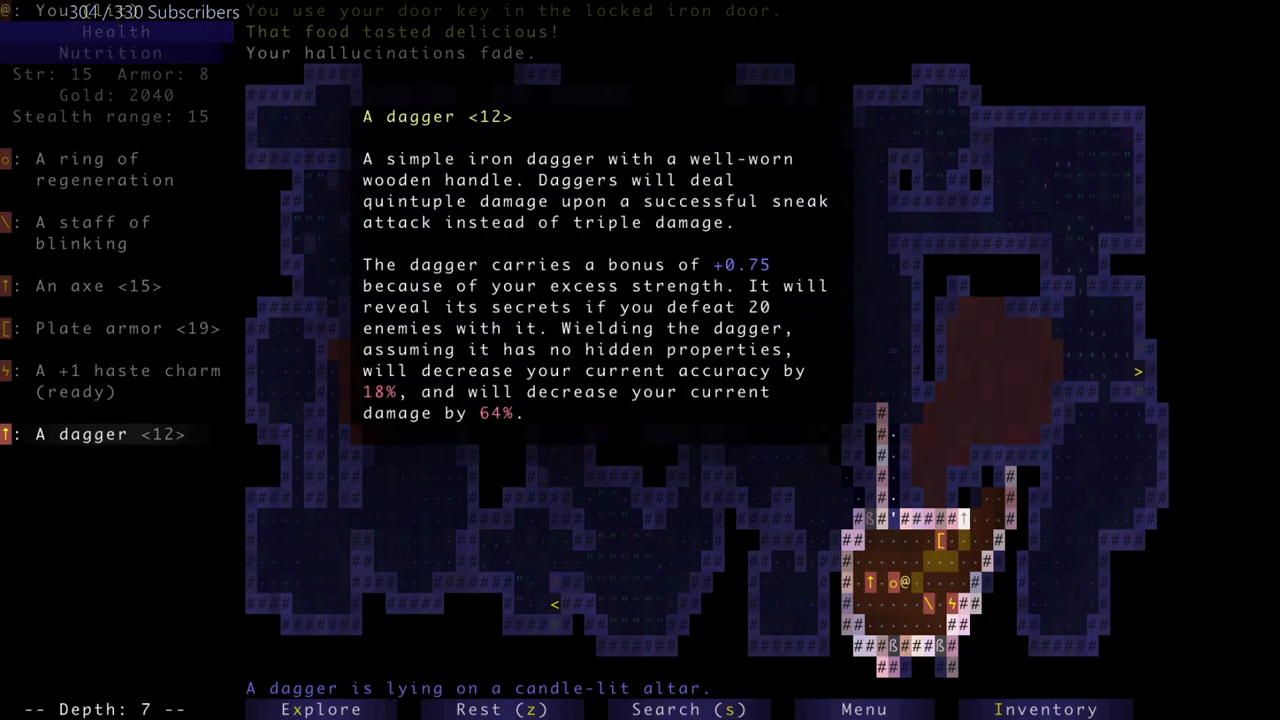
{"action": "left_click", "coordinate": [110, 328]}
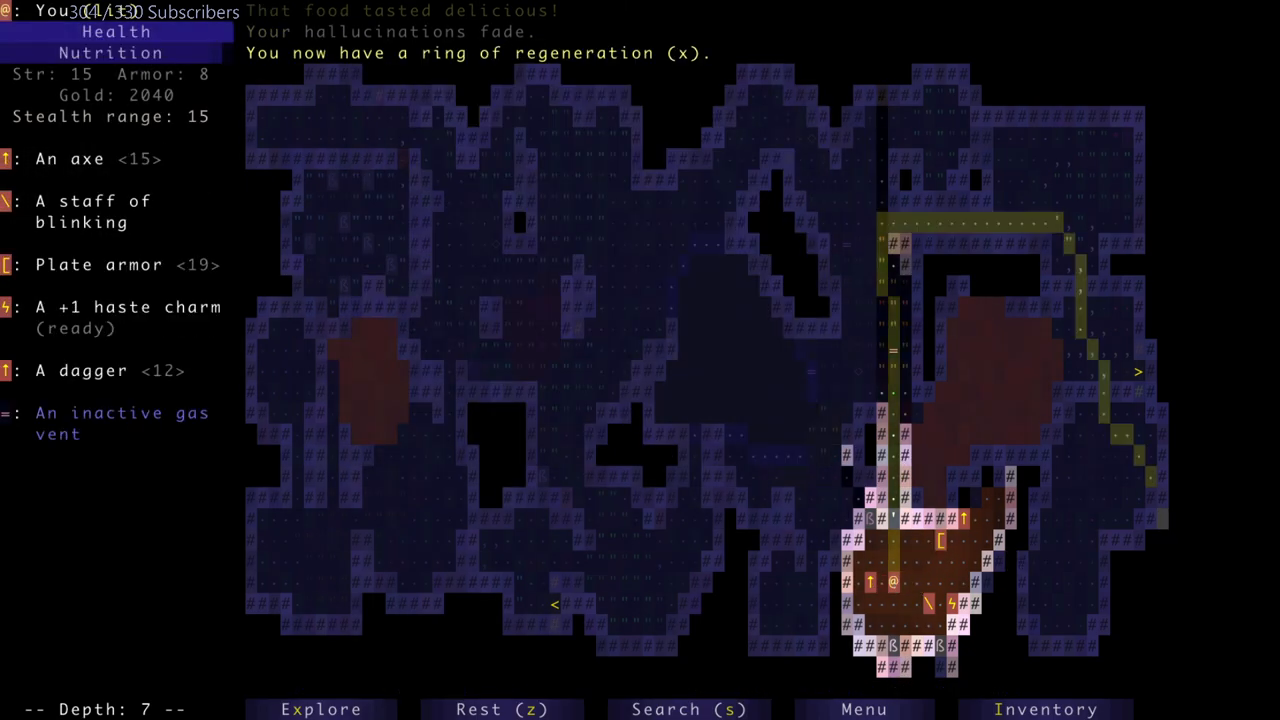
{"action": "left_click", "coordinate": [1044, 708]}
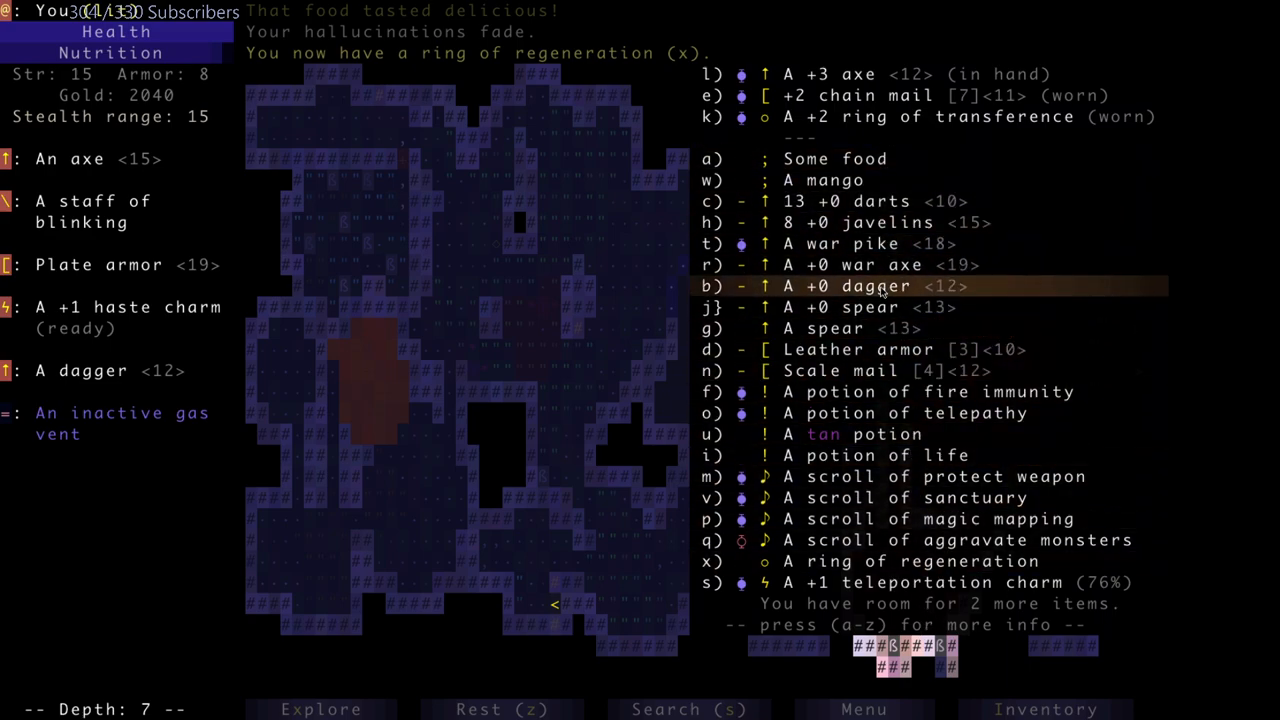
{"action": "mouse_move", "coordinate": [896, 370]}
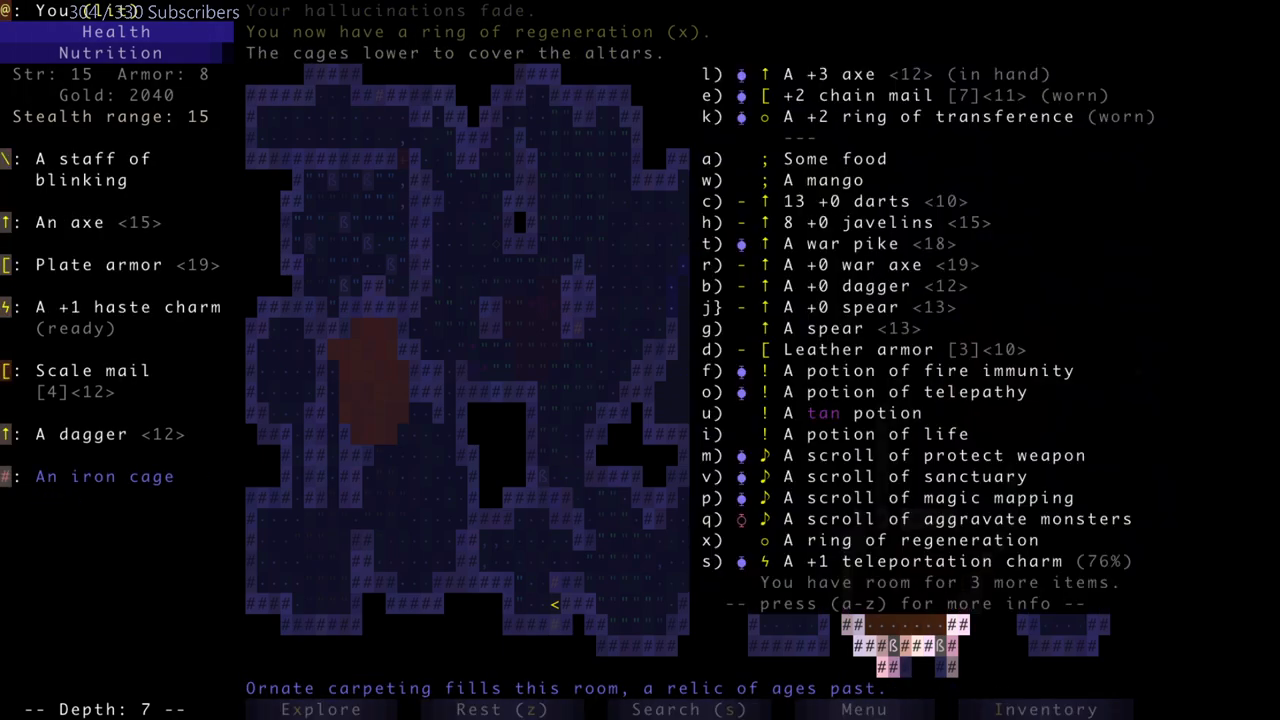
{"action": "mouse_move", "coordinate": [890, 560]}
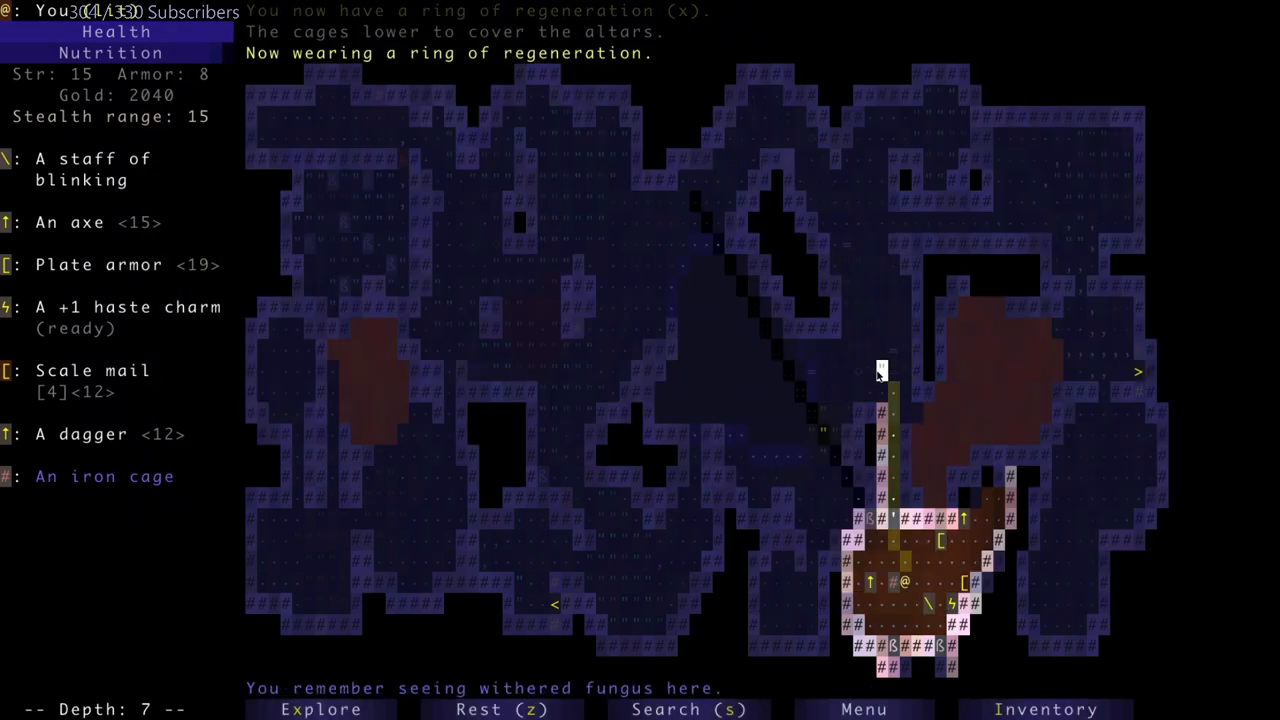
- Drink the unidentified tan potion from the pack while poisoned by lichen tendrils
{"action": "left_click", "coordinate": [1048, 708]}
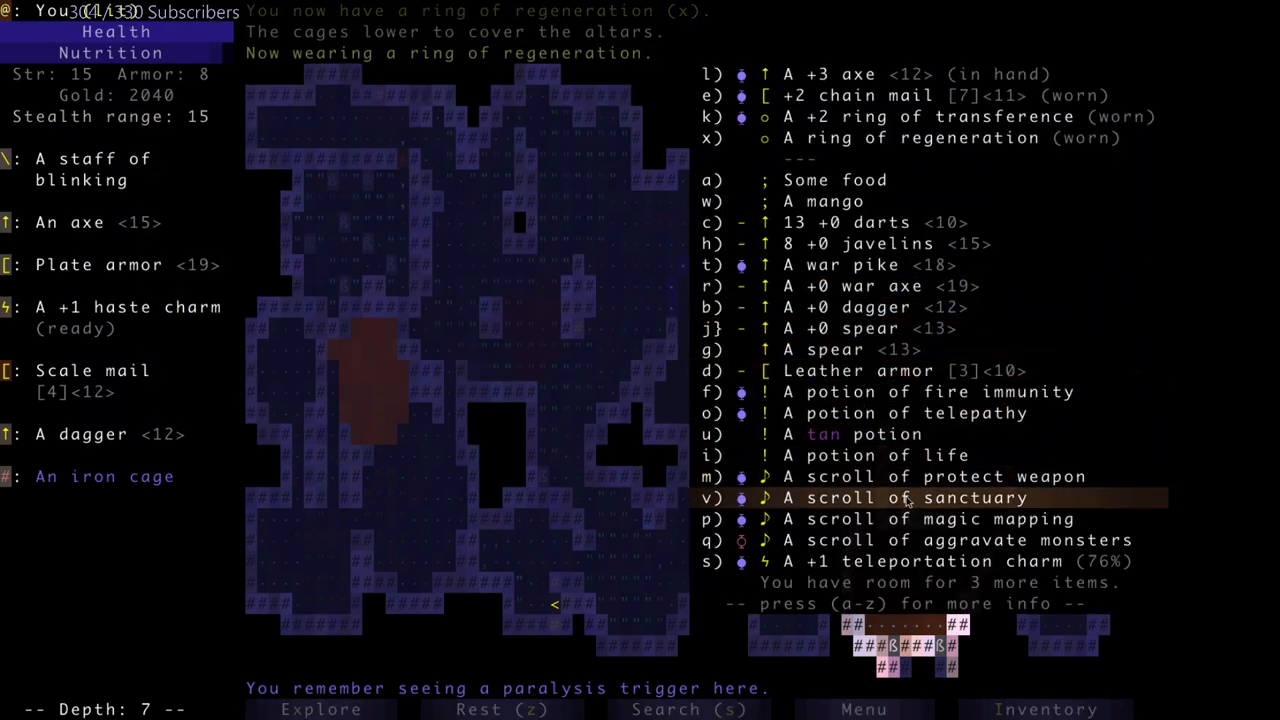
{"action": "left_click", "coordinate": [862, 432]}
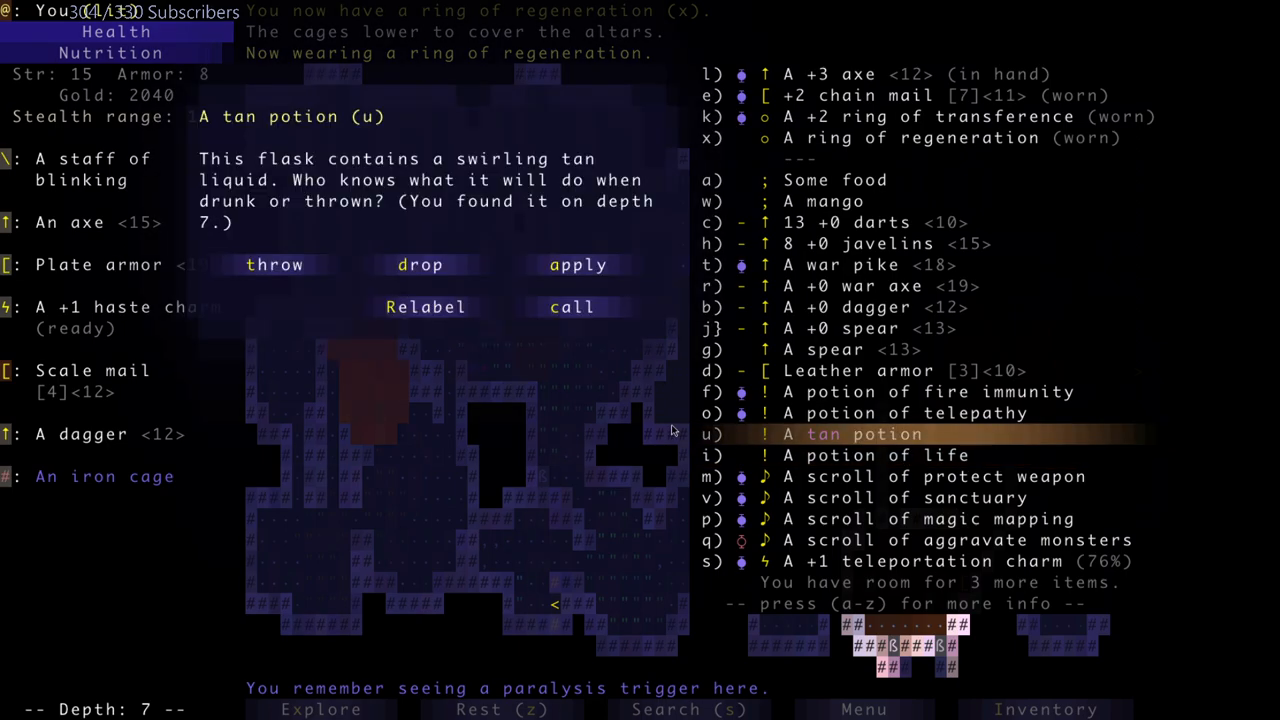
{"action": "left_click", "coordinate": [576, 264]}
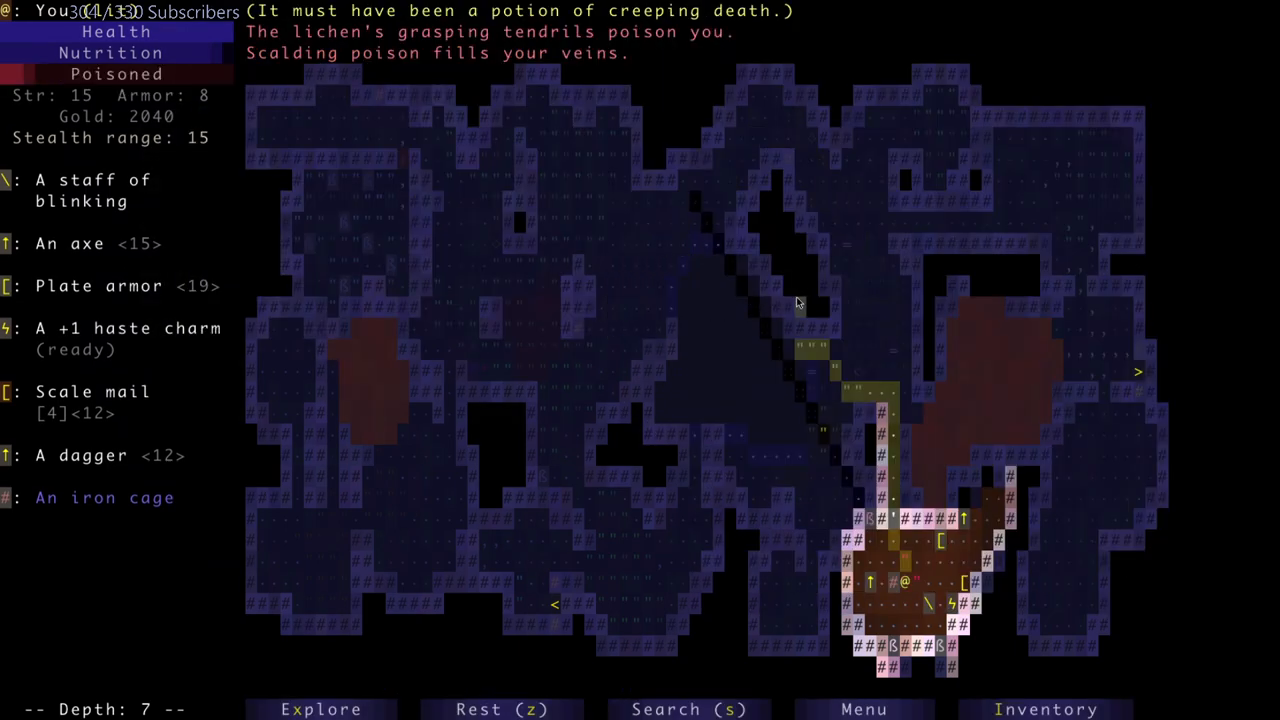
- Drop the +0 dagger and both spears from the pack onto the floor
{"action": "left_click", "coordinate": [1046, 708]}
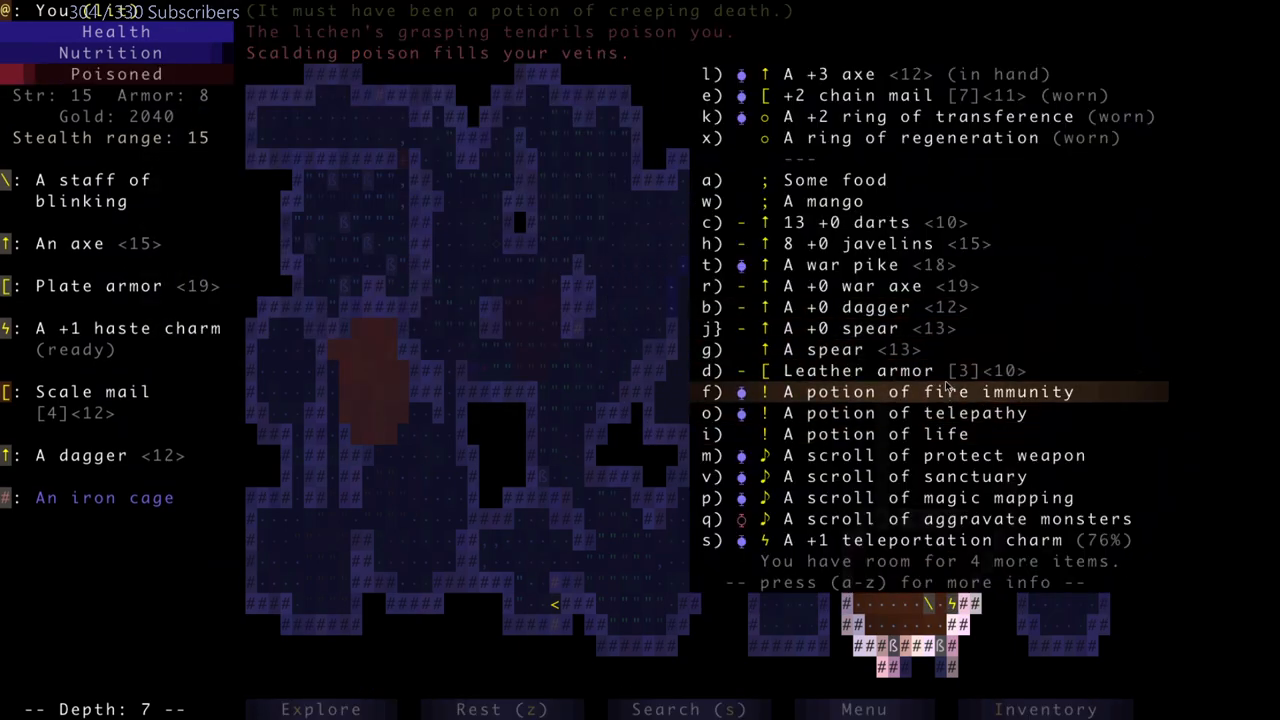
{"action": "mouse_move", "coordinate": [920, 434]}
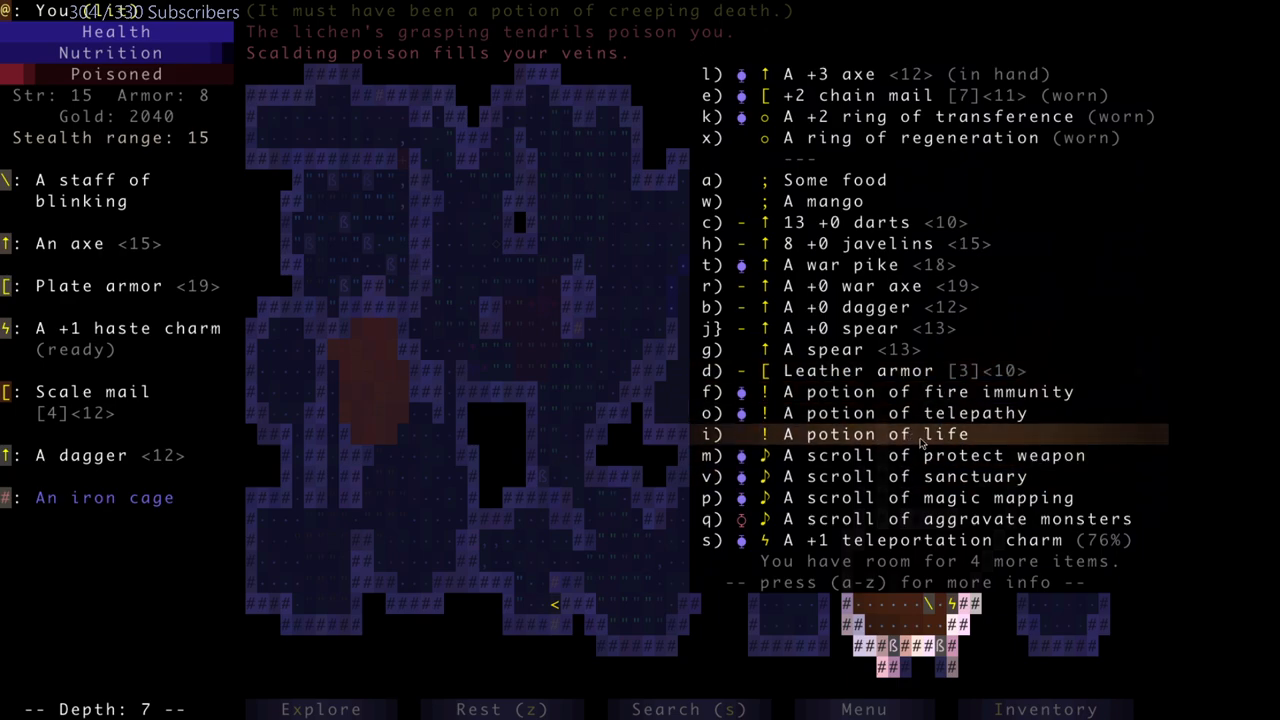
{"action": "mouse_move", "coordinate": [920, 390]}
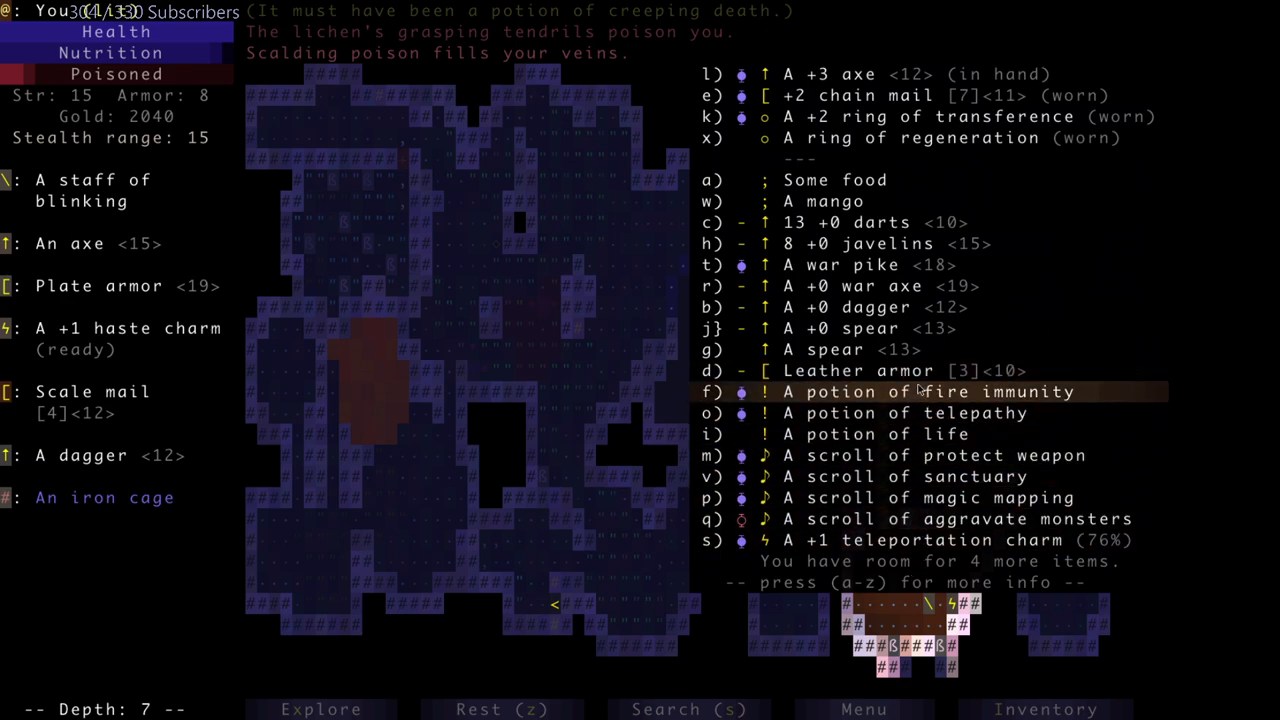
{"action": "mouse_move", "coordinate": [896, 328]}
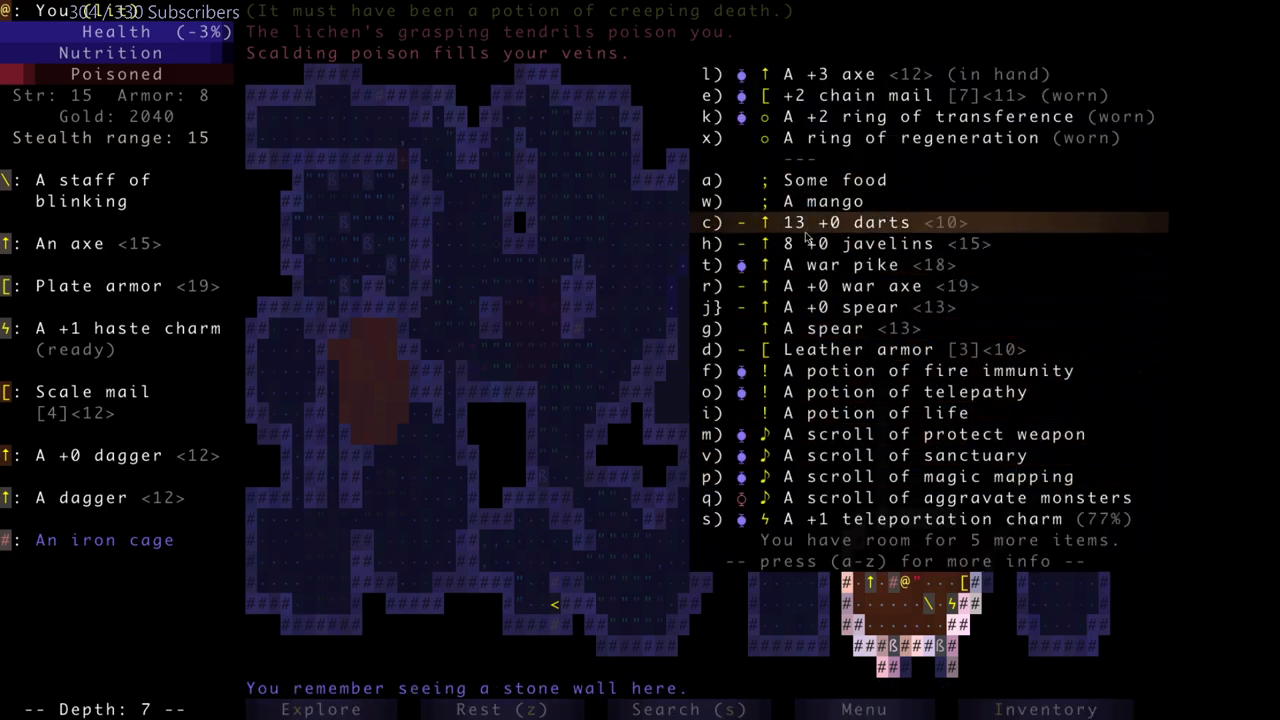
{"action": "mouse_move", "coordinate": [836, 286]}
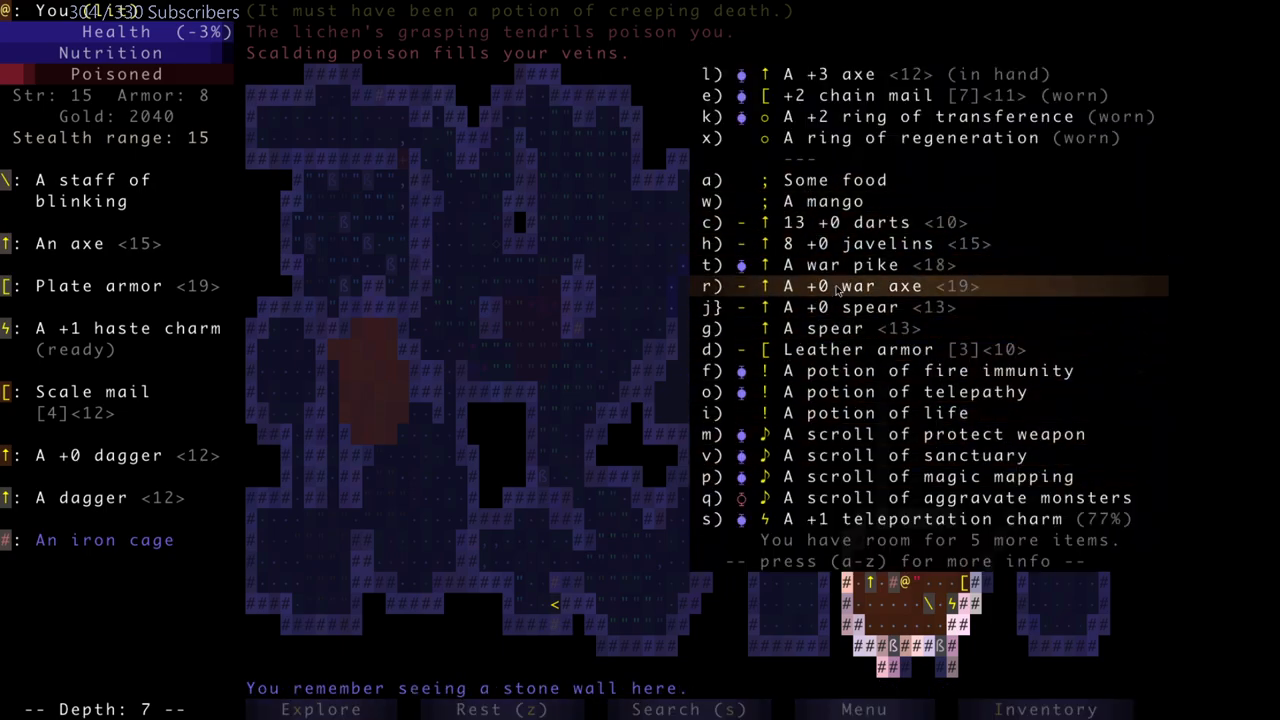
{"action": "mouse_move", "coordinate": [820, 308]}
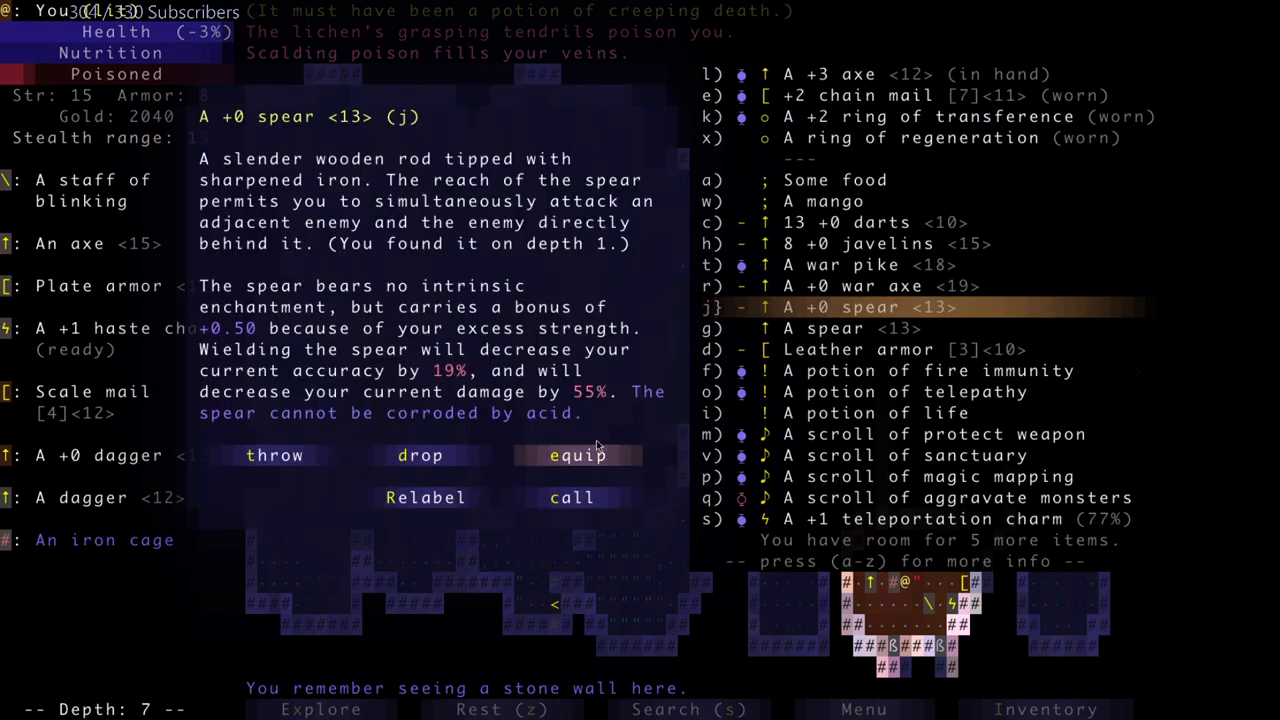
{"action": "left_click", "coordinate": [274, 456]}
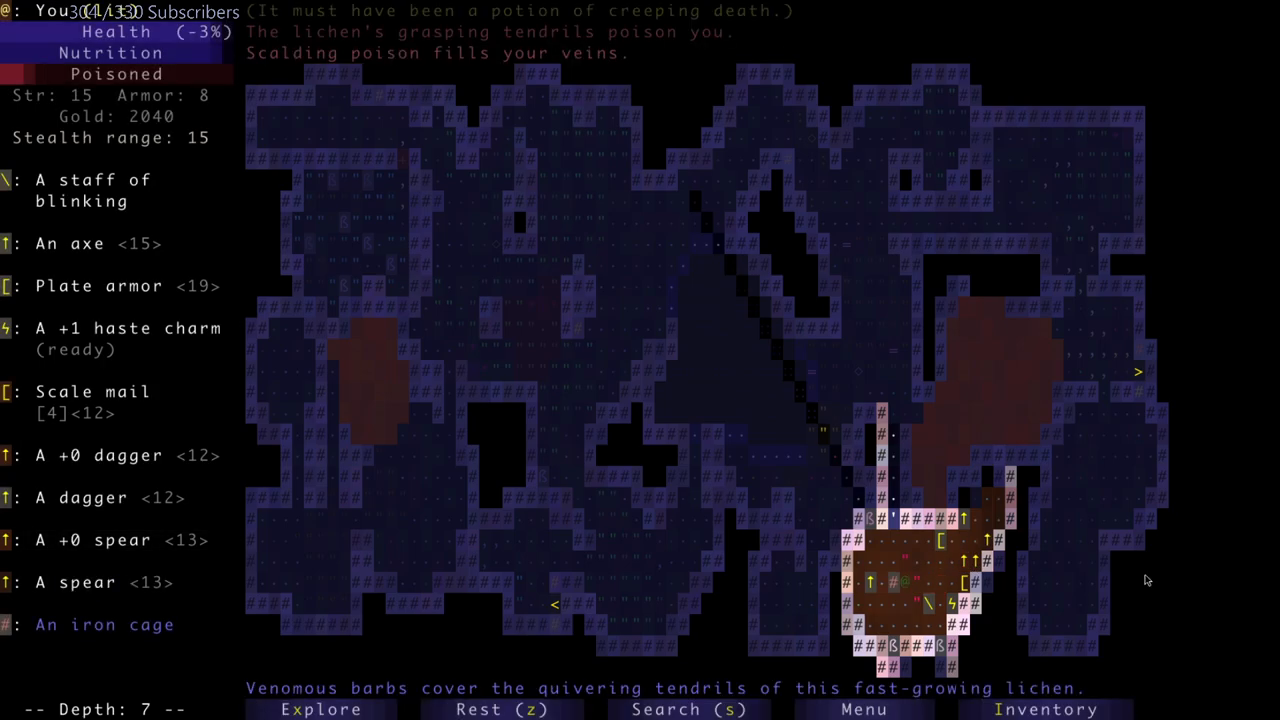
- Take the stairs down to depth 8 and begin exploring the new level
{"action": "key", "text": "up"}
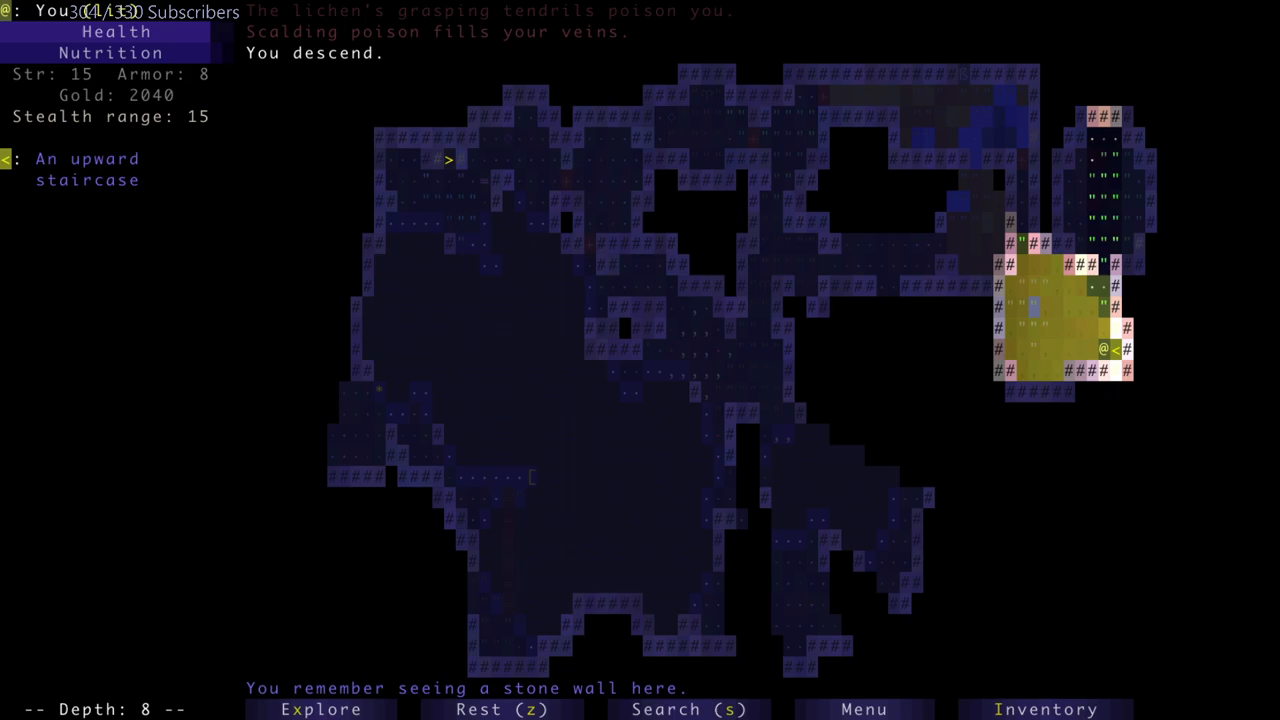
{"action": "key", "text": "Up"}
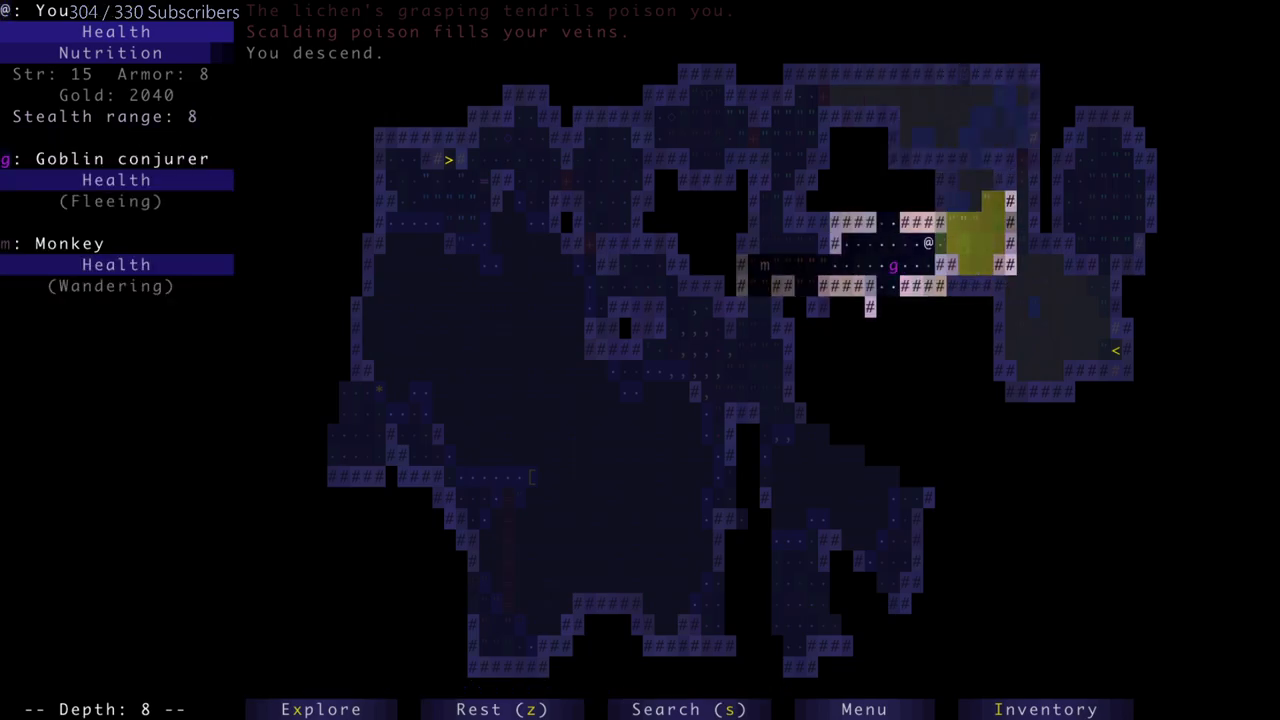
- Throw the 8 +0 javelins at the thieving monkey to kill it and recover the fire immunity potion
{"action": "left_click", "coordinate": [1046, 708]}
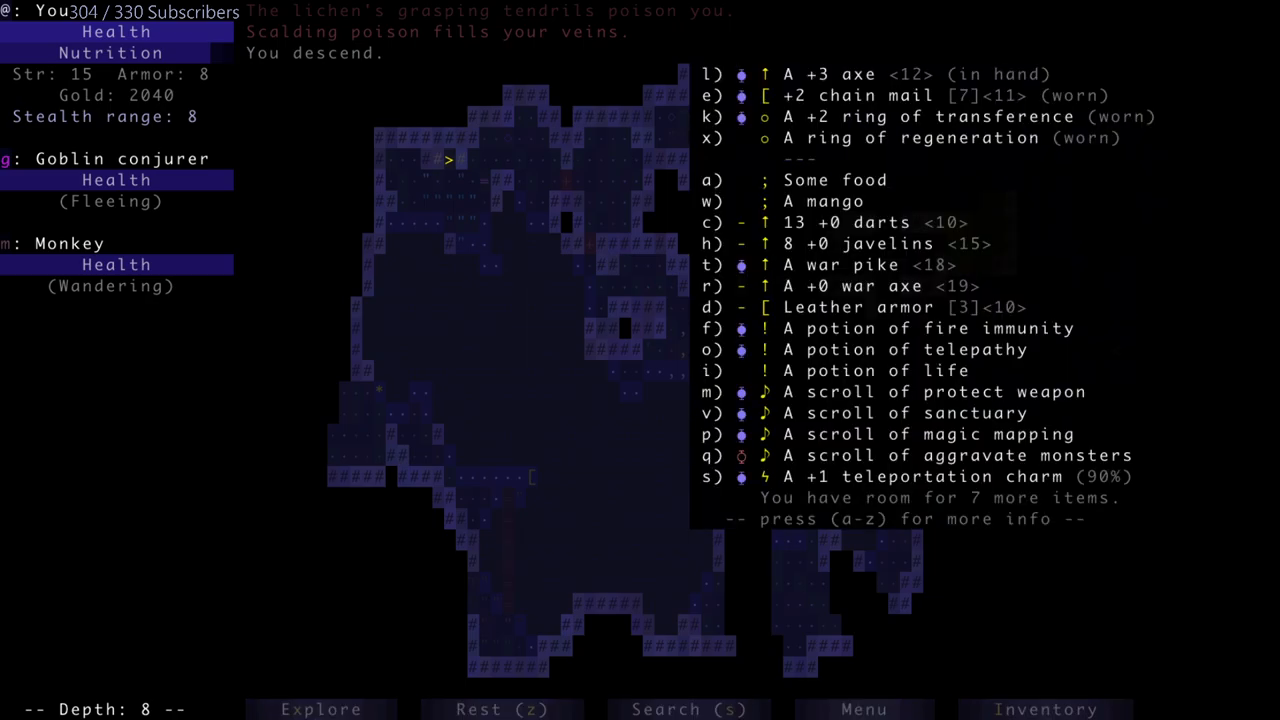
{"action": "left_click", "coordinate": [870, 286]}
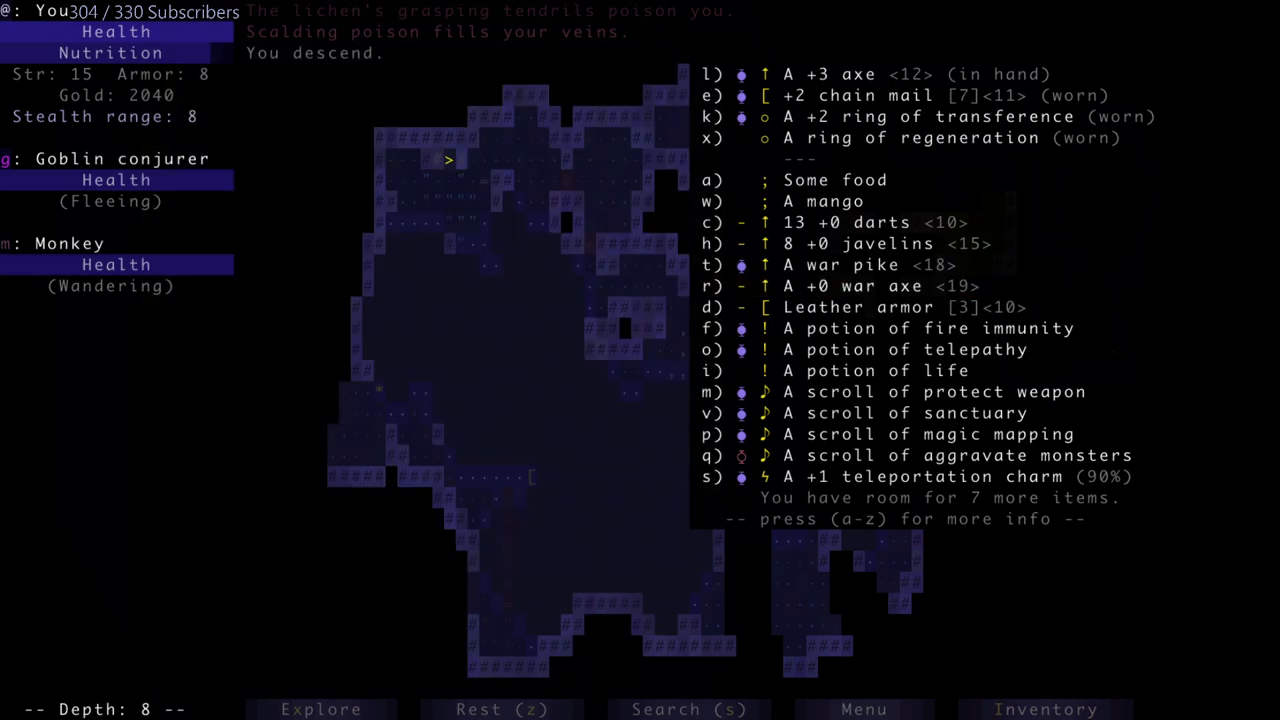
{"action": "left_click", "coordinate": [880, 244]}
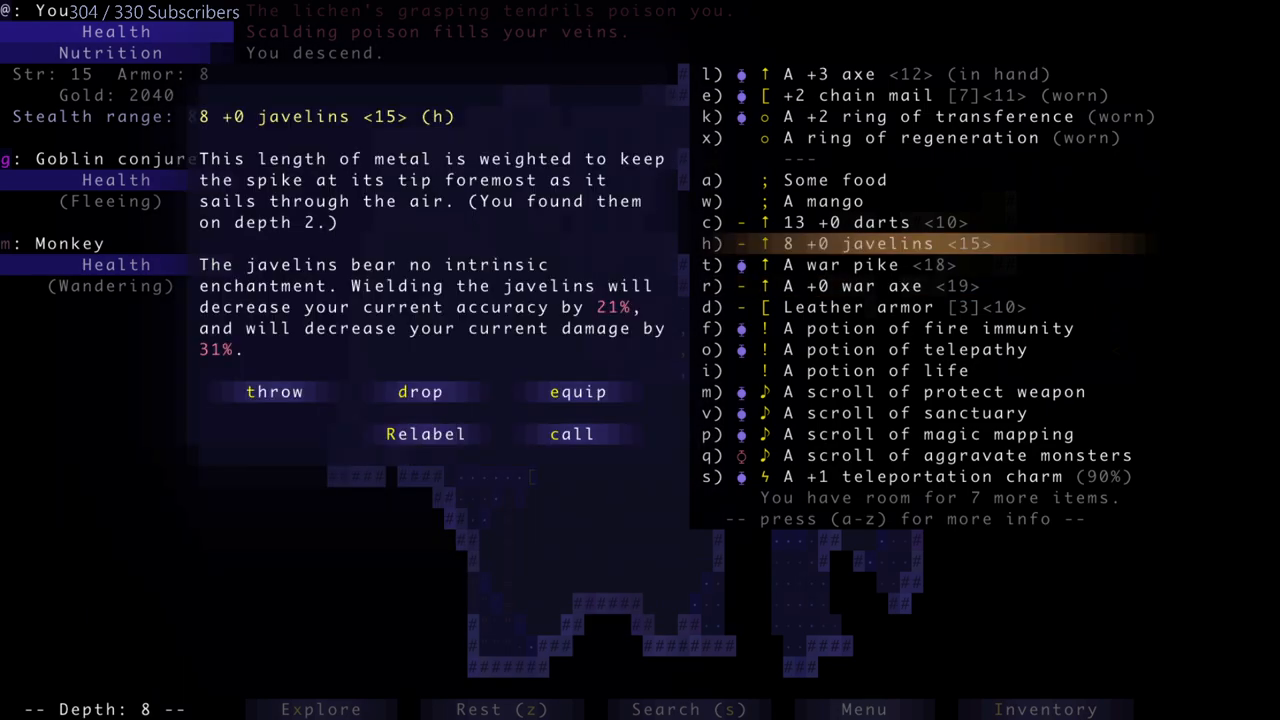
{"action": "left_click", "coordinate": [274, 390]}
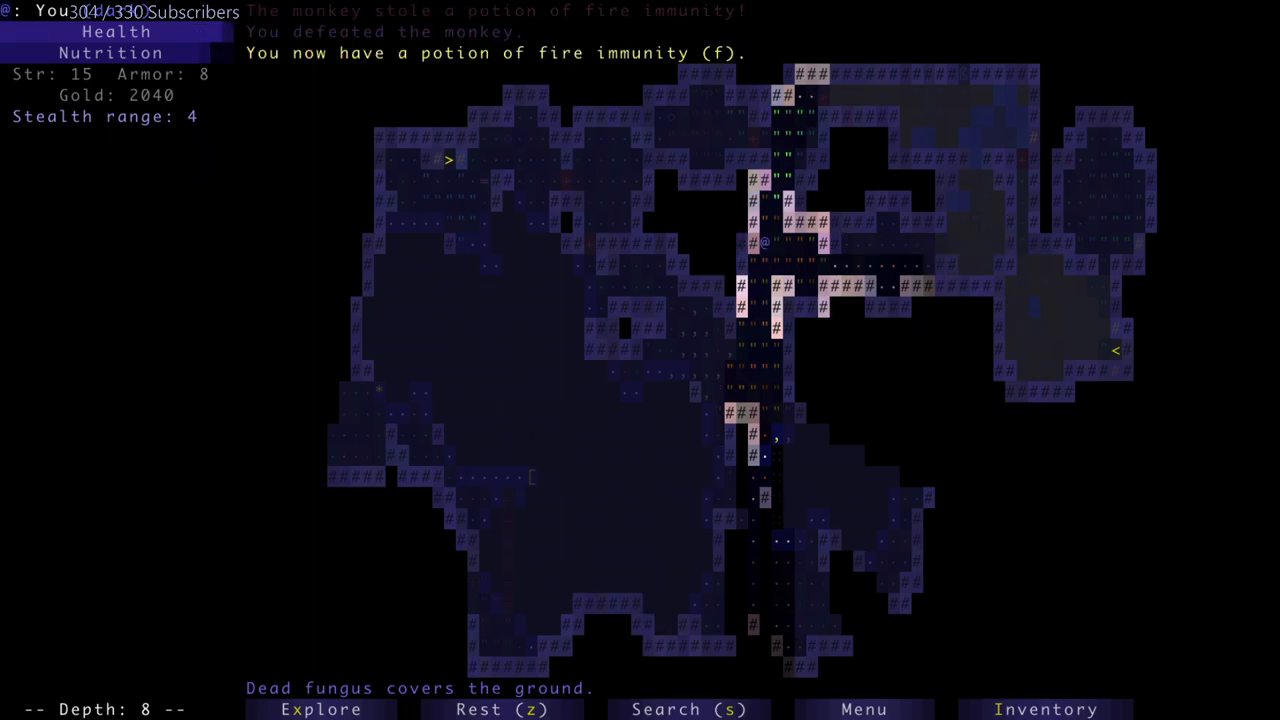
- Explore depth 8, quaff the potion of strength to reach 16, and stand at the chasm edge
{"action": "key", "text": "up"}
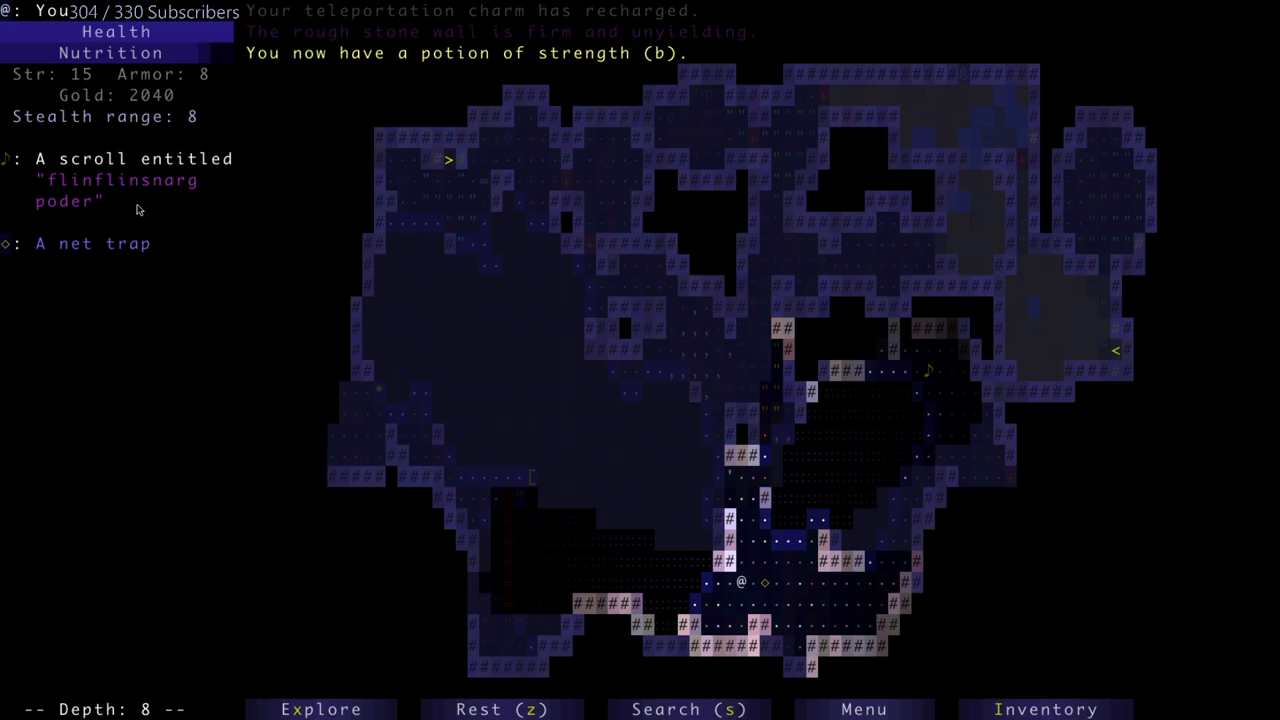
{"action": "left_click", "coordinate": [1046, 708]}
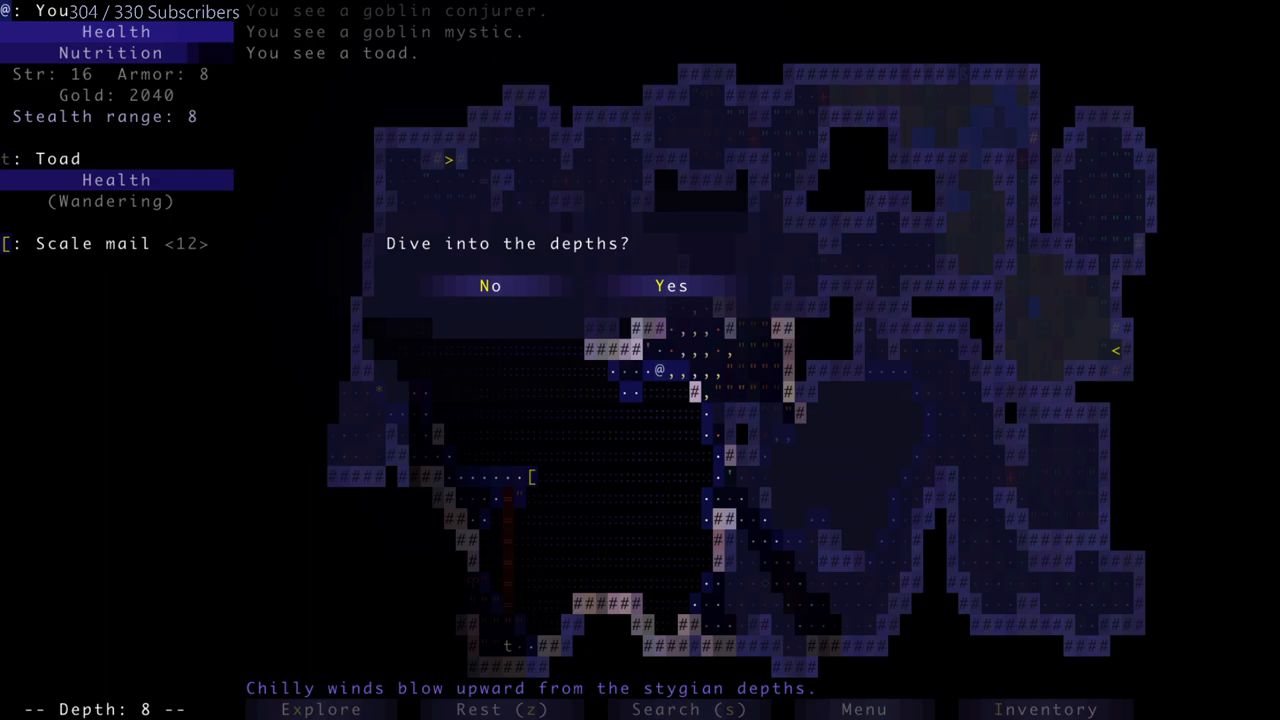
- Dive into the depths to reach depth 9, slay the goblins and pick up the pink potion
{"action": "left_click", "coordinate": [490, 284]}
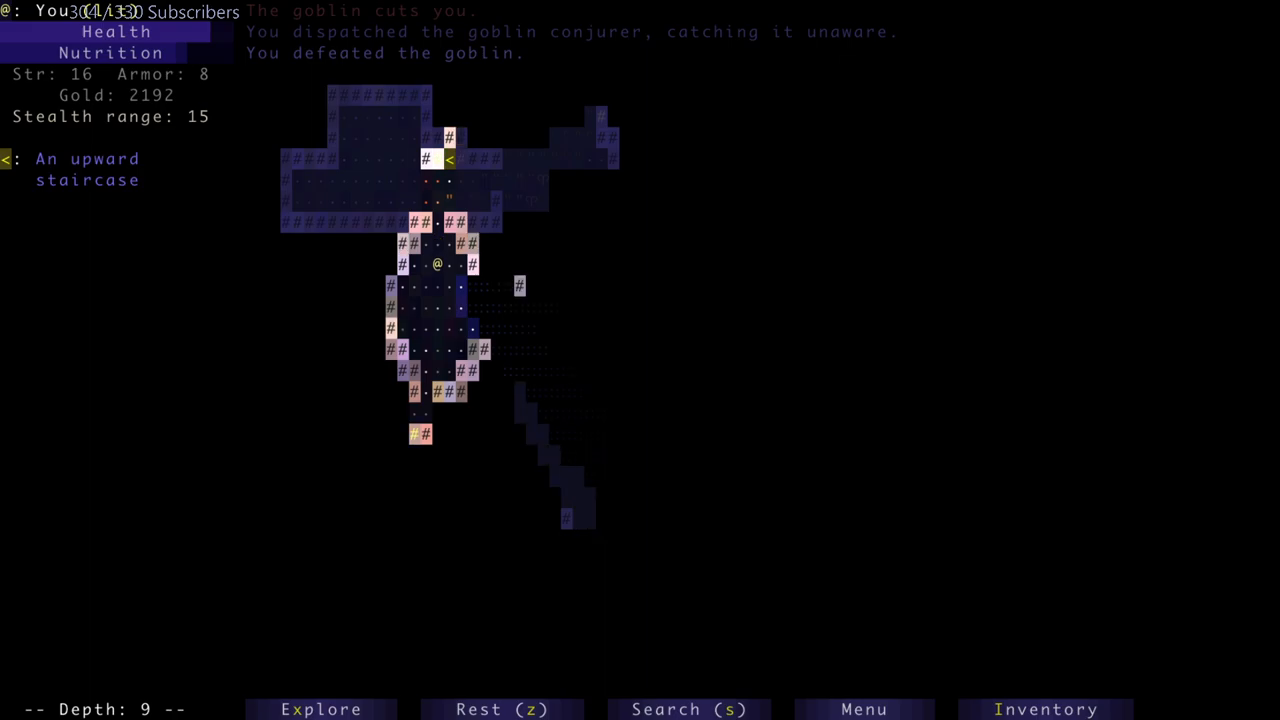
{"action": "key", "text": "Down"}
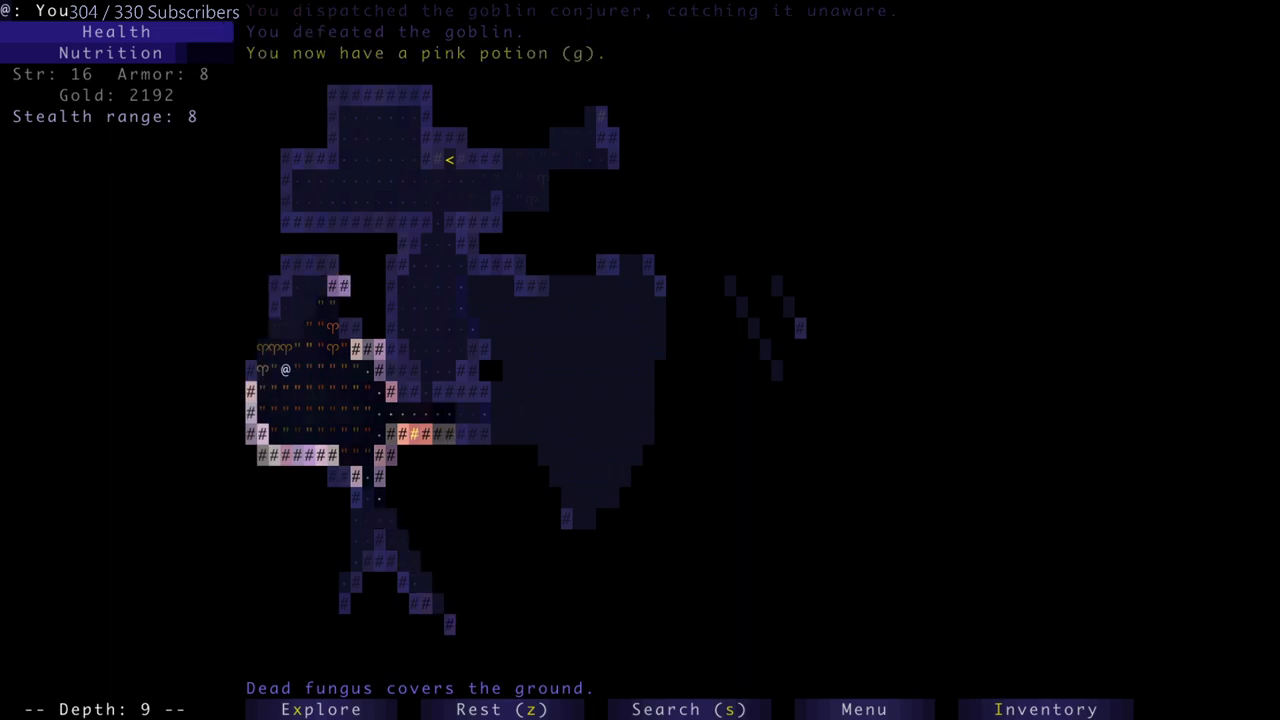
{"action": "key", "text": "up"}
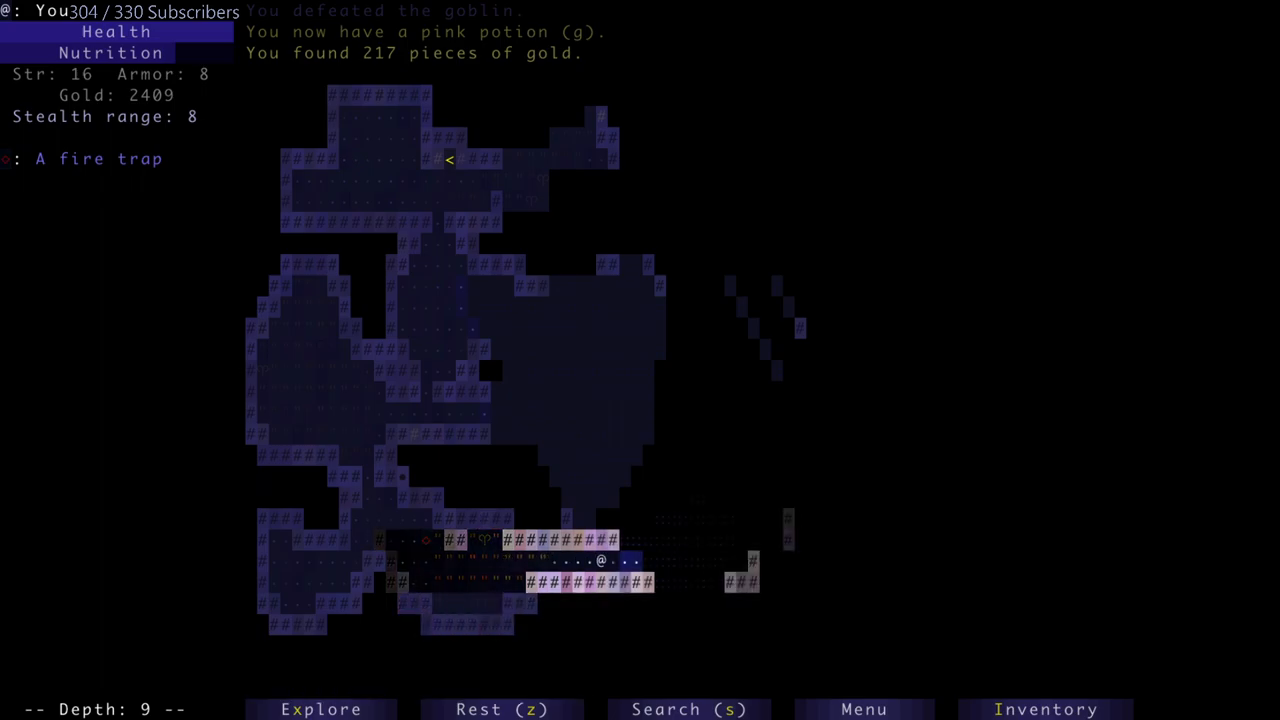
- Keep exploring depth 9, collecting 217 gold and killing the goblin, toad and pink jelly
{"action": "key", "text": "Down"}
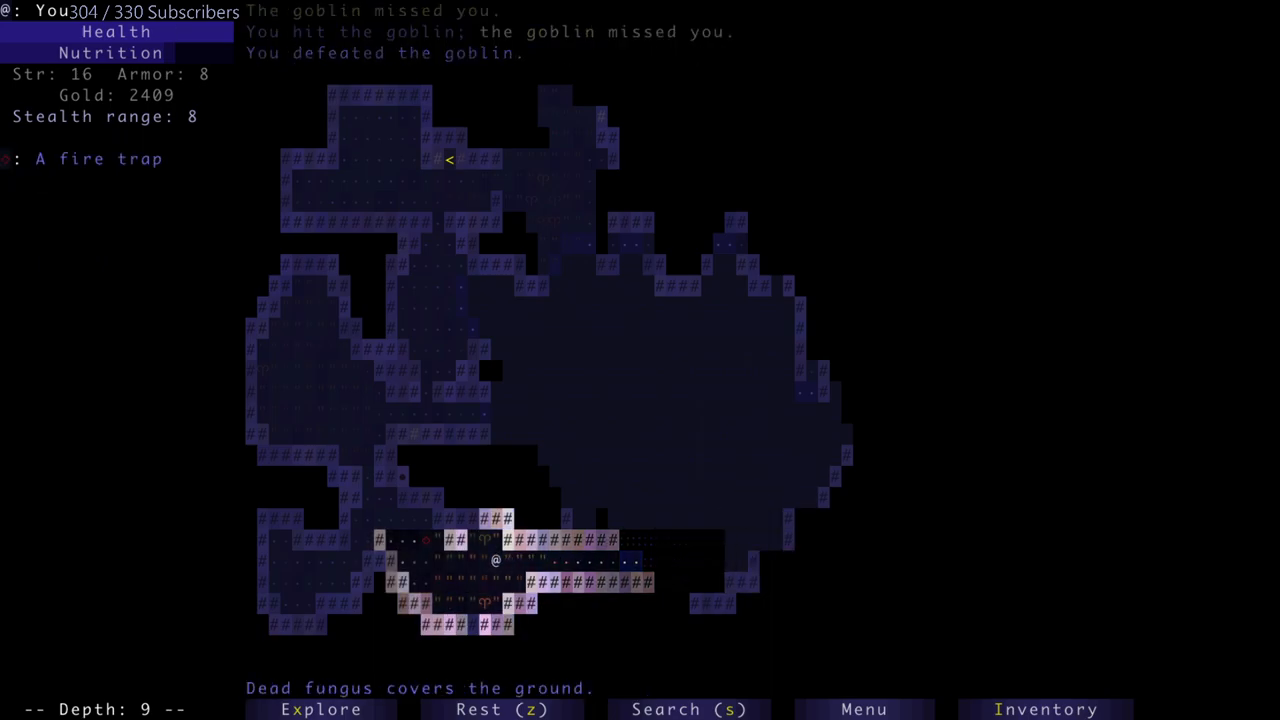
{"action": "key", "text": "up"}
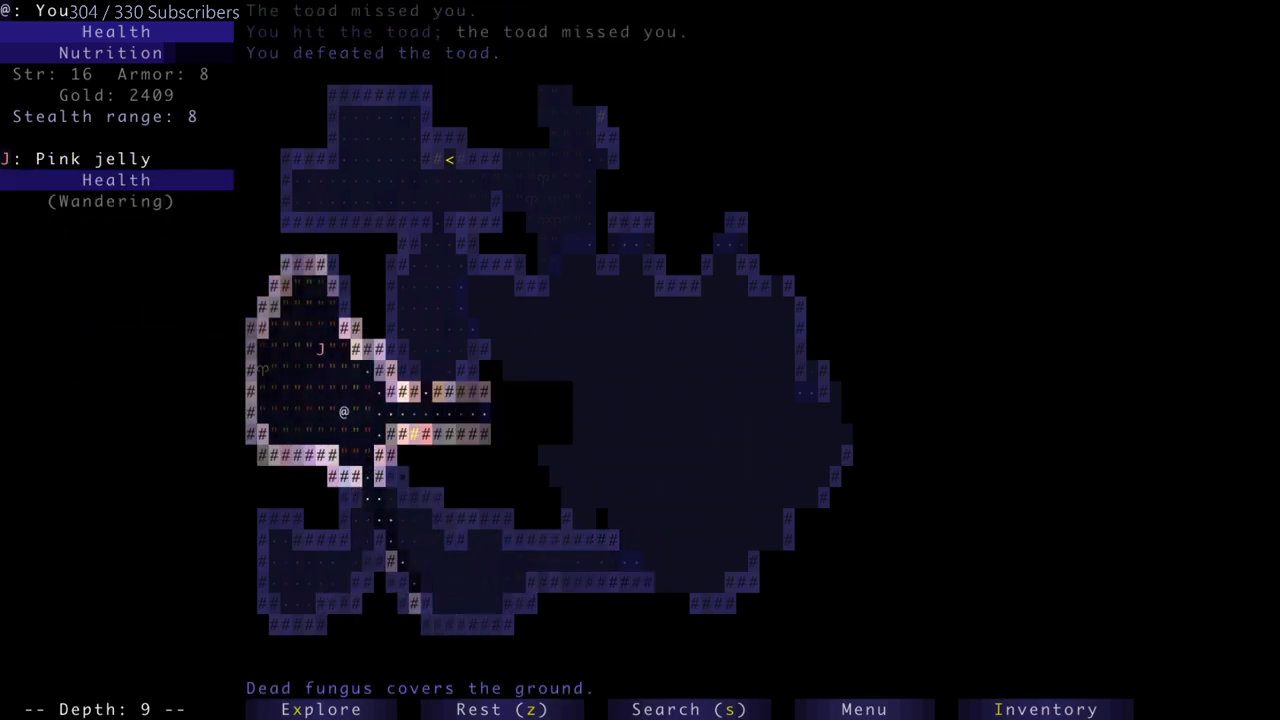
{"action": "key", "text": "up"}
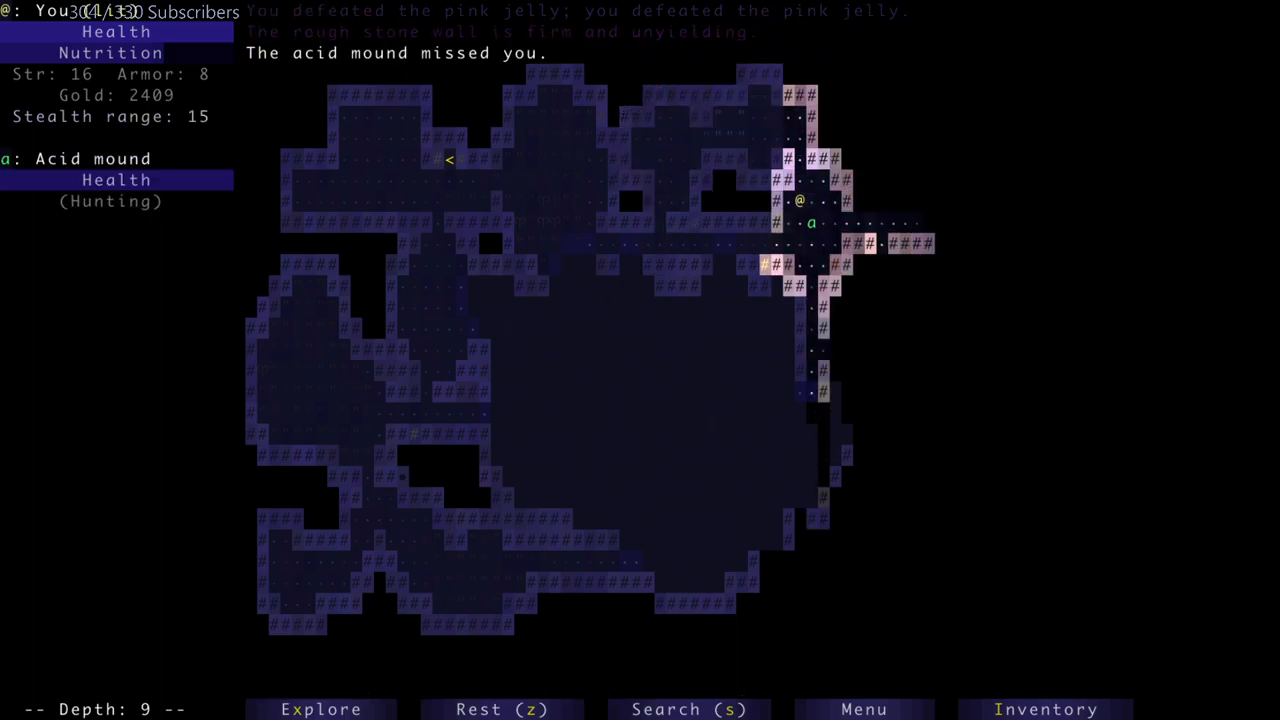
- Slay the hunting acid mound and the sleeping ogre, uncovering the downward staircase
{"action": "left_click", "coordinate": [1046, 708]}
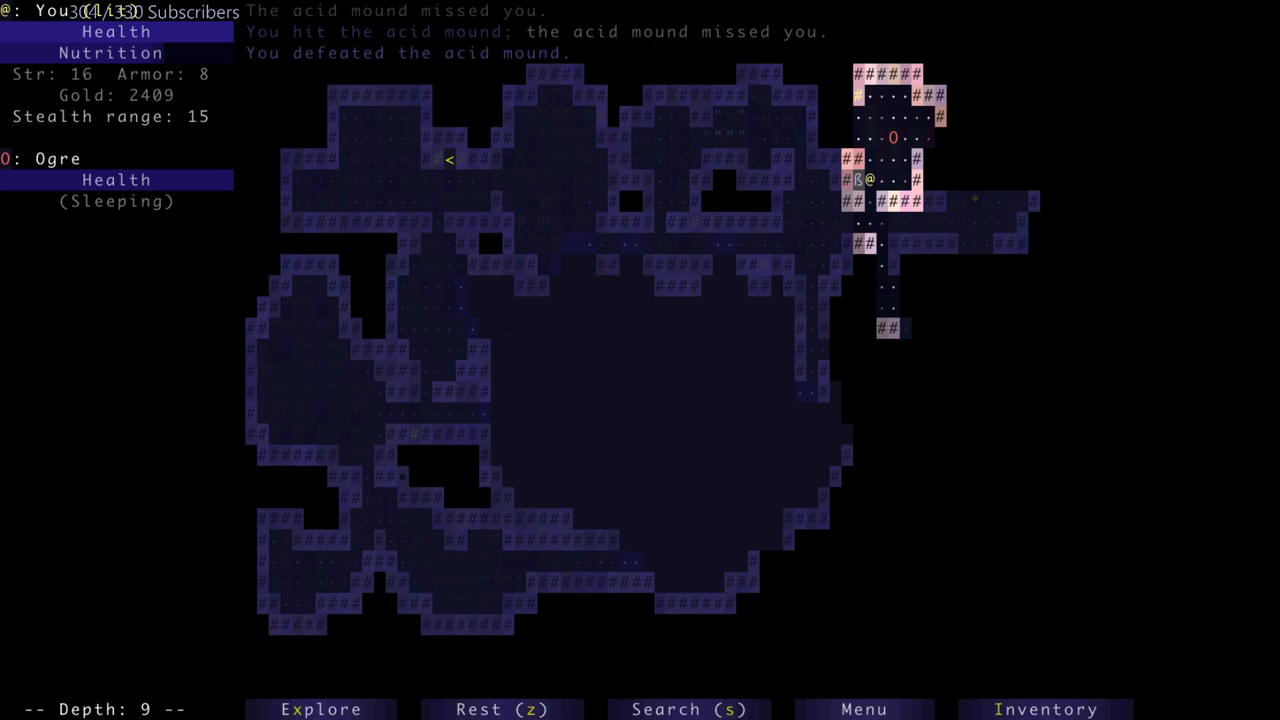
{"action": "key", "text": "up"}
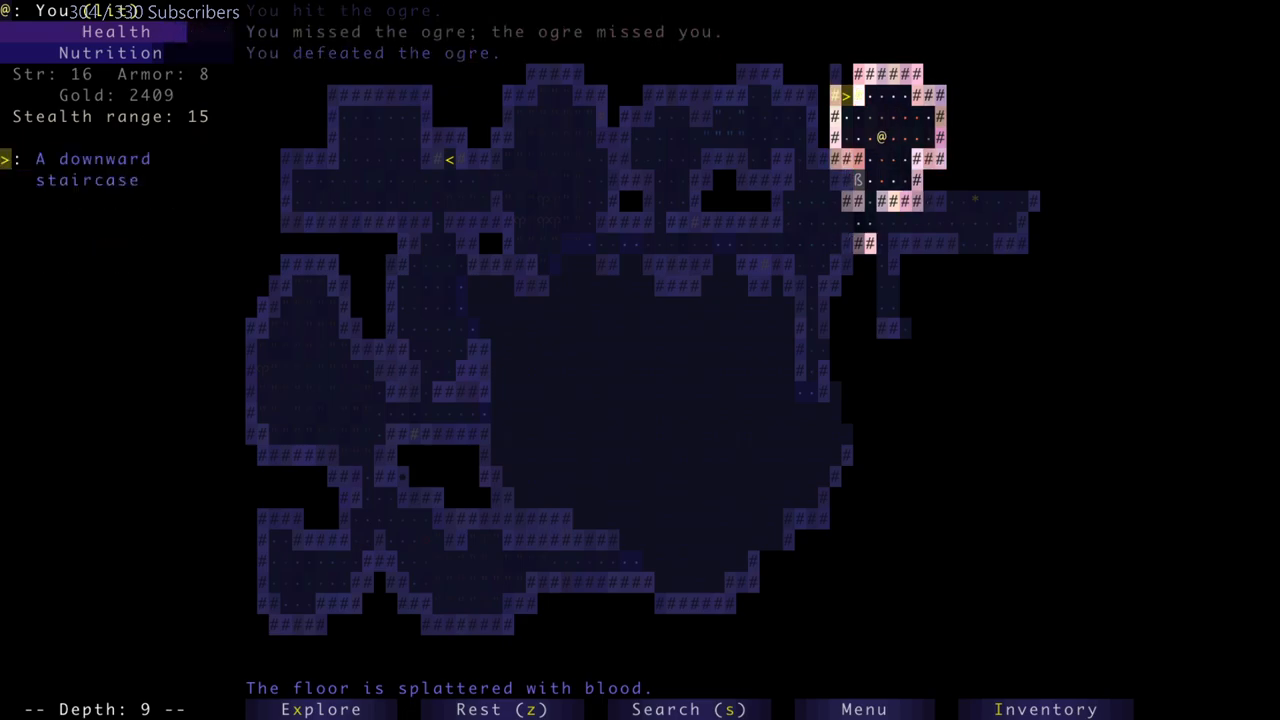
{"action": "key", "text": "down"}
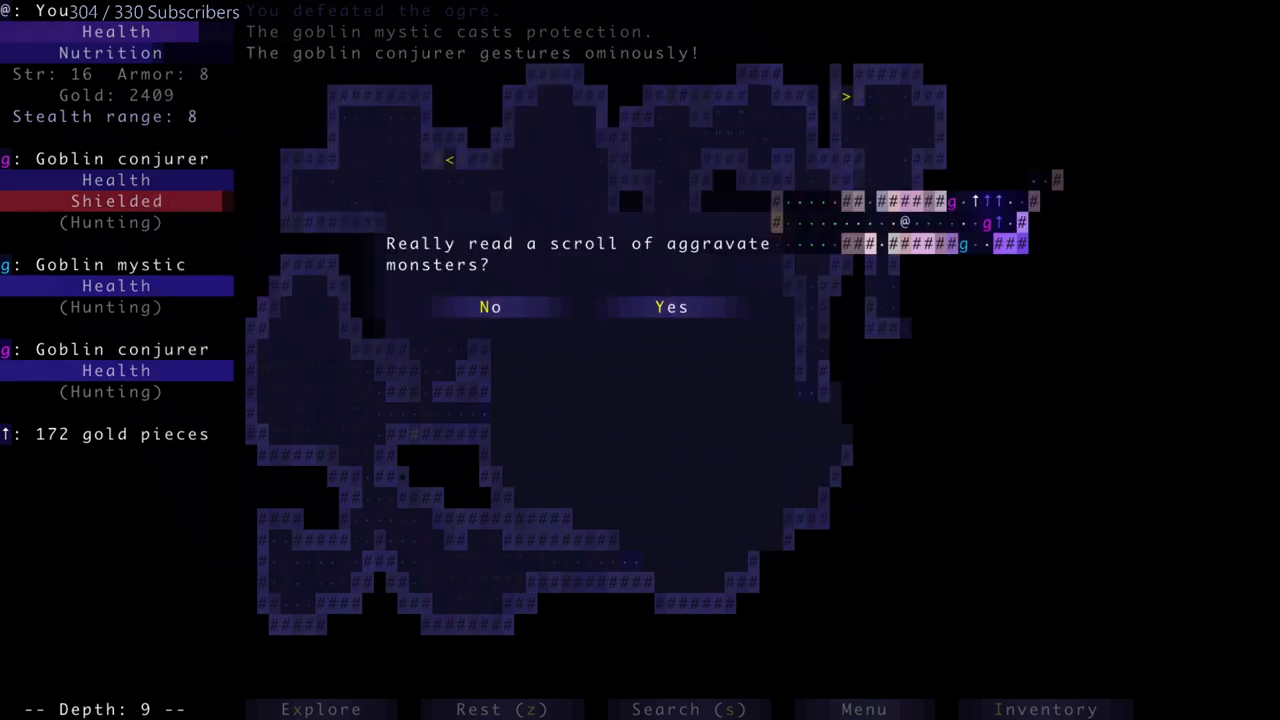
- Answer the aggravate monsters scroll prompt and throw a javelin at the charging ogre
{"action": "left_click", "coordinate": [672, 308]}
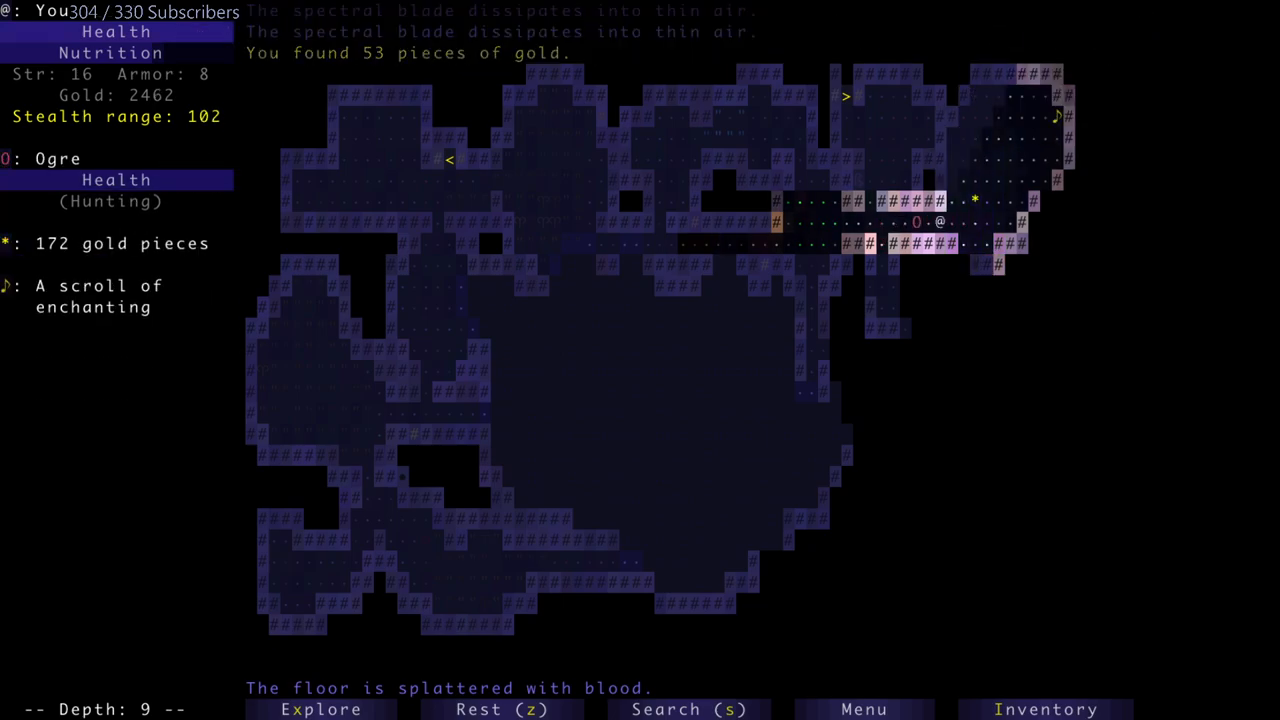
{"action": "left_click", "coordinate": [1046, 708]}
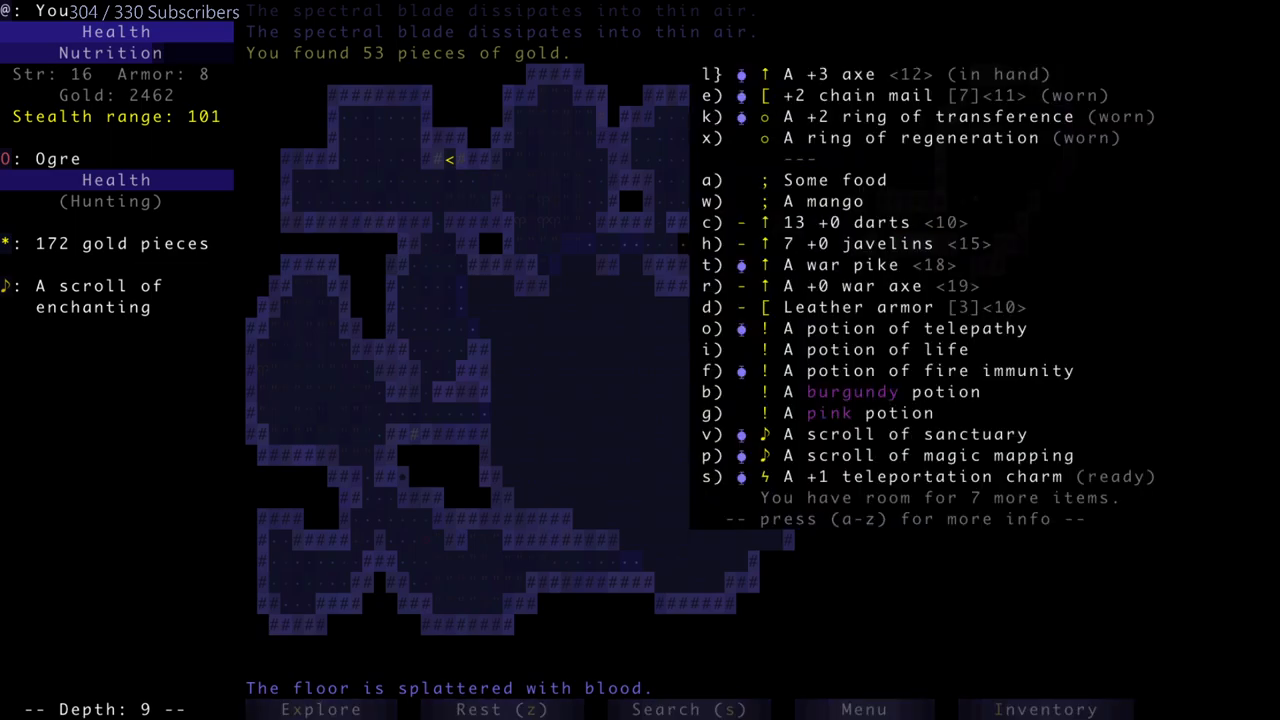
{"action": "key", "text": "h"}
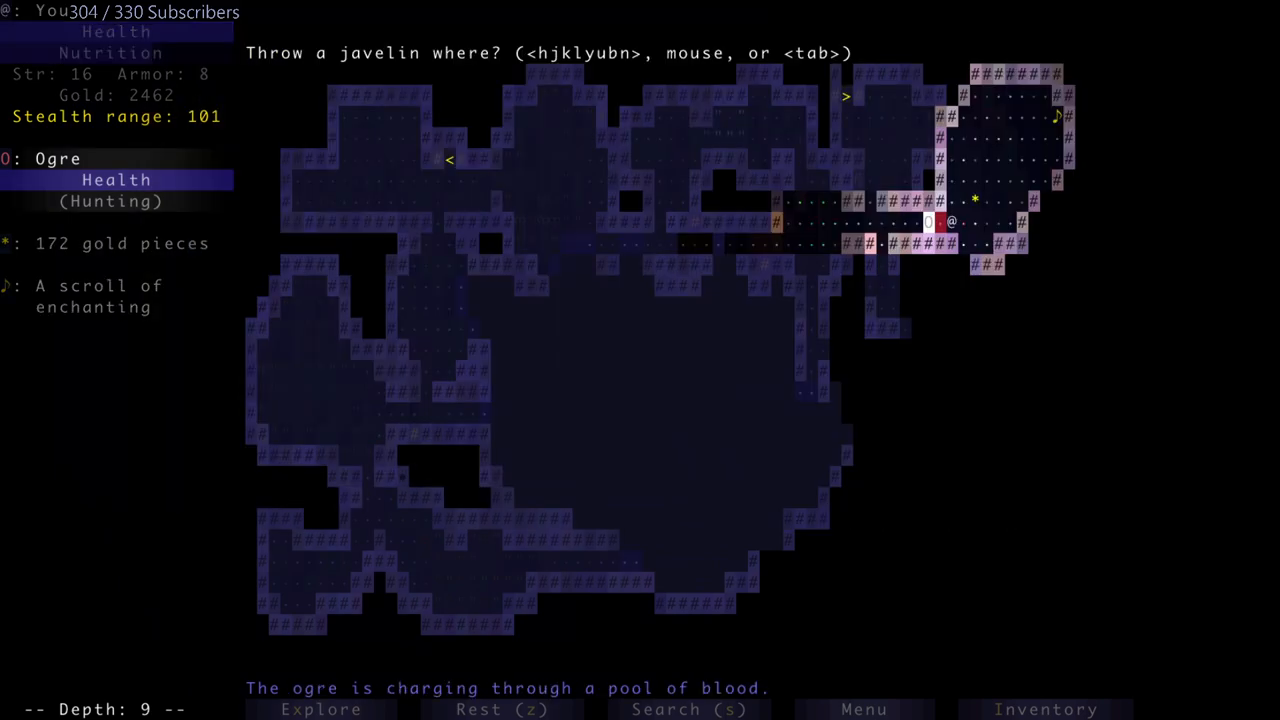
{"action": "left_click", "coordinate": [928, 222]}
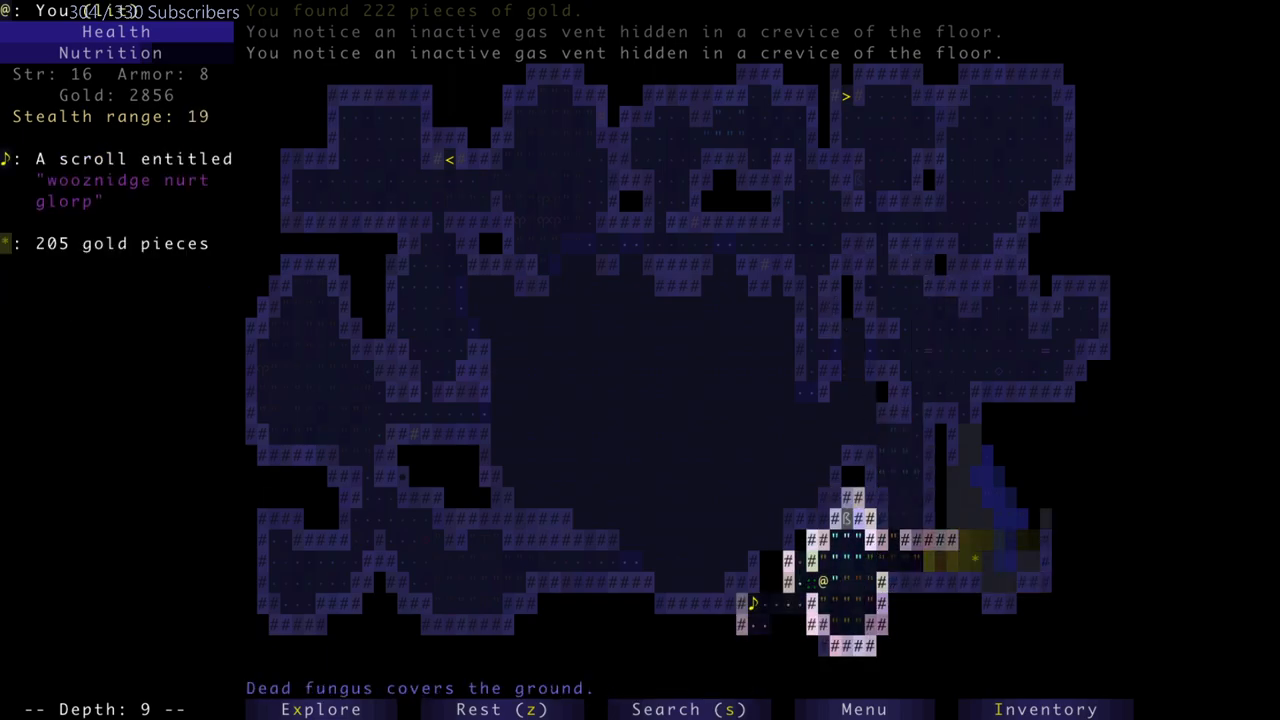
- Explore depth 9 until plunging through a floor hole onto depth 10, gold at 3310
{"action": "key", "text": "Down"}
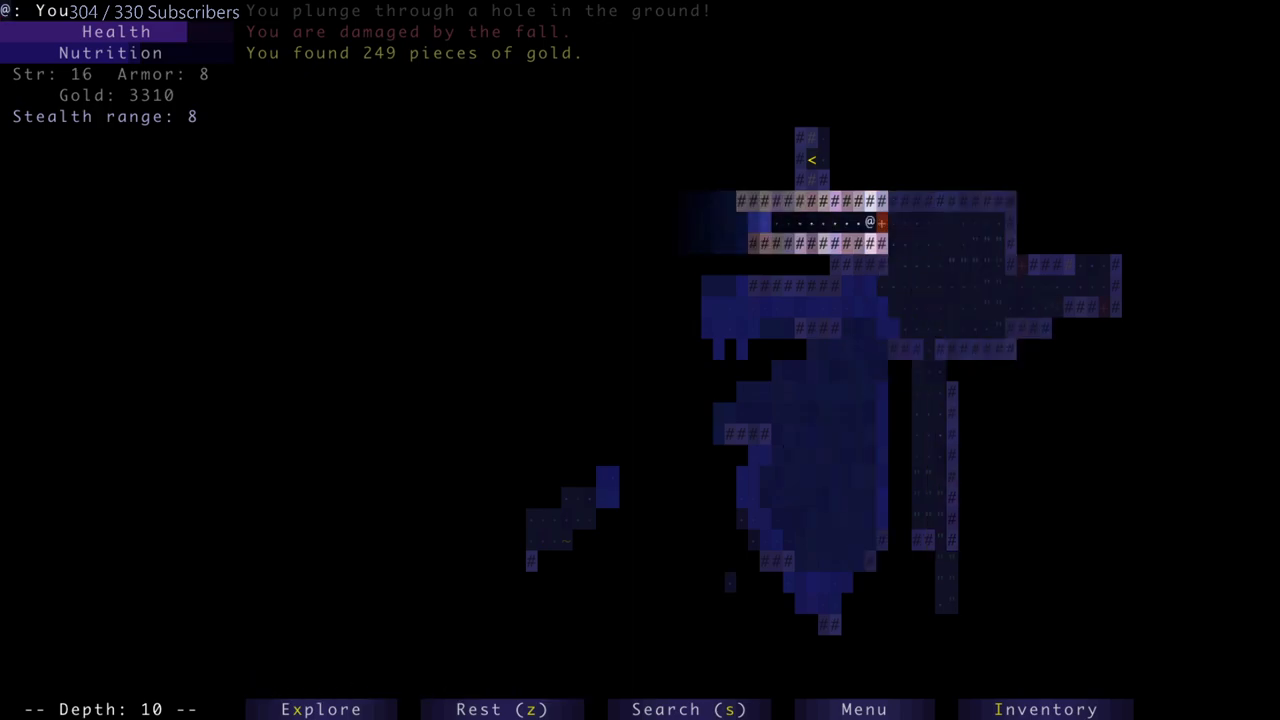
- Wade west through the cold water, then travel east and kill the unaware toad
{"action": "key", "text": "Left"}
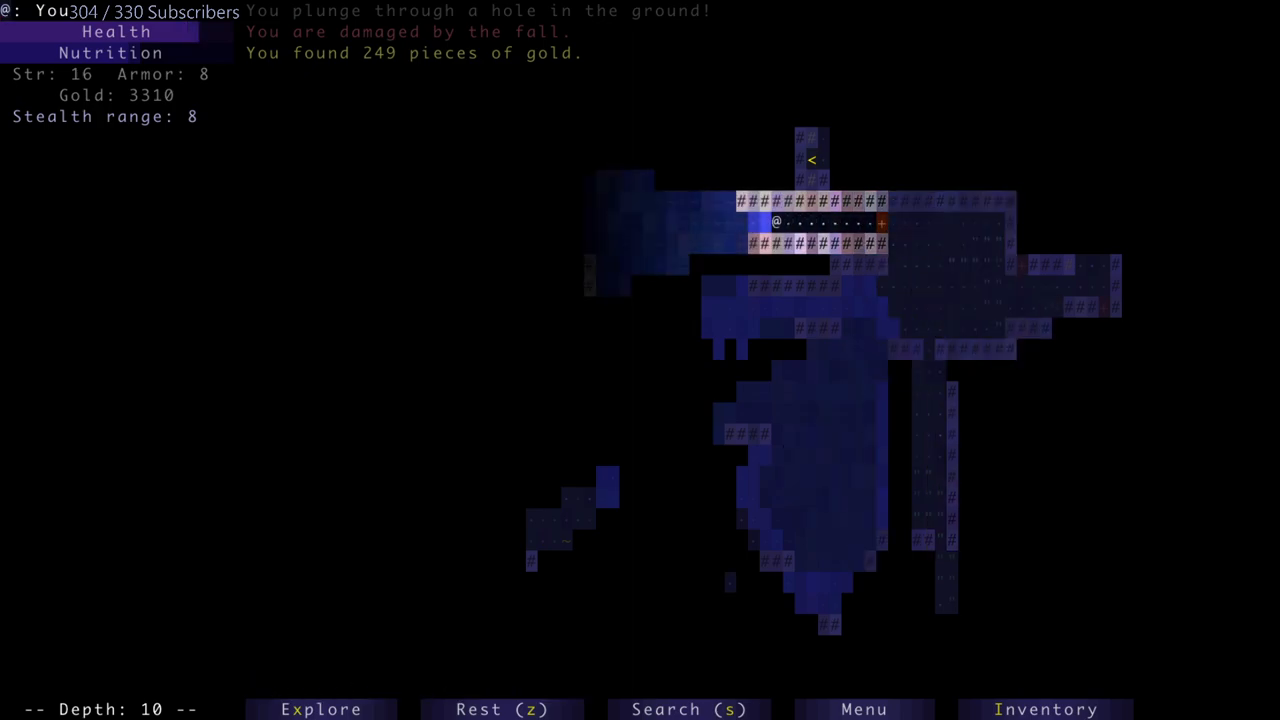
{"action": "key", "text": "Left"}
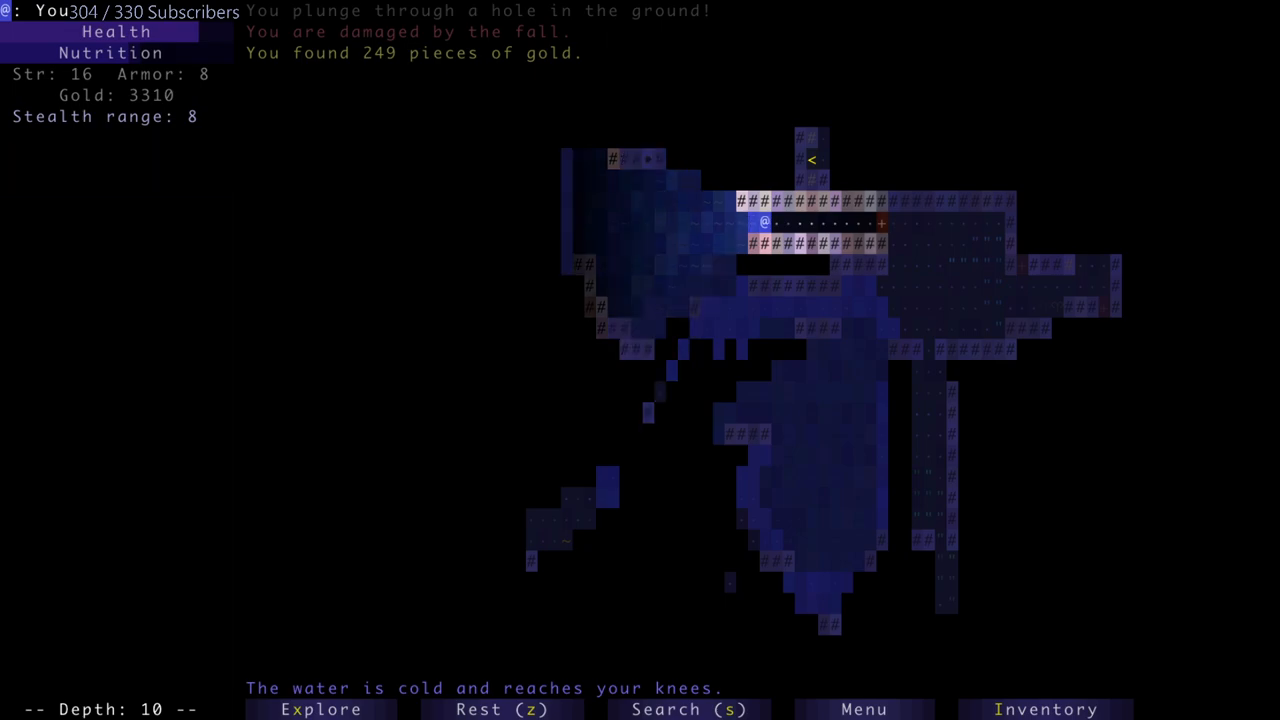
{"action": "key", "text": "Right"}
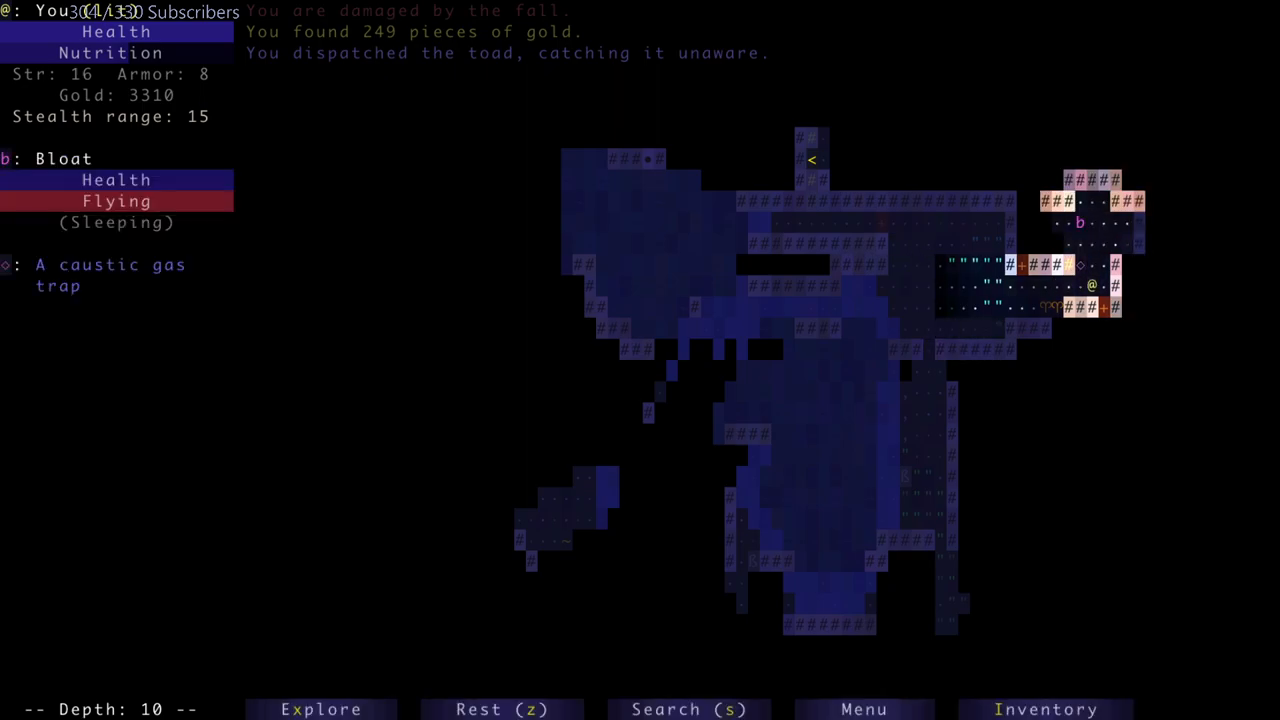
- Throw a dart at the flying bloat, bursting it into caustic gas near the pressure plate
{"action": "left_click", "coordinate": [1046, 708]}
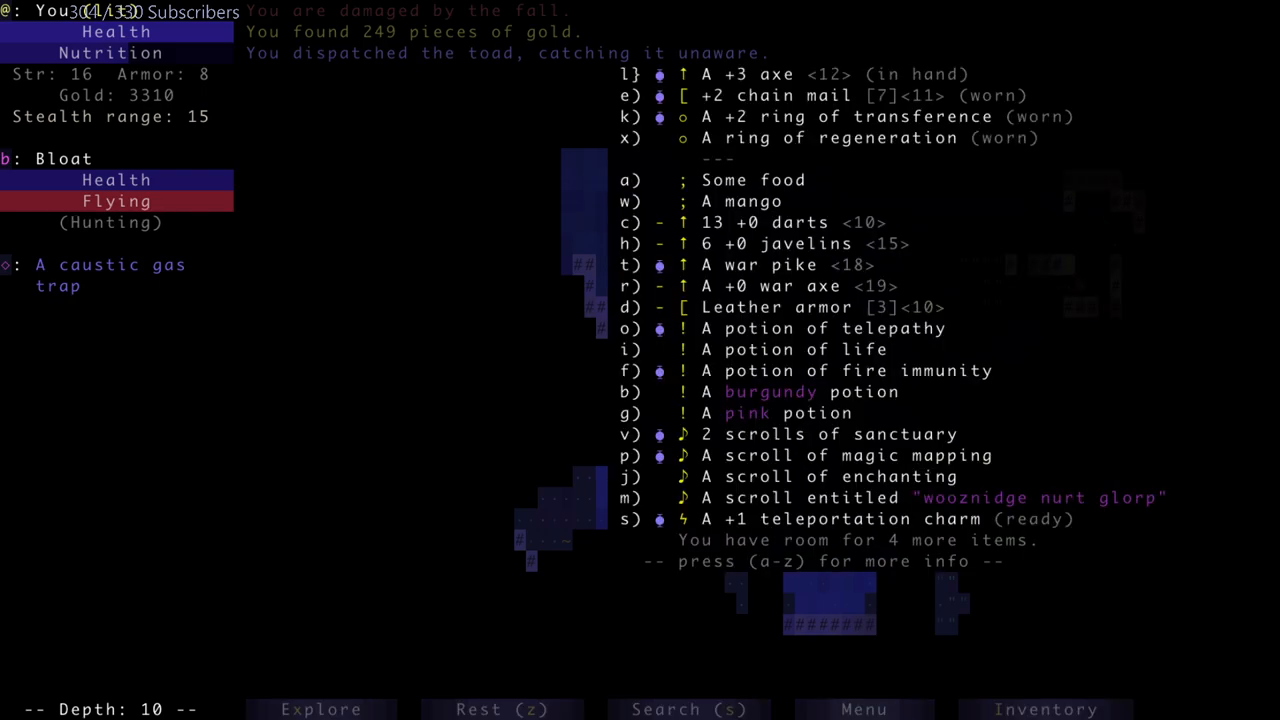
{"action": "key", "text": "Escape"}
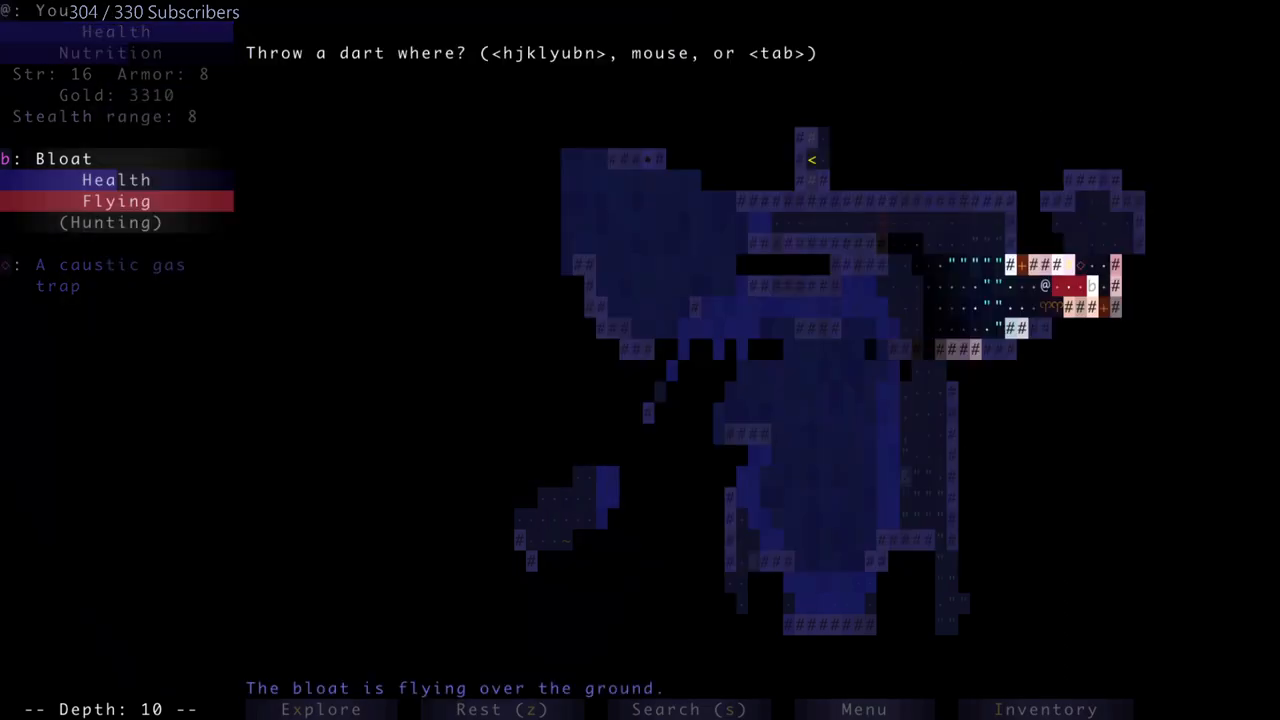
{"action": "left_click", "coordinate": [1090, 288]}
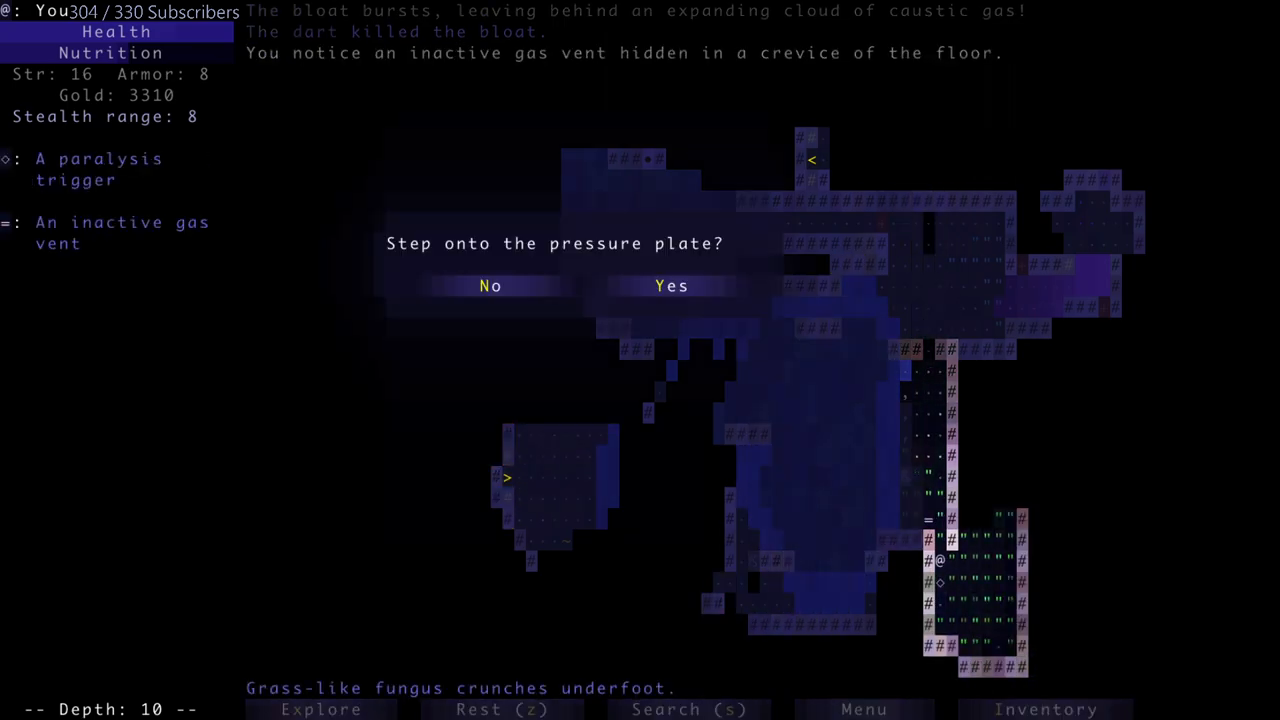
- Decline the pressure plate, fell the spider with two thrown darts, then struggle free of its webs
{"action": "left_click", "coordinate": [490, 286]}
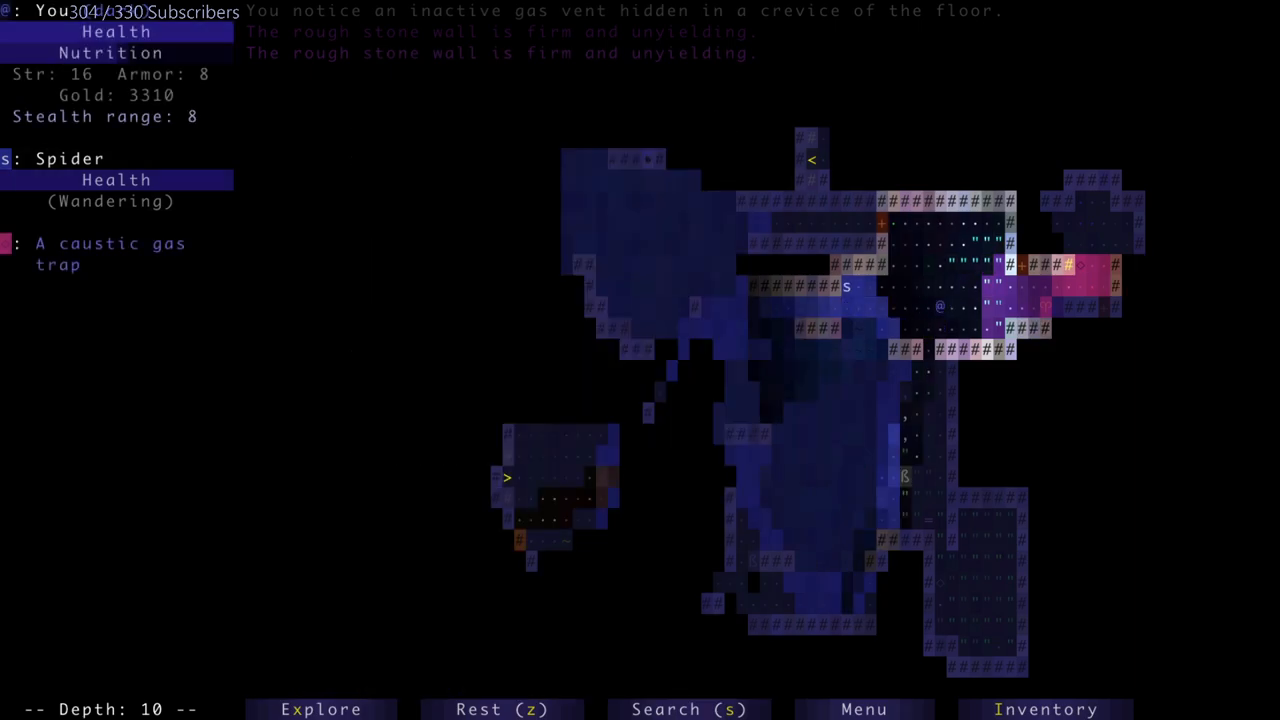
{"action": "left_click", "coordinate": [1046, 708]}
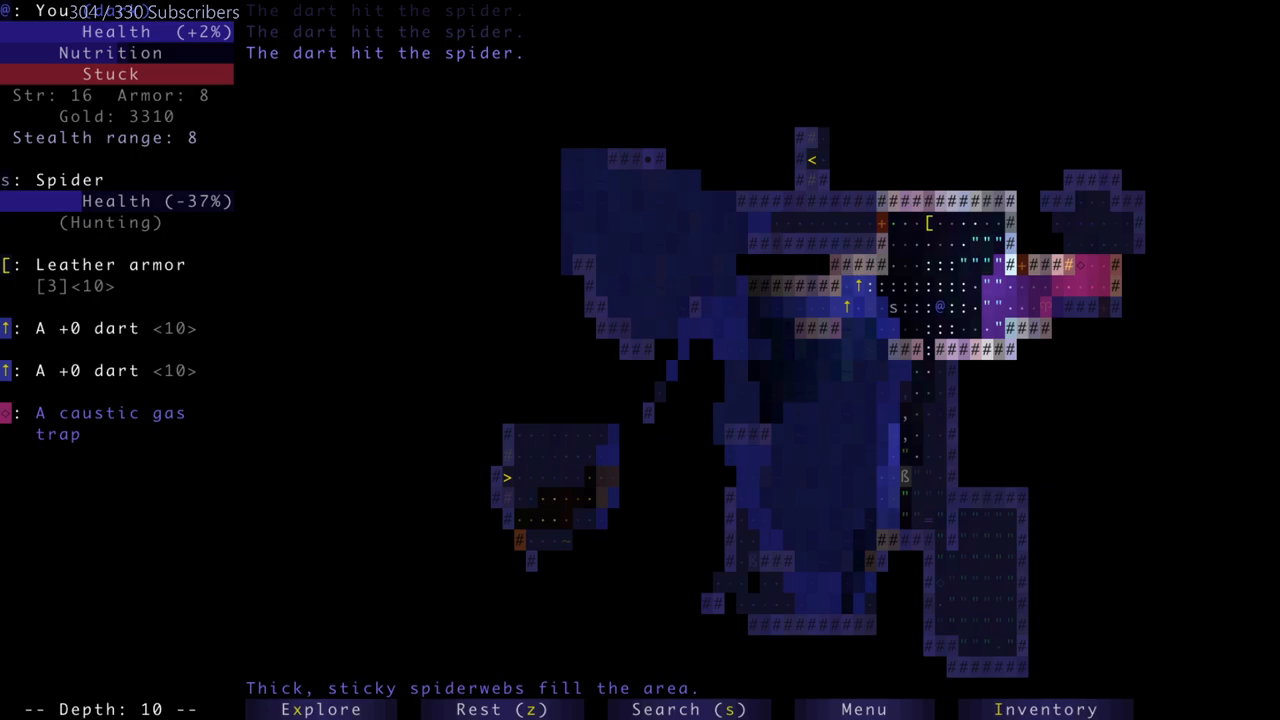
{"action": "left_click", "coordinate": [1046, 708]}
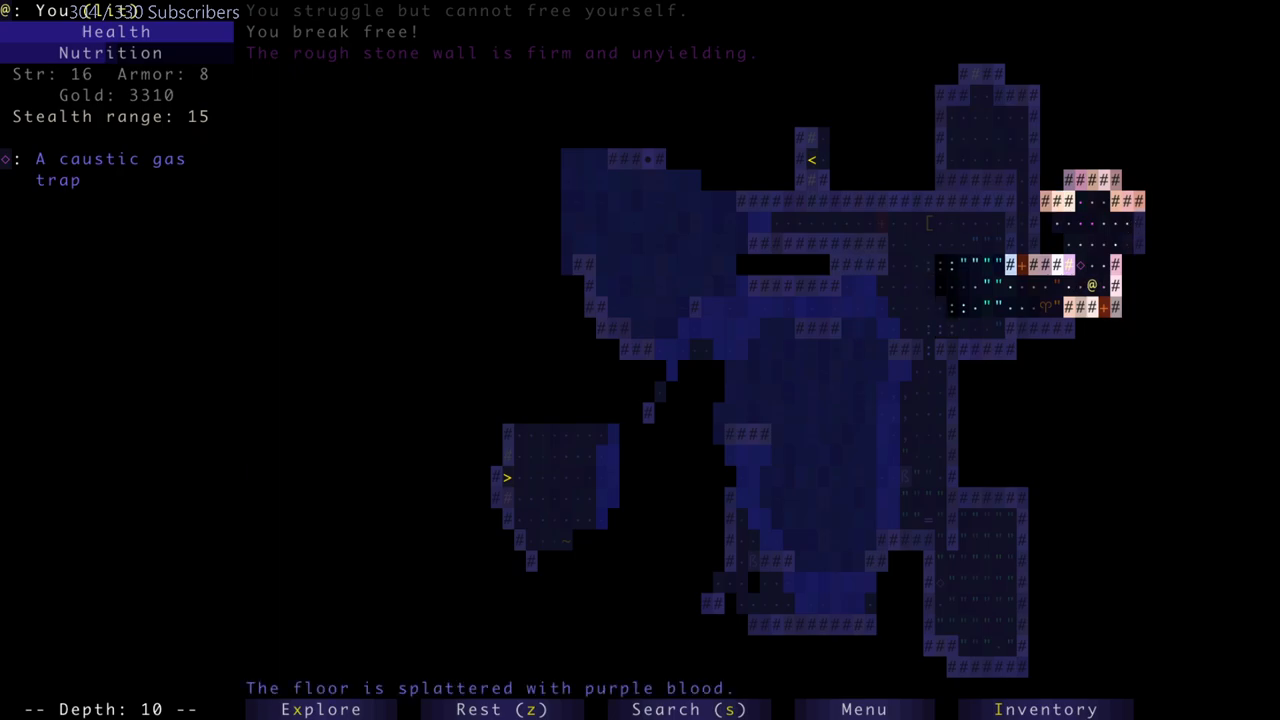
{"action": "key", "text": "Down"}
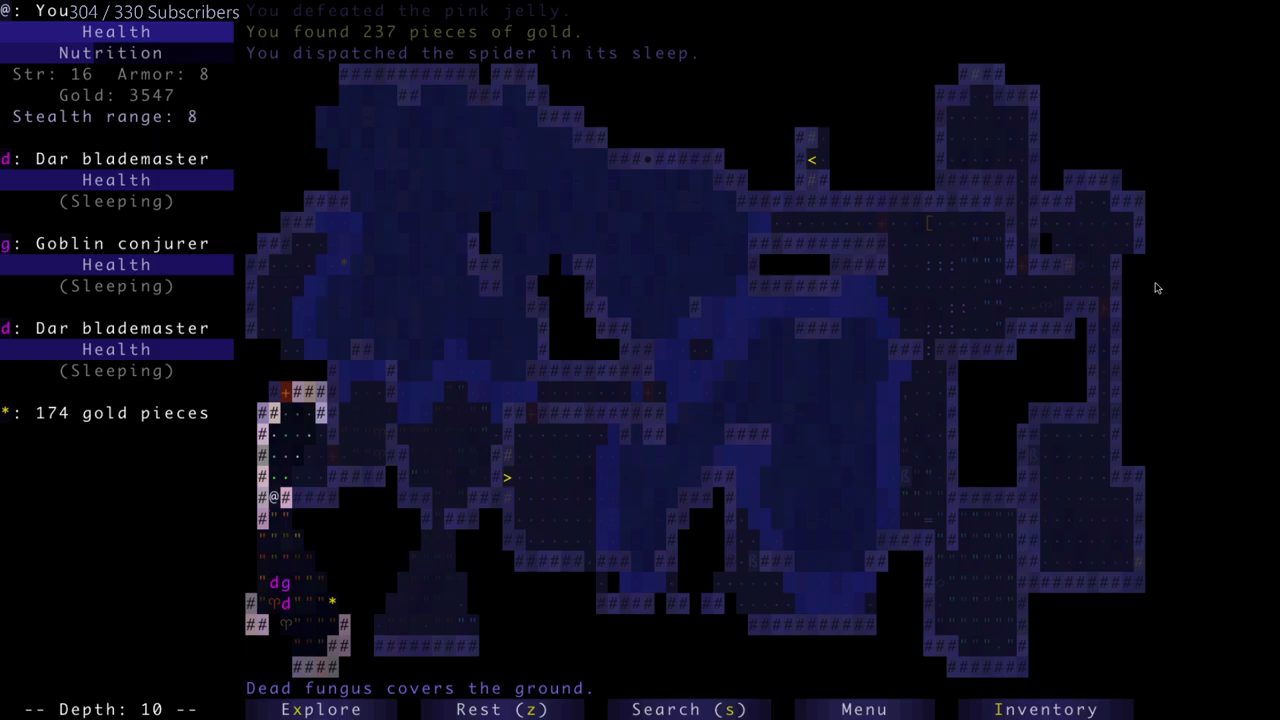
{"action": "left_click", "coordinate": [1046, 708]}
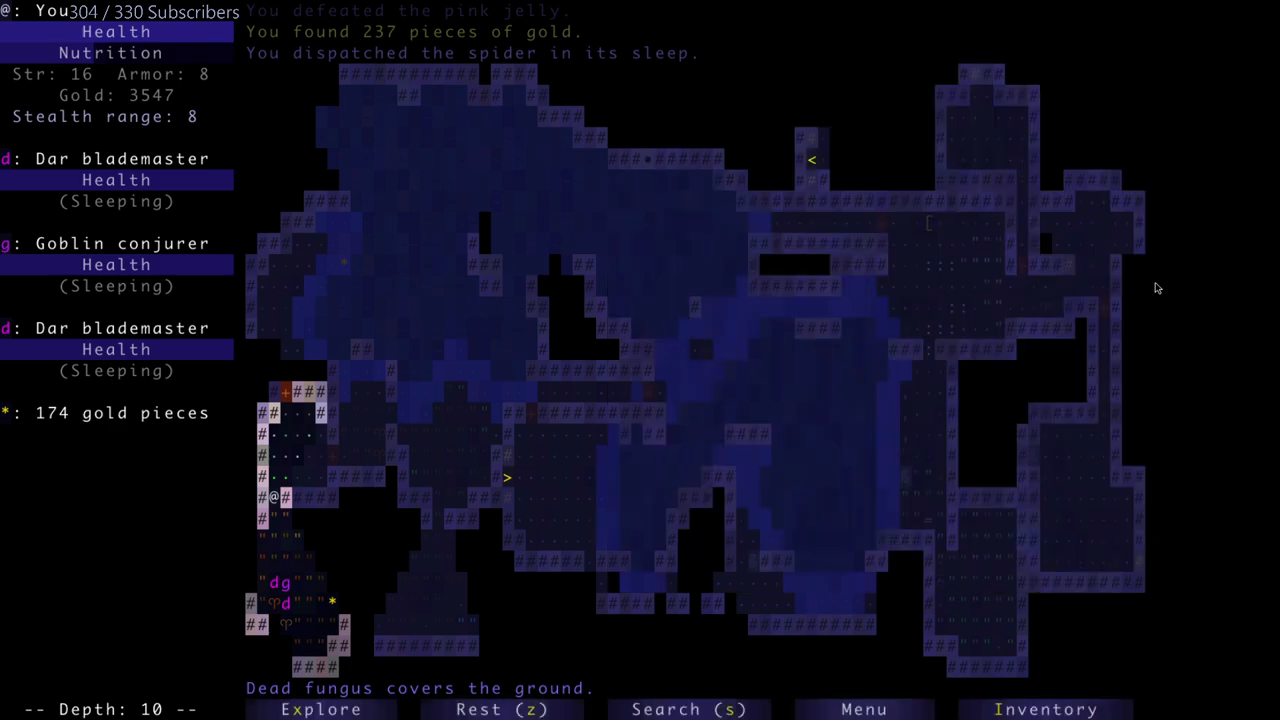
{"action": "key", "text": "Down"}
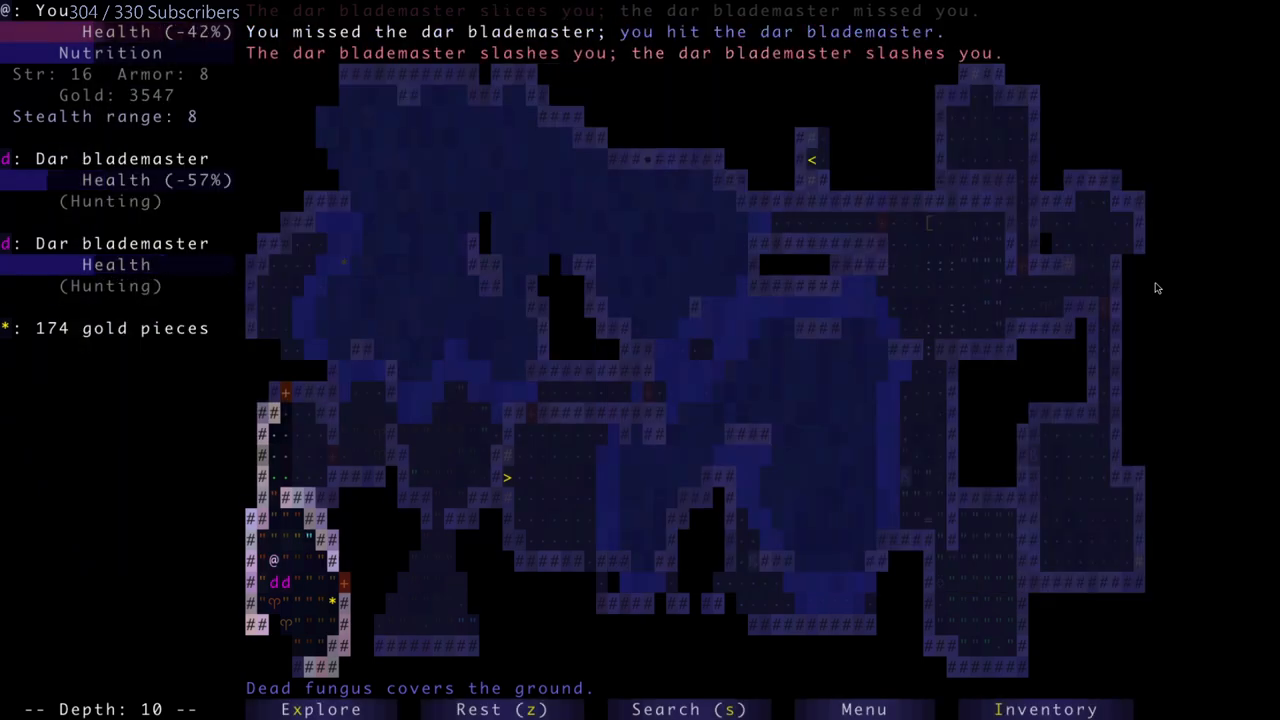
- Apply the +1 teleportation charm from the pack to flee the dar blademasters
{"action": "left_click", "coordinate": [1044, 708]}
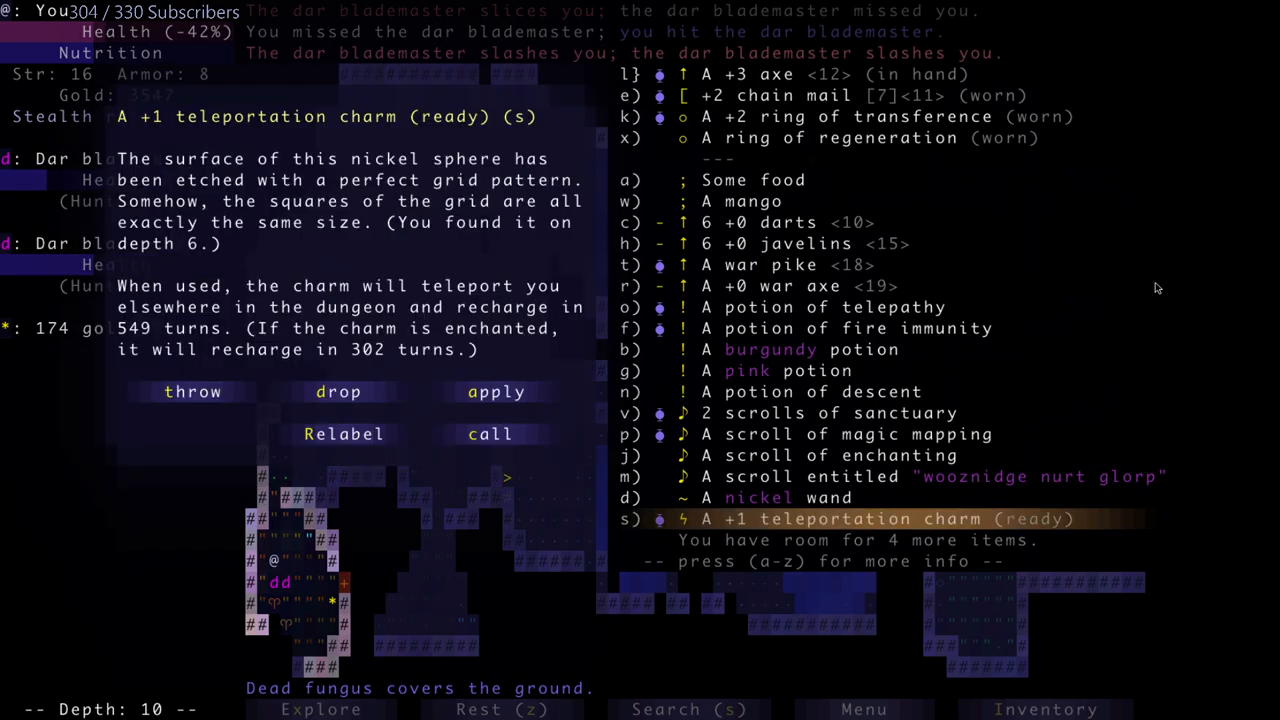
{"action": "left_click", "coordinate": [496, 390]}
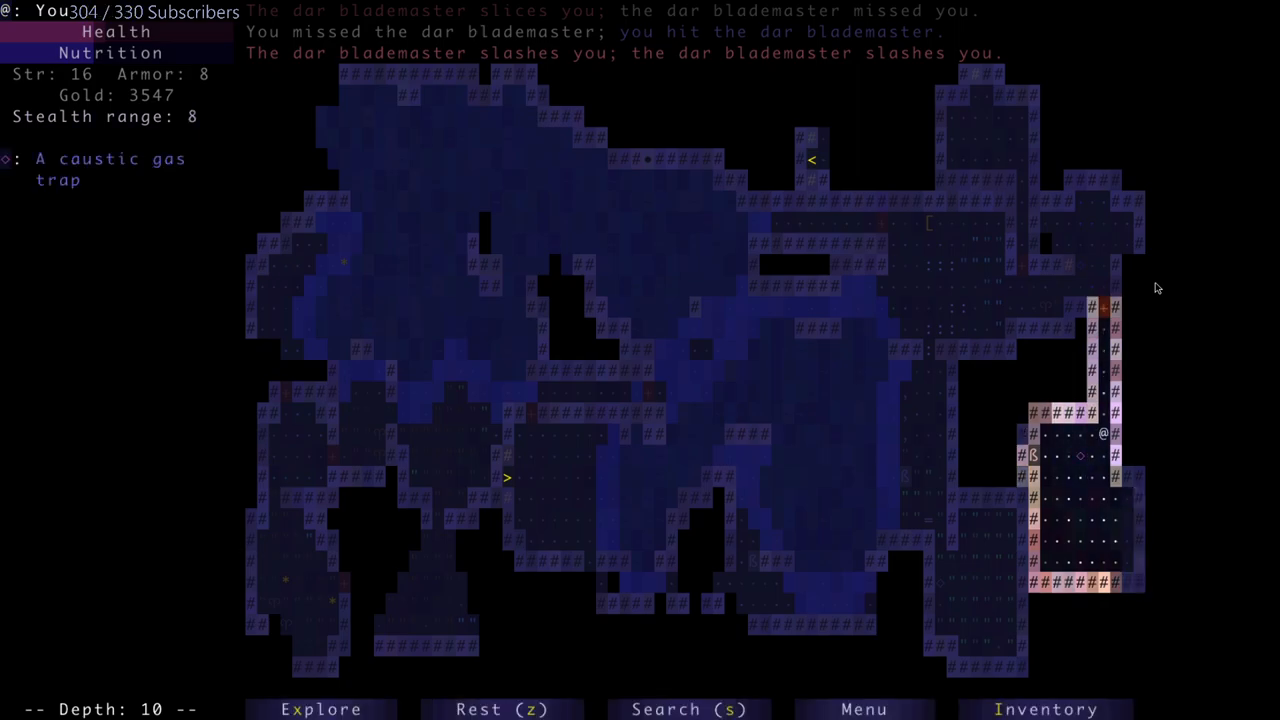
- Play on as the hero kills the centipede and walks toward the 238 gold pieces
{"action": "key", "text": "up"}
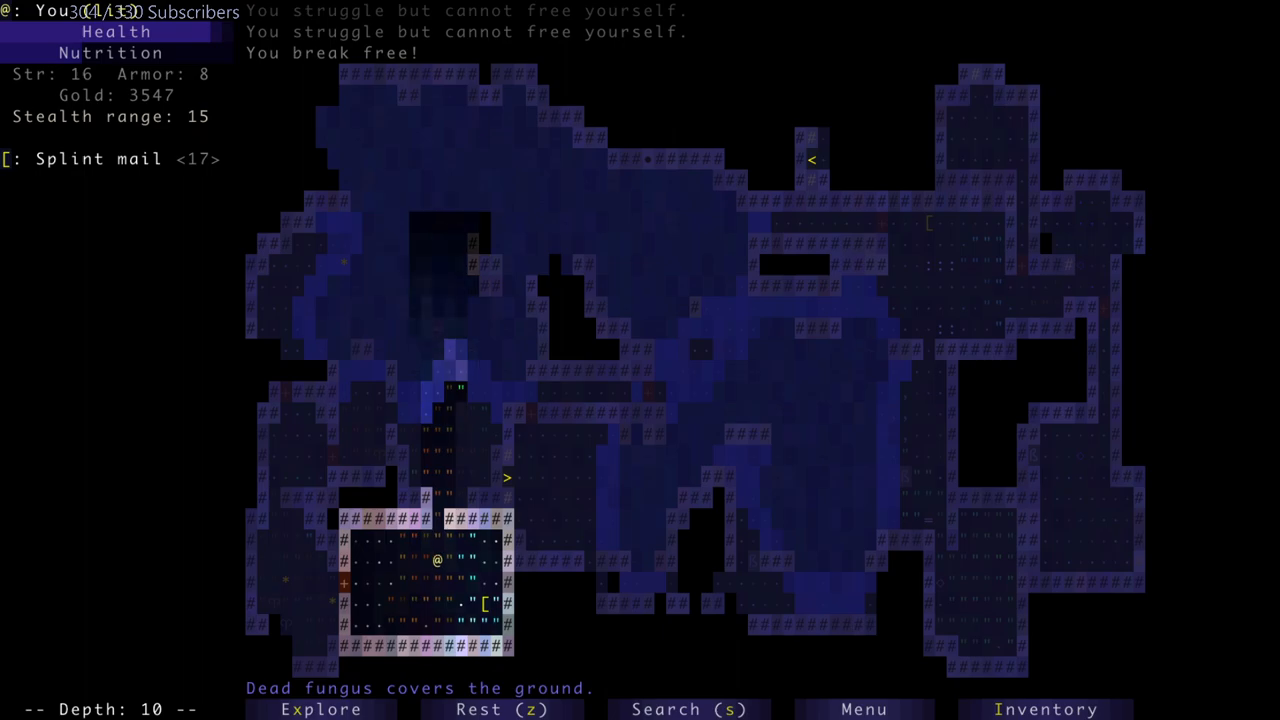
{"action": "left_click", "coordinate": [1044, 708]}
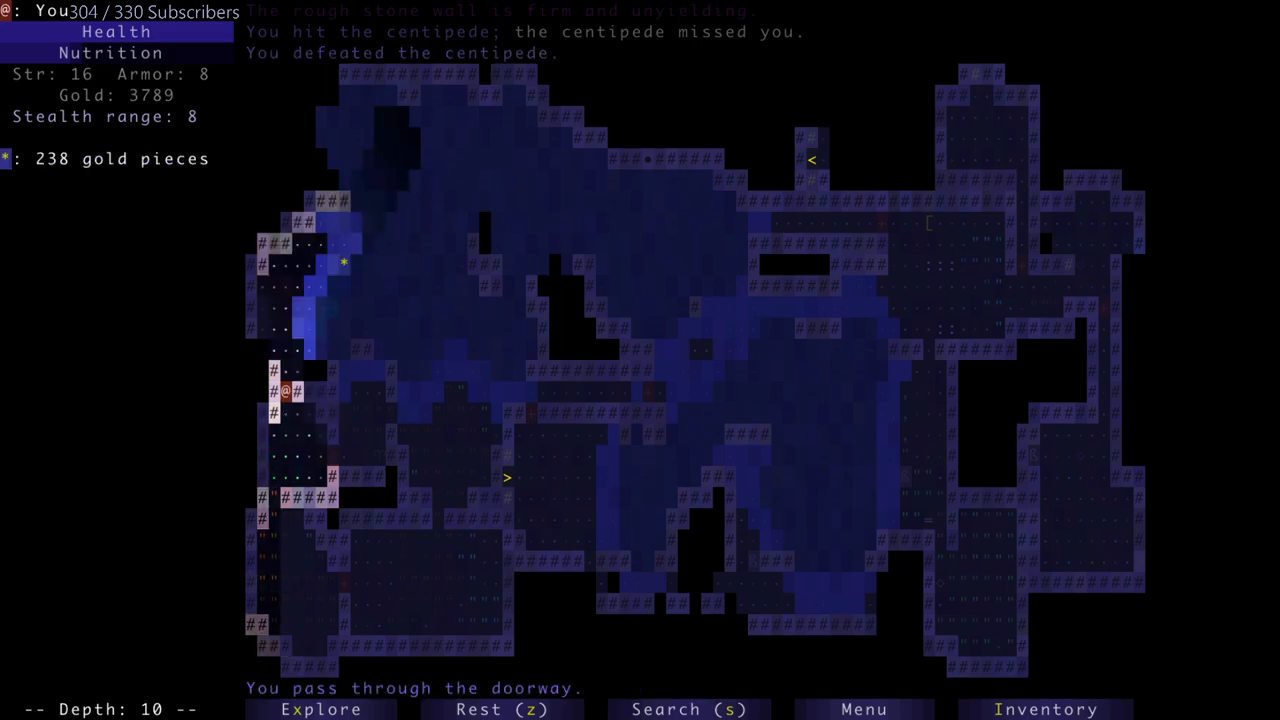
- Slay the vampire bat and drop through the hole in the ground to depth 12
{"action": "key", "text": "up"}
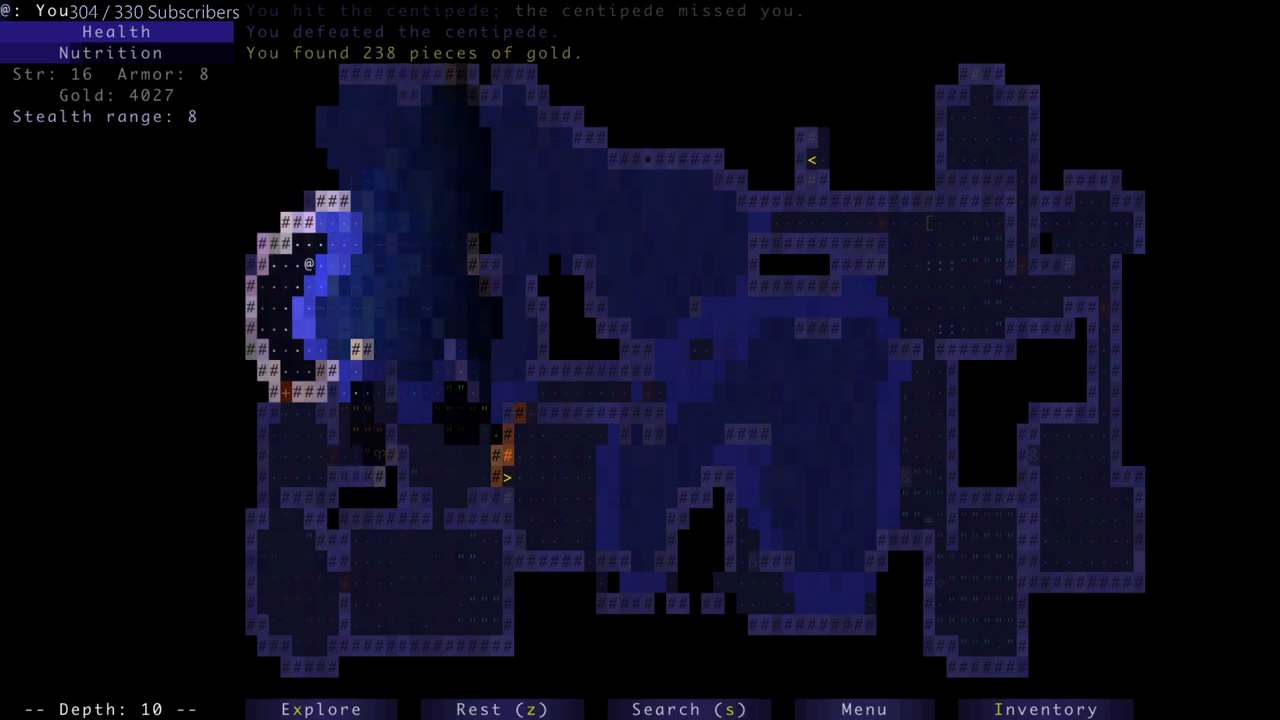
{"action": "key", "text": "Down"}
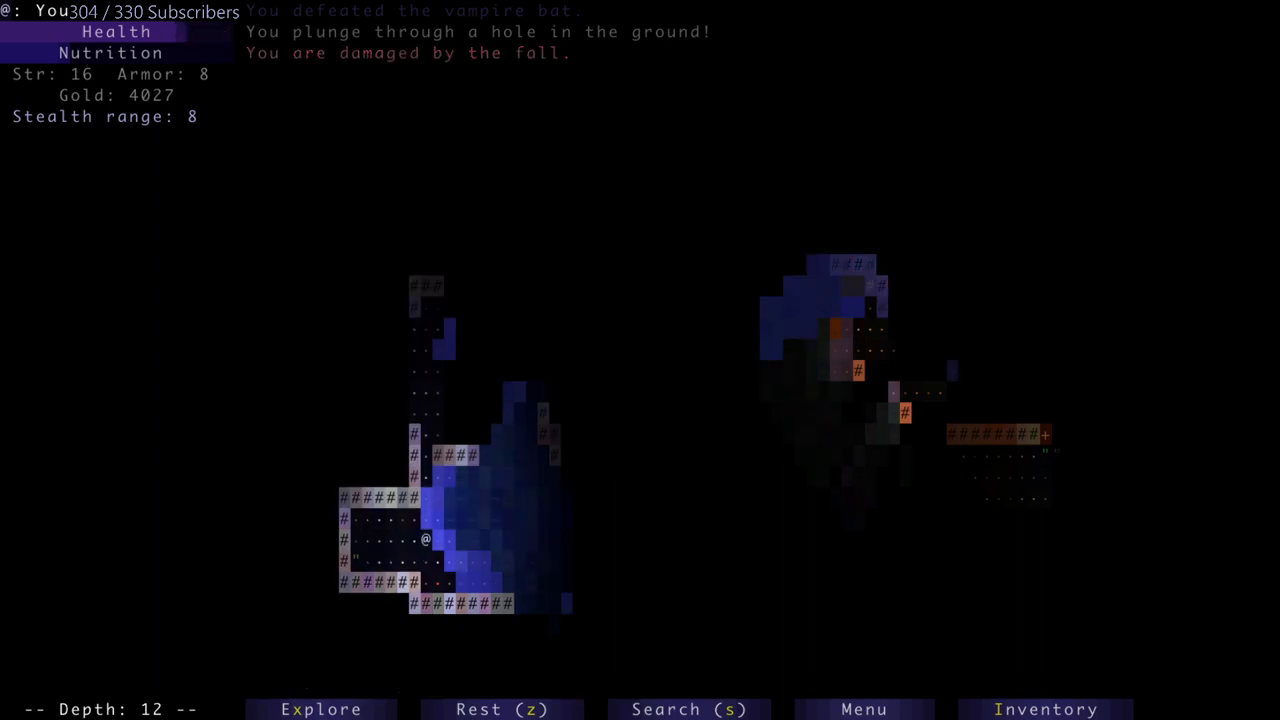
- Explore depth 12 past the centipede and select the potion of descent while the bog monster grips
{"action": "key", "text": "up"}
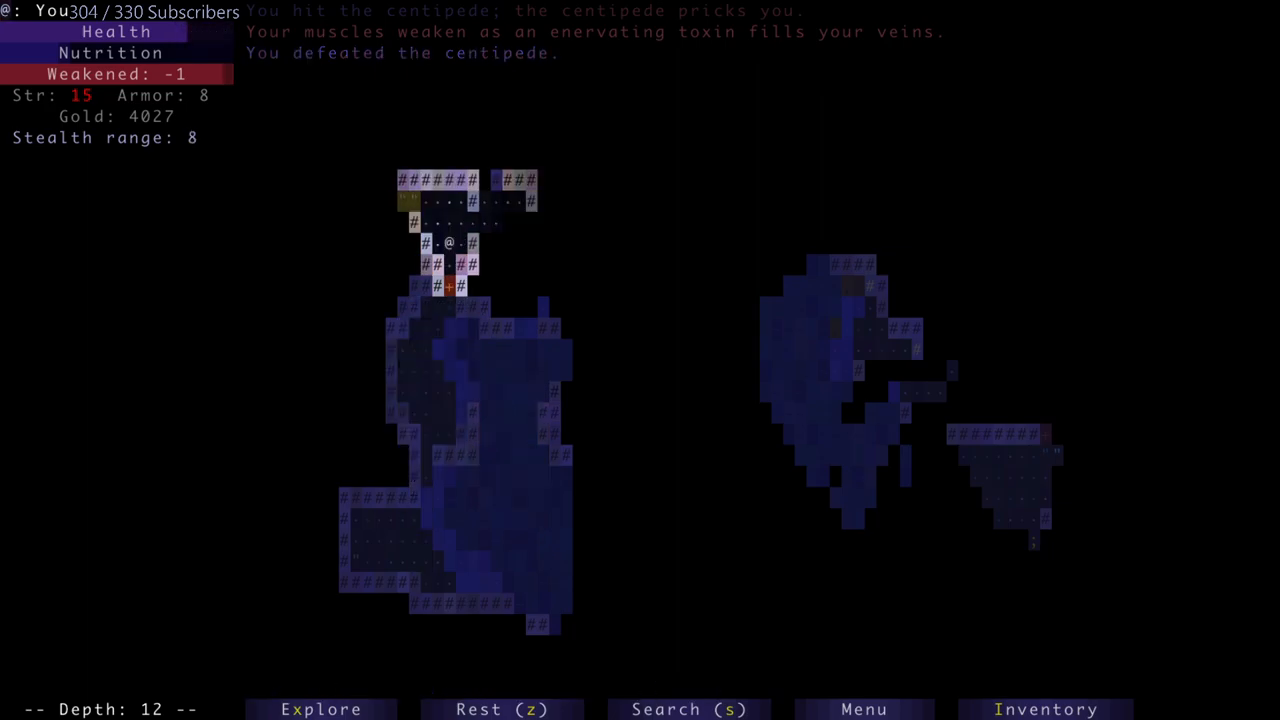
{"action": "key", "text": "up"}
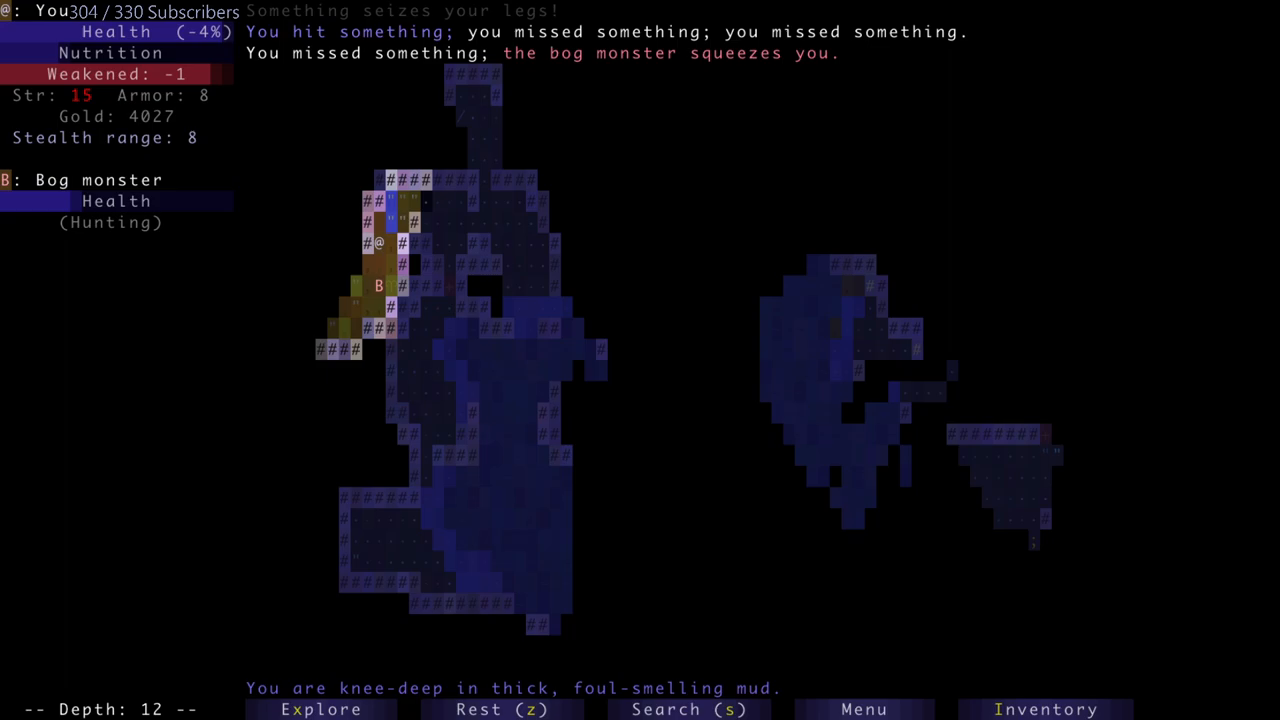
{"action": "left_click", "coordinate": [1046, 708]}
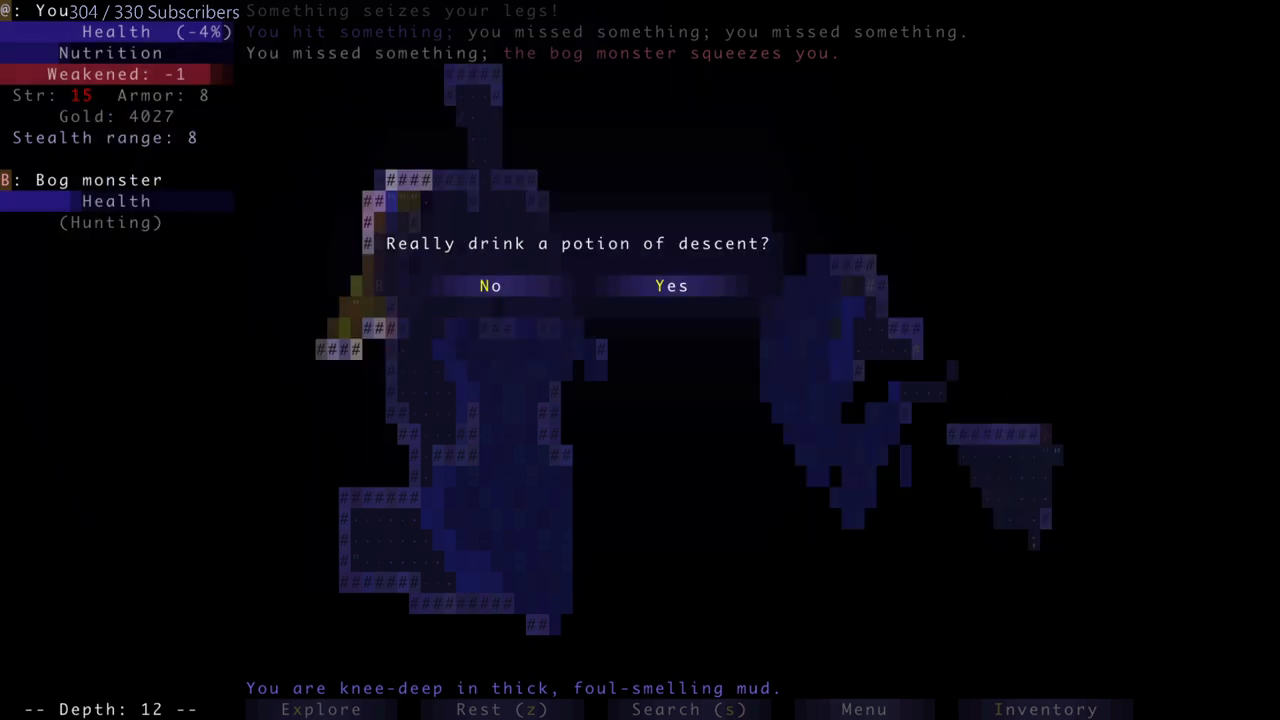
- Confirm drinking the potion of descent, leading to death by lava on depth 13
{"action": "left_click", "coordinate": [672, 286]}
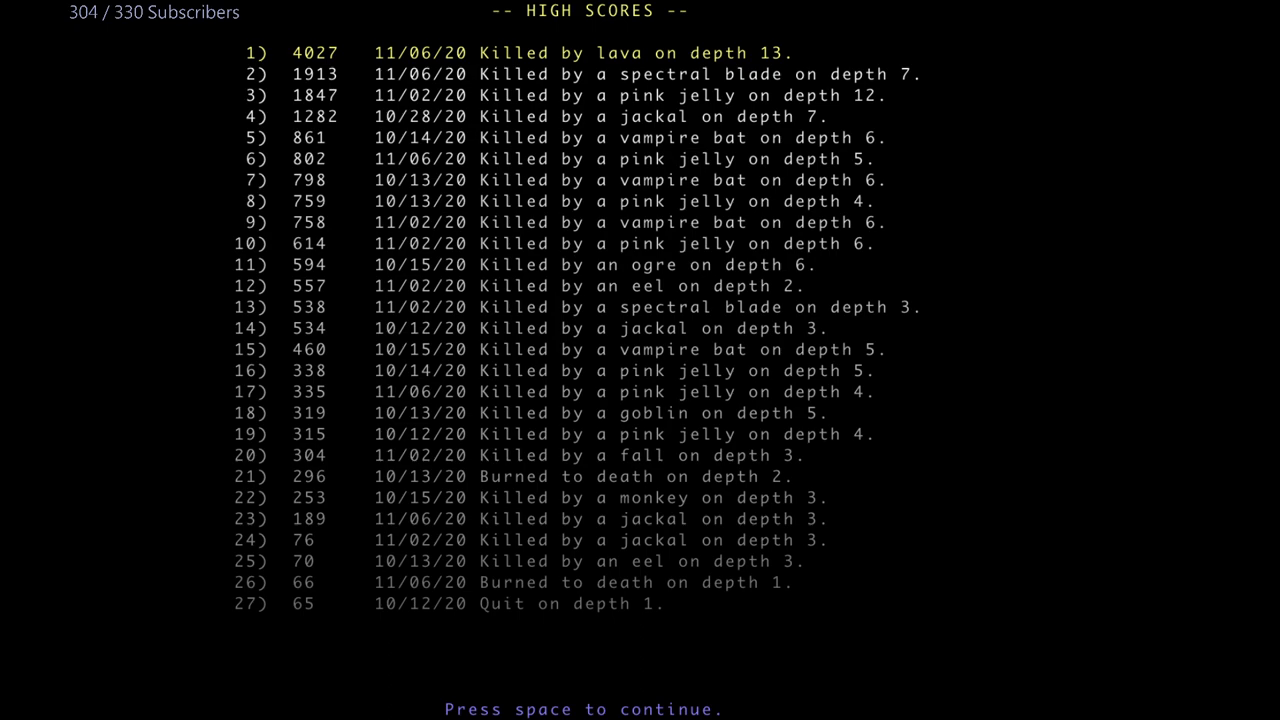
- Continue past the high scores and save the recording under the name 'i am smart'
{"action": "key", "text": "space"}
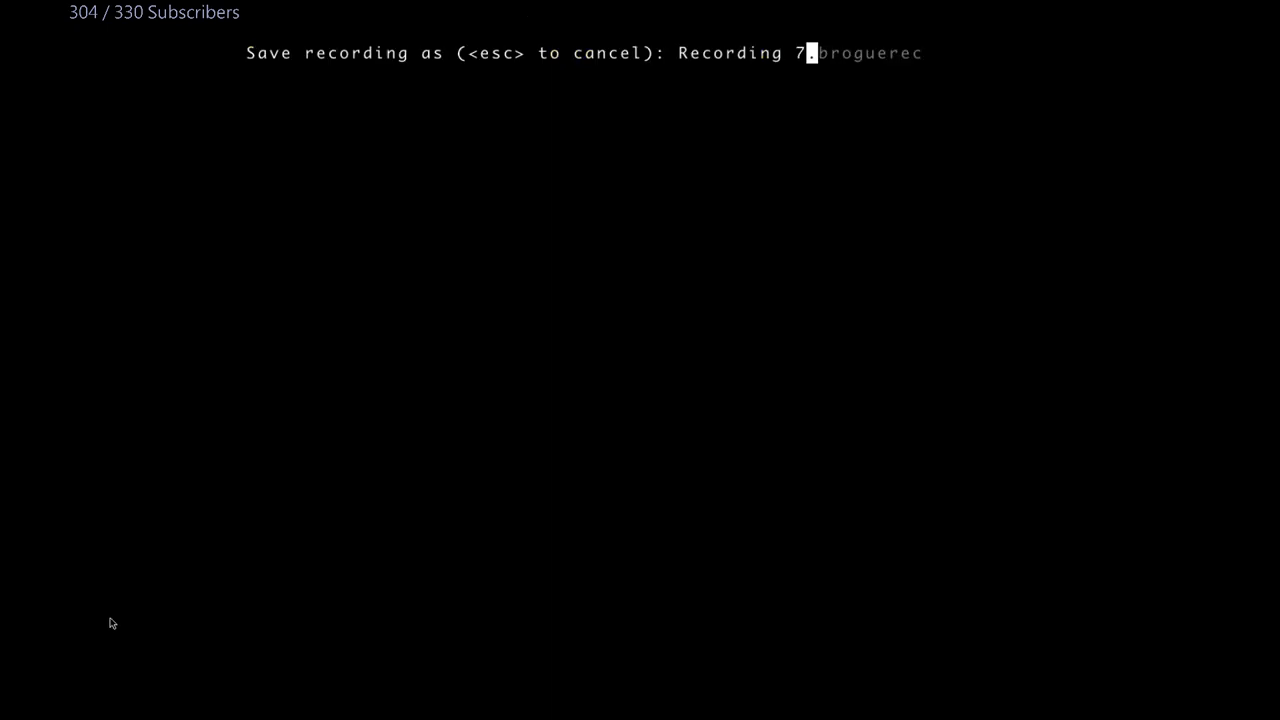
{"action": "mouse_move", "coordinate": [144, 412]}
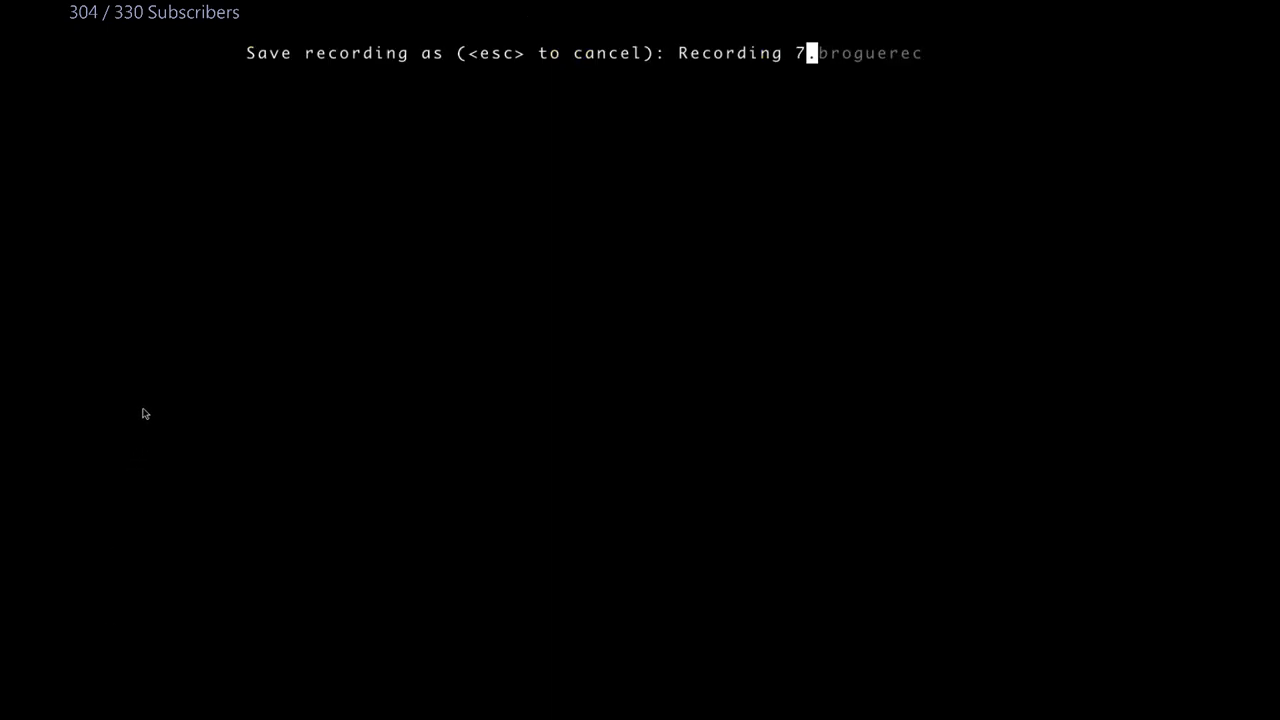
{"action": "type", "text": "i"}
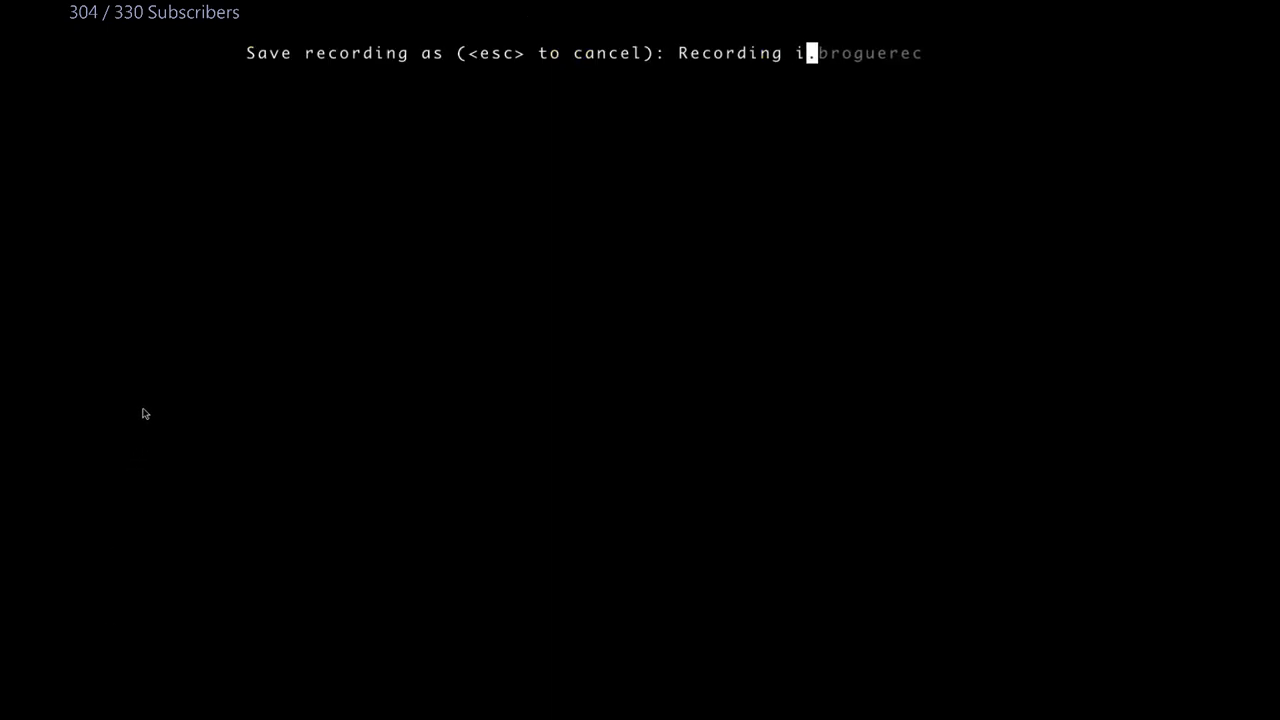
{"action": "type", "text": "am smart"}
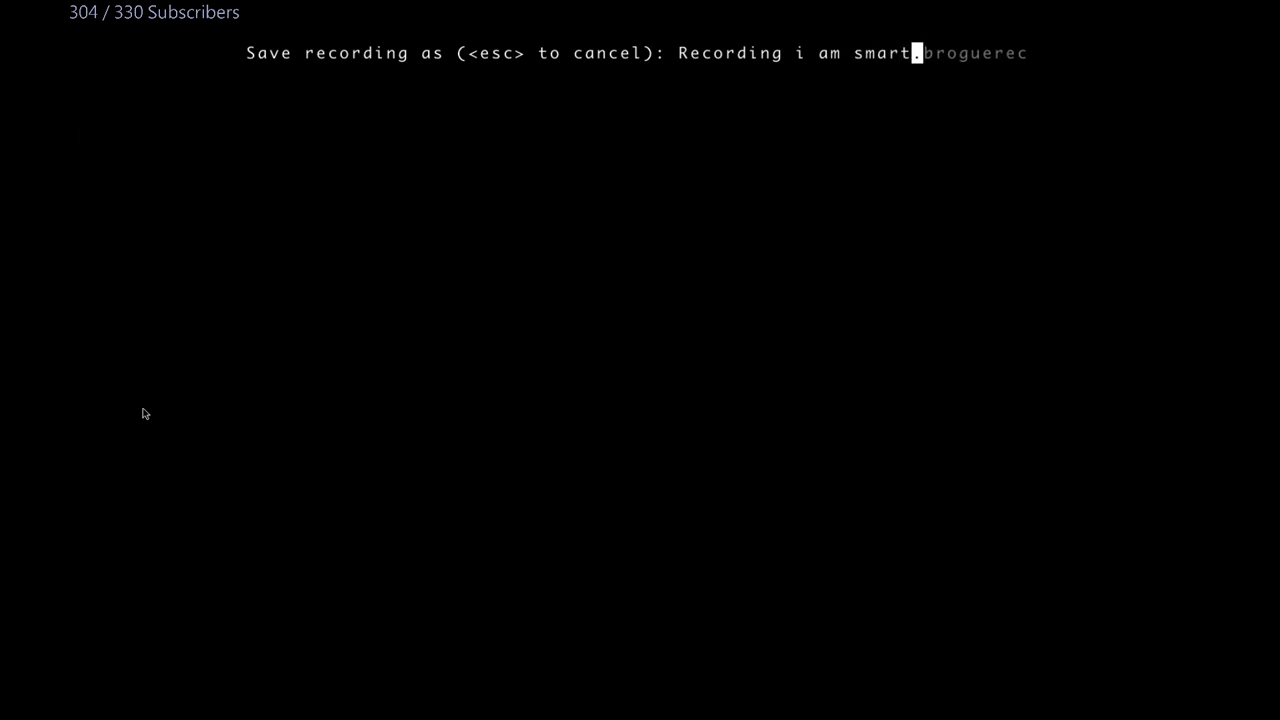
{"action": "key", "text": "Return"}
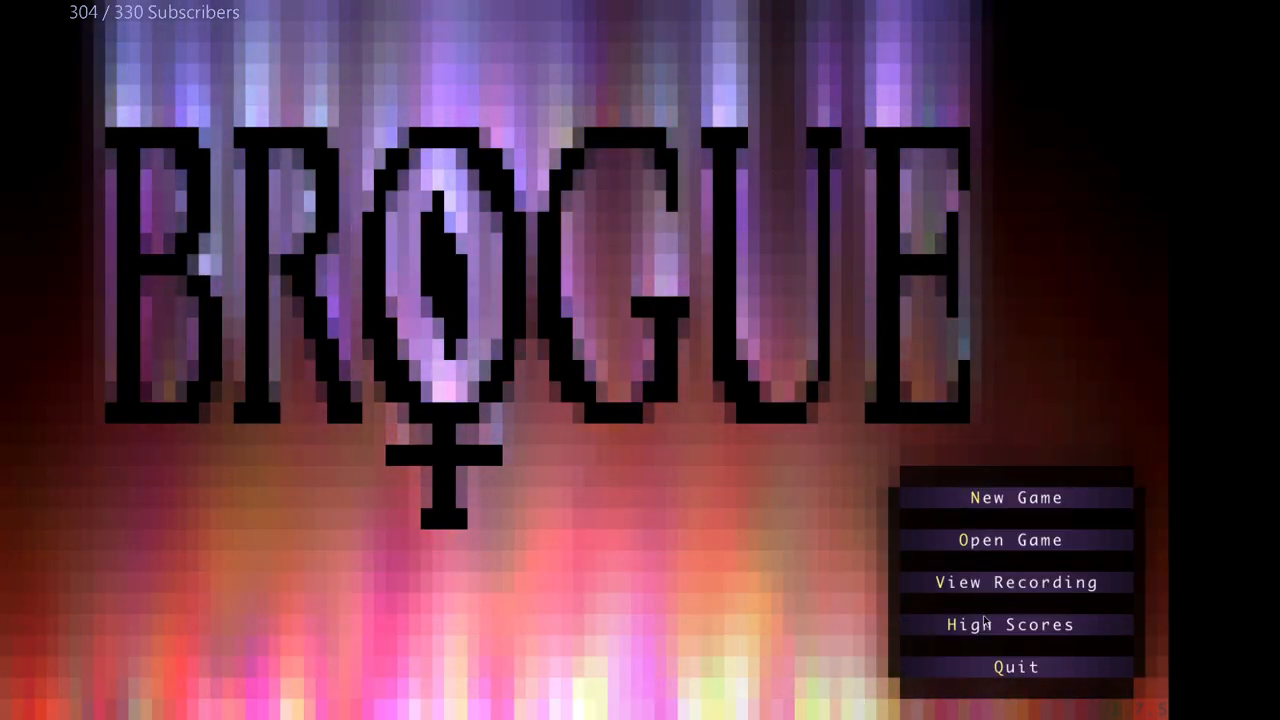
- Start the saved recording and jump via go-to-turn to about turn 5100 near its end
{"action": "left_click", "coordinate": [1016, 582]}
{"action": "type", "text": "9"}
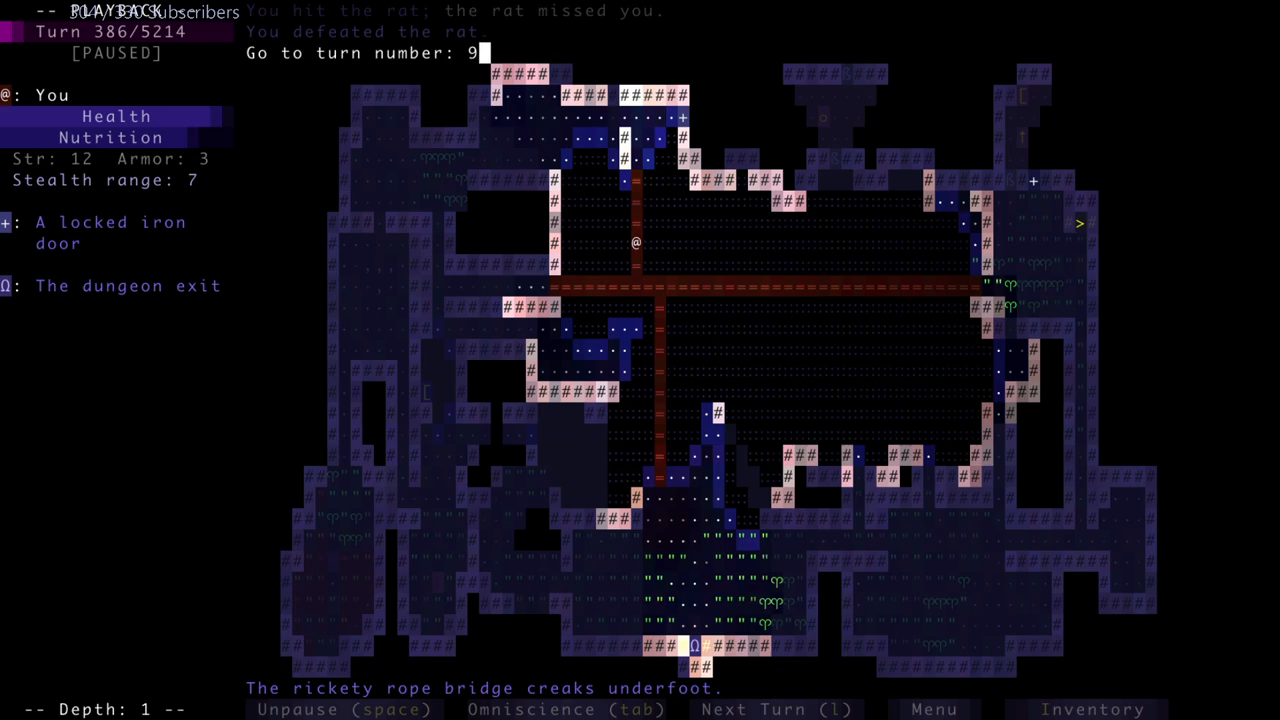
{"action": "key", "text": "Backspace"}
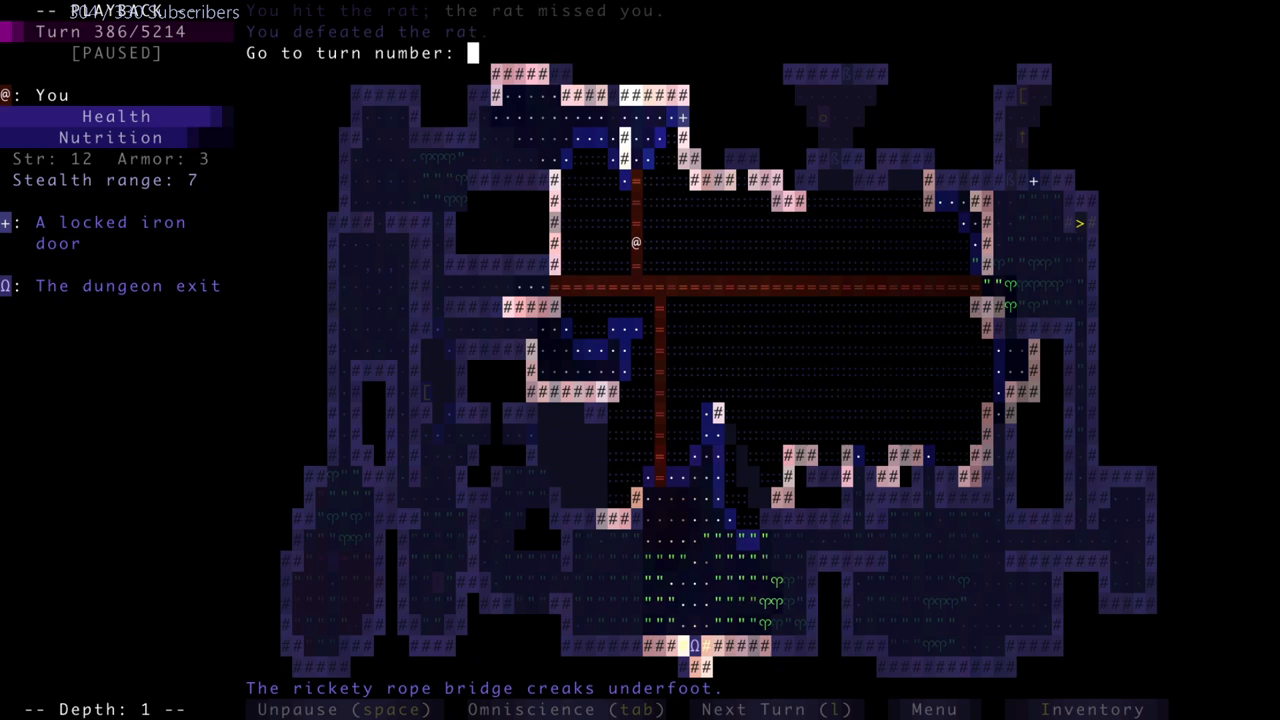
{"action": "type", "text": "5000"}
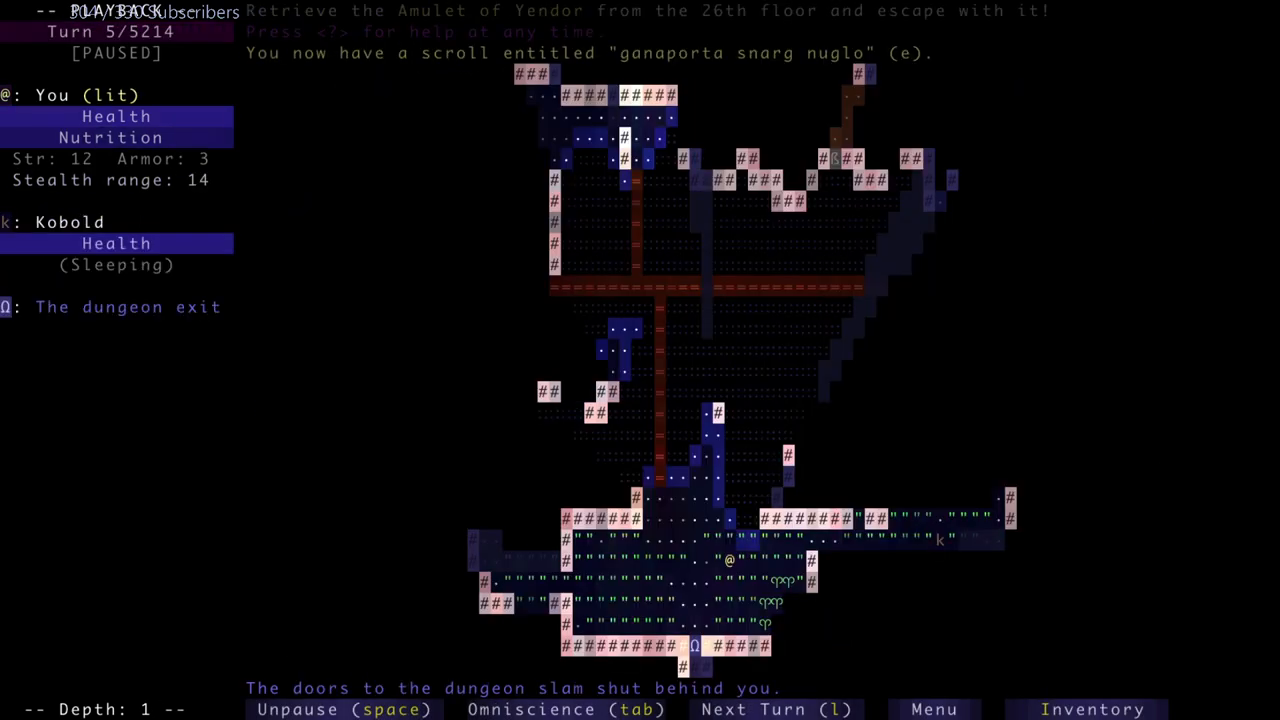
{"action": "type", "text": "51"}
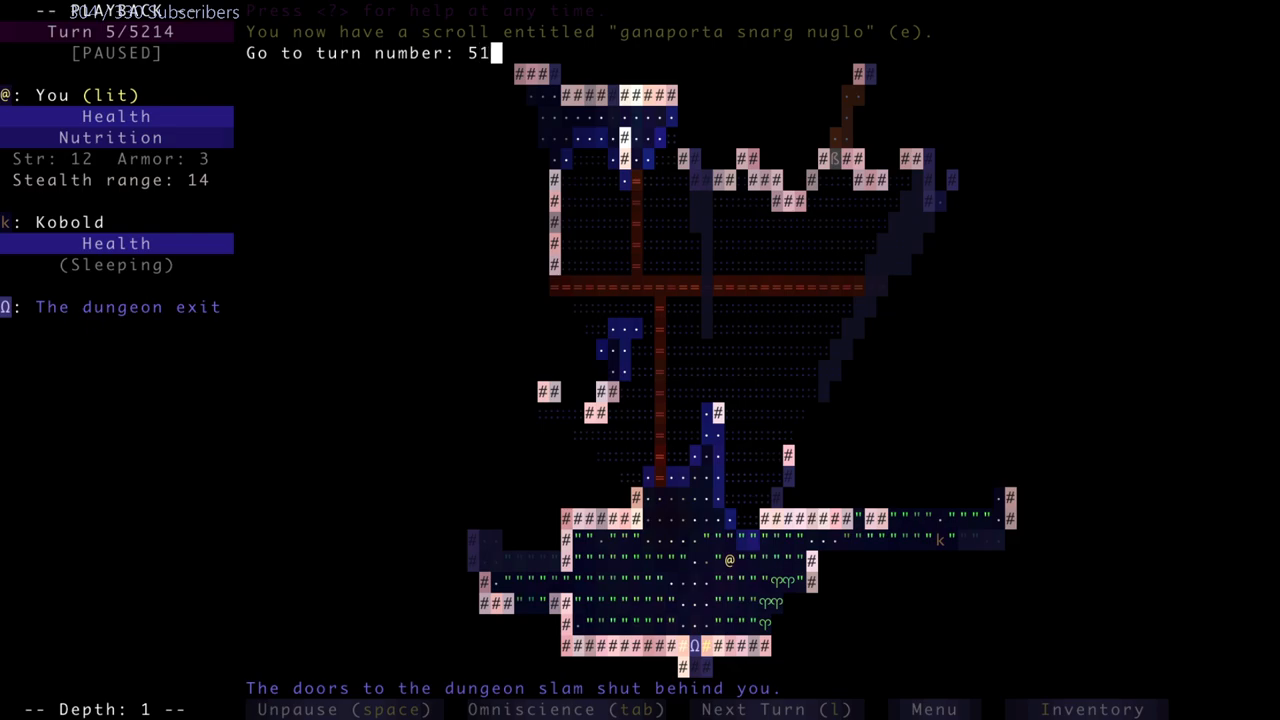
{"action": "type", "text": "0"}
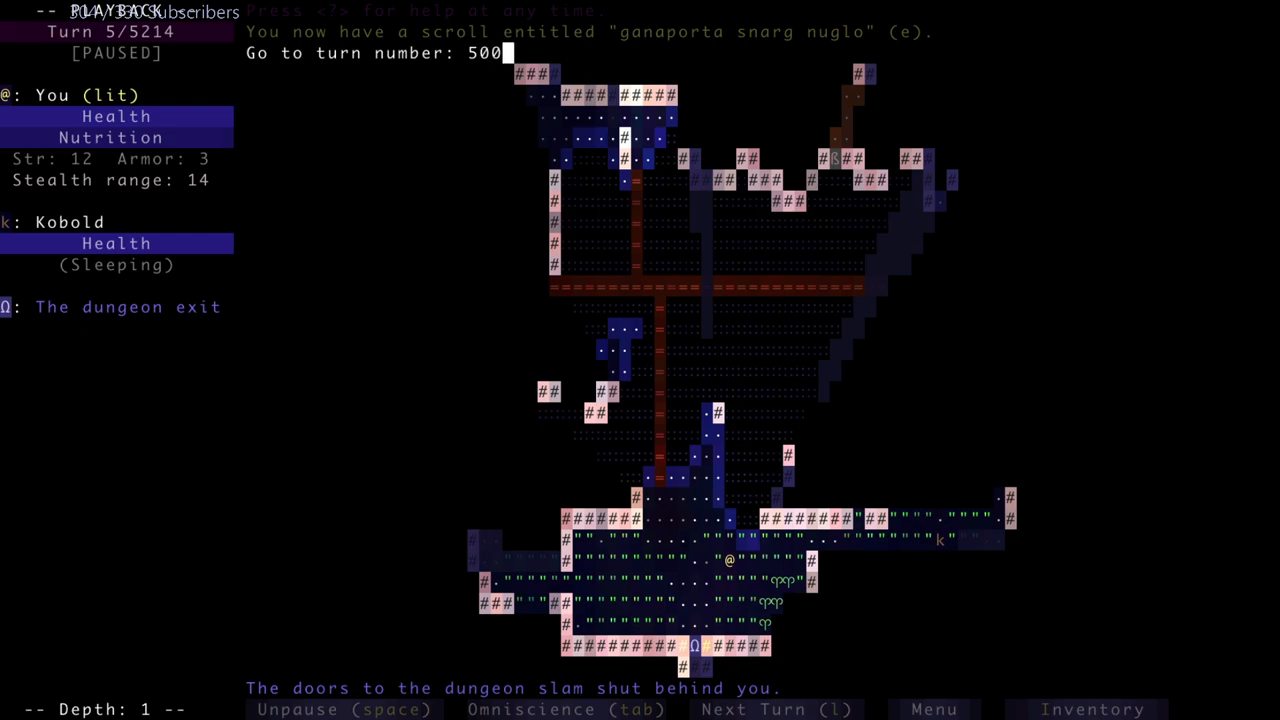
{"action": "type", "text": "0"}
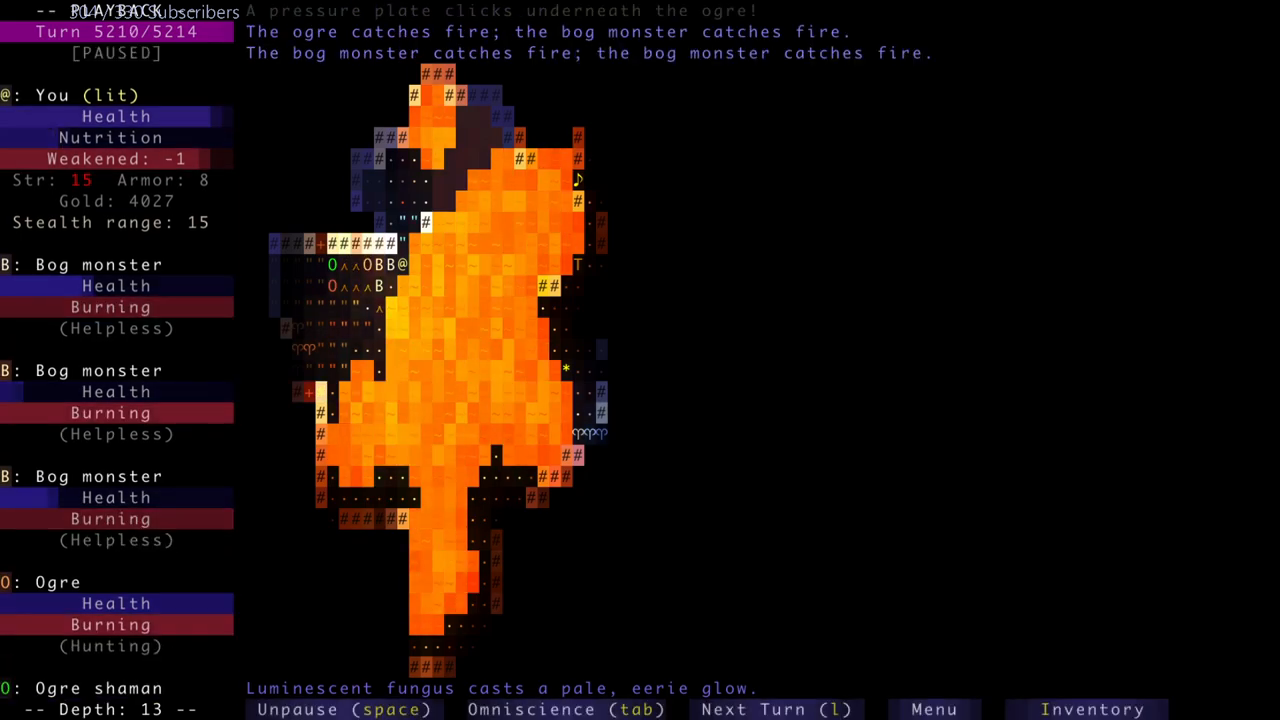
- Quit the replay back to the title menu
{"action": "left_click", "coordinate": [772, 708]}
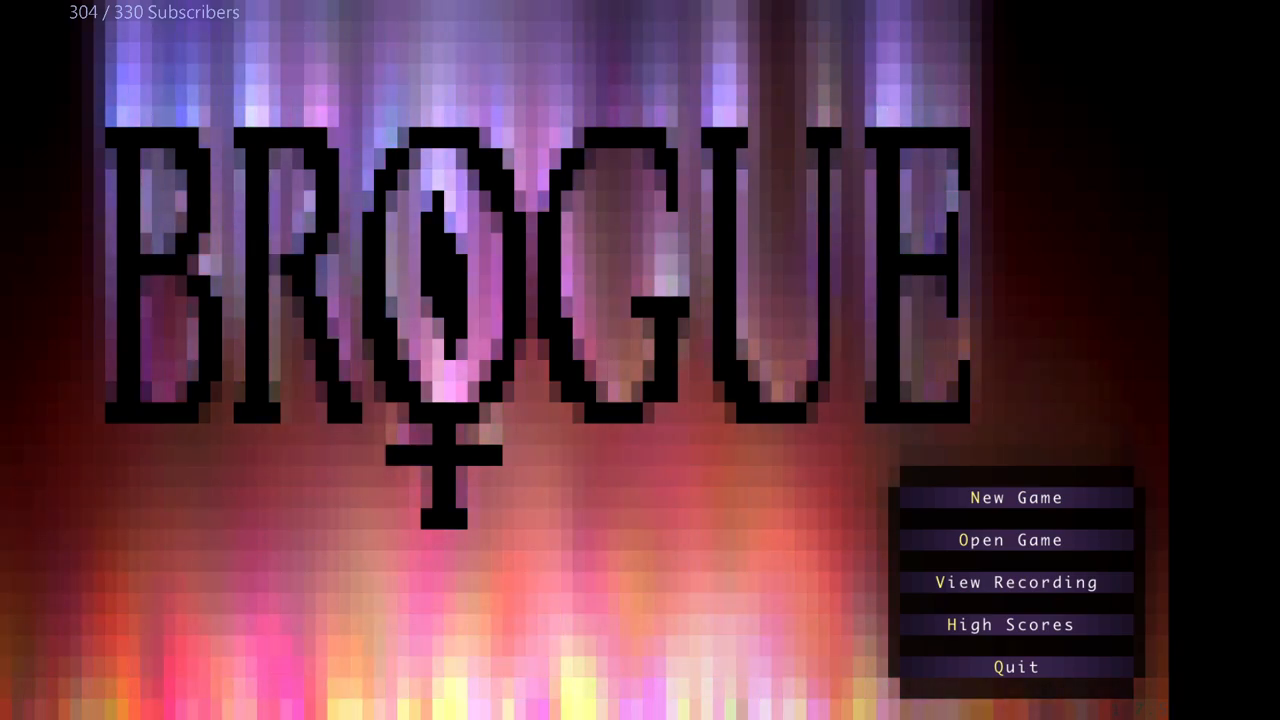
{"action": "mouse_move", "coordinate": [1096, 236]}
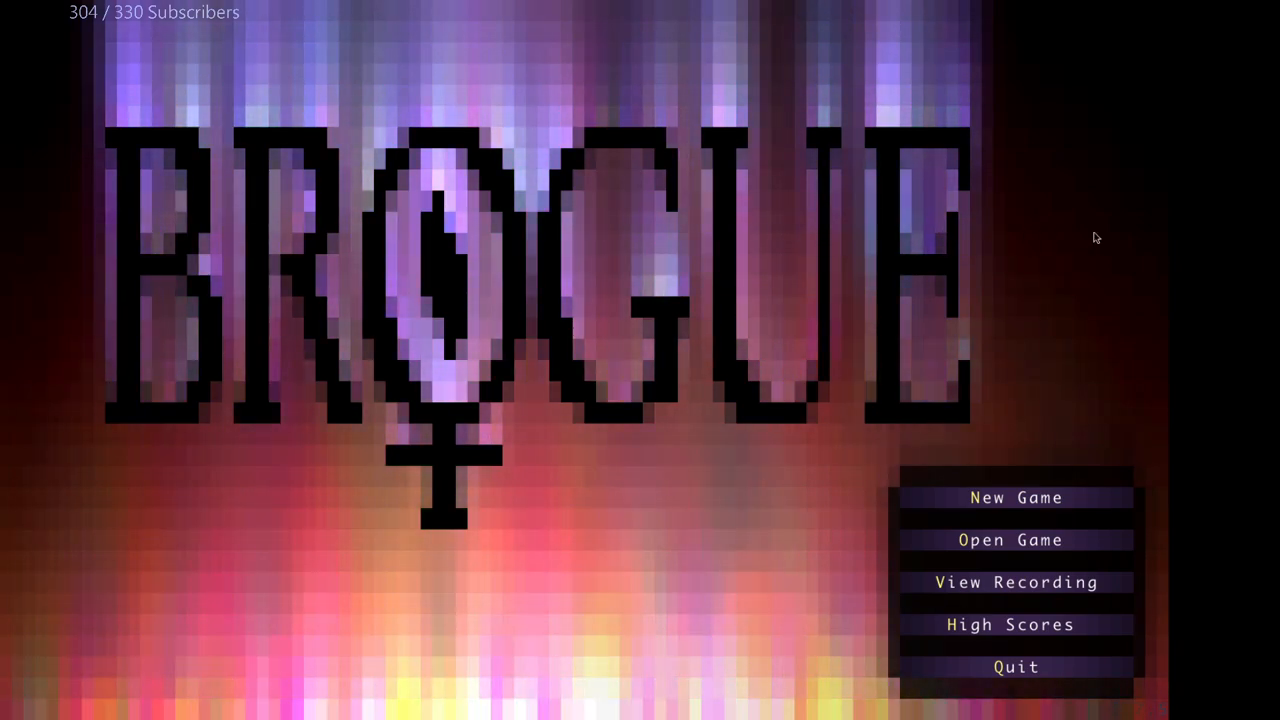